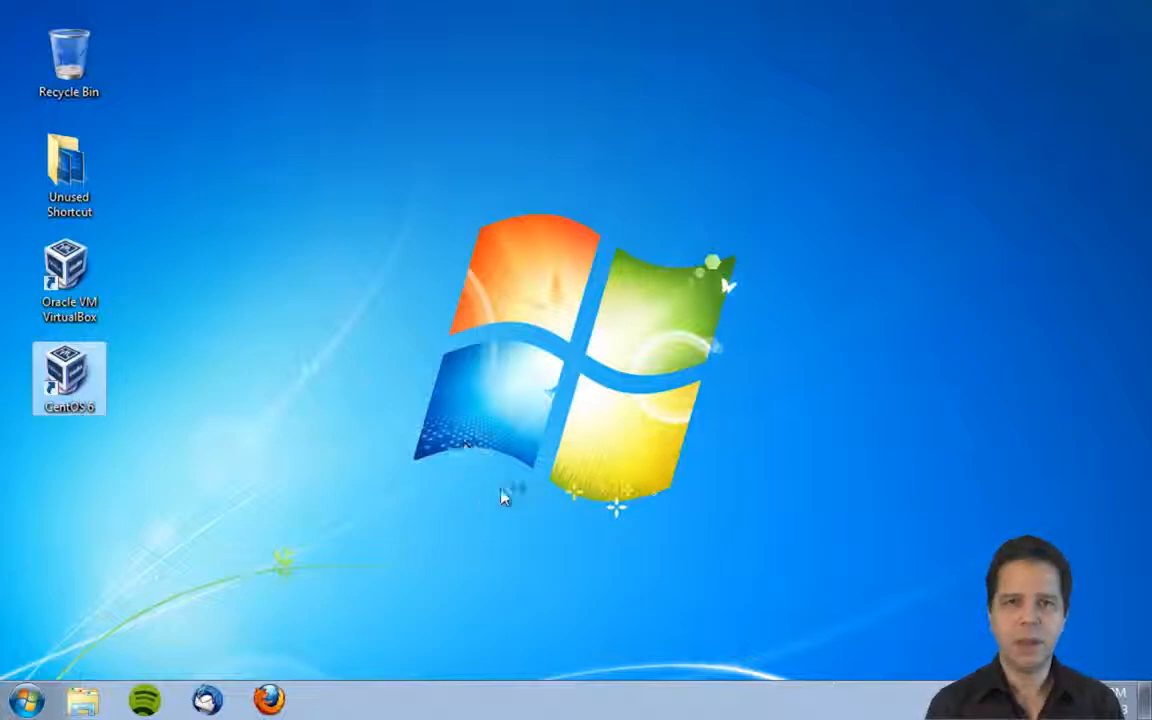
Start the CentOS 6 virtual machine, open a terminal, and move and enlarge its window.
double_click(69, 378)
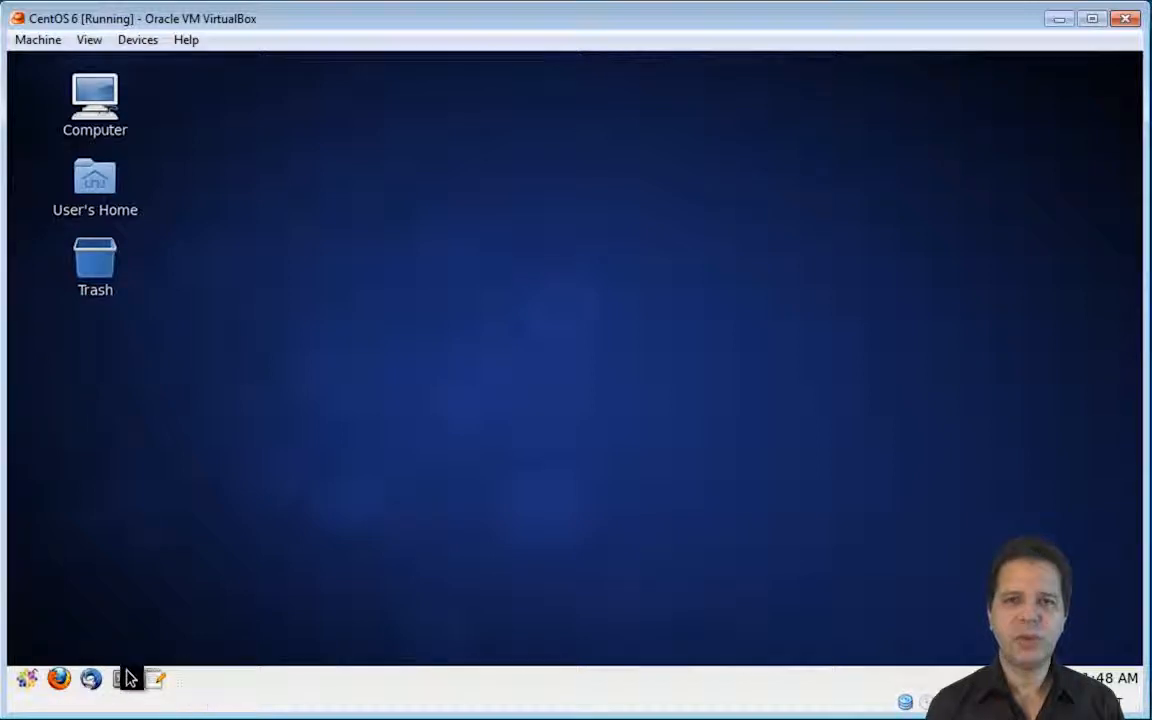
left_click(122, 679)
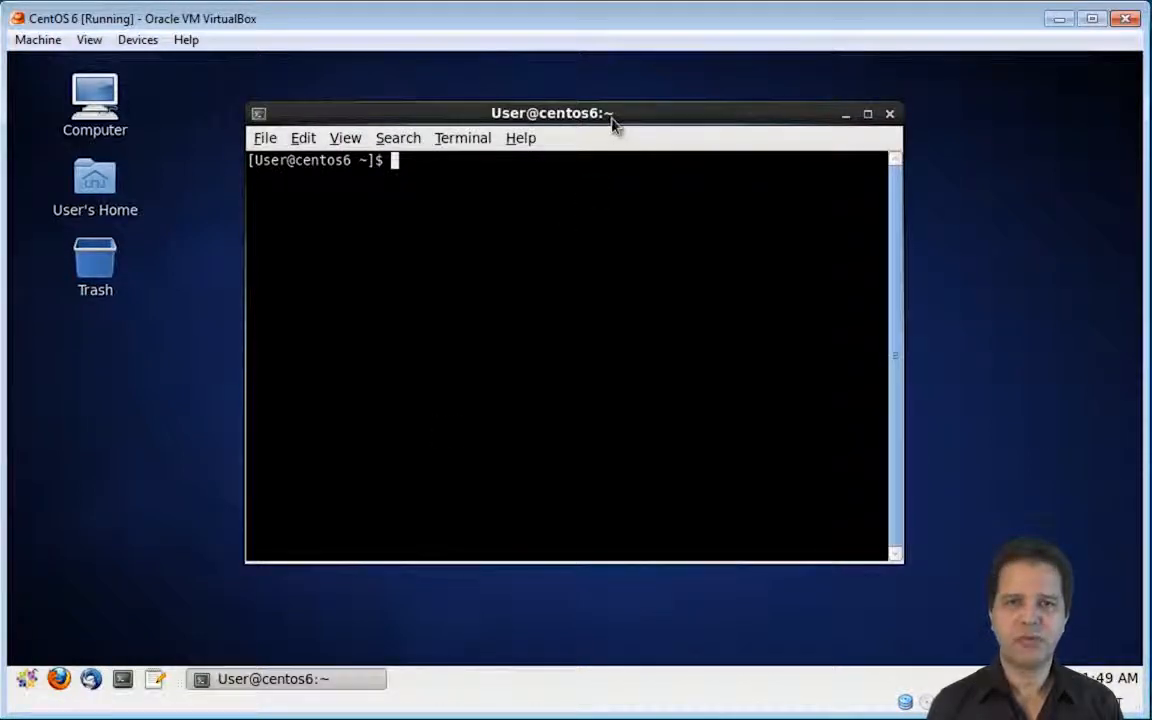
left_click_drag(551, 112, 318, 67)
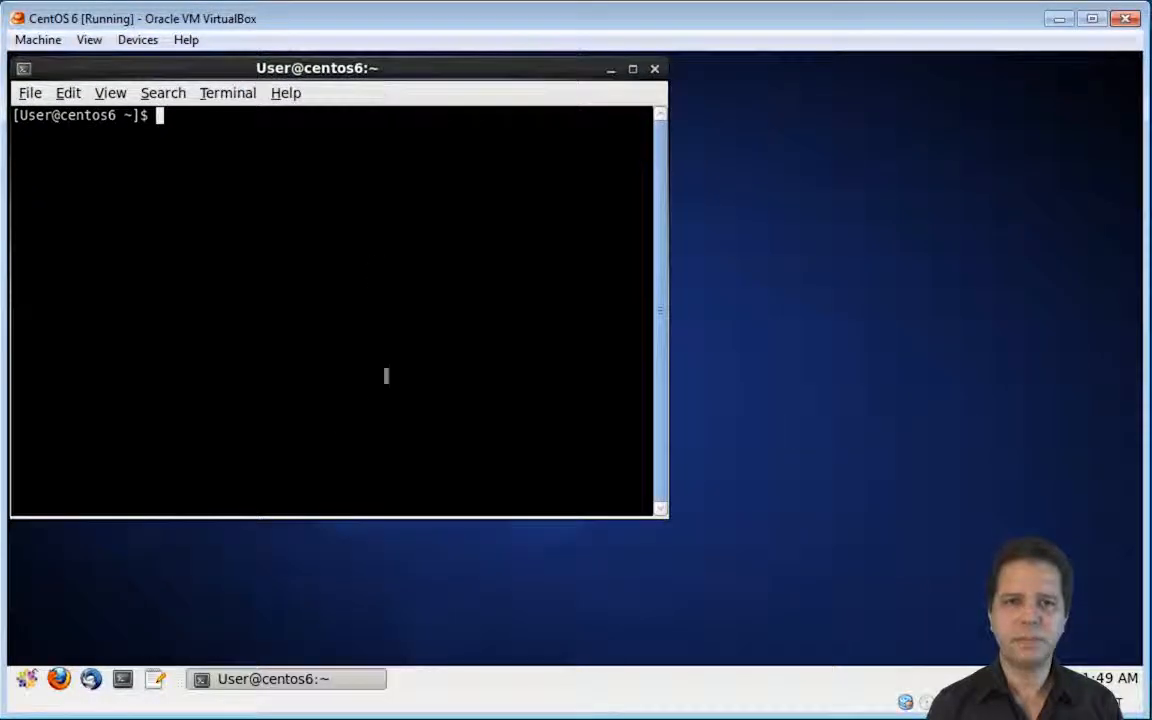
left_click_drag(330, 514, 297, 605)
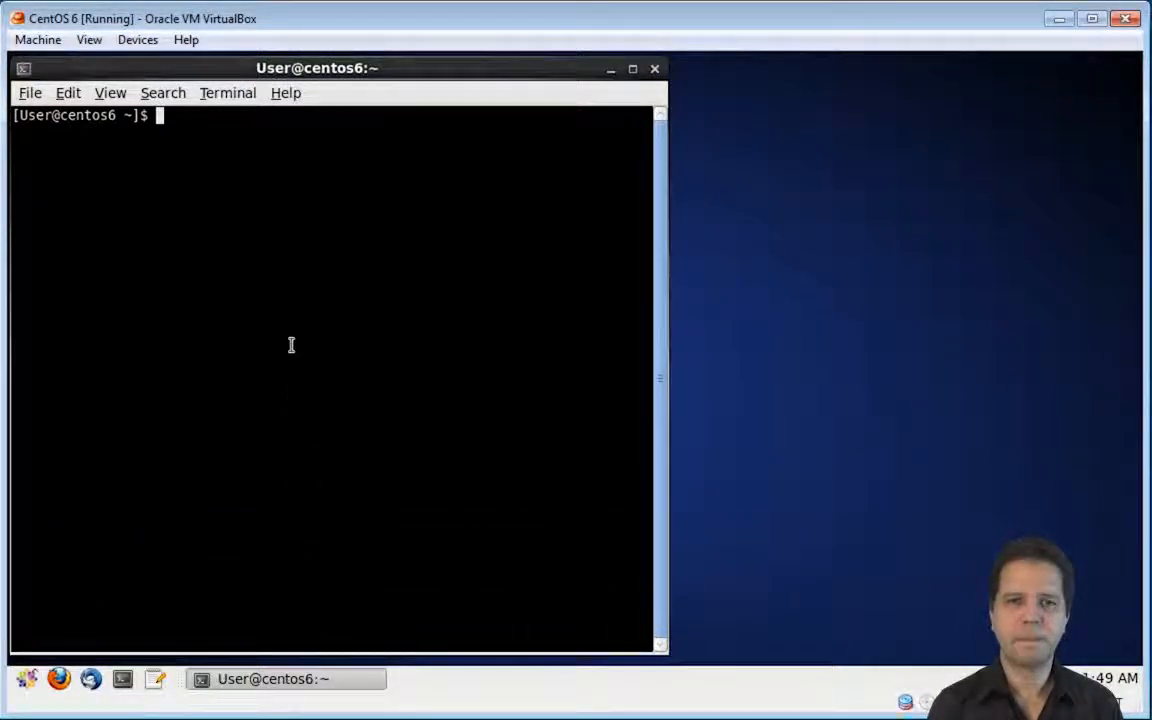
Become root with su -, clear the screen, and paste the nano httpd.conf command.
type("su")
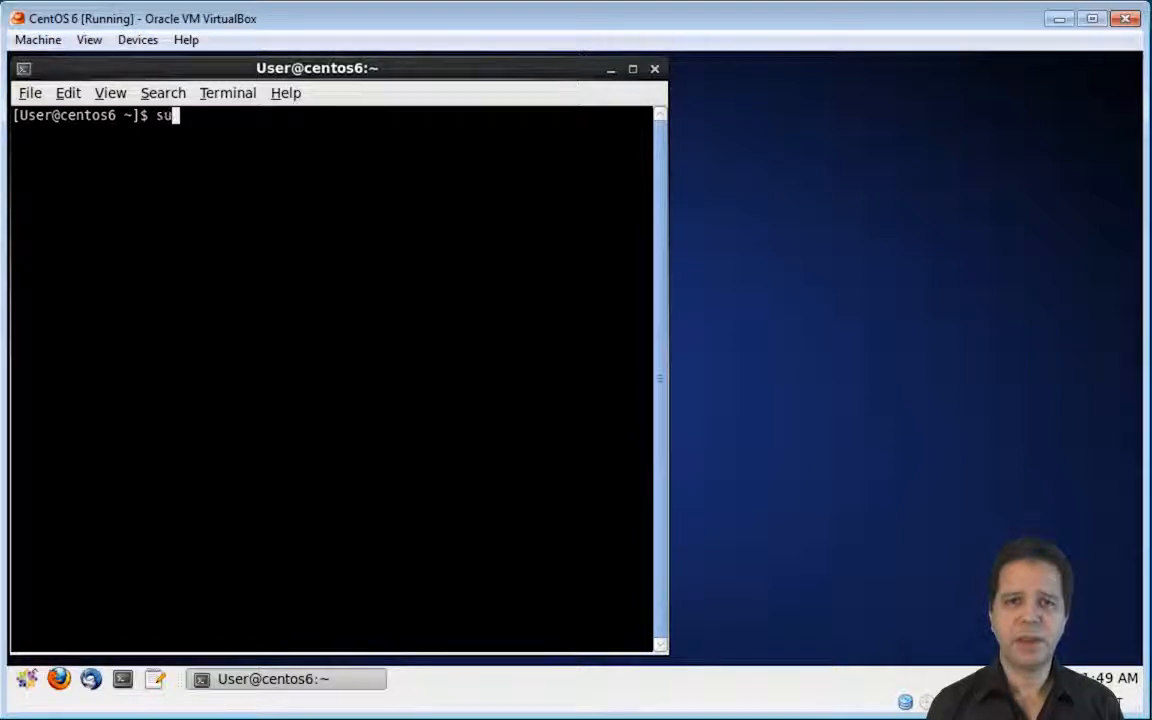
key("Return")
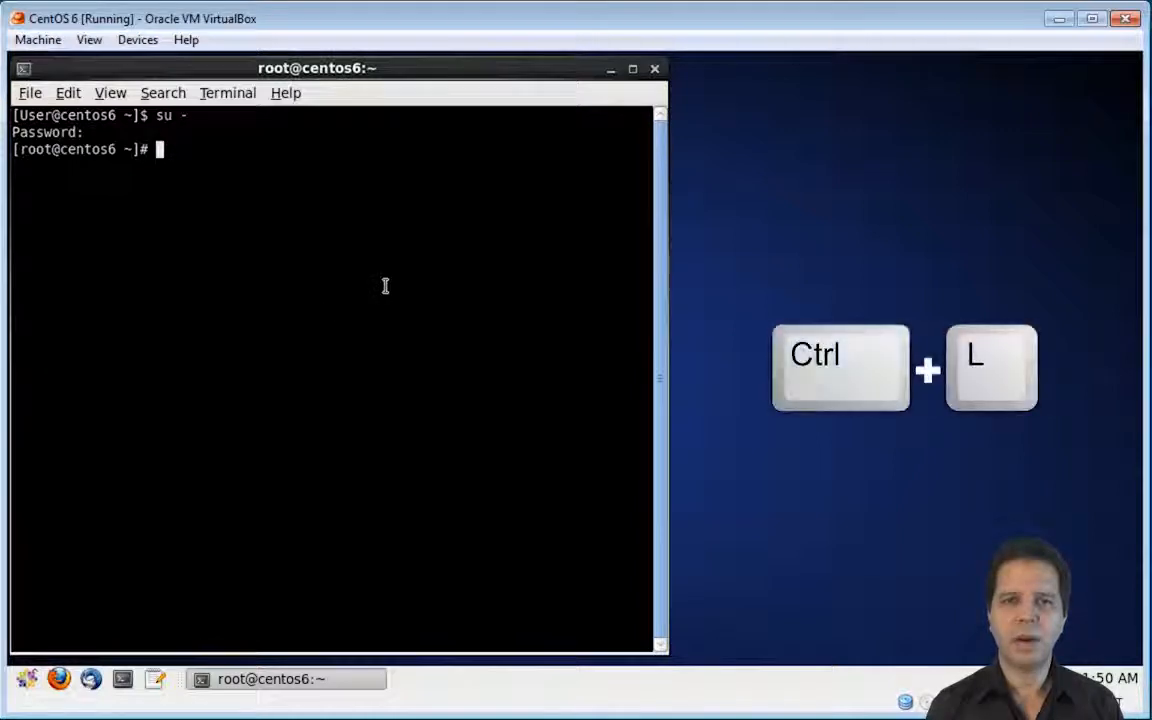
key("ctrl+l")
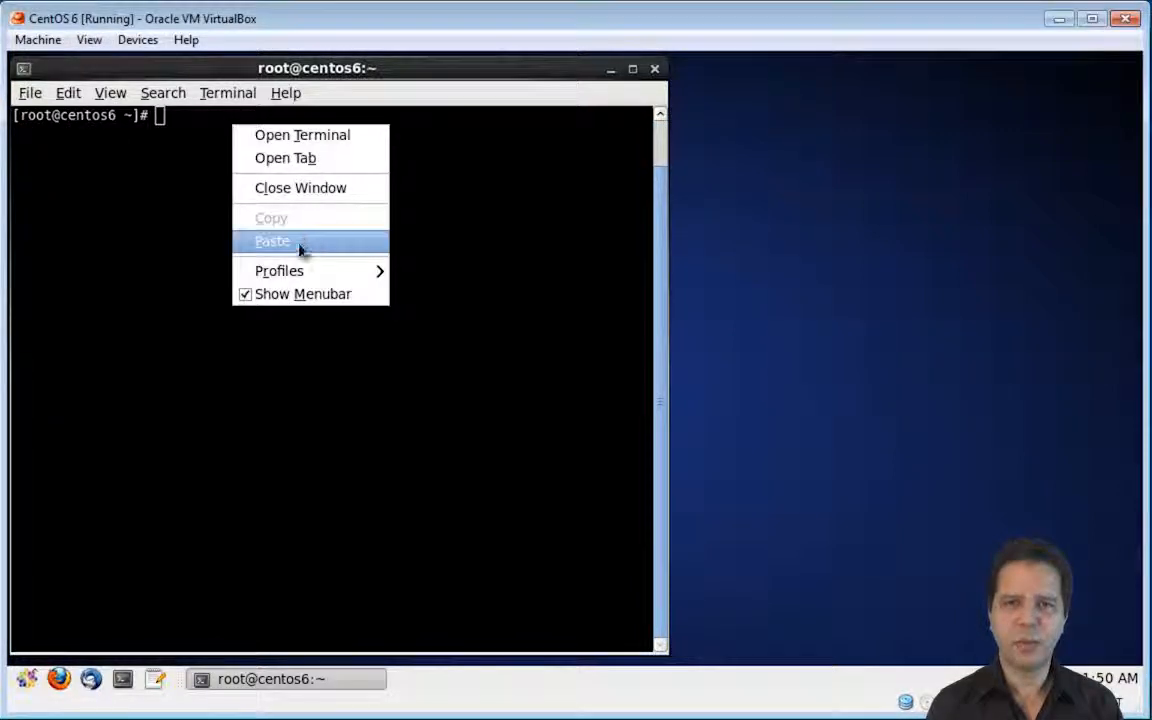
left_click(272, 241)
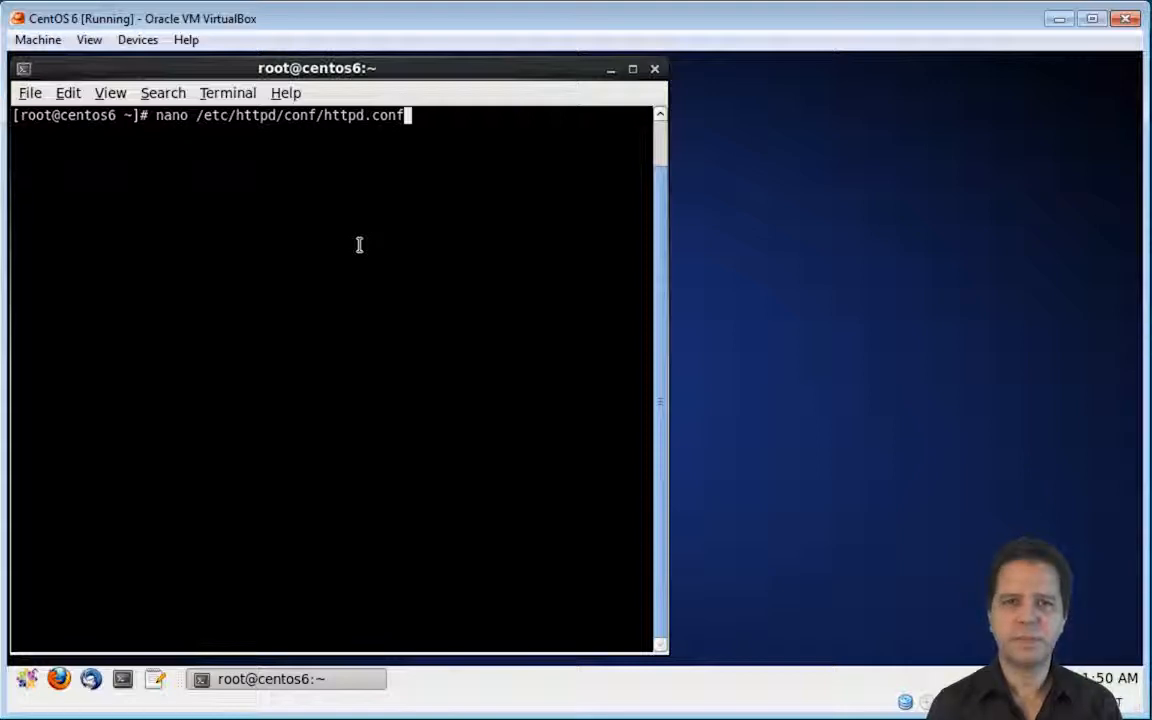
Open httpd.conf, uncomment NameVirtualHost *:80, and jump to the example </VirtualHost> block.
key("Return")
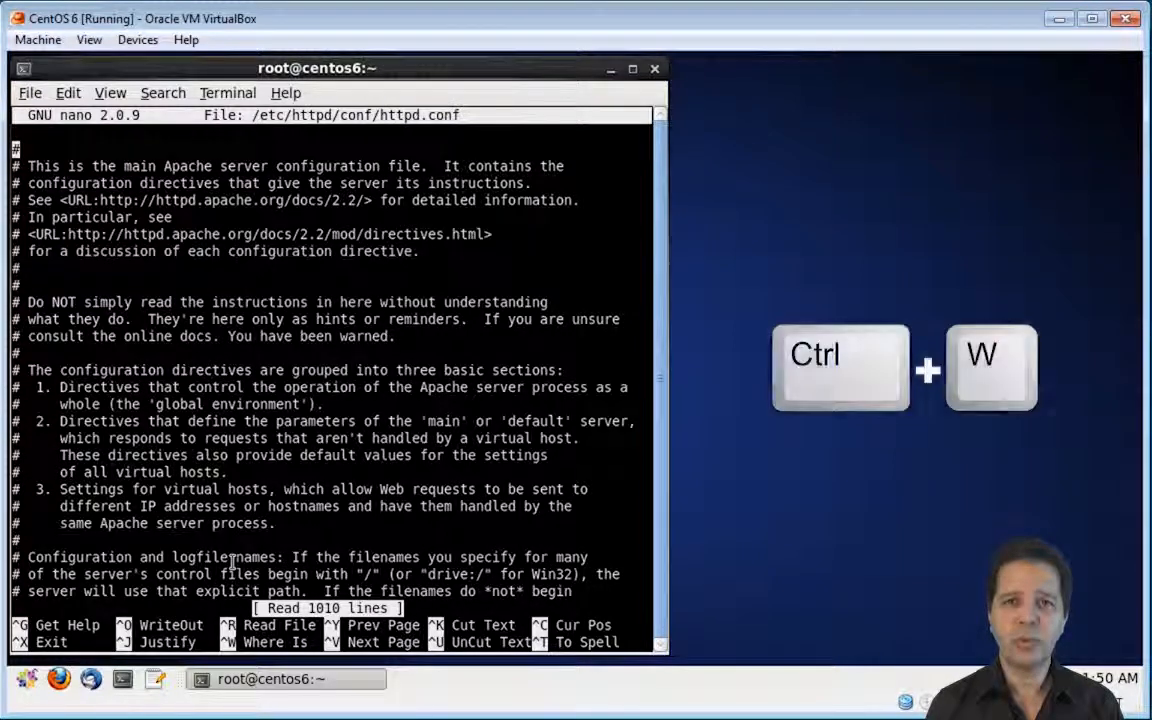
key("ctrl+w")
type("NameVirtualHost")
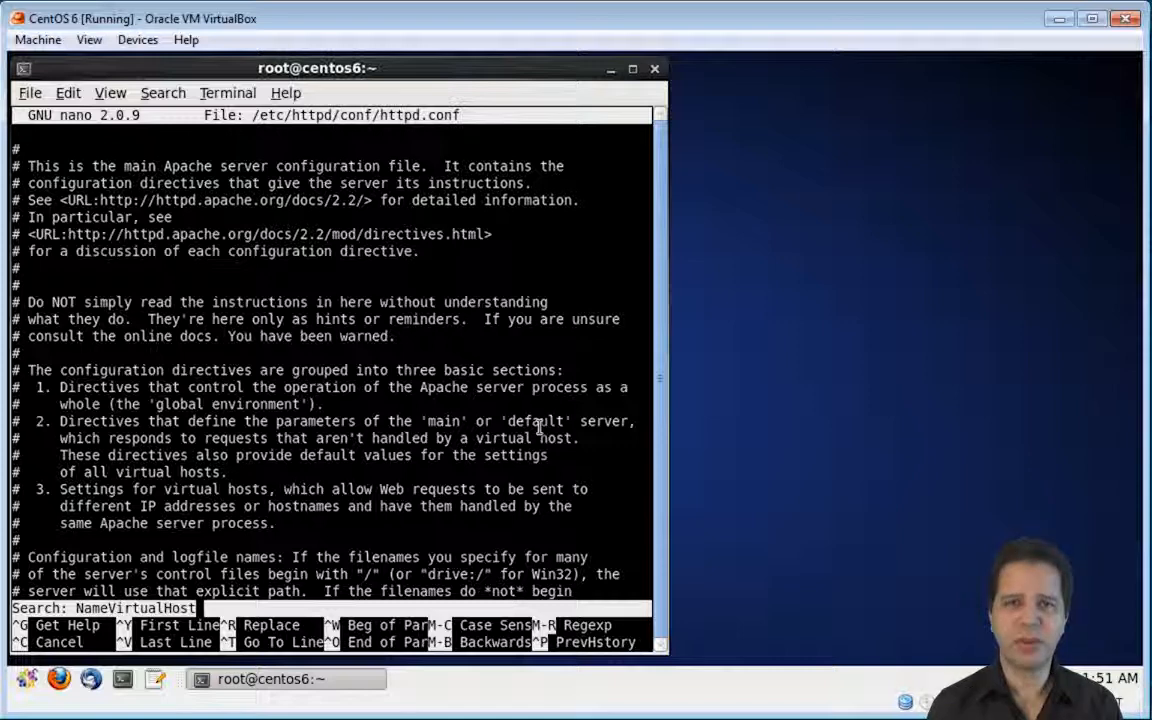
key("Return")
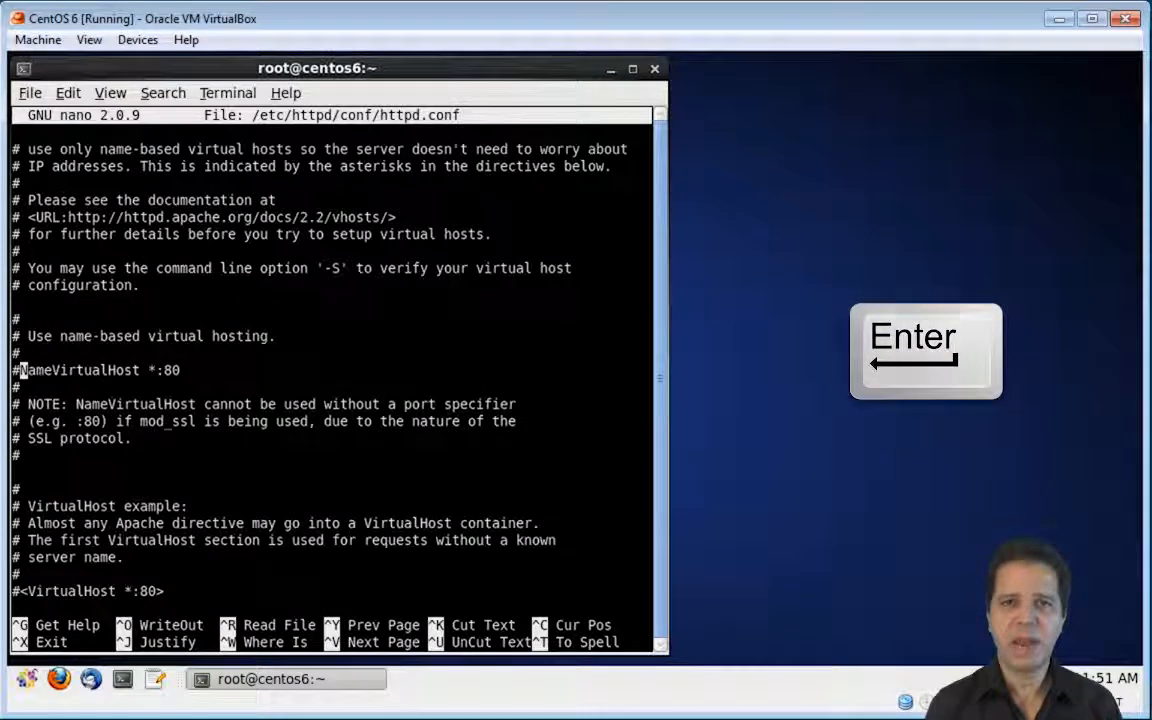
key("Delete")
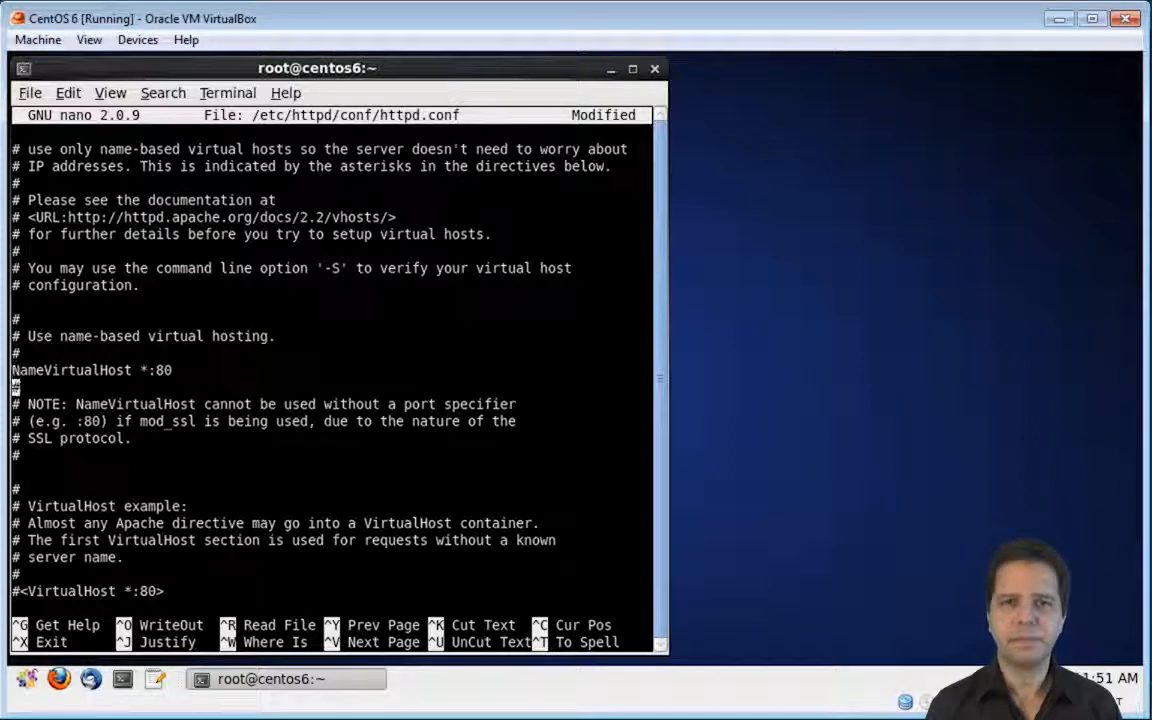
key("ctrl+w")
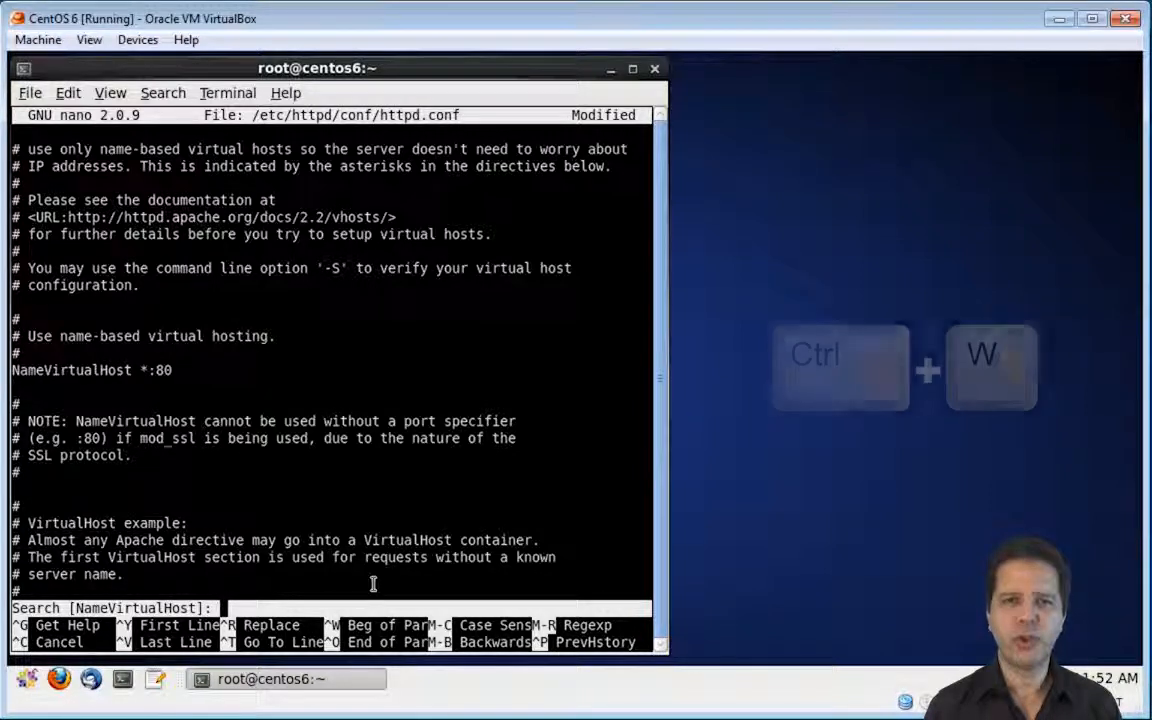
type("</VirtualHost>")
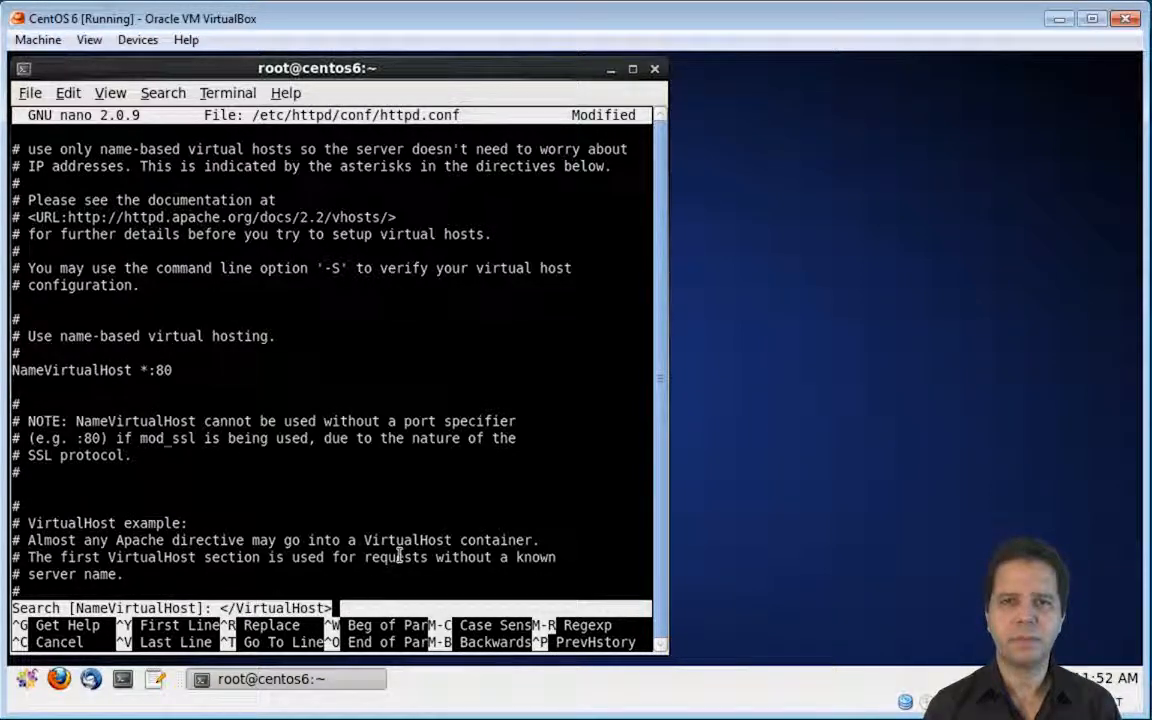
key("Return")
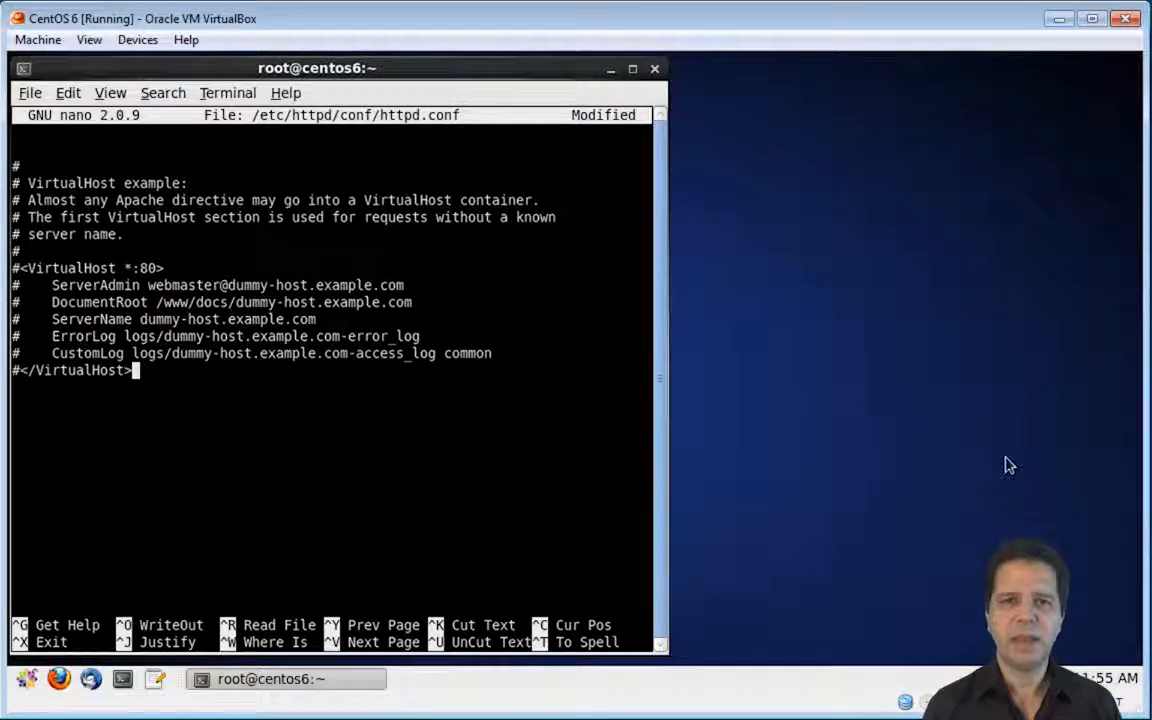
Add a <VirtualHost *:80> block with DocumentRoot /var/www/html and ServerName localhost, then save and exit.
key("Return")
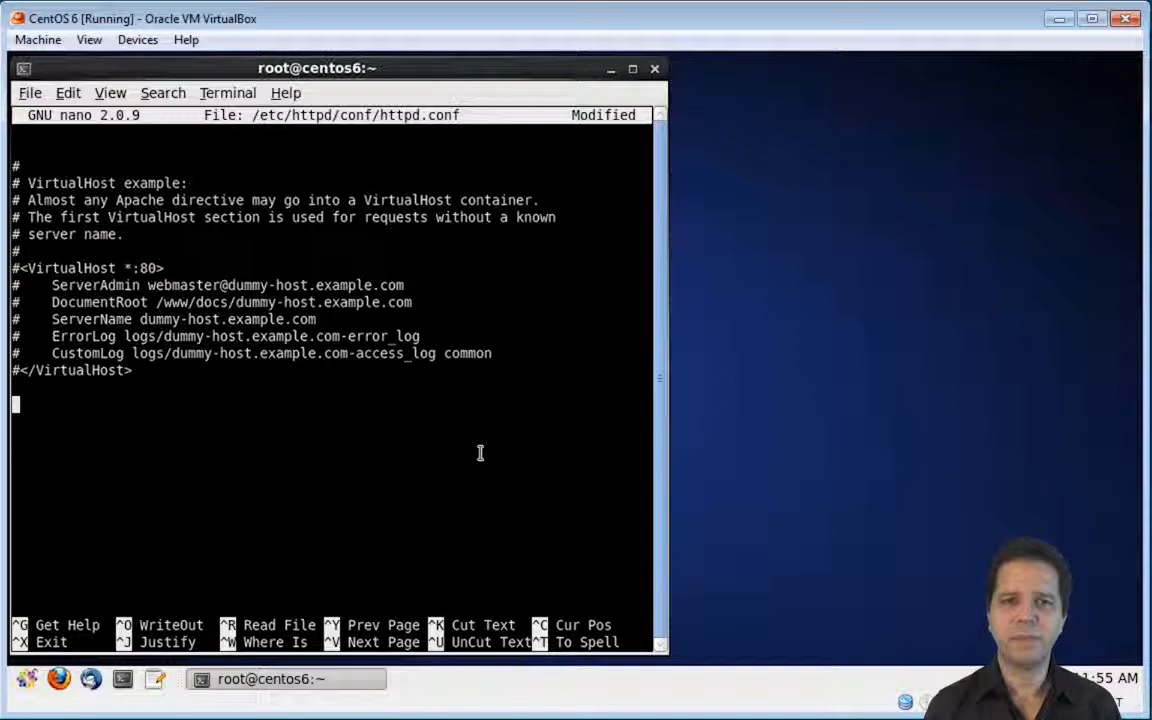
type("<VirtualHost *:80>")
left_click(330, 421)
type("</V")
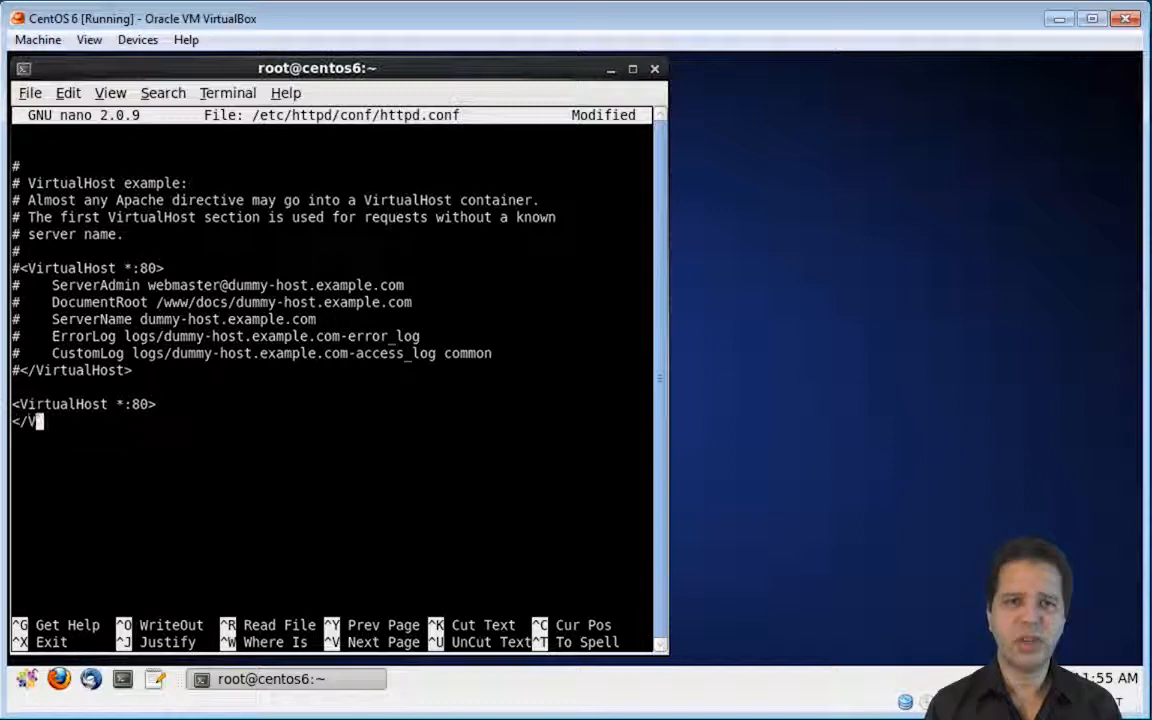
type("irtualHost>")
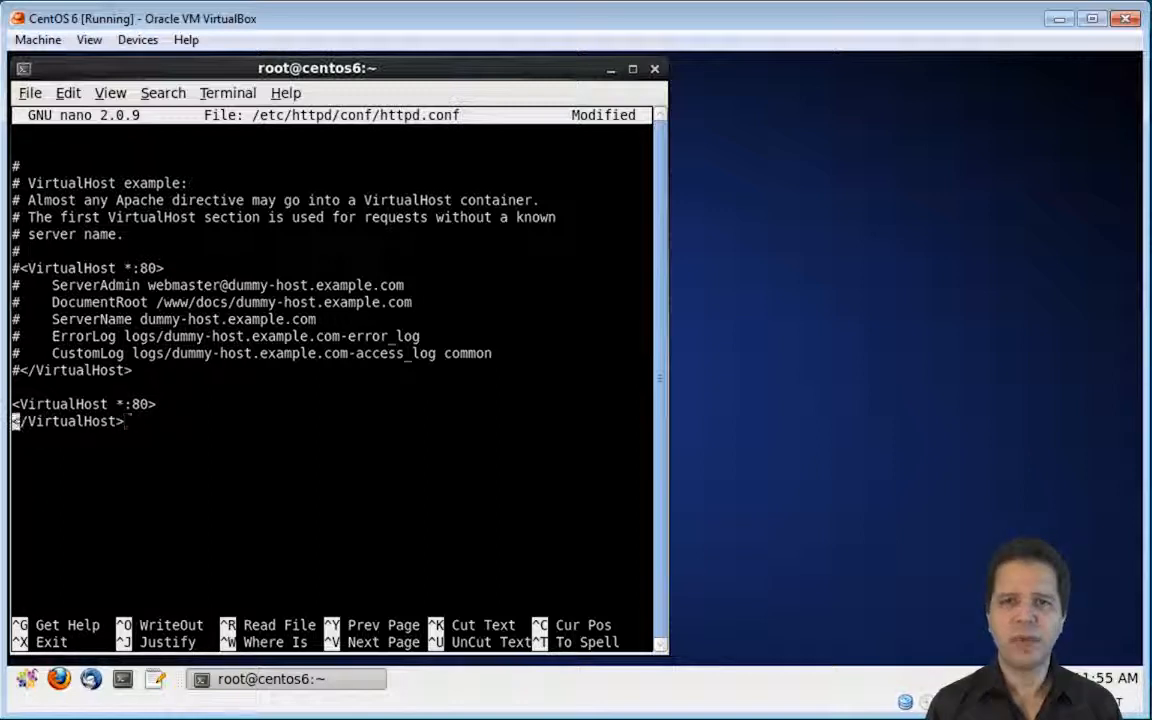
type("DocumentRoot \"")
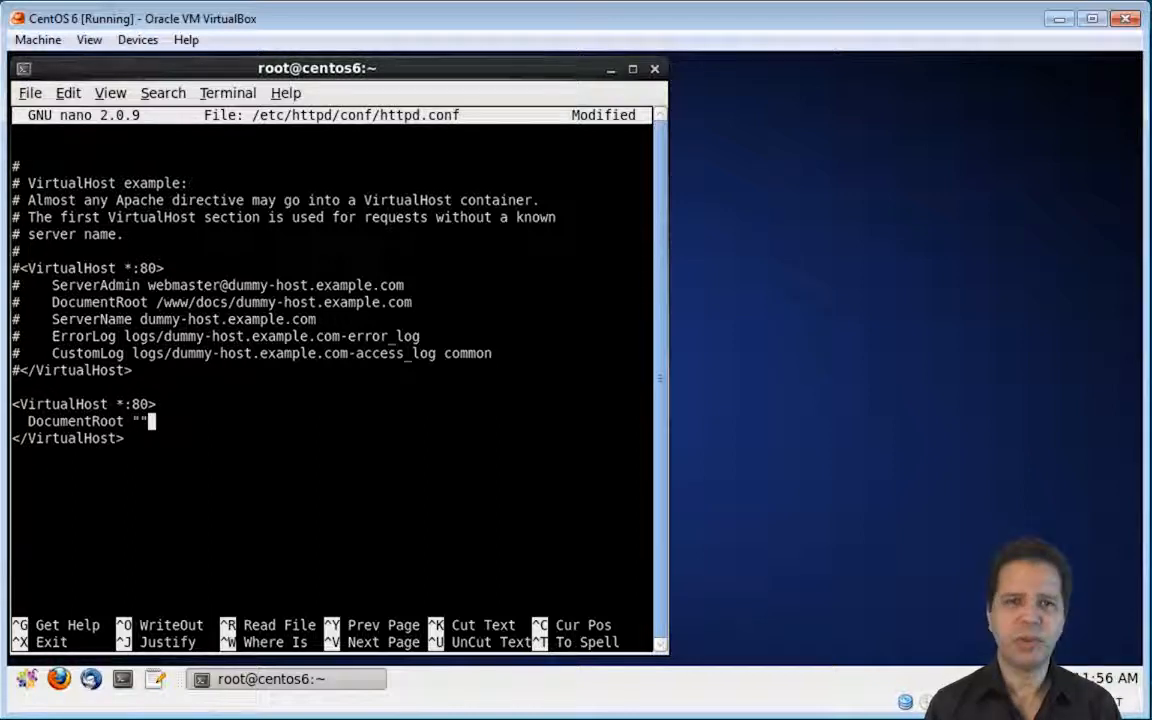
type("/var/www")
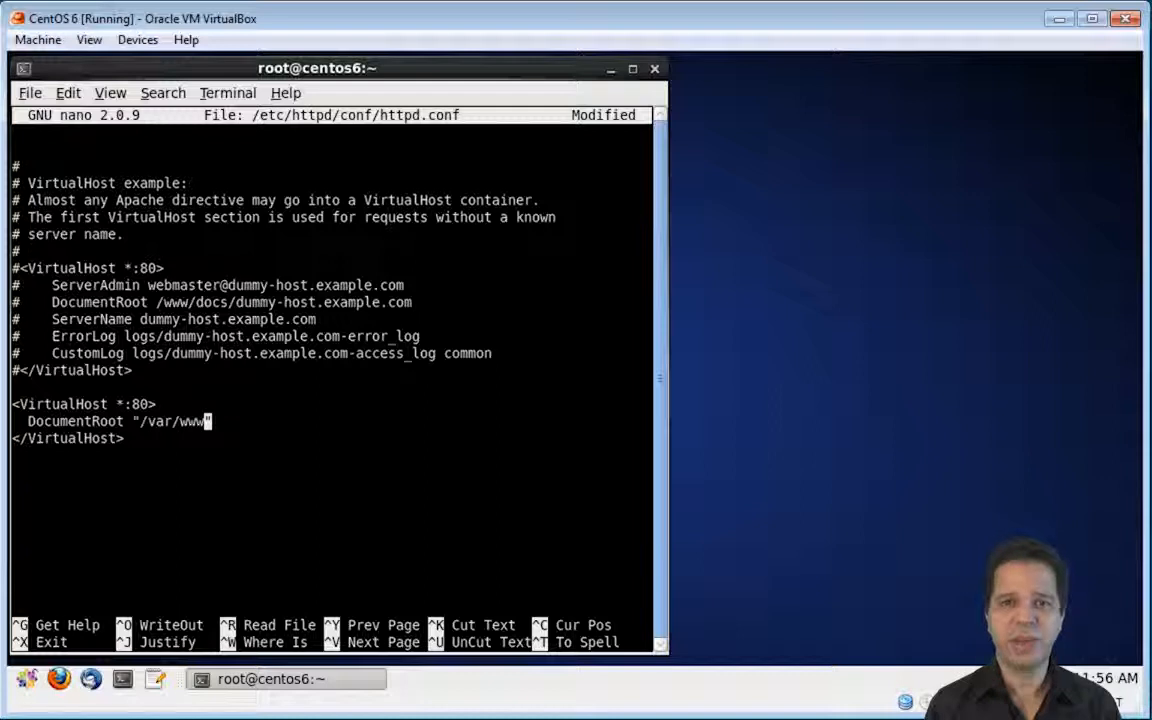
type("/html\"")
type("ServerName localhost")
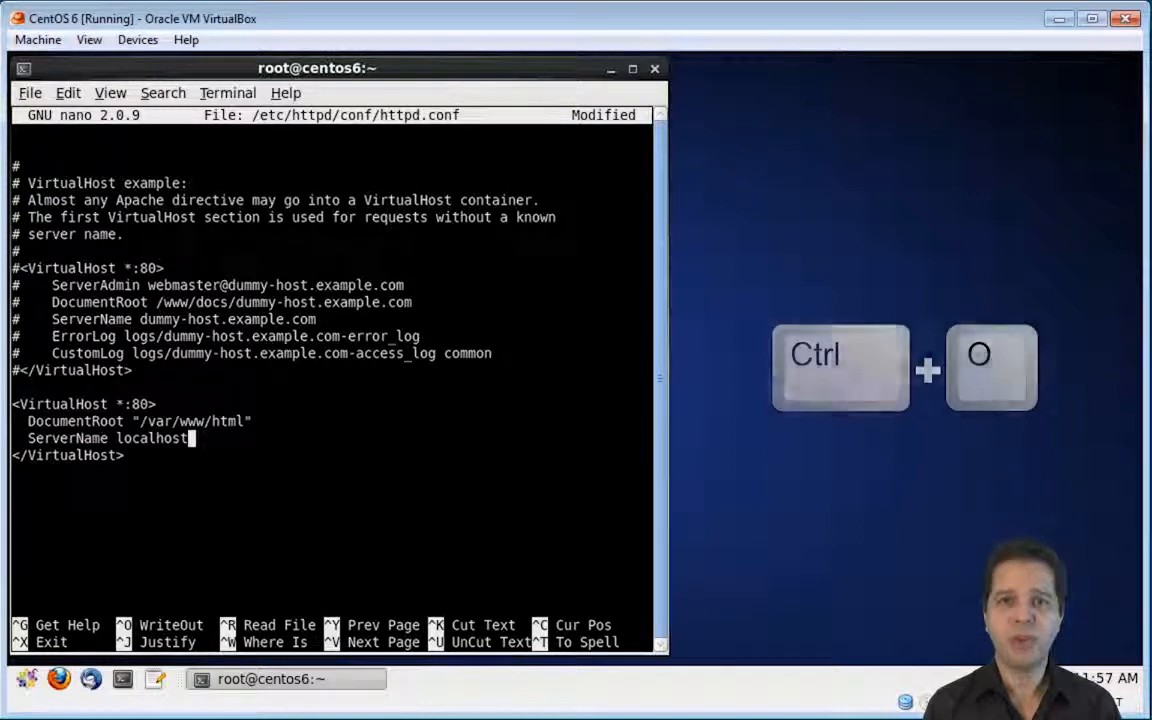
key("ctrl+x")
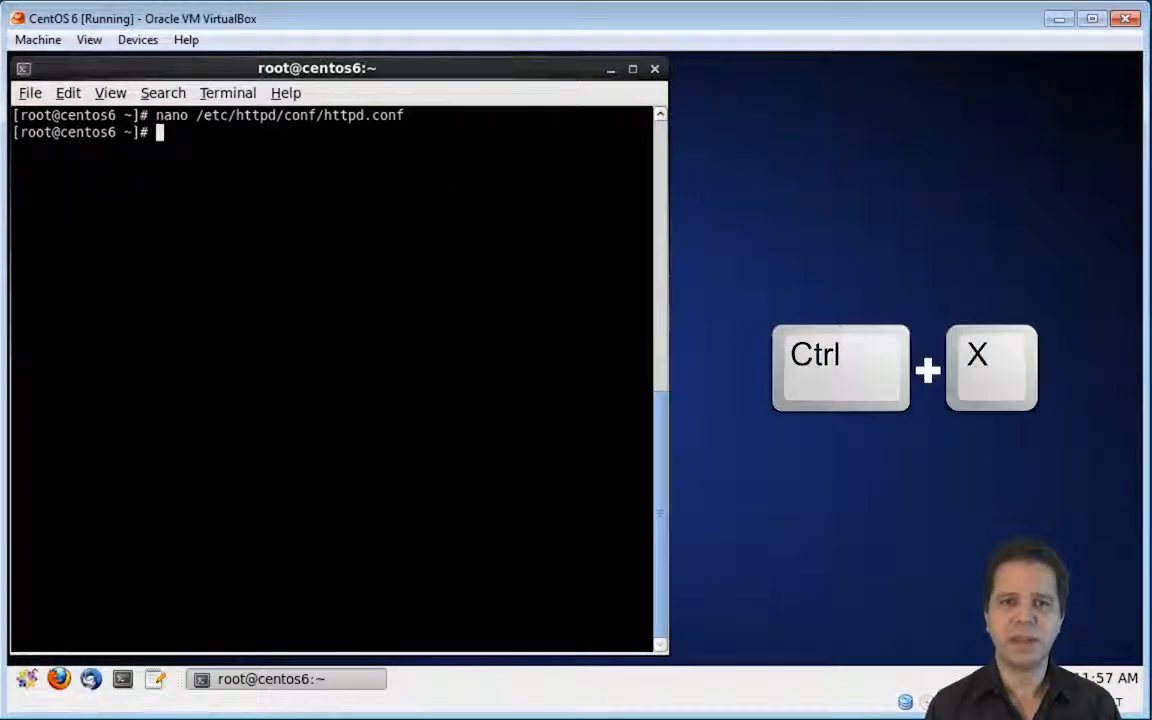
Run service httpd reload to apply the new virtual host.
type("serv")
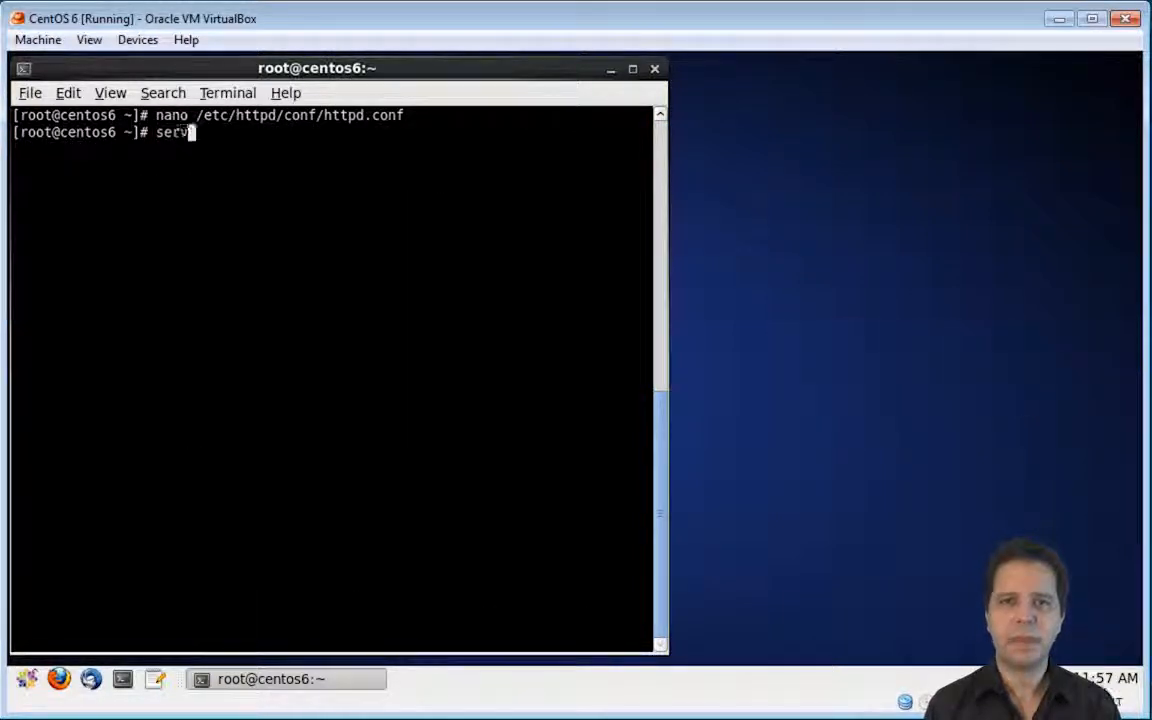
type("vice httpd reloo")
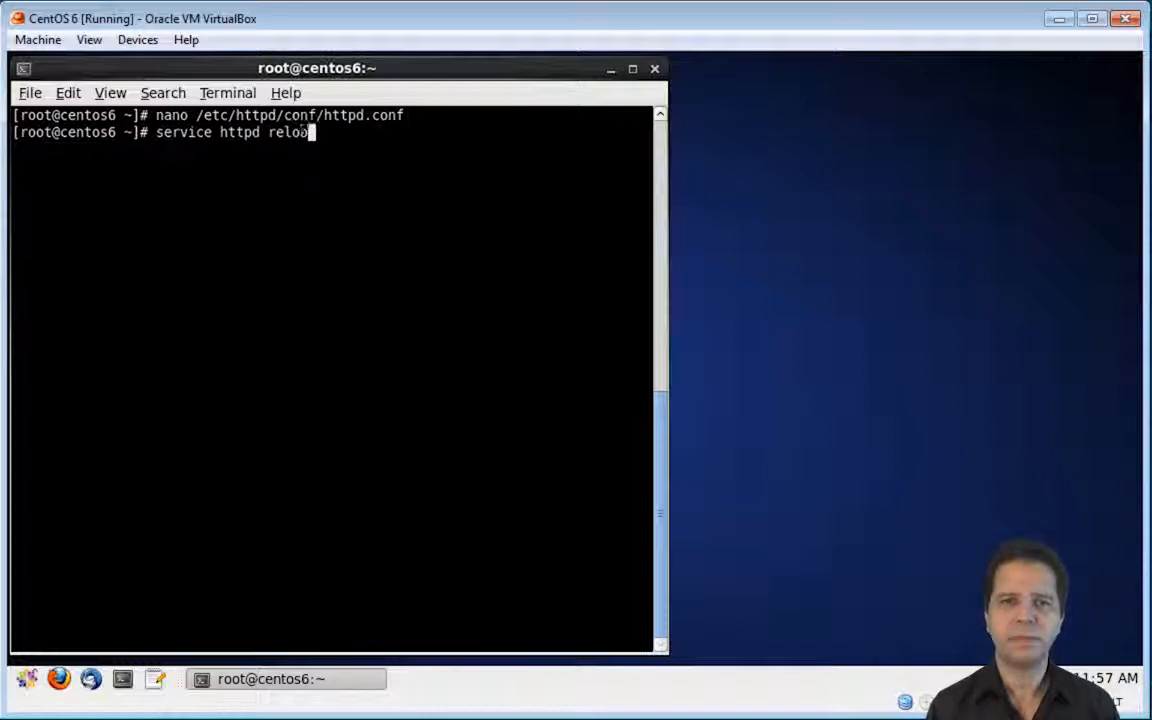
key("Return")
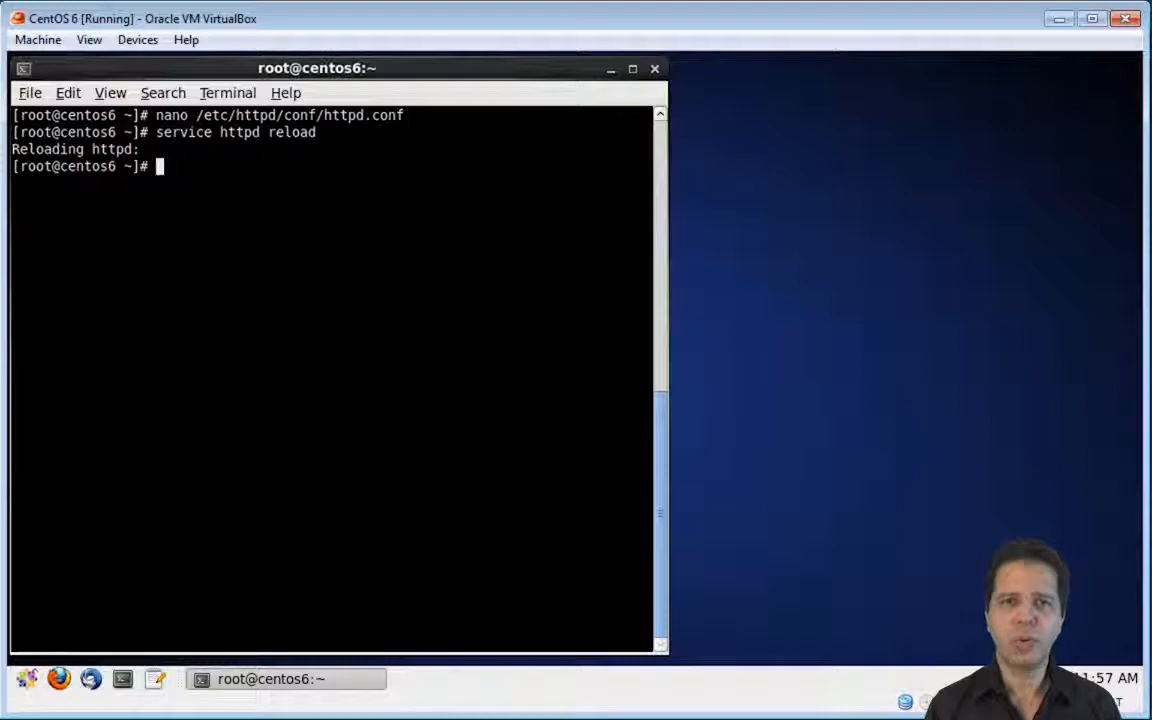
Launch Firefox and browse to localhost to view the Apache 2 Test Page.
left_click(90, 679)
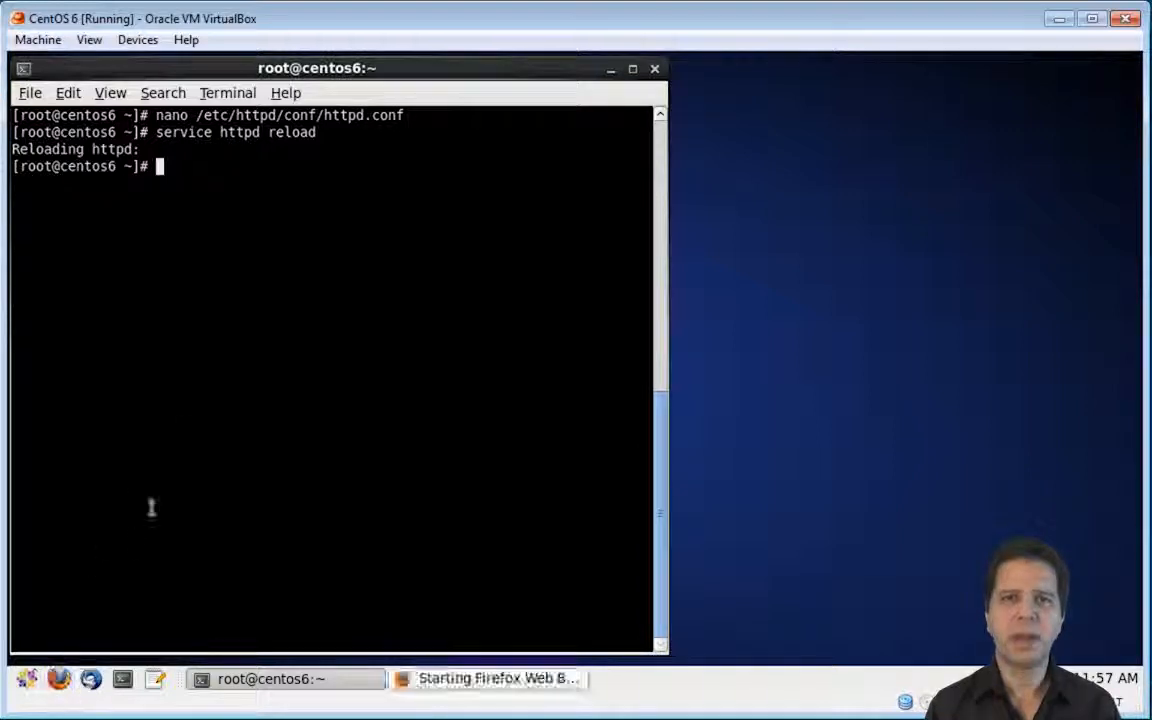
mouse_move(494, 560)
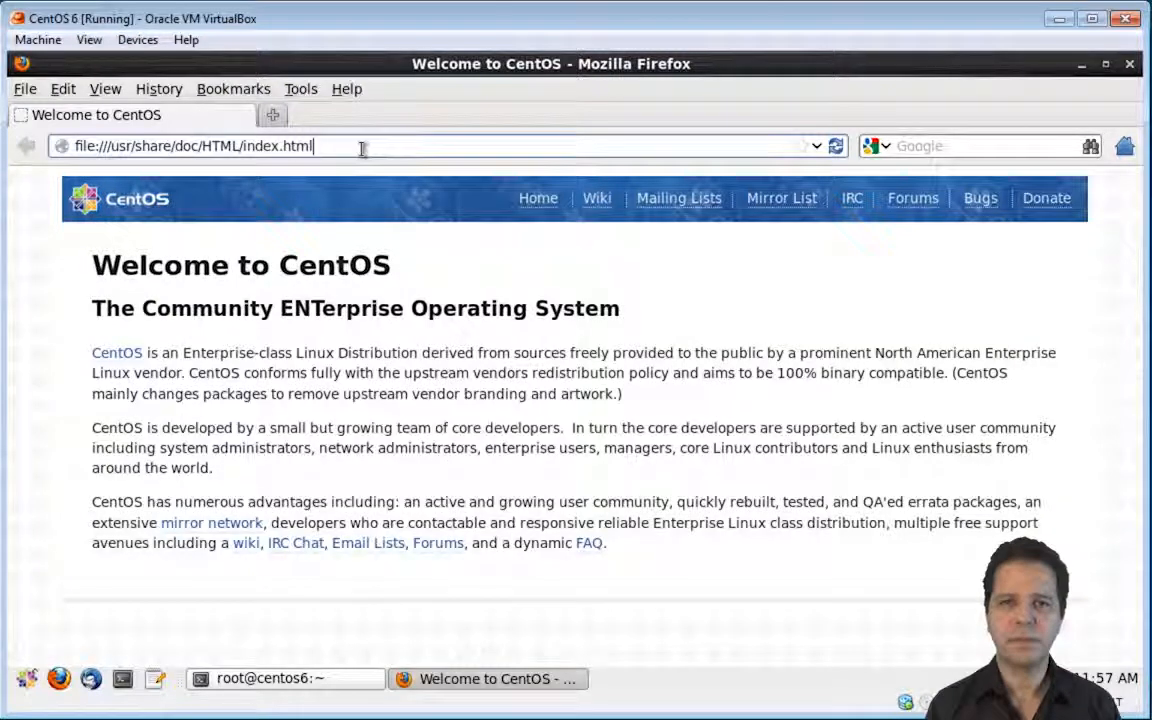
type("localhost")
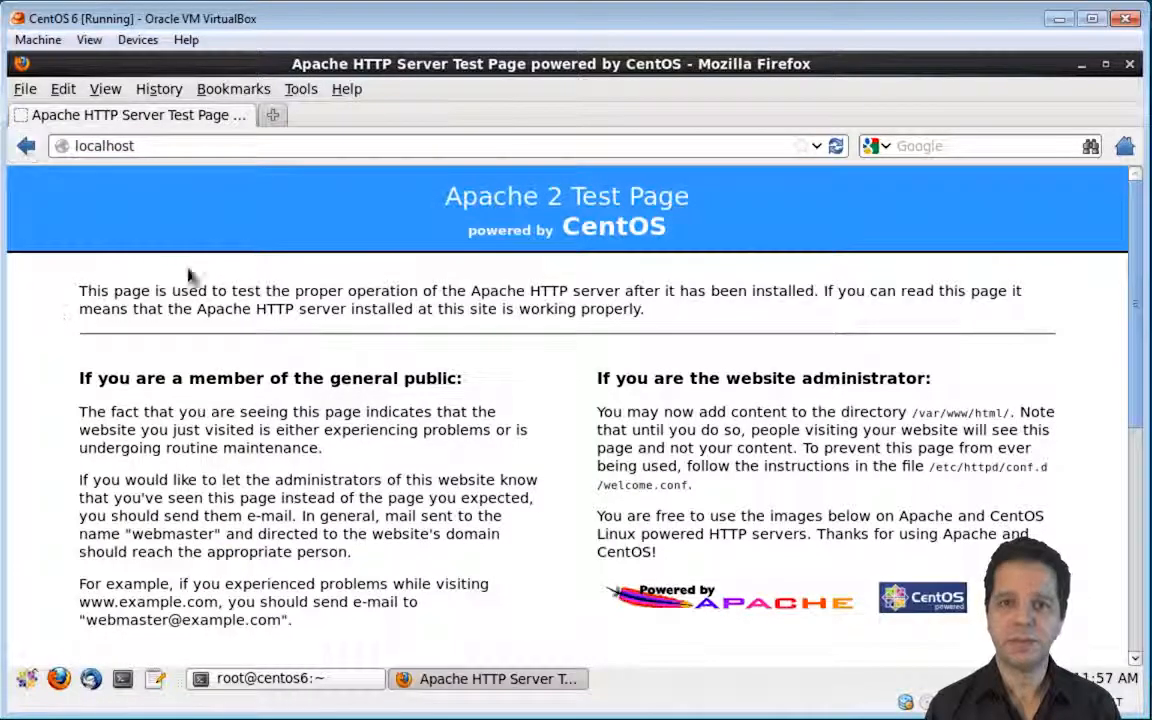
mouse_move(430, 205)
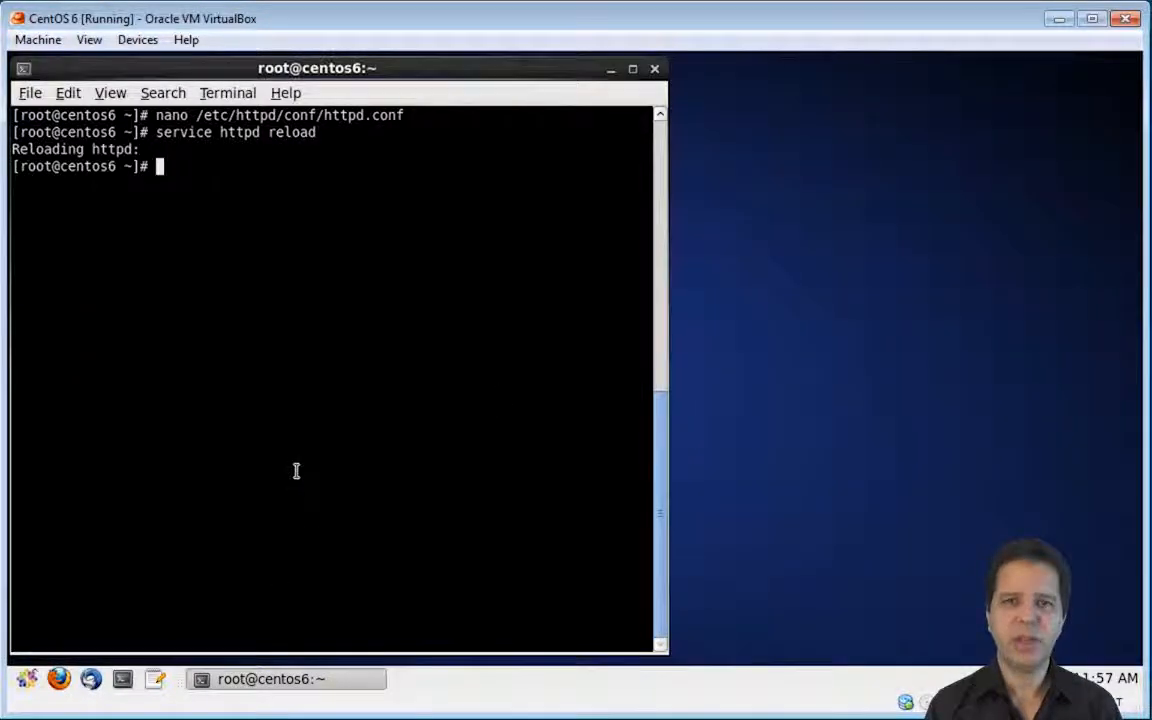
Change to /etc/httpd/conf.d and type the nano drupalfever.conf command.
type("cd")
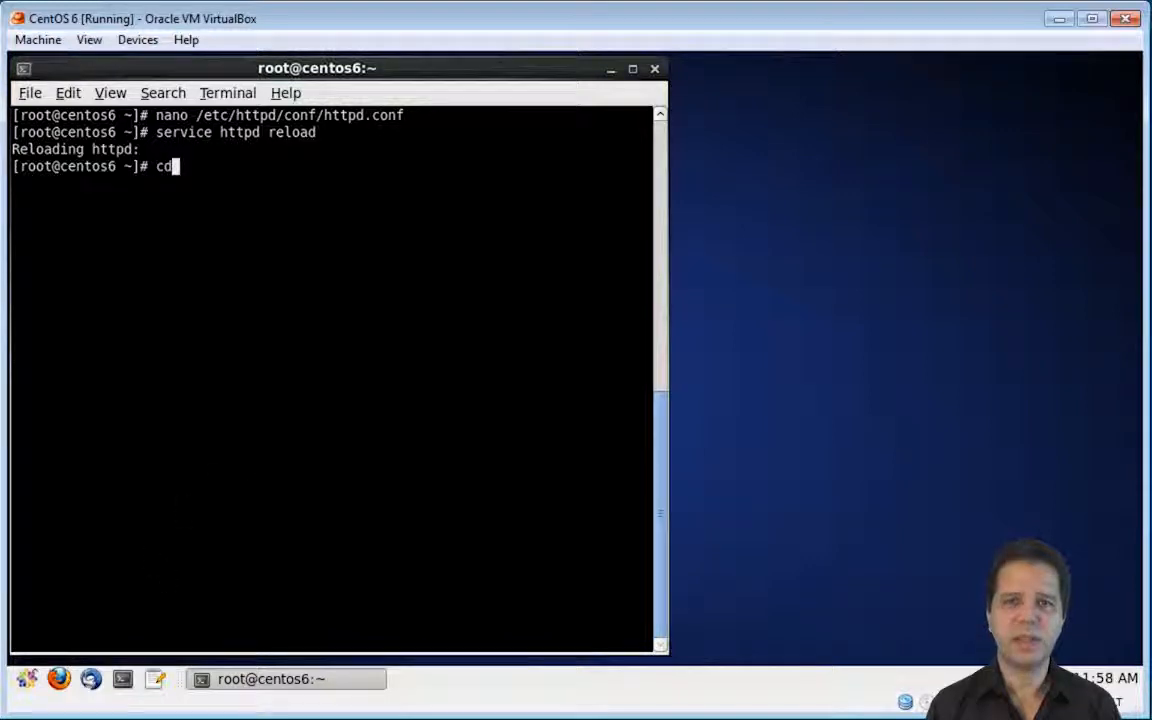
type("/etc/httpd/conf.d")
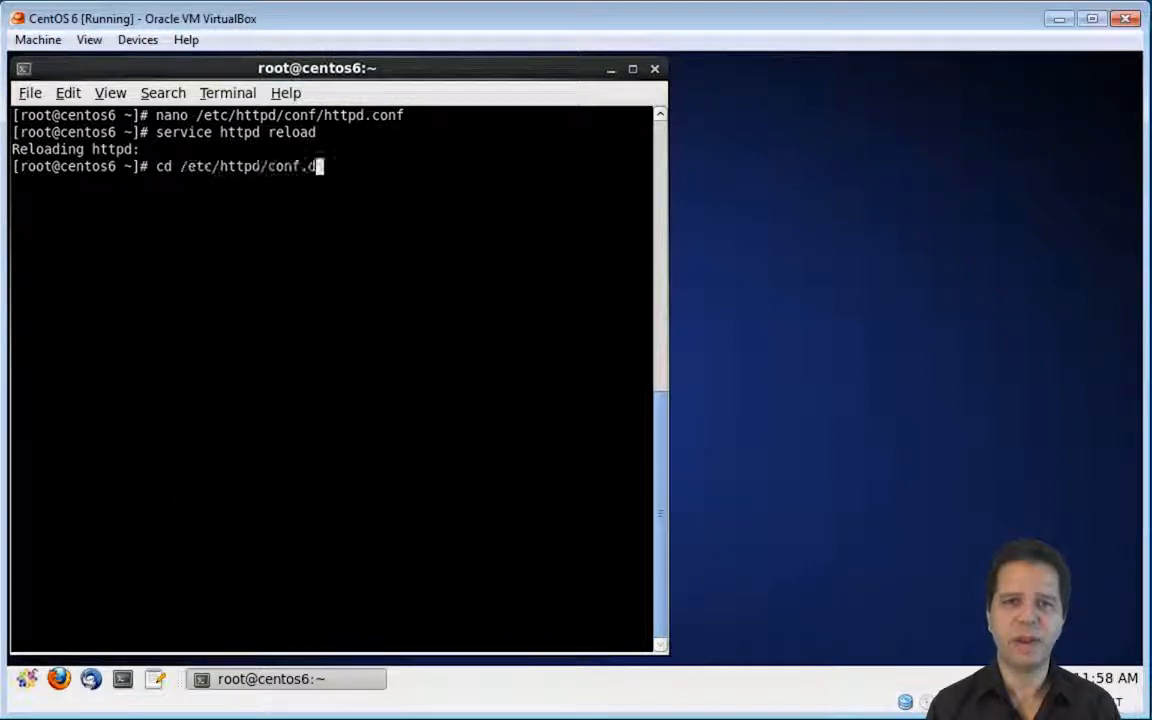
key("Return")
type("ll")
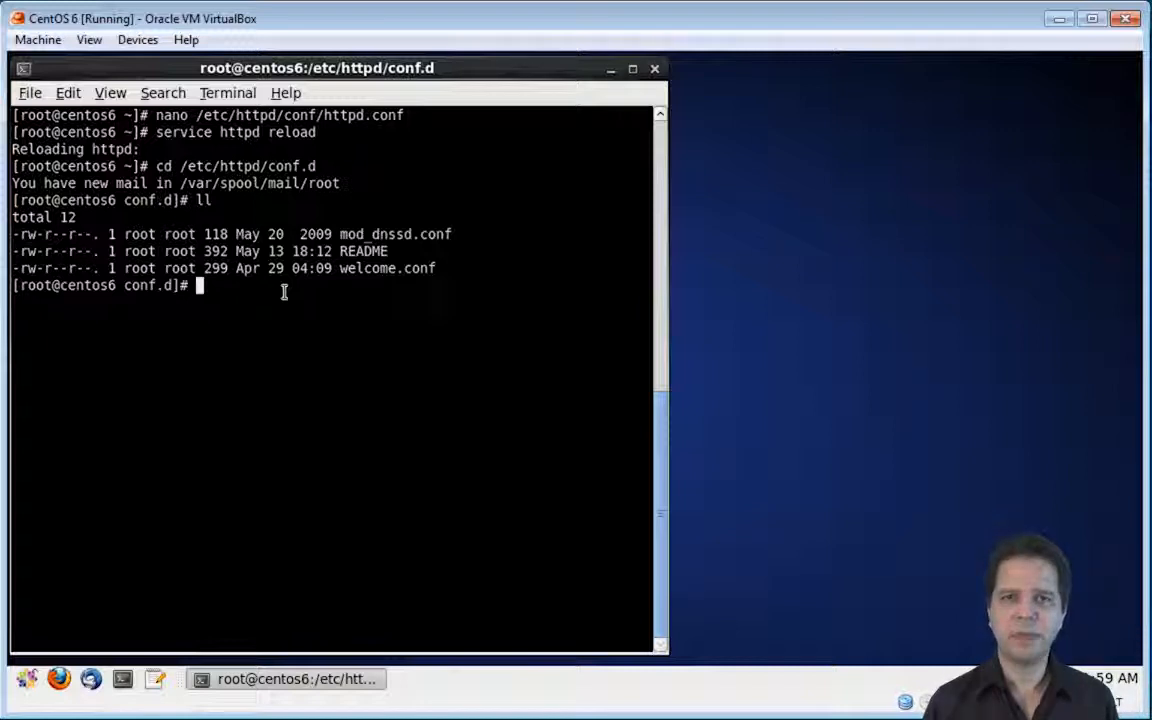
type("nano")
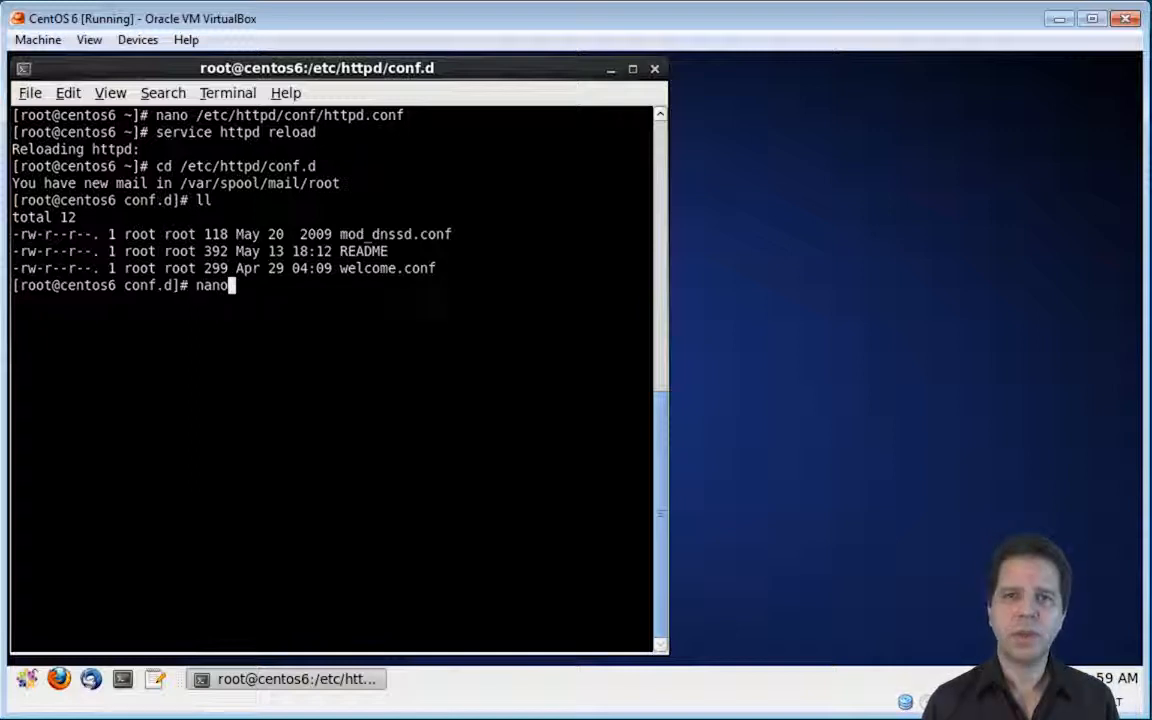
type("dri")
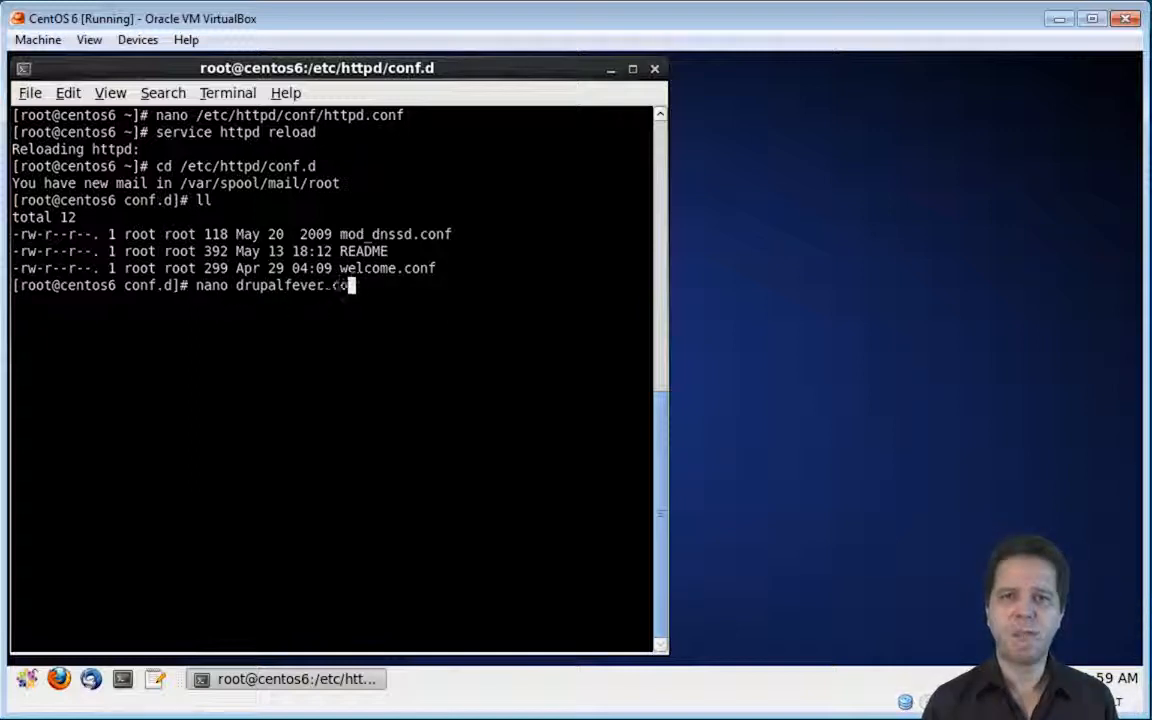
type("nf")
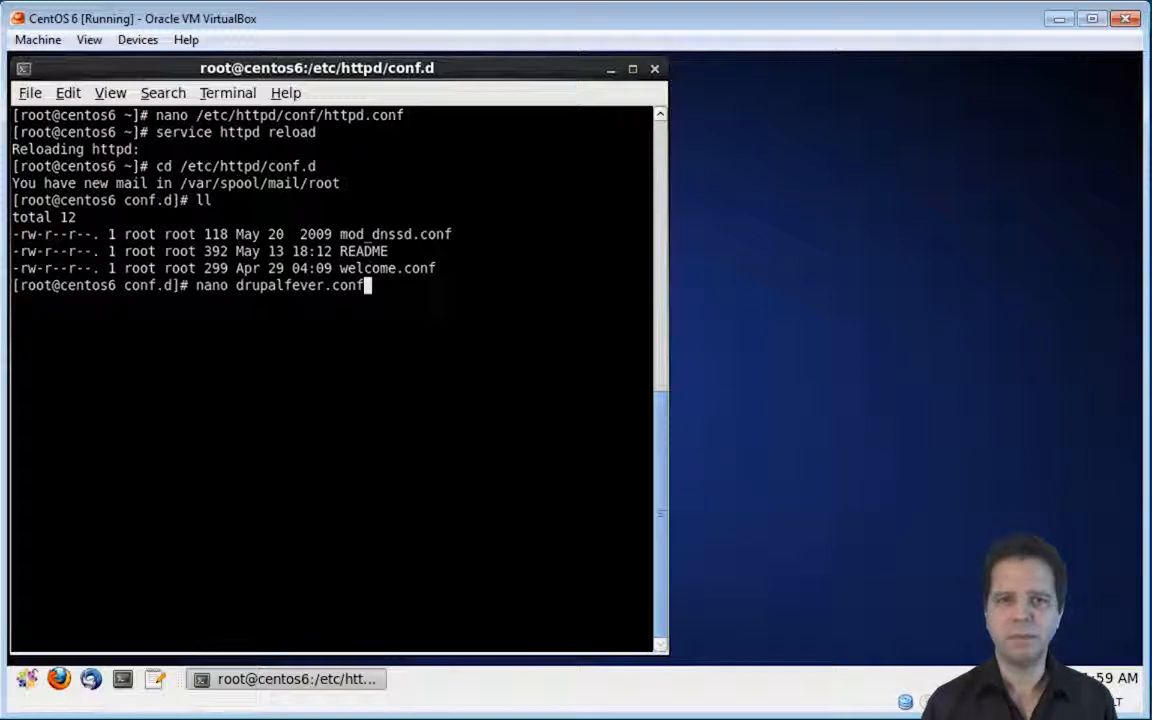
Write a VirtualHost *:80 for drupalfever.com rooted at /var/www/html/drupalfever into drupalfever.conf and save.
key("Return")
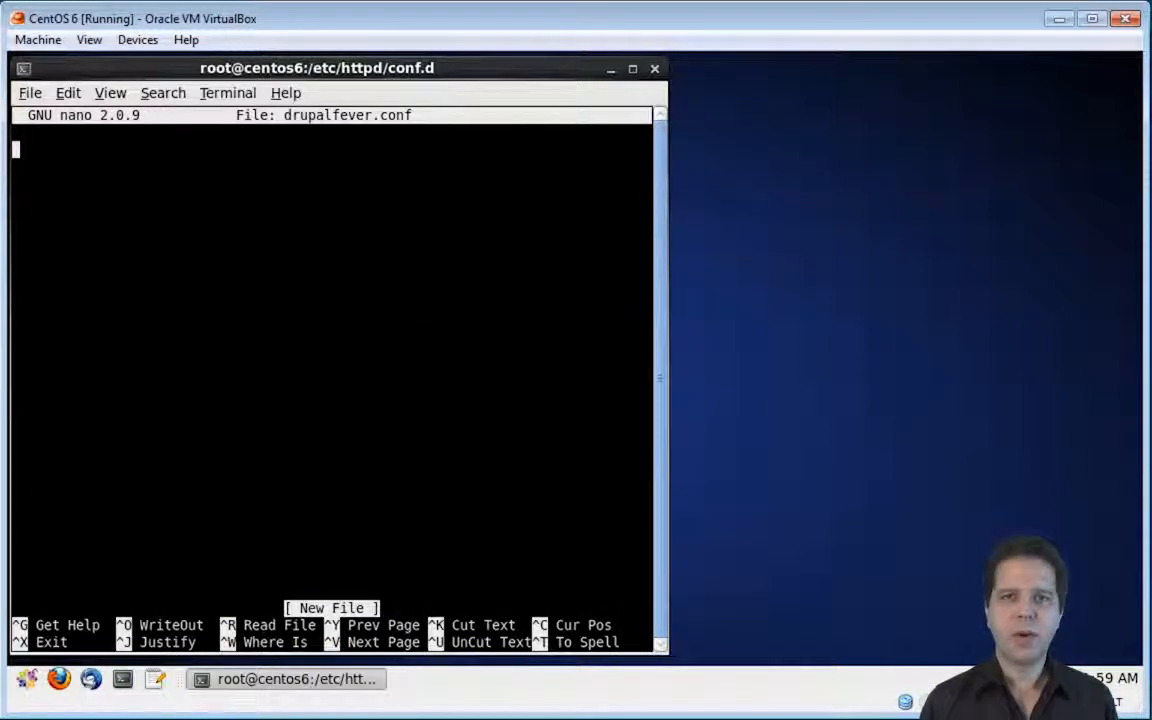
type("<Virt")
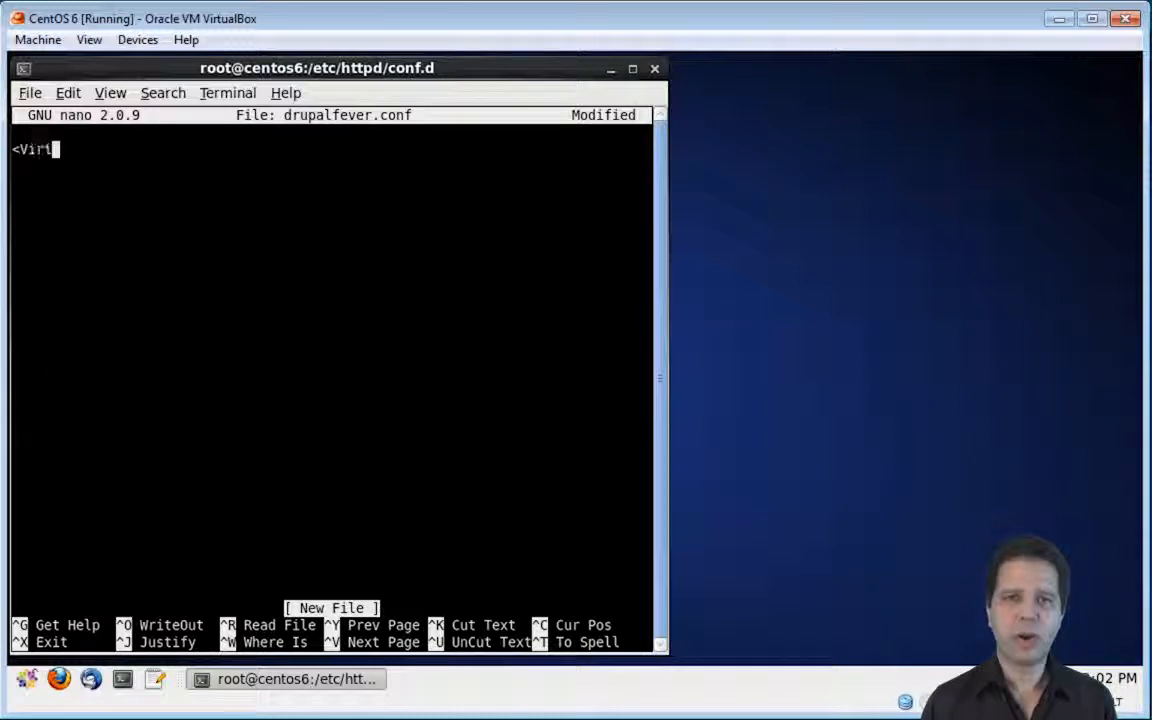
type("ualHost *:80>")
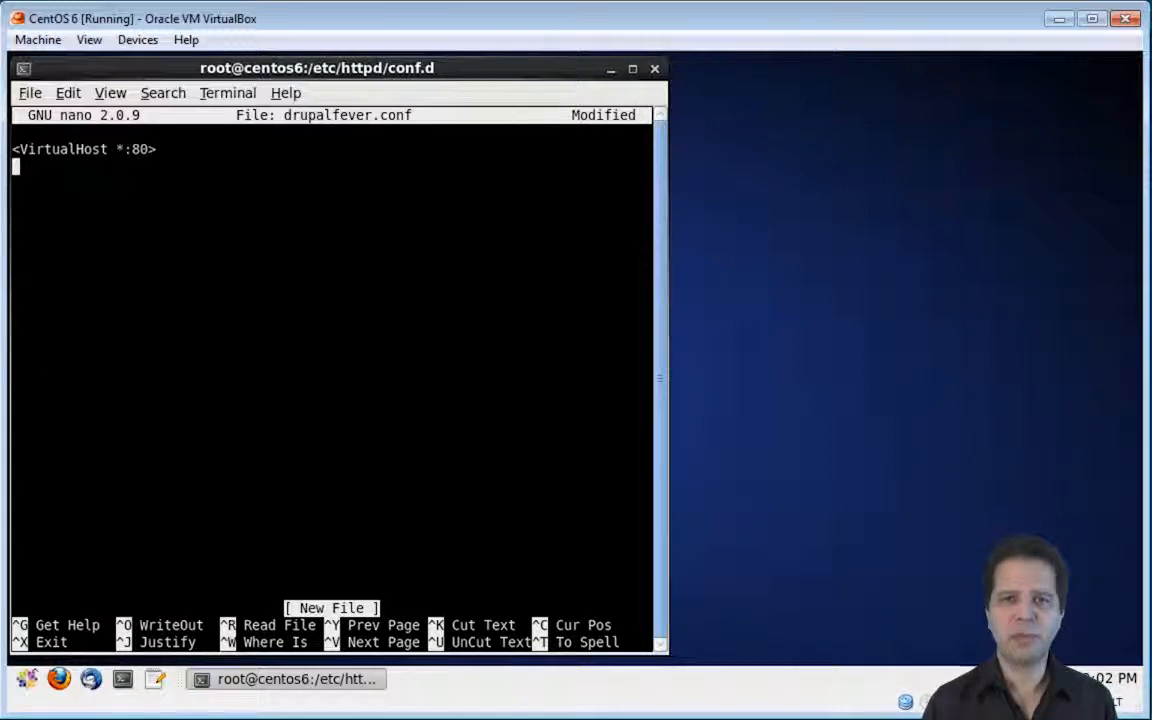
type("DocumentRoot \"/var/www")
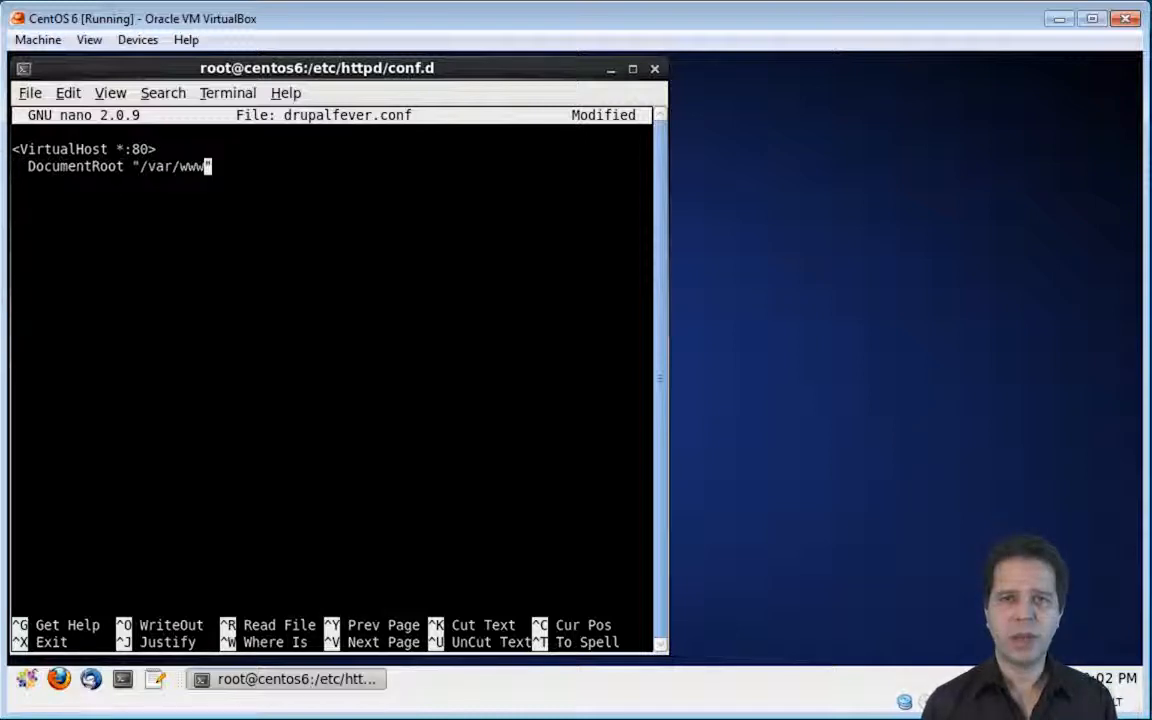
type("/html")
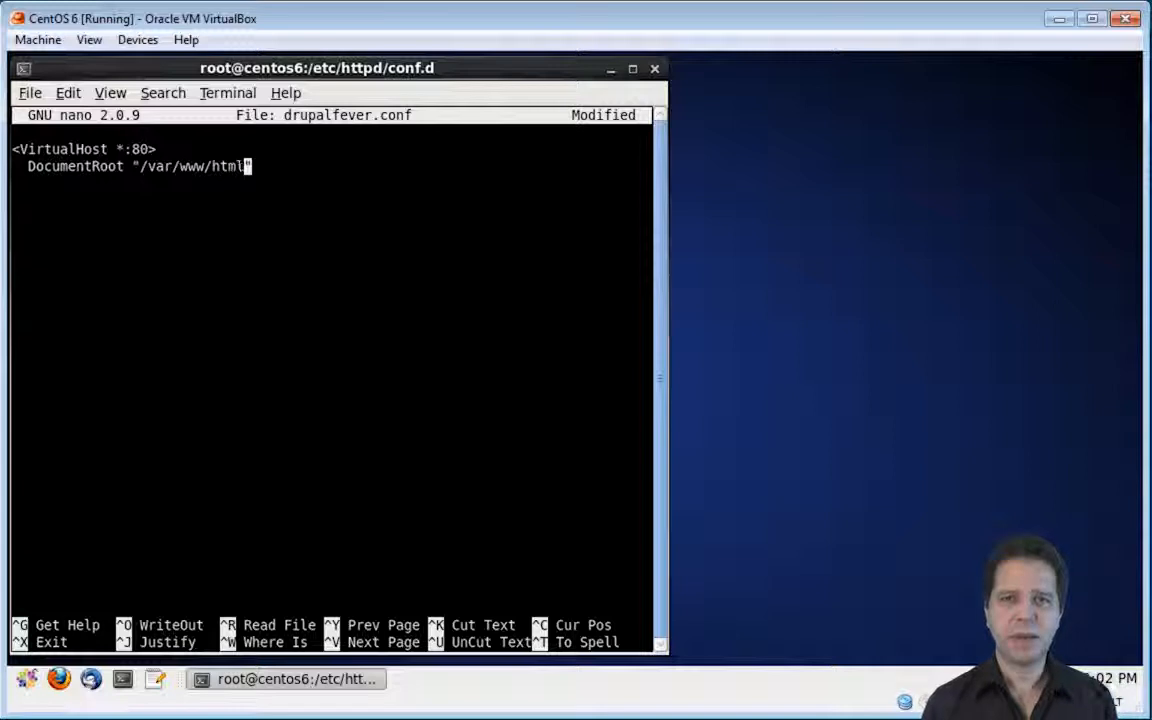
type("/drupalfe")
left_click(332, 183)
type("Ser")
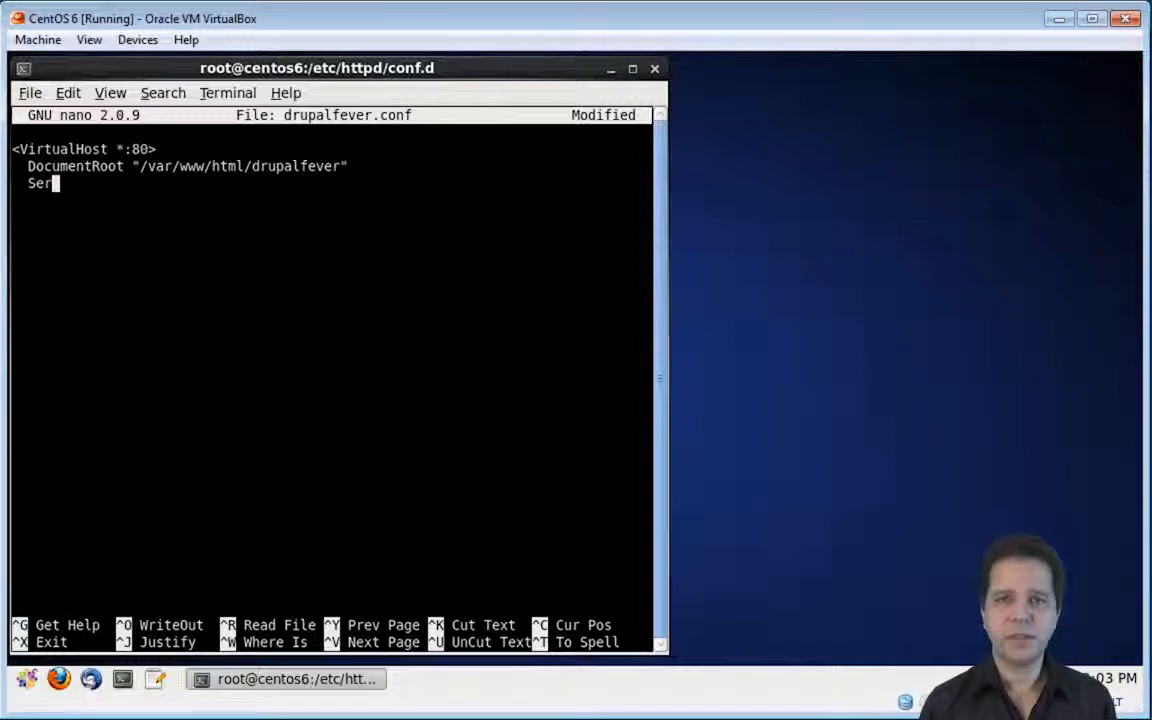
type("verName dr")
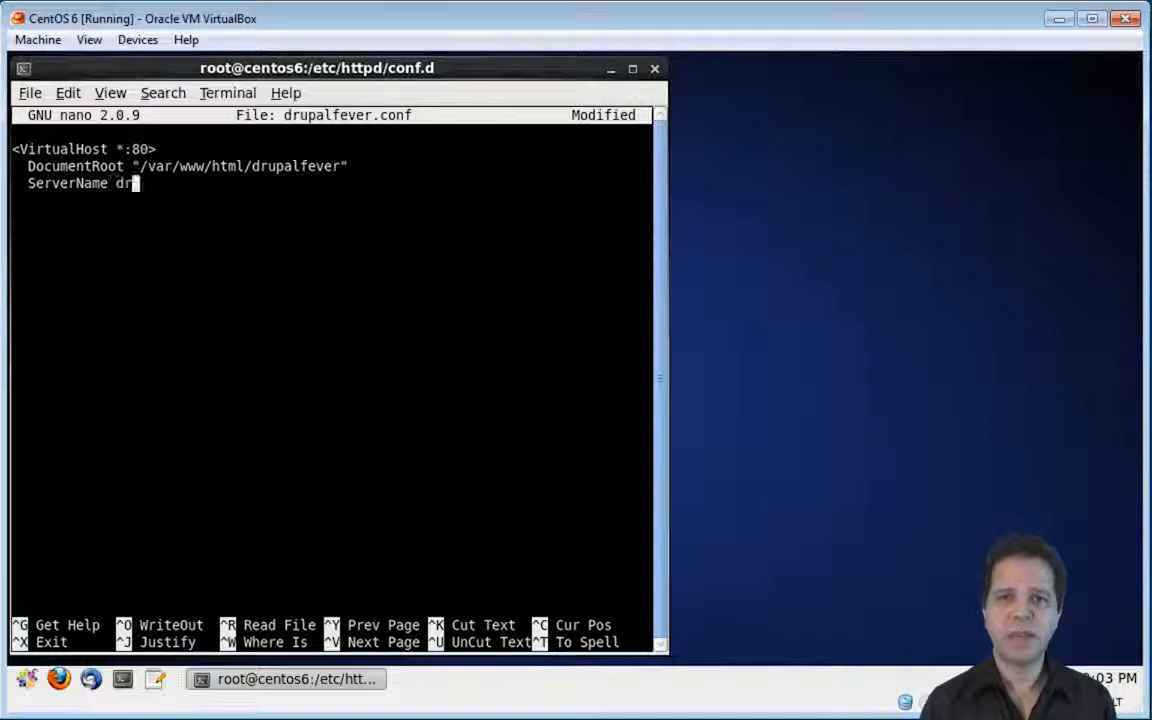
type("upalfever.")
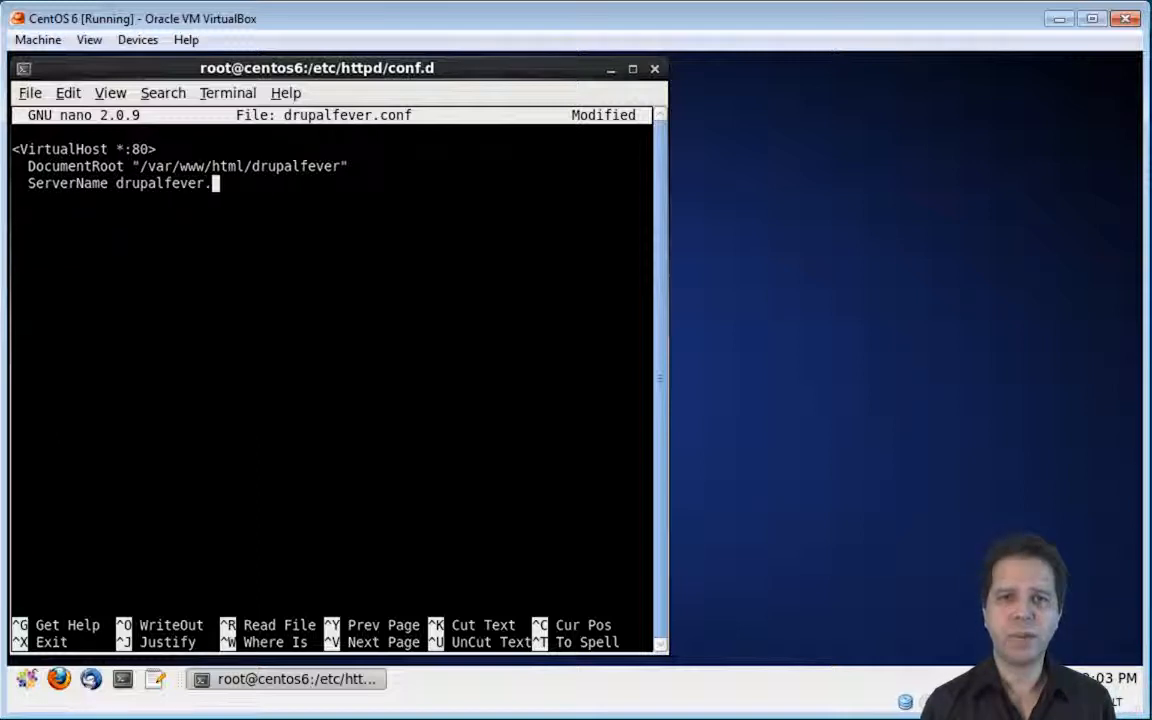
type("com")
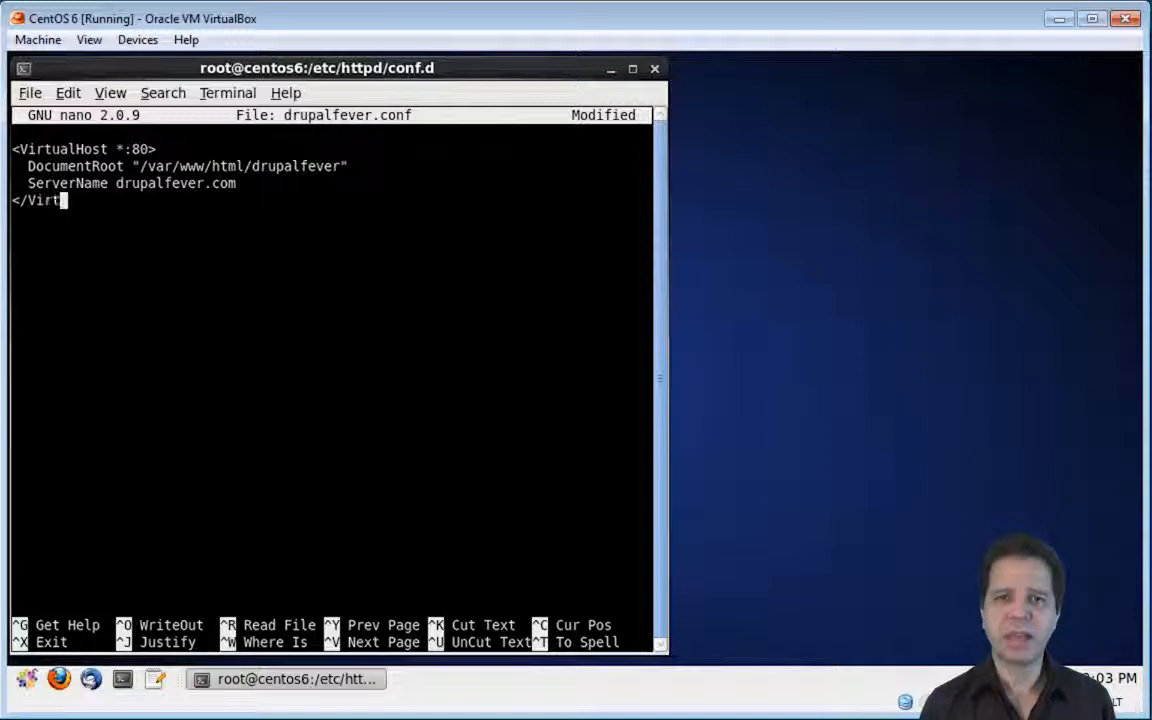
key("ctrl+o")
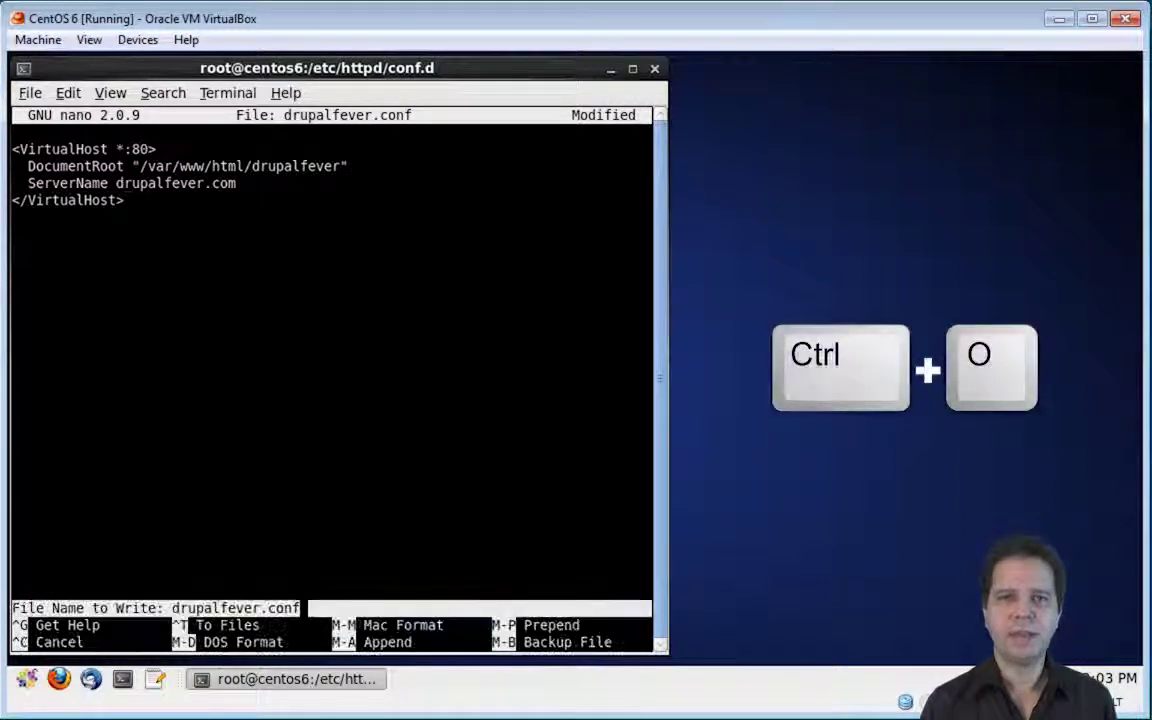
key("Return")
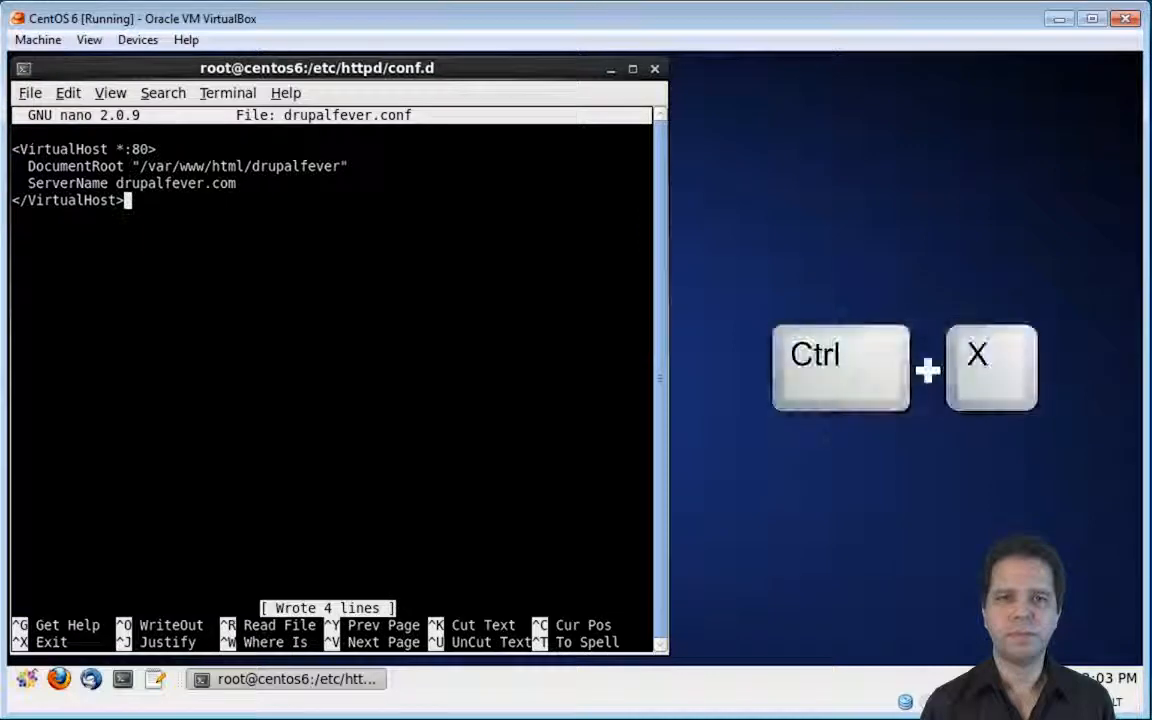
Exit nano, go to /var/www/html, and create the drupalfever directory.
key("ctrl+x")
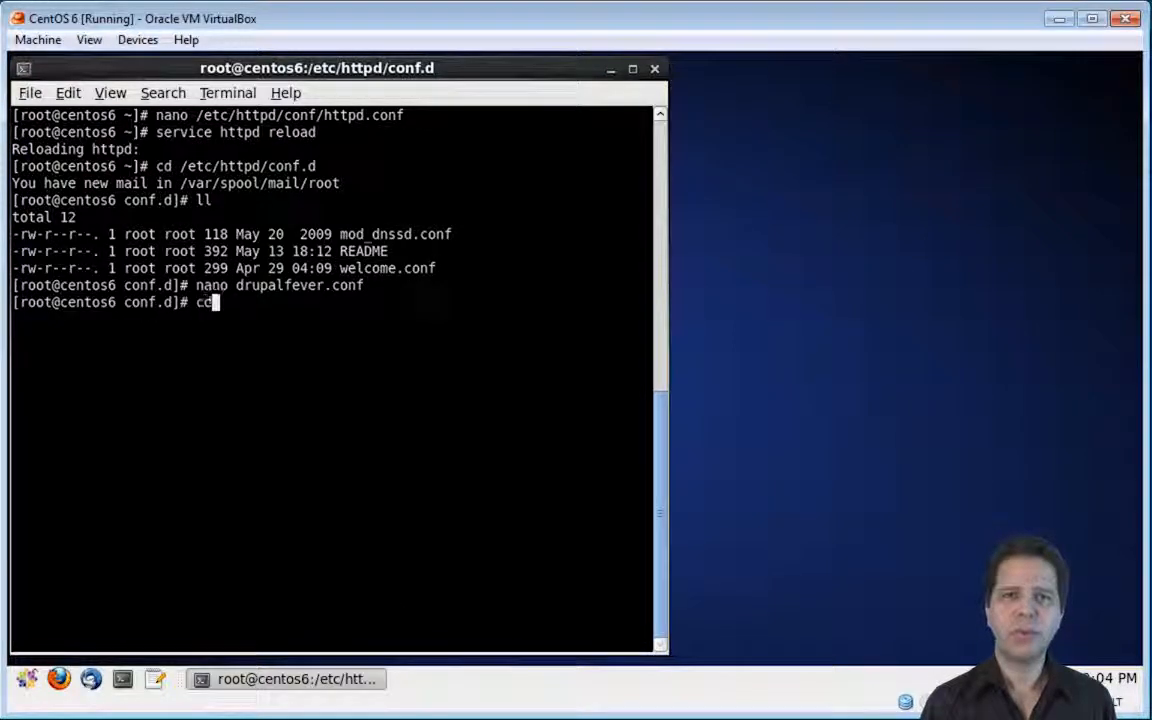
type("/var/www")
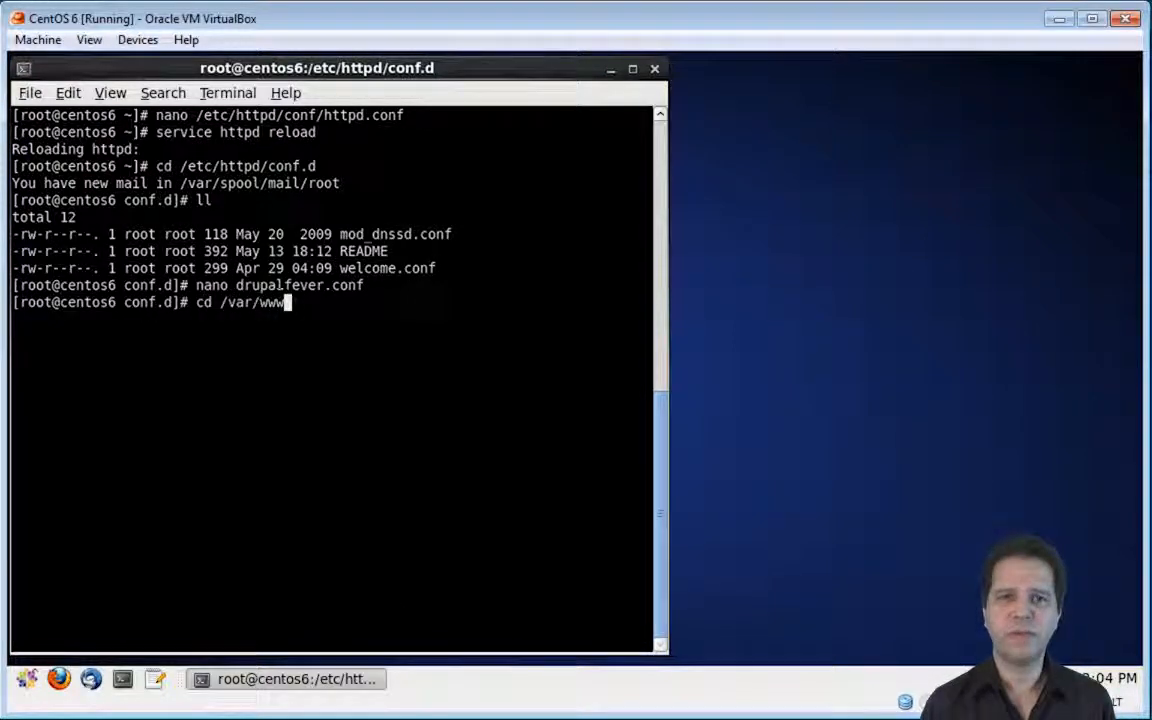
type("html")
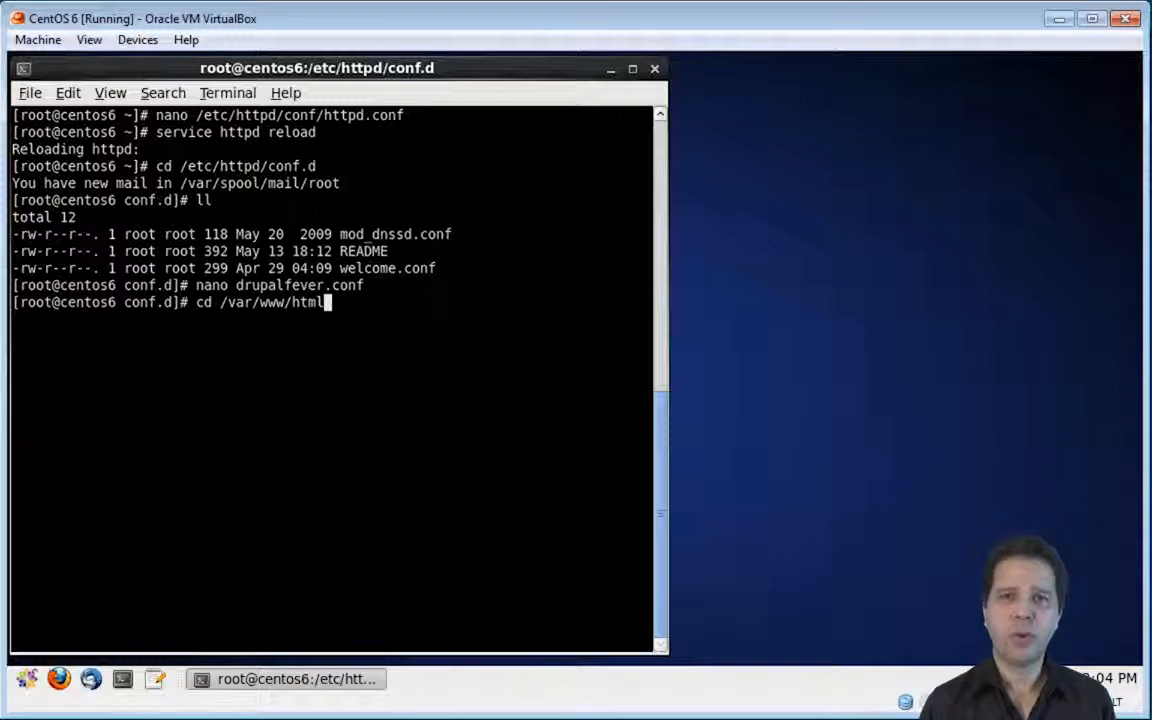
key("Return")
type("ll")
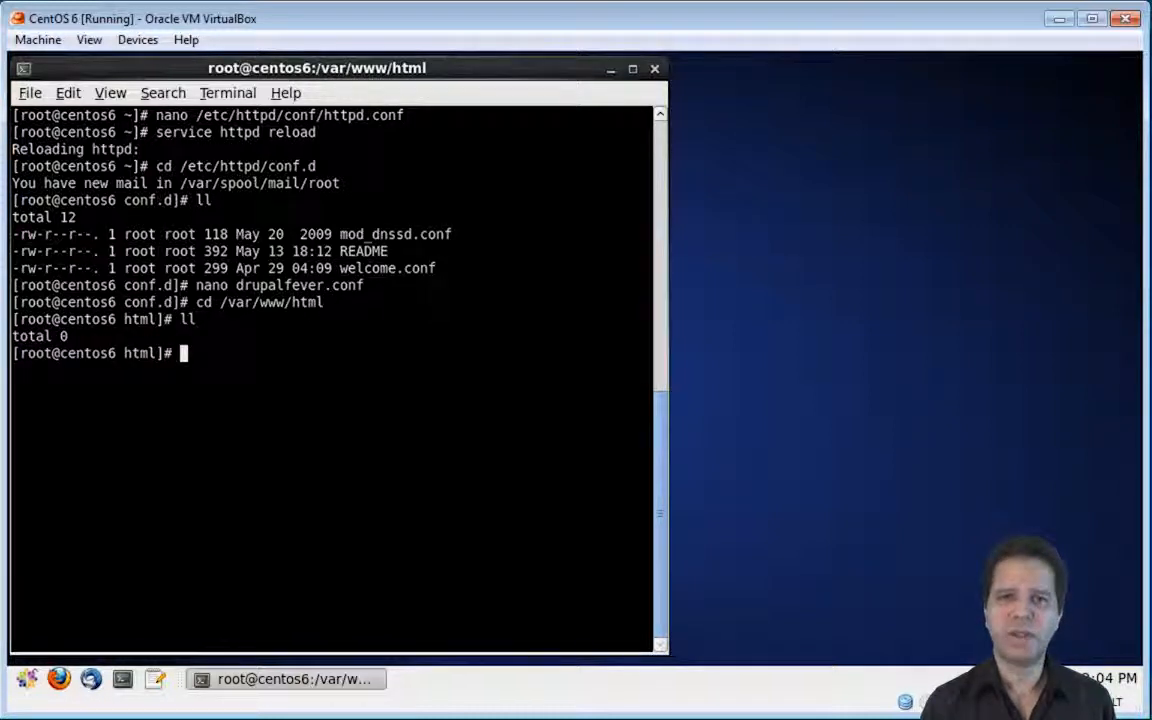
type("mk")
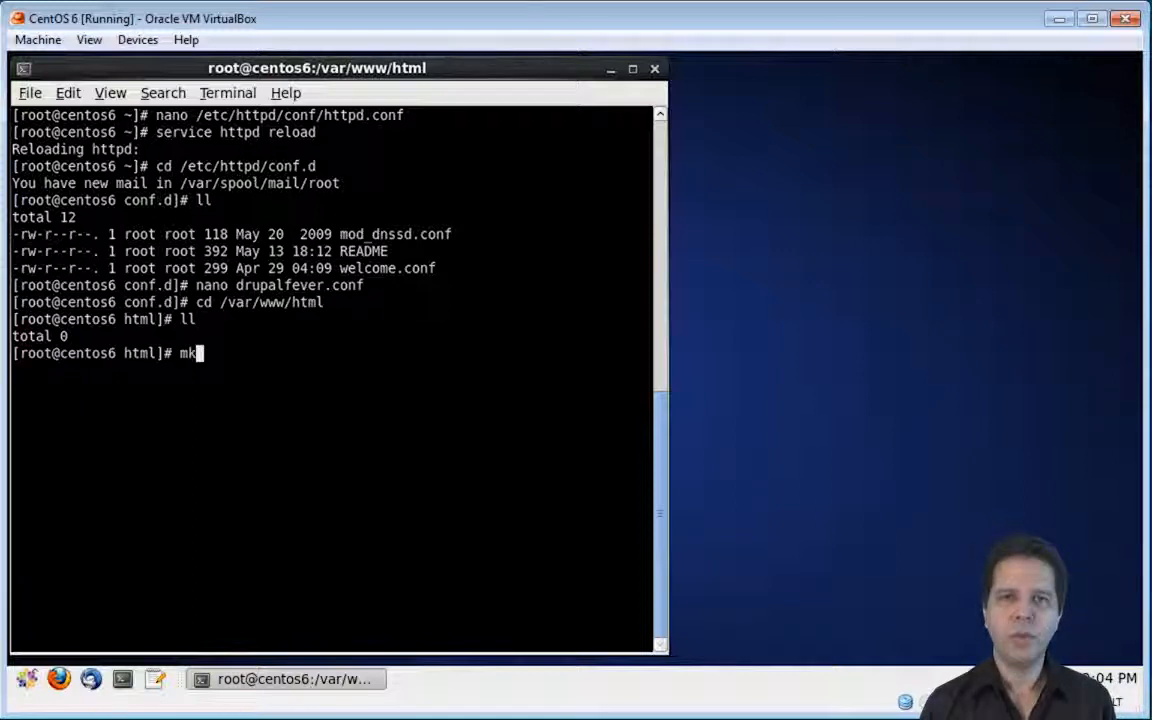
type("dir drup")
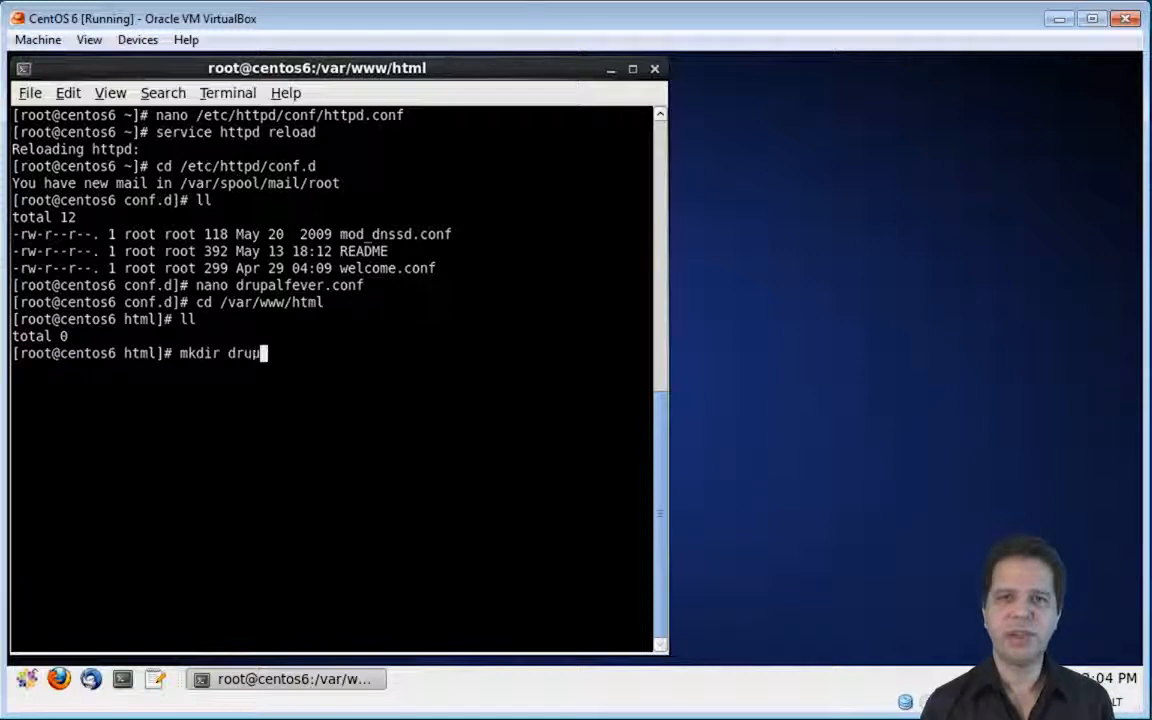
key("Return")
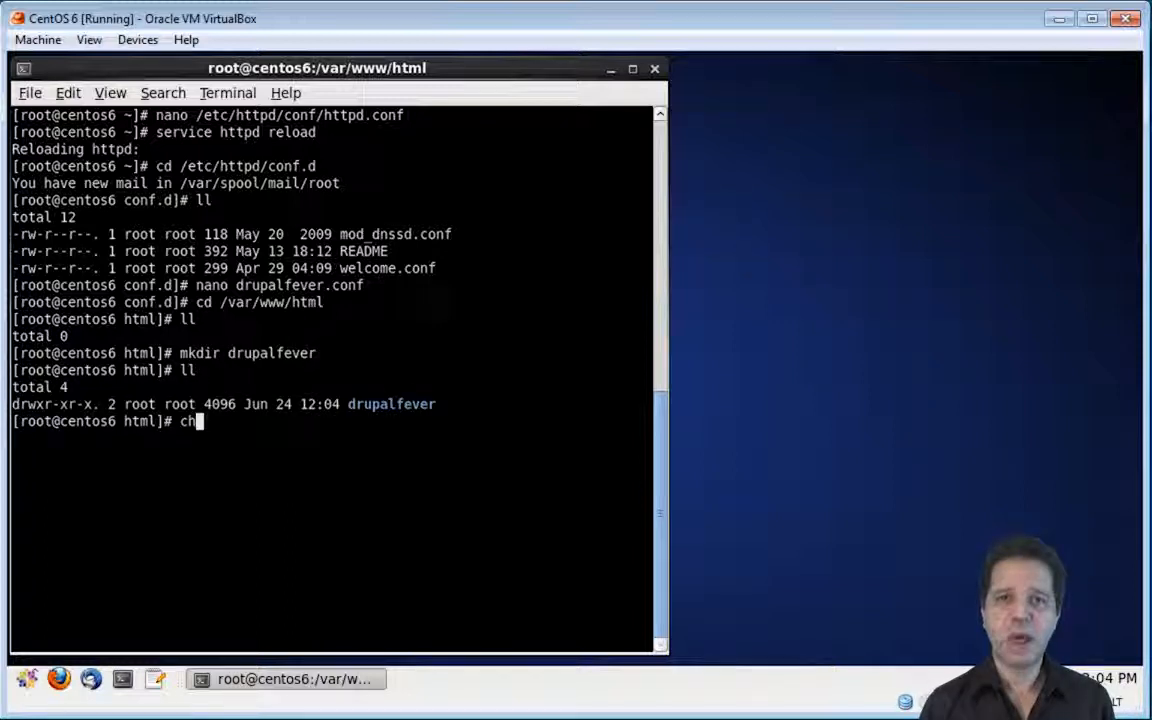
Recursively set drupalfever's owner and group to apache:apache.
type("own")
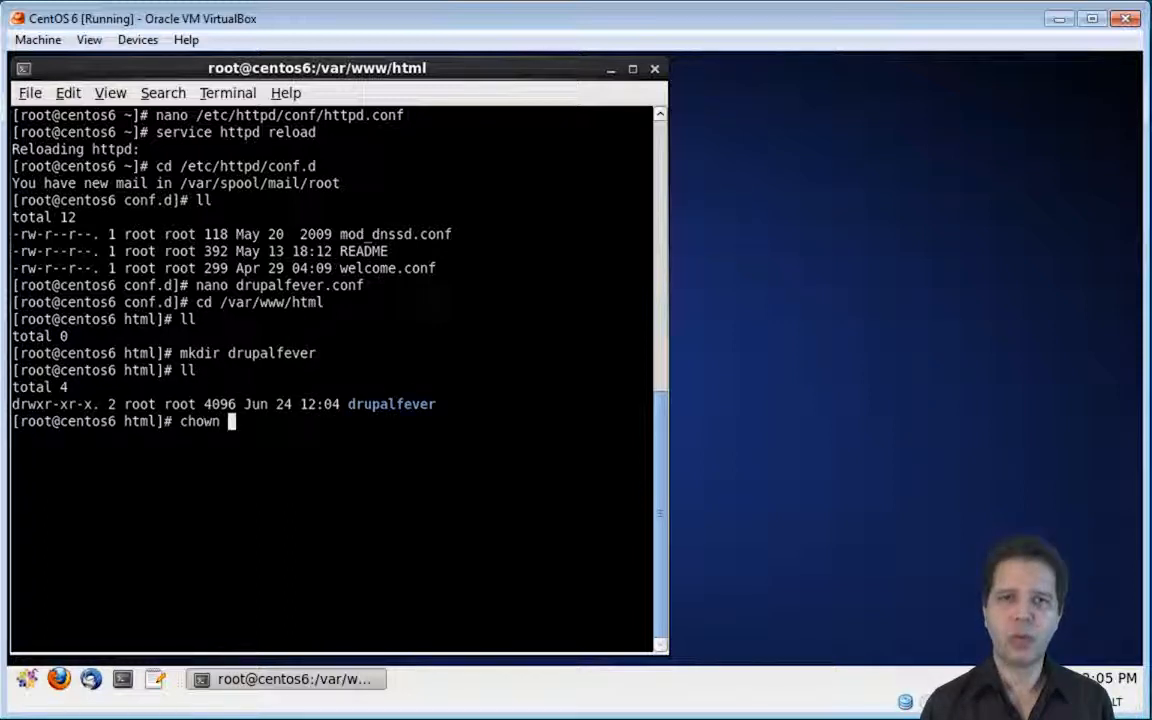
type("-R")
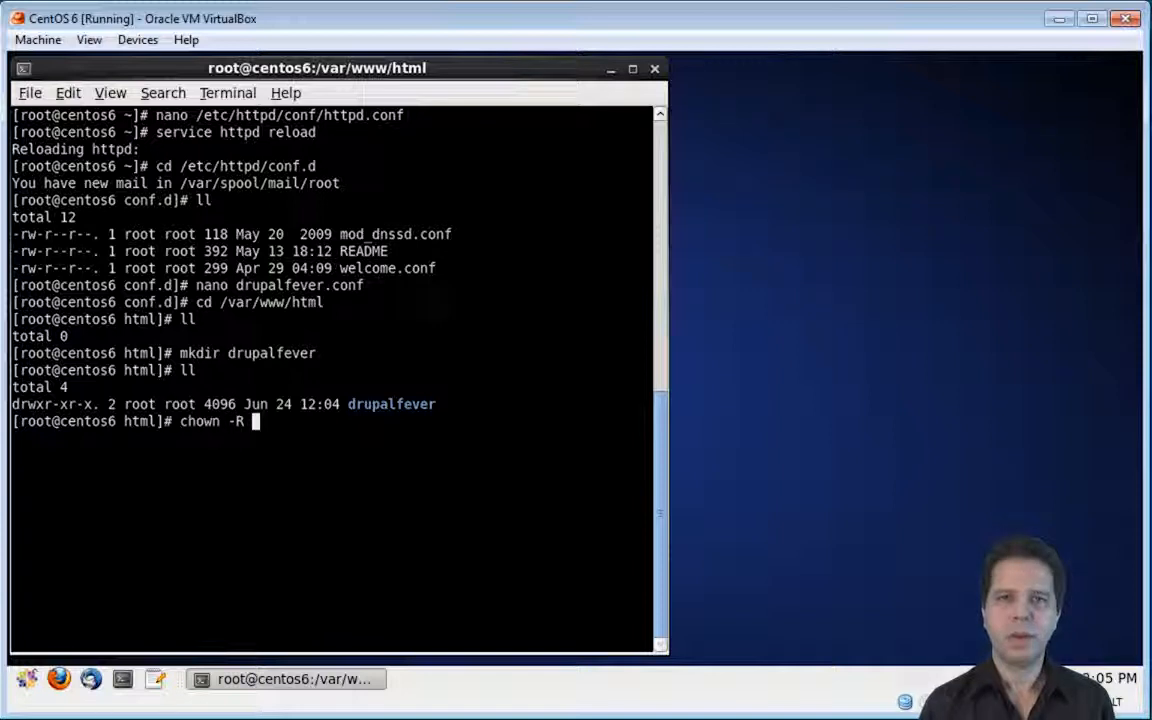
type("apache:apac")
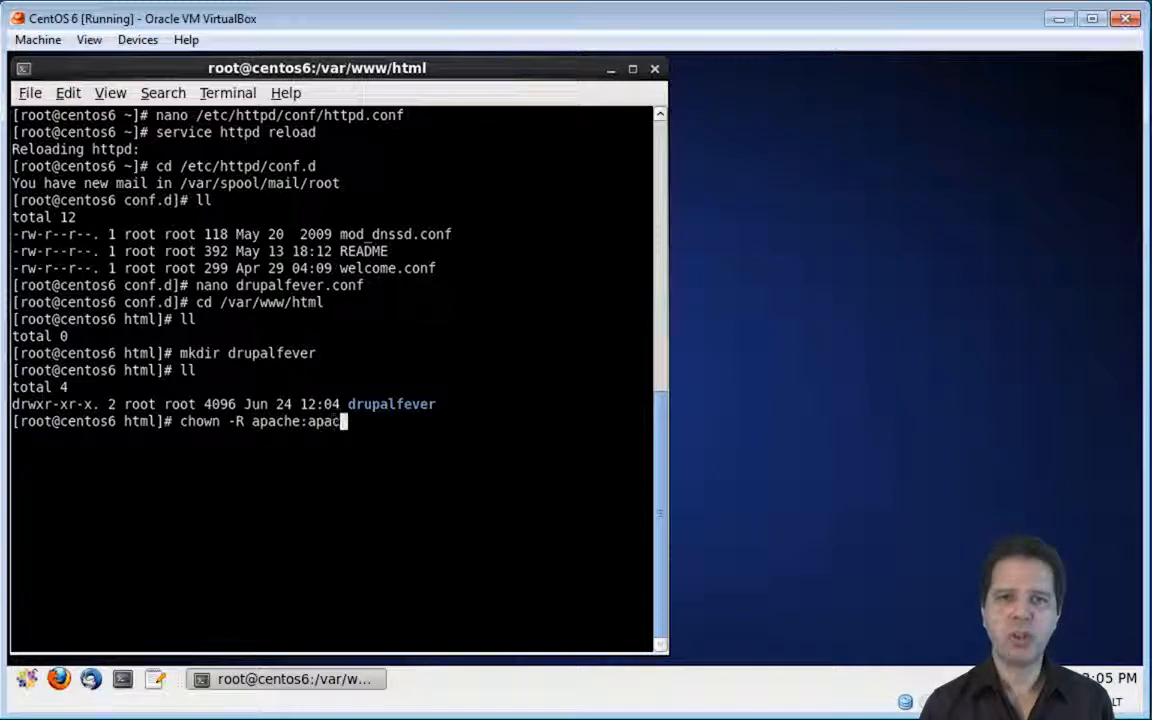
type("he ./")
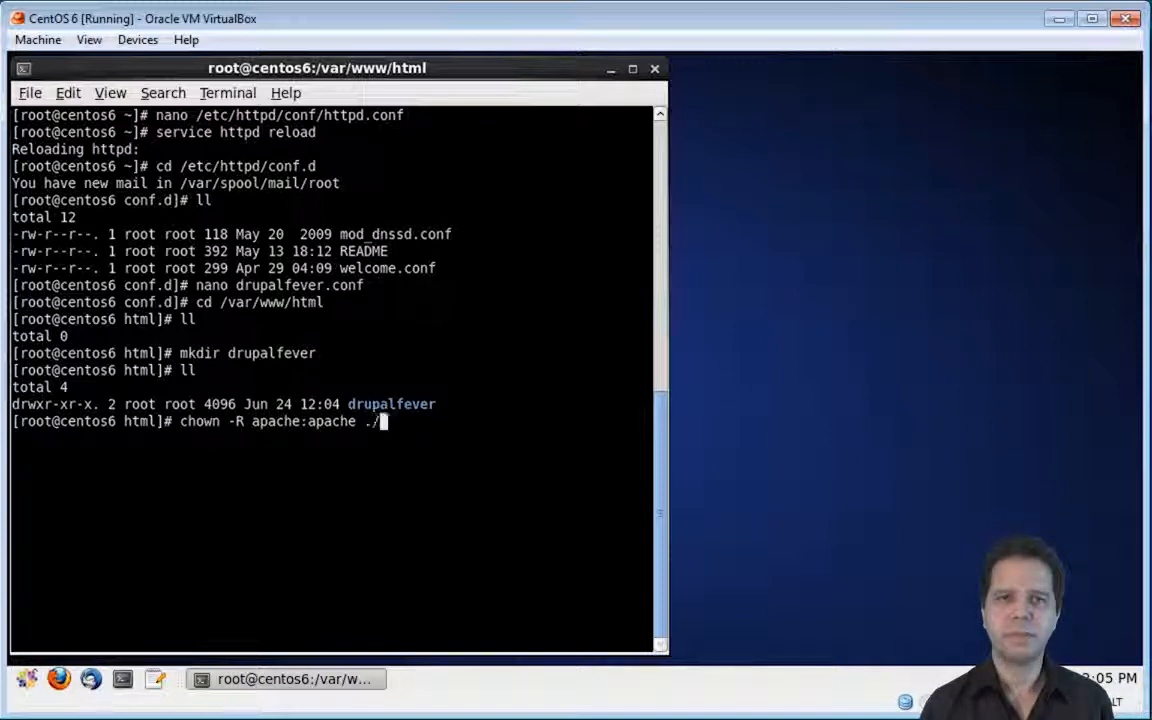
type("dr")
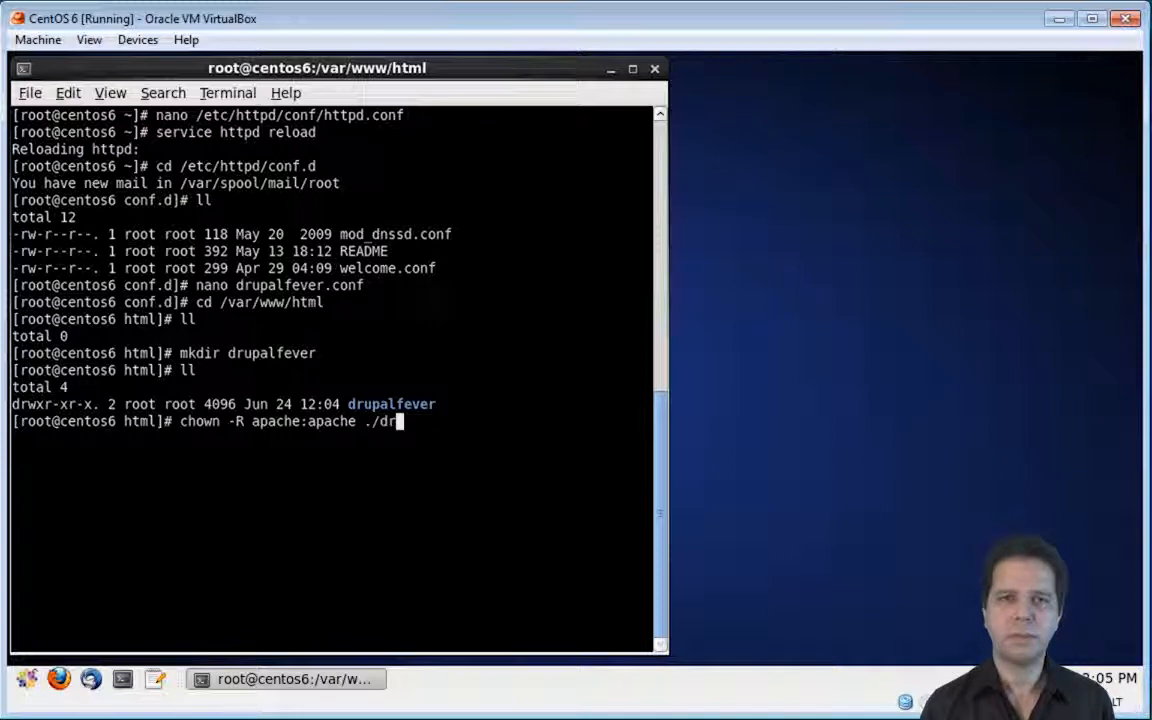
key("Return")
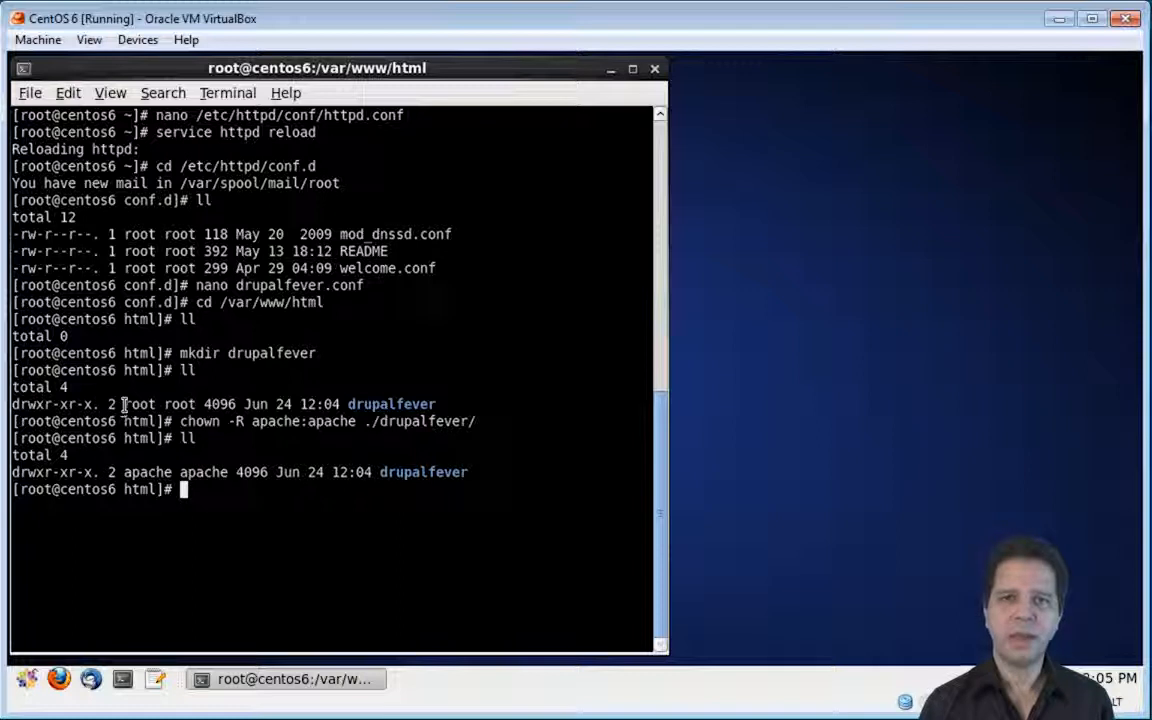
double_click(160, 403)
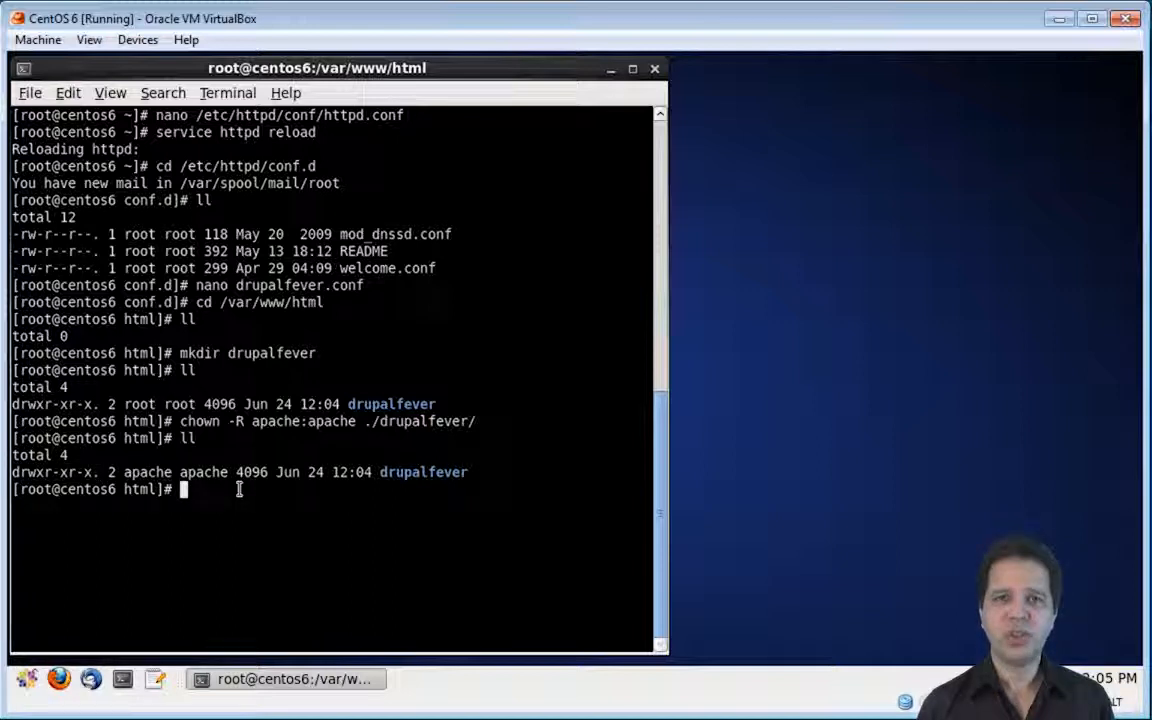
Set 775 permissions on the drupalfever folder and list it to verify.
type("chmod 7")
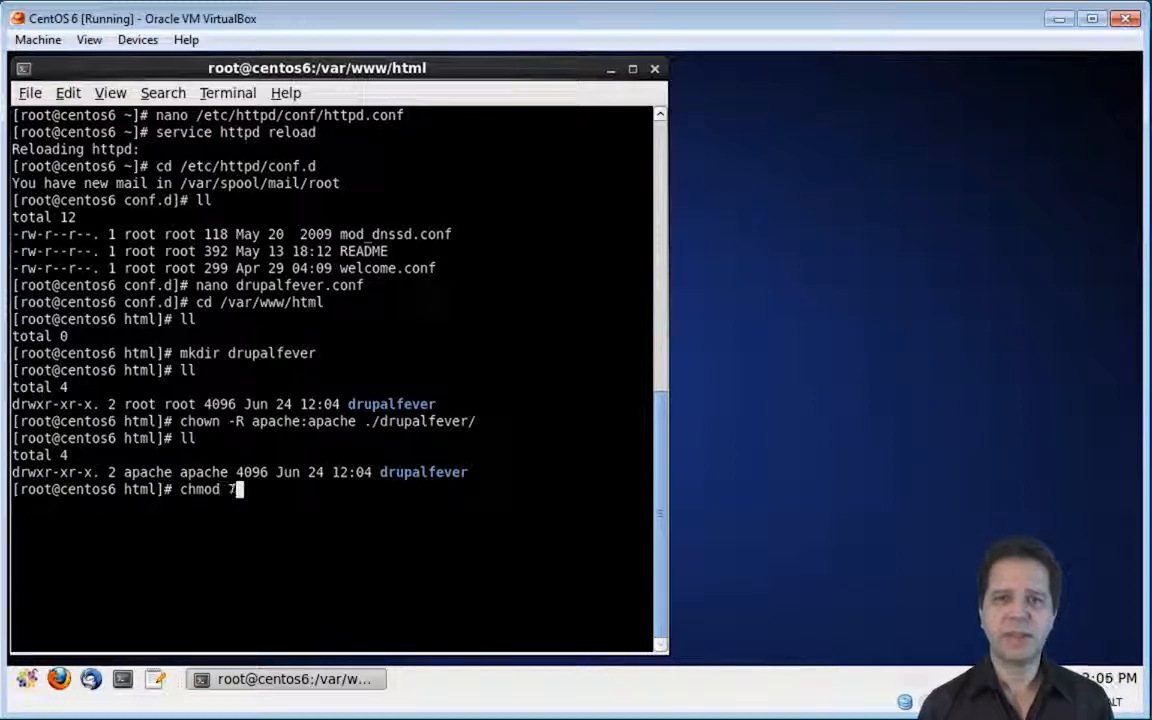
key("Return")
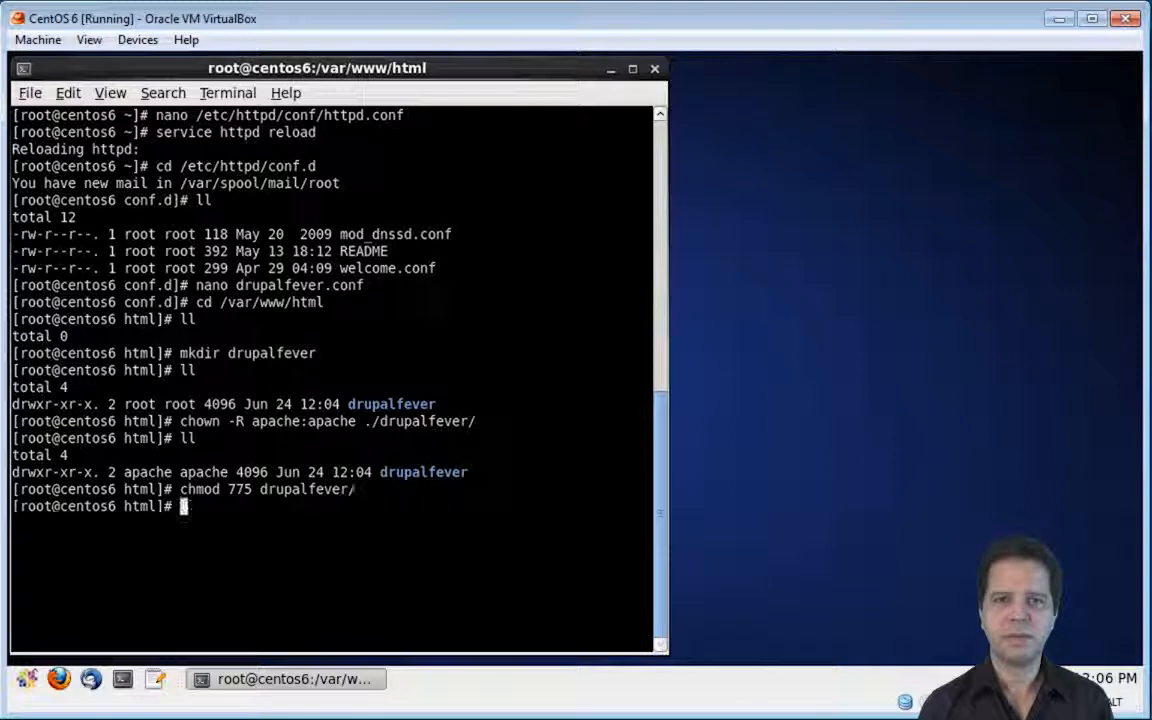
key("Return")
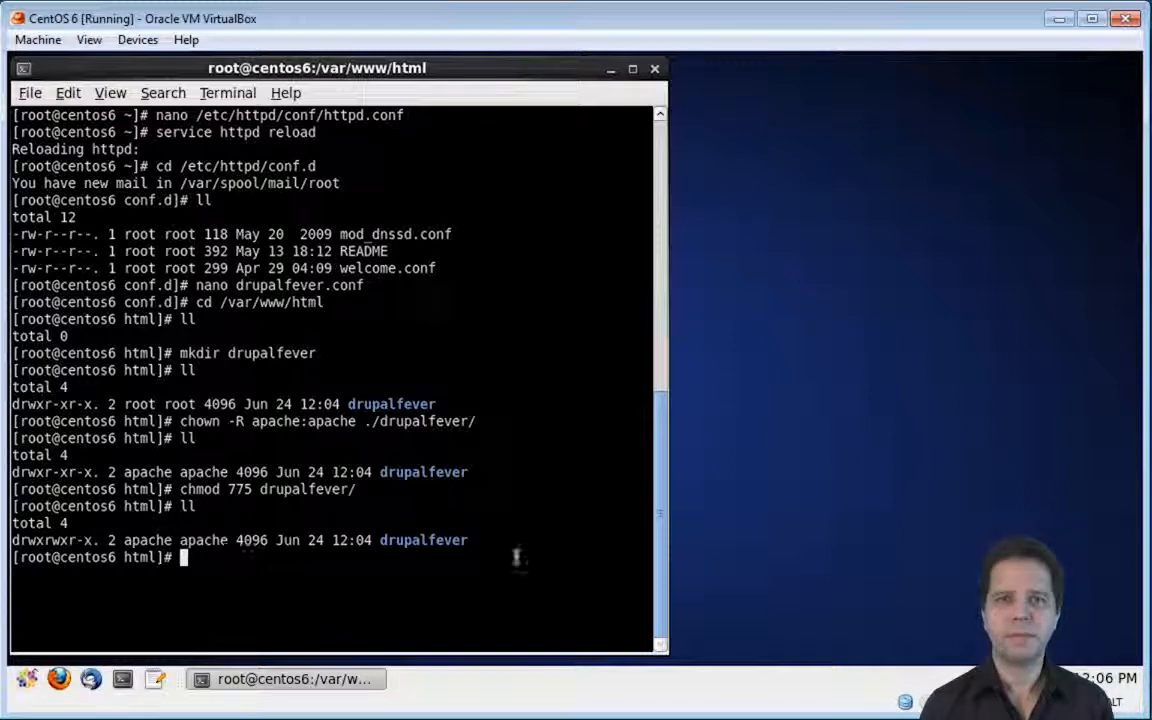
Restart the web server with service httpd restart.
type("service")
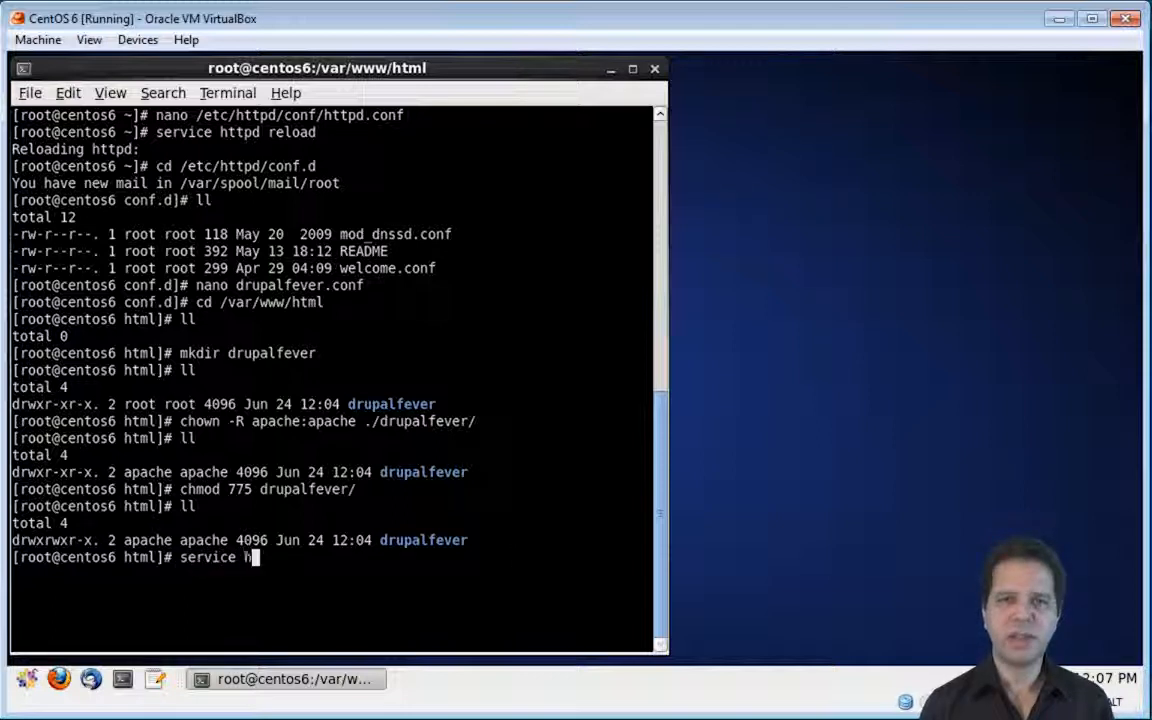
type("httpd res")
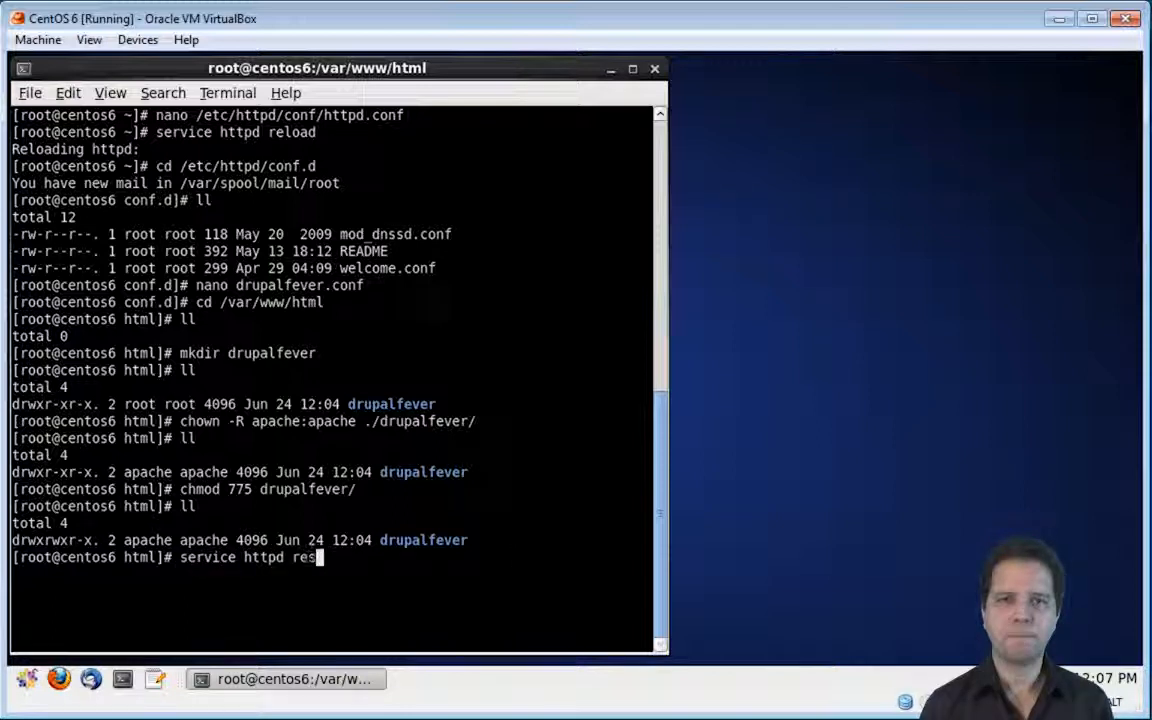
type("tart")
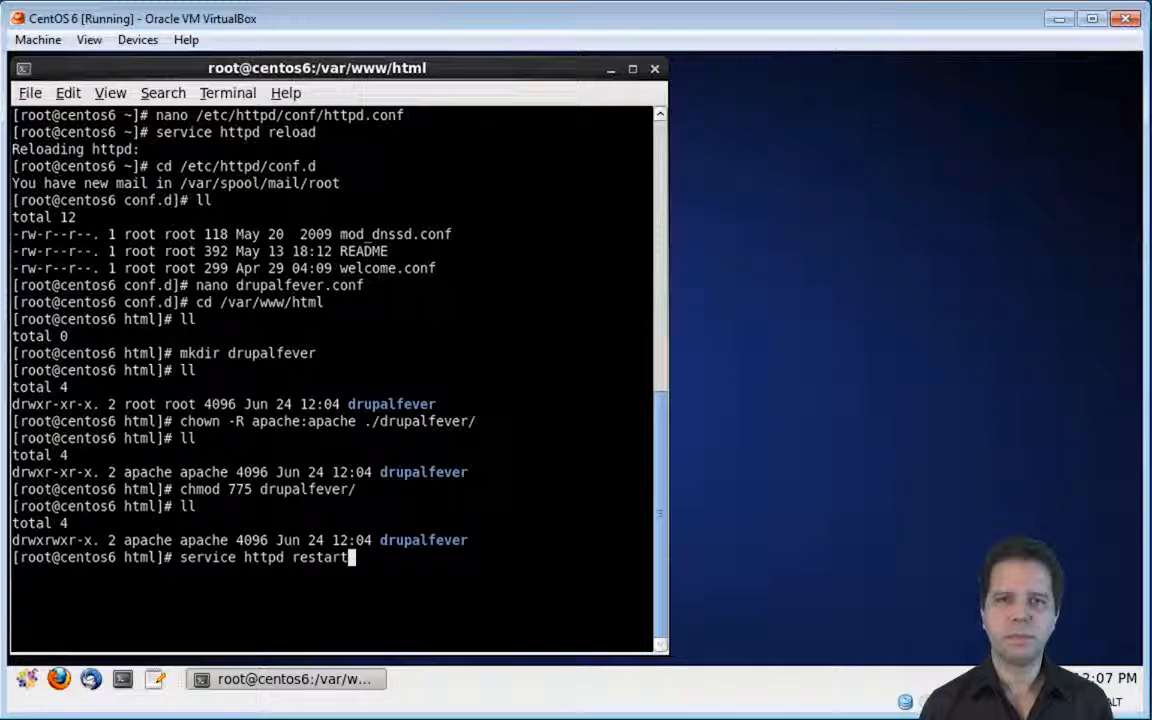
key("Return")
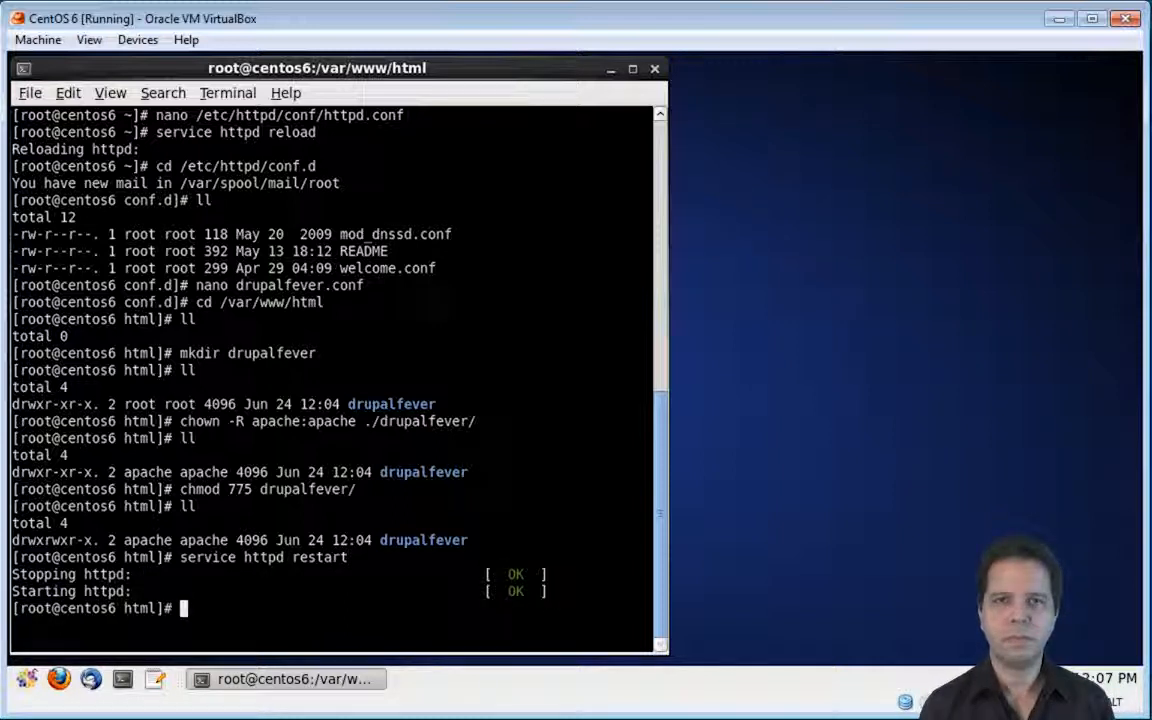
Create index.html containing 'Hello, world!' inside the drupalfever folder using nano.
type("cd dr")
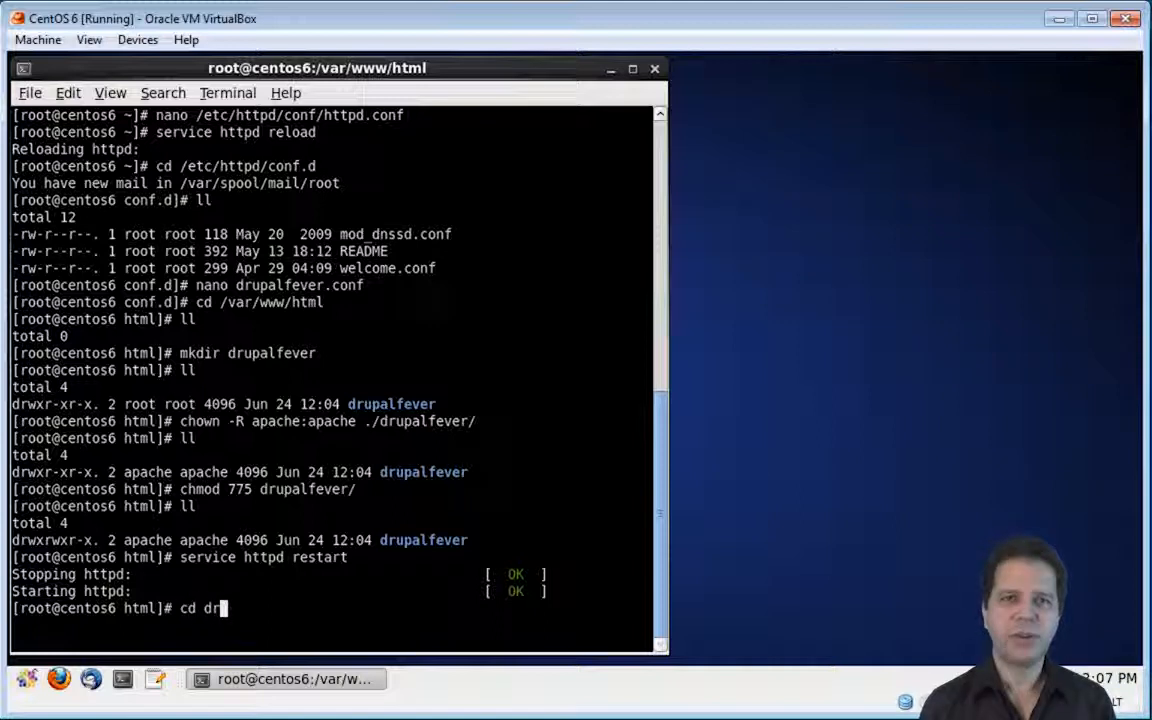
key("Return")
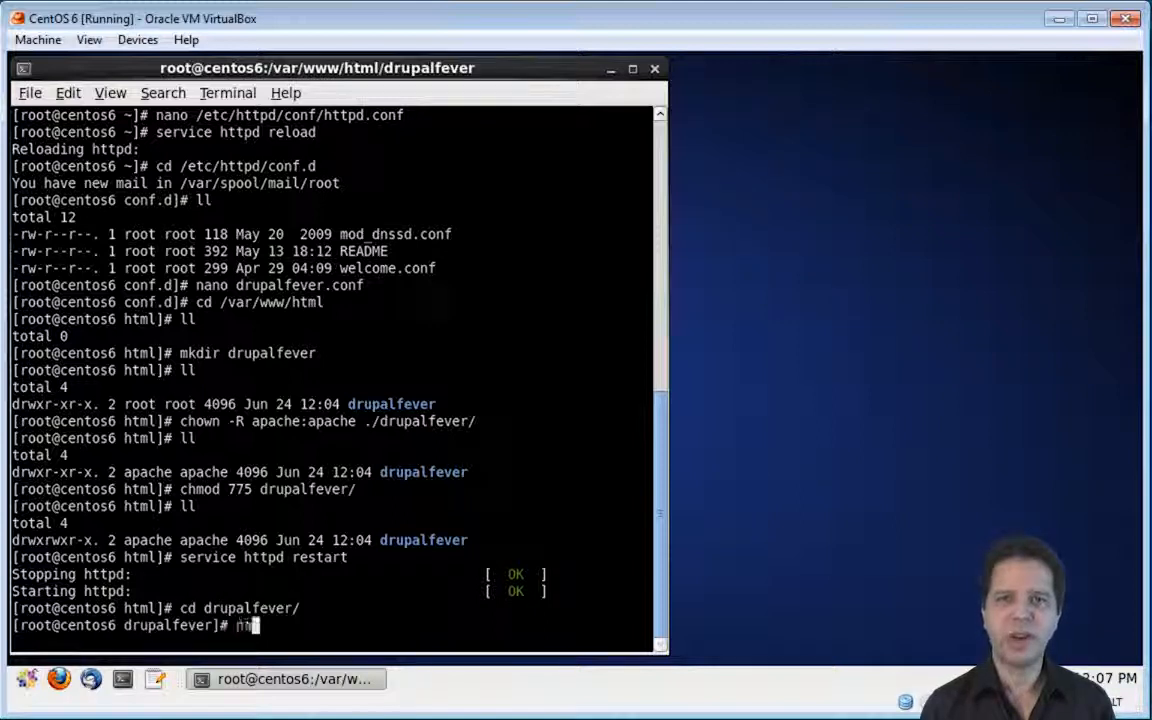
type("ano ind")
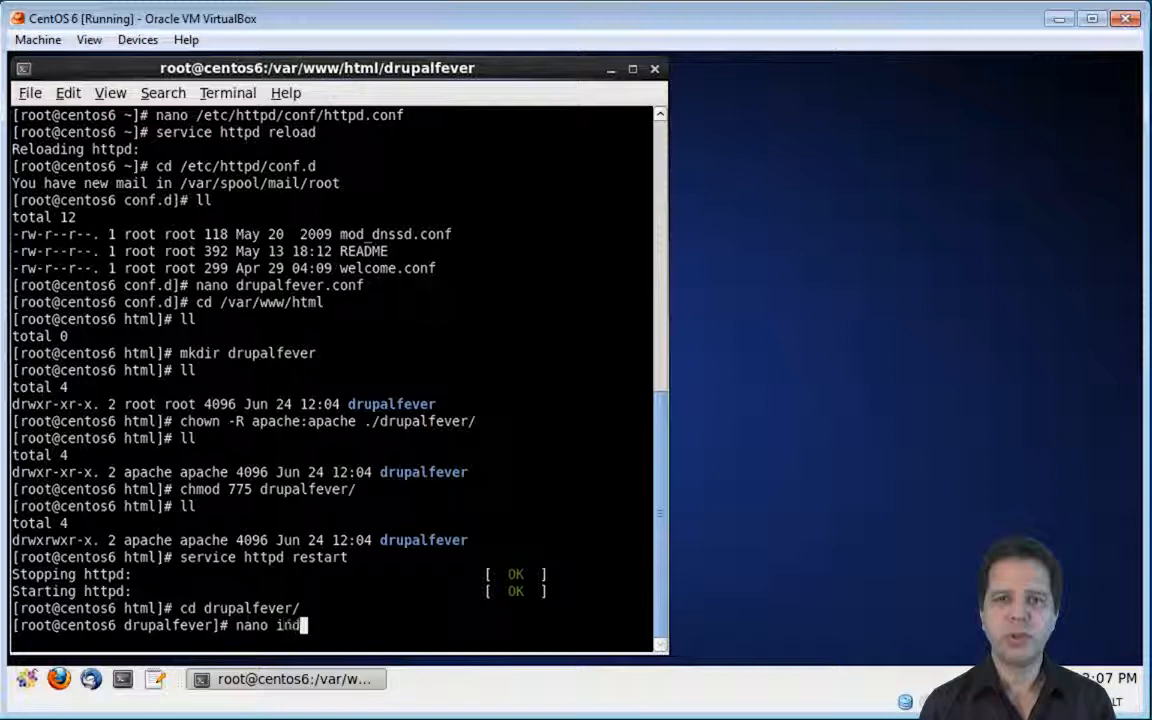
type("dex.html")
type("He")
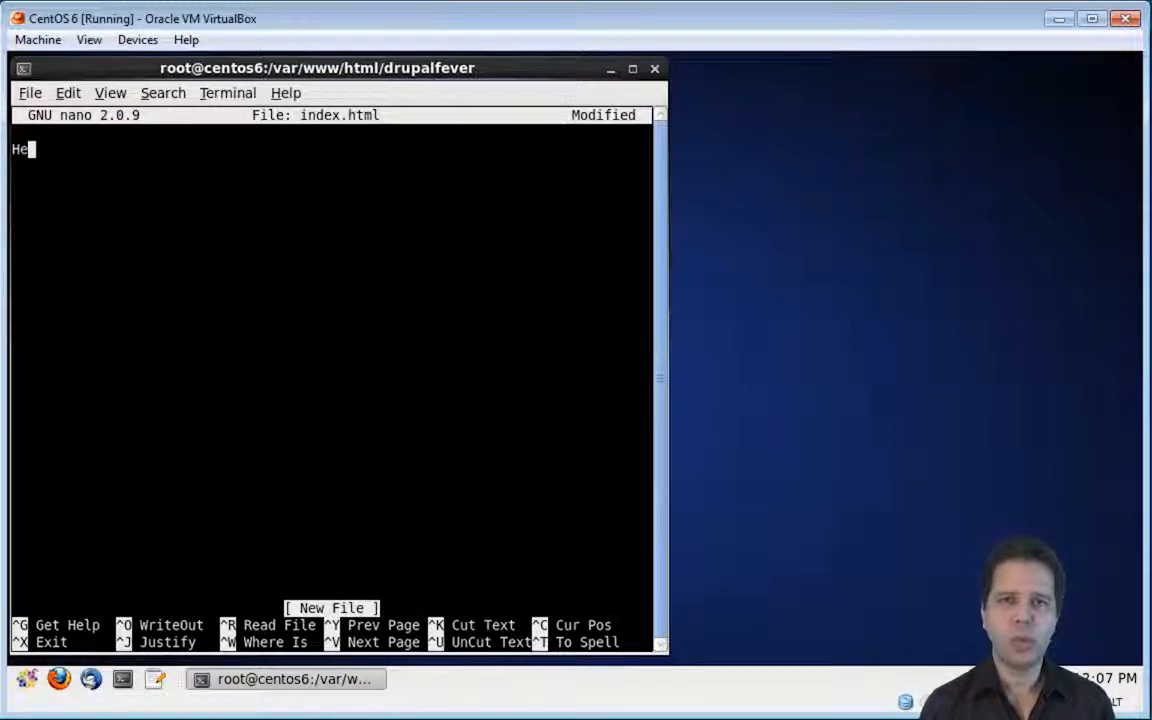
type("llo, wor")
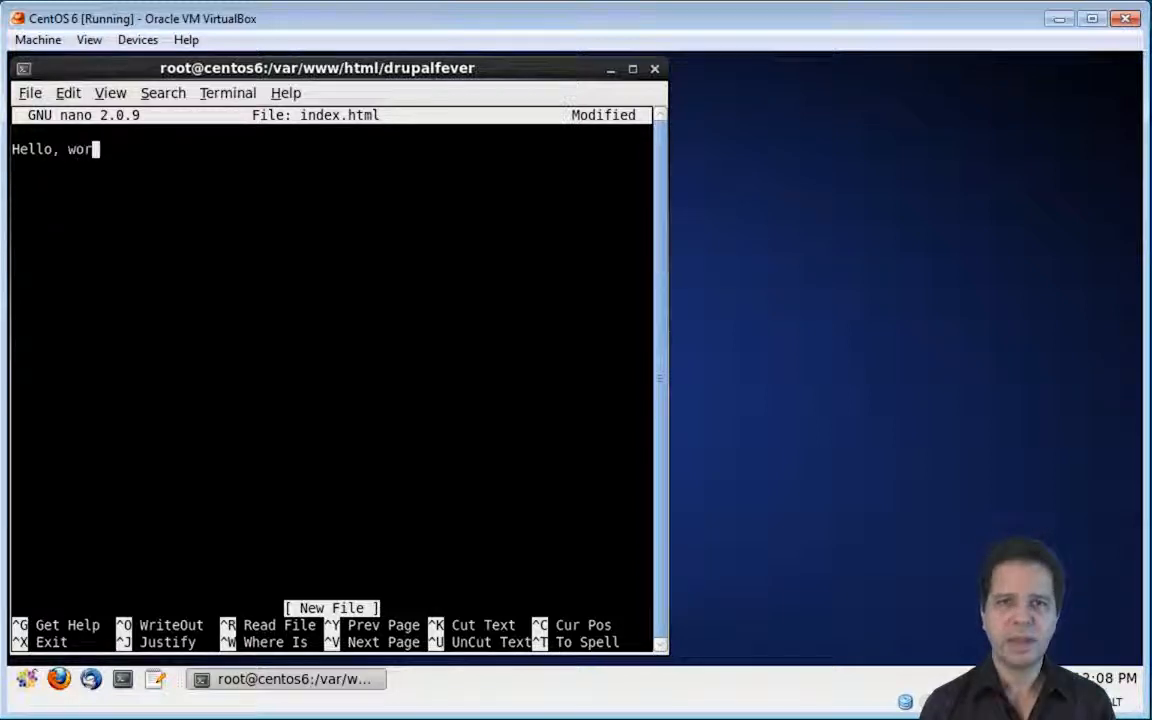
key("Return")
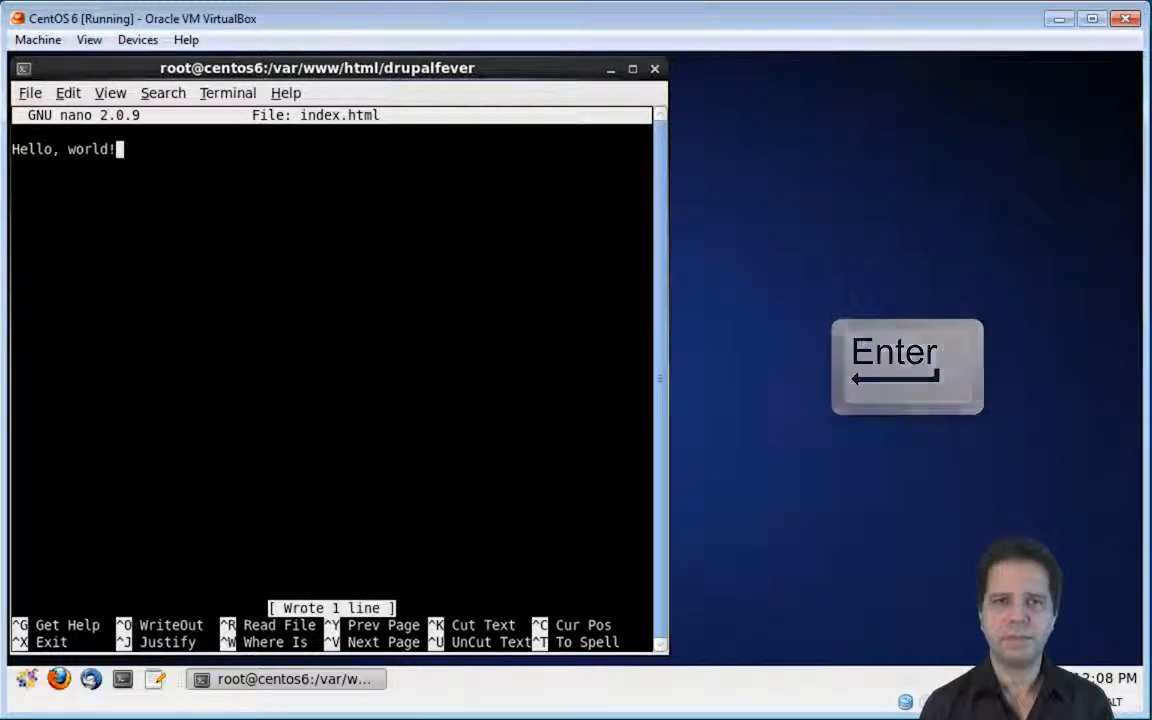
key("ctrl+x")
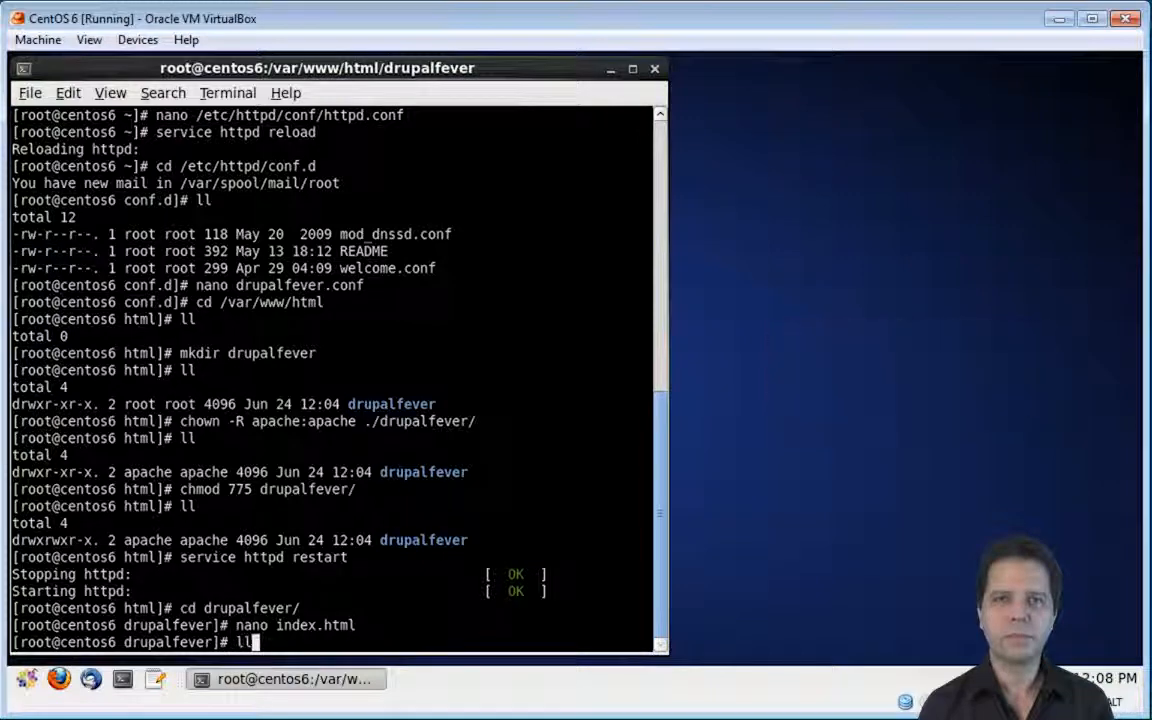
Set index.html to 775 permissions and apache:apache ownership, then verify with ll.
key("Return")
type("chmod 775 drupalfever/")
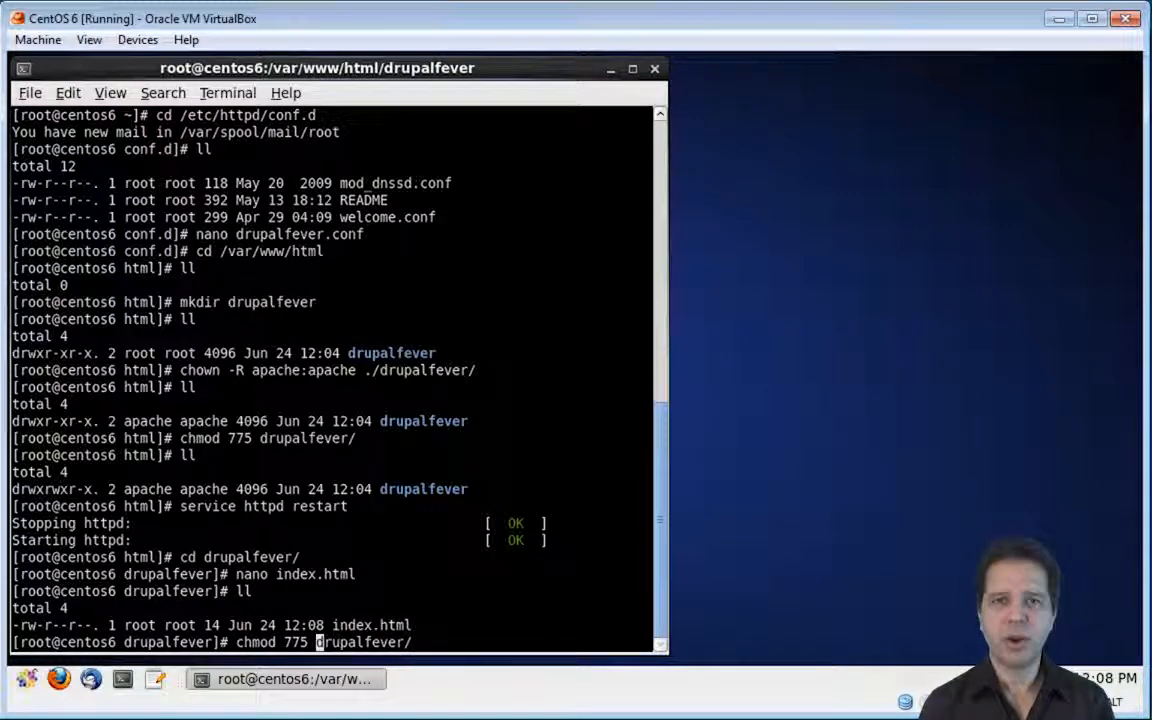
type("index.html")
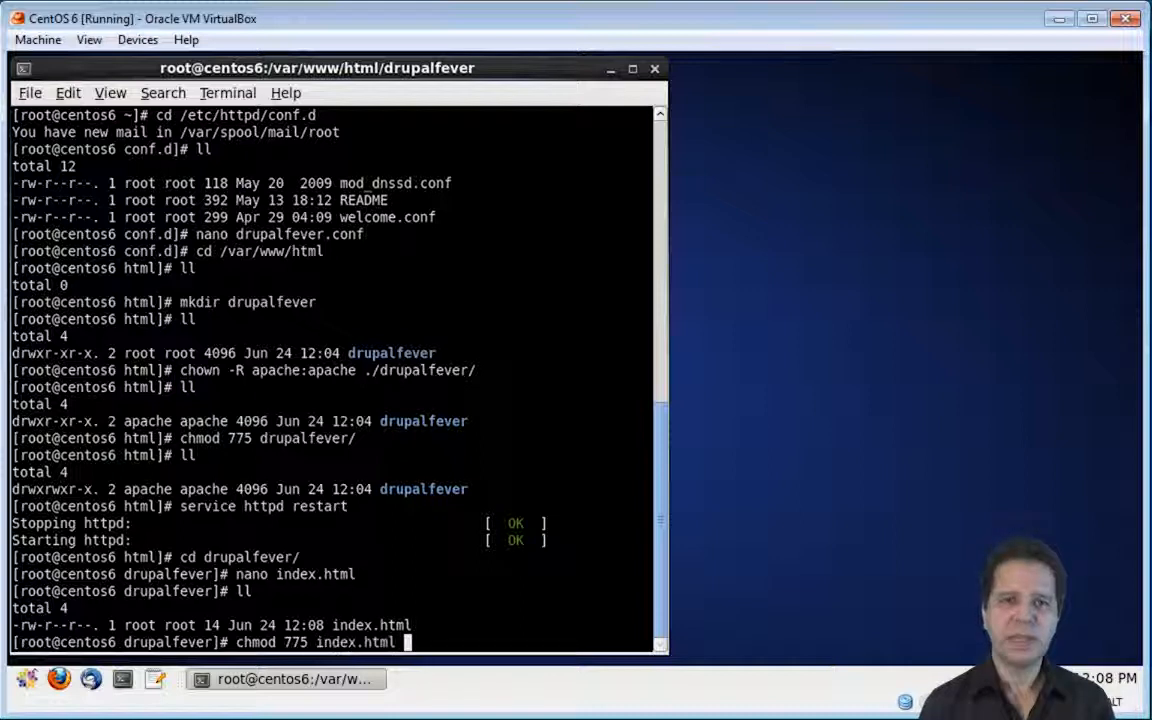
key("Up")
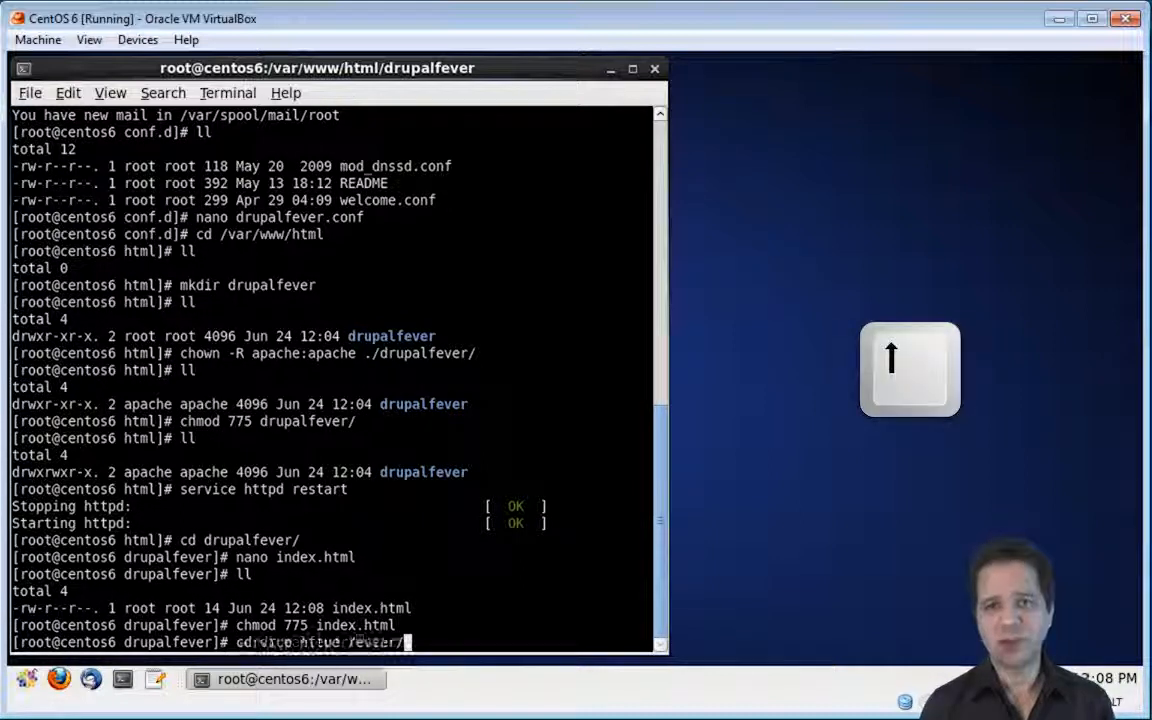
key("Up")
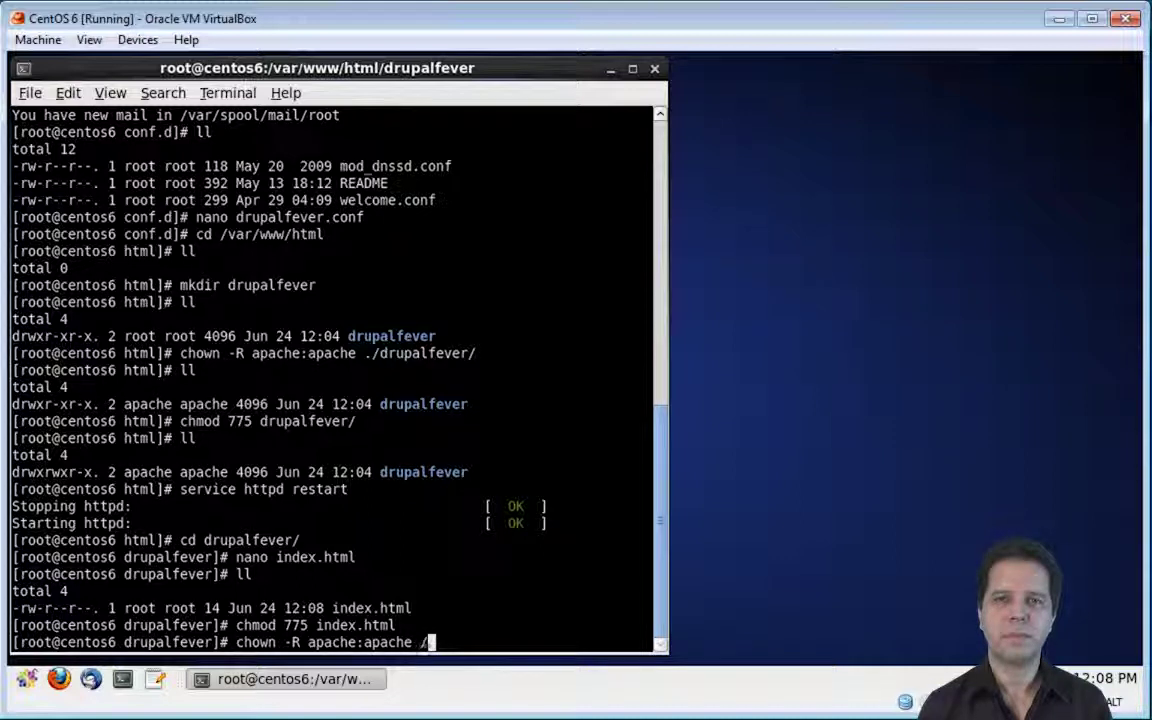
type("index.html")
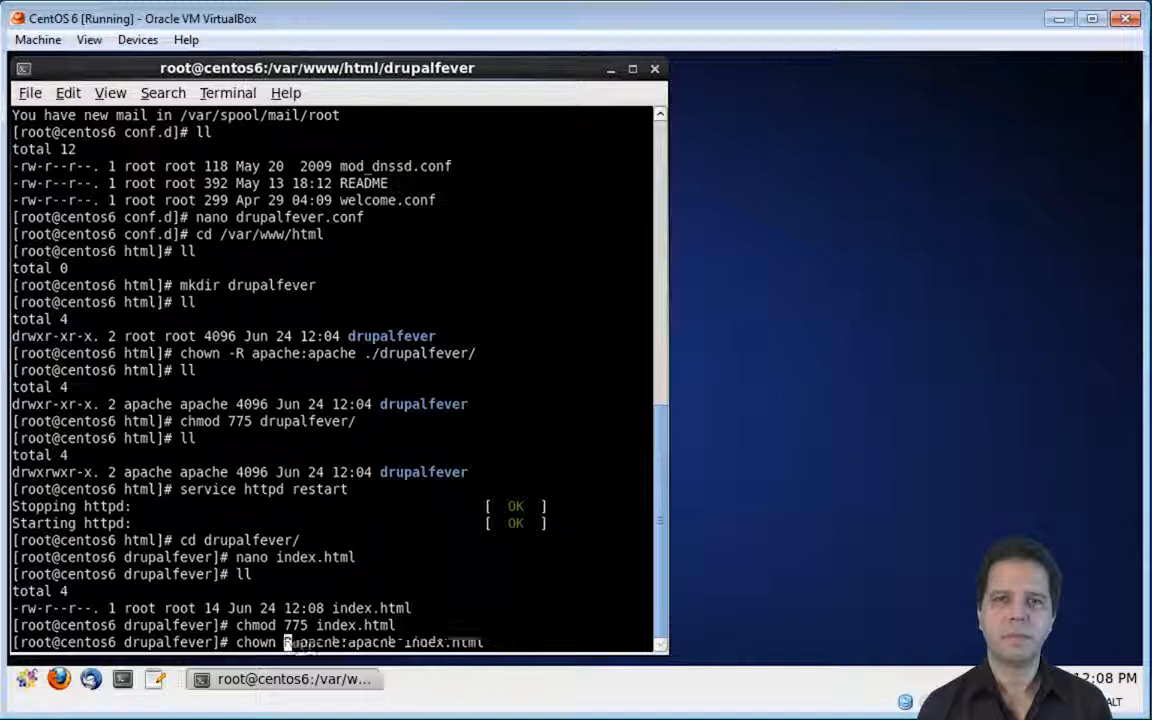
key("Return")
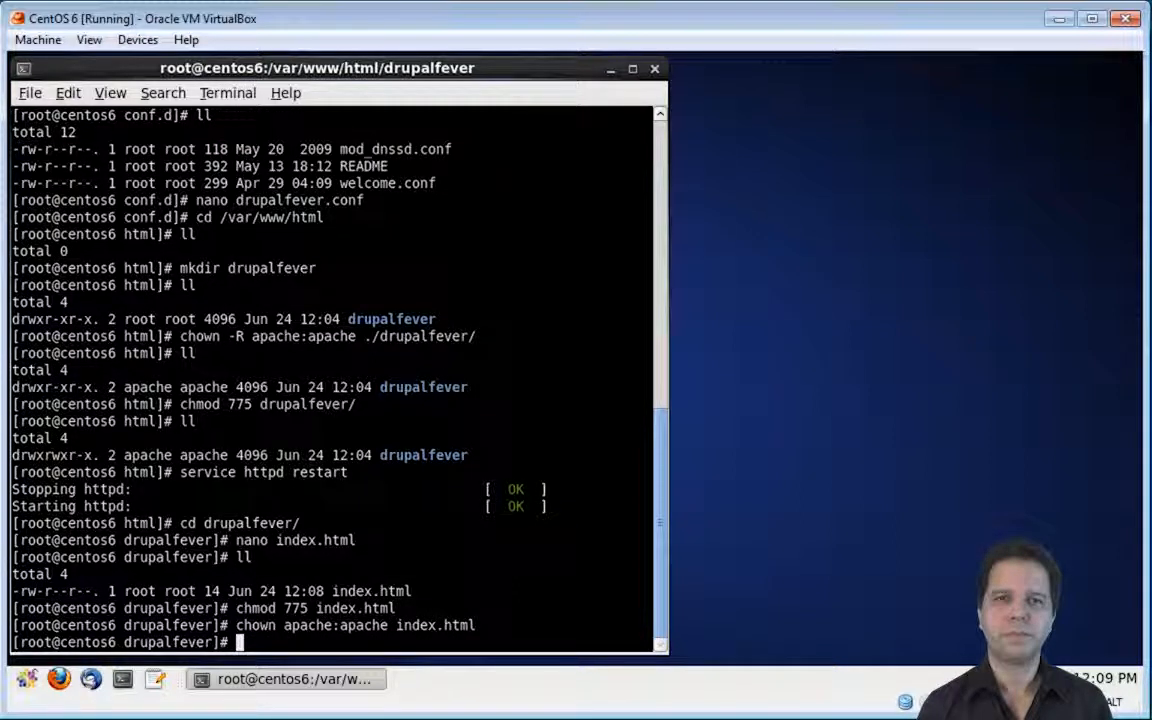
type("ll")
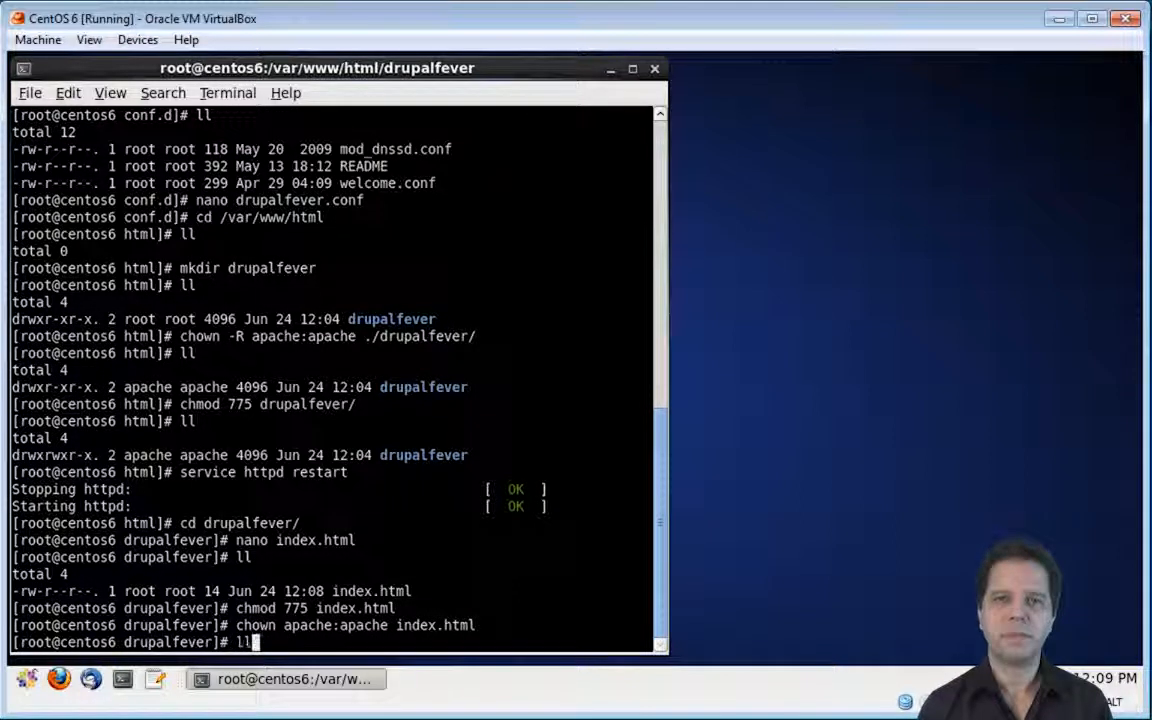
key("Return")
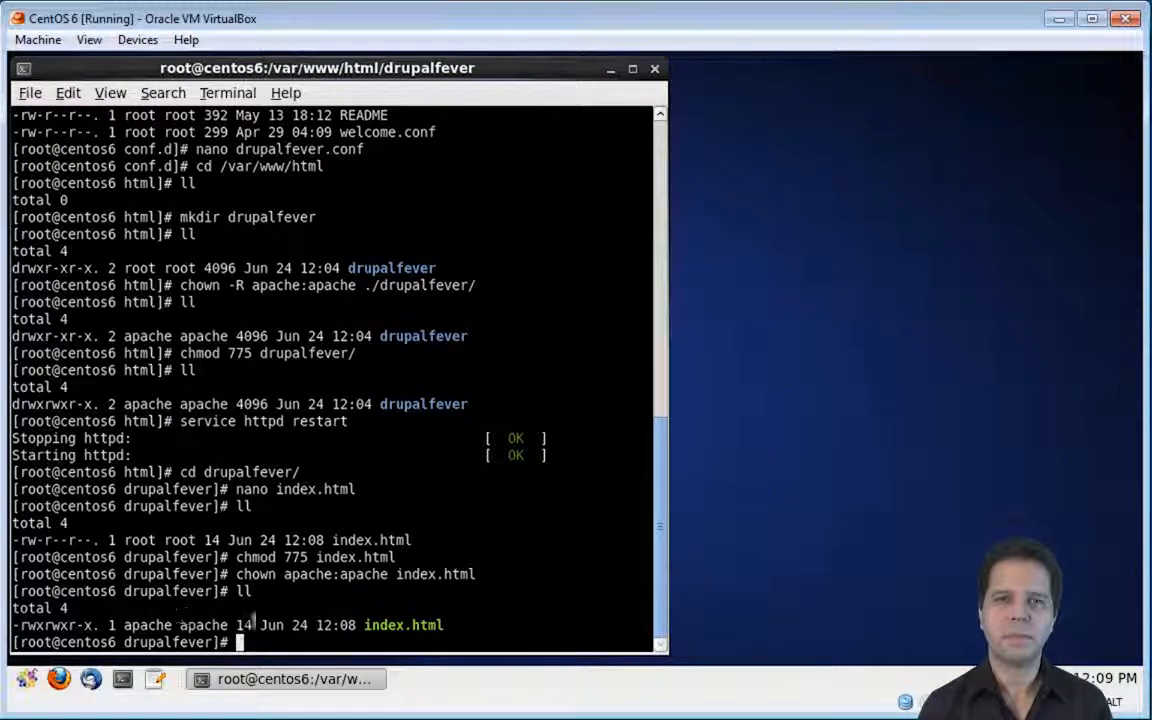
mouse_move(59, 680)
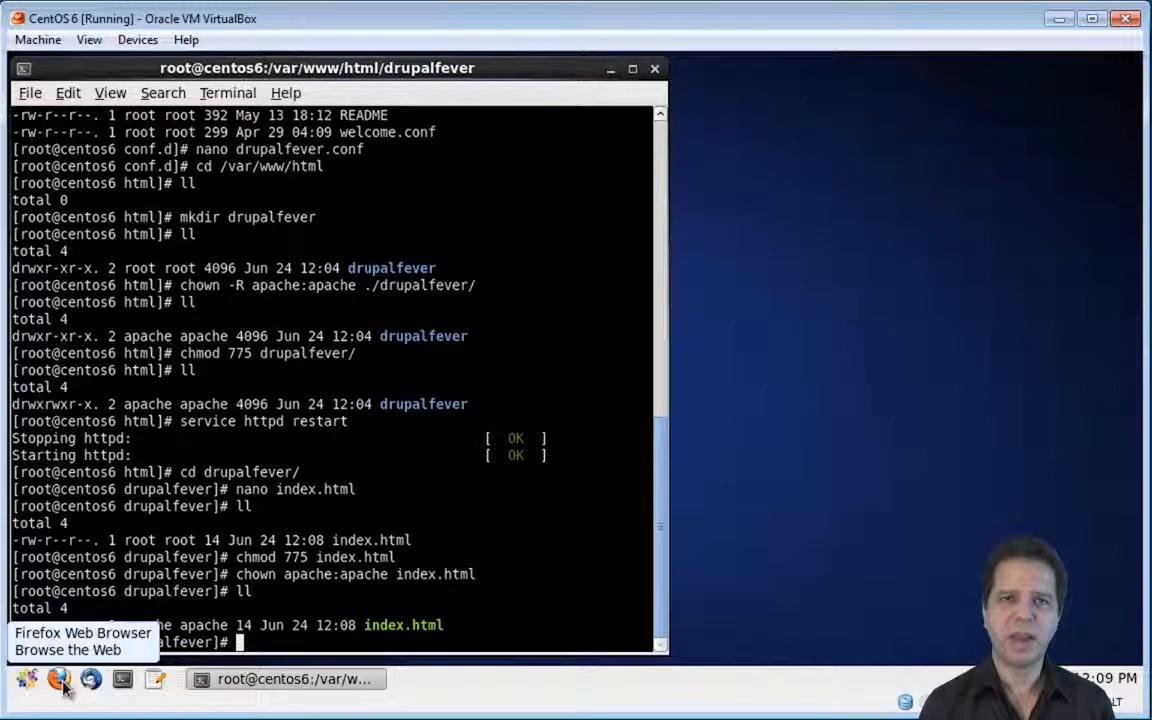
left_click(58, 679)
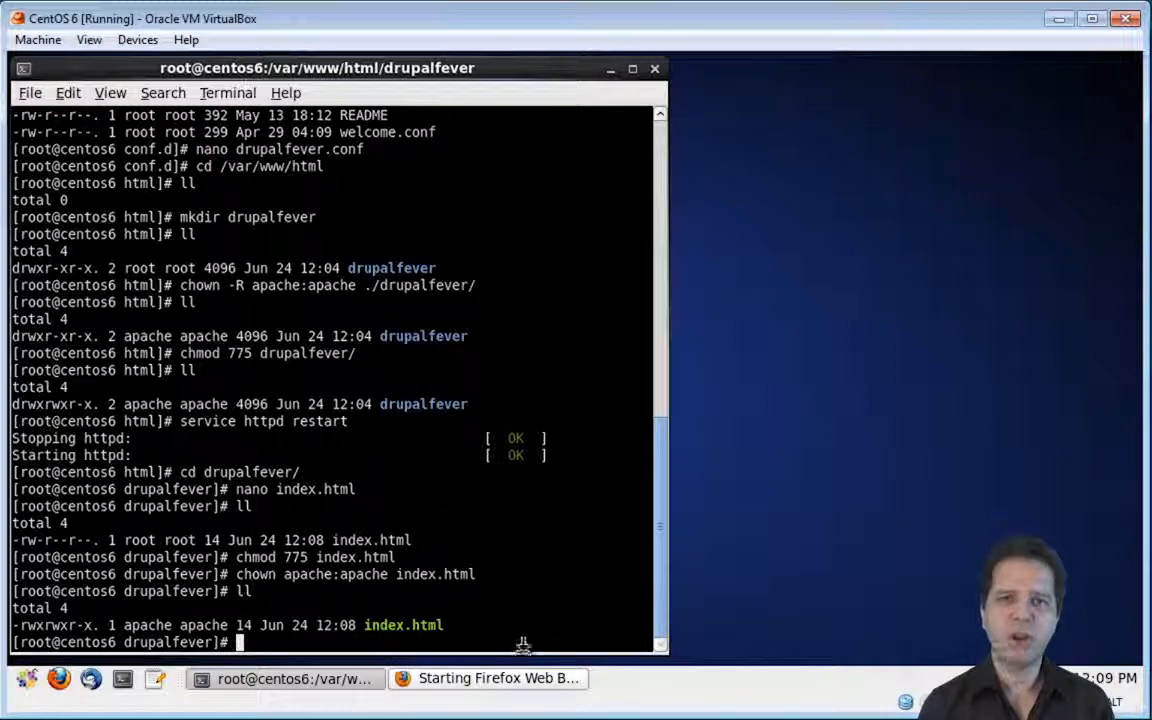
left_click(489, 678)
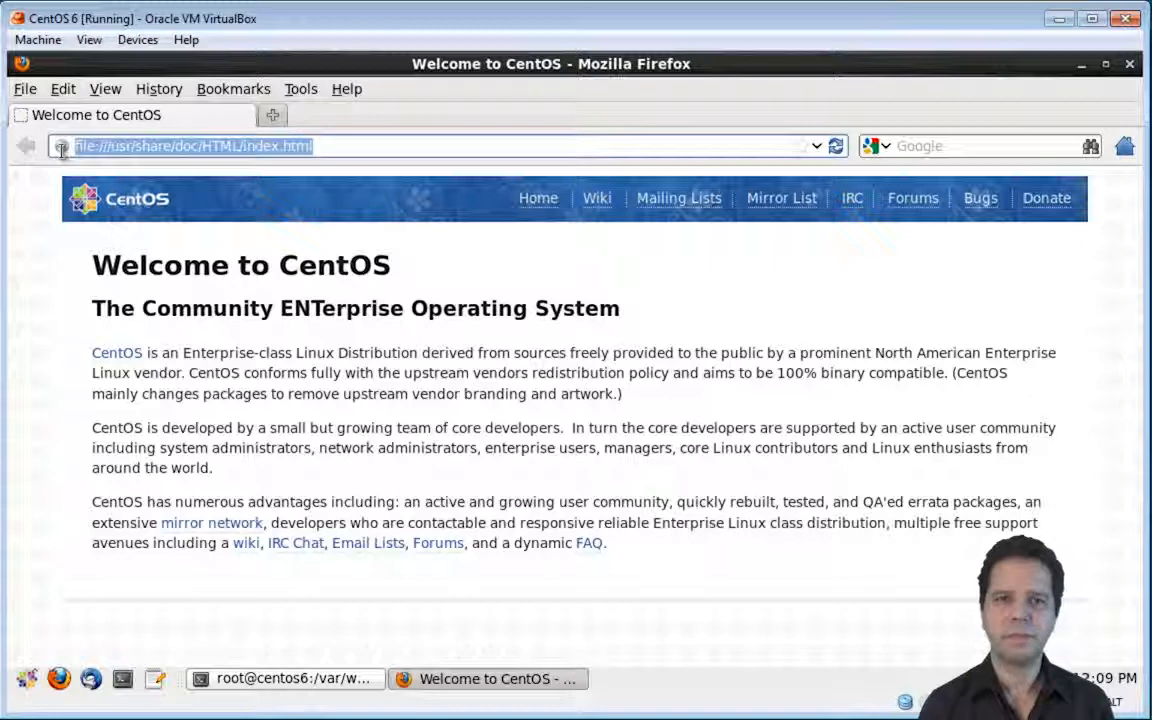
type("http")
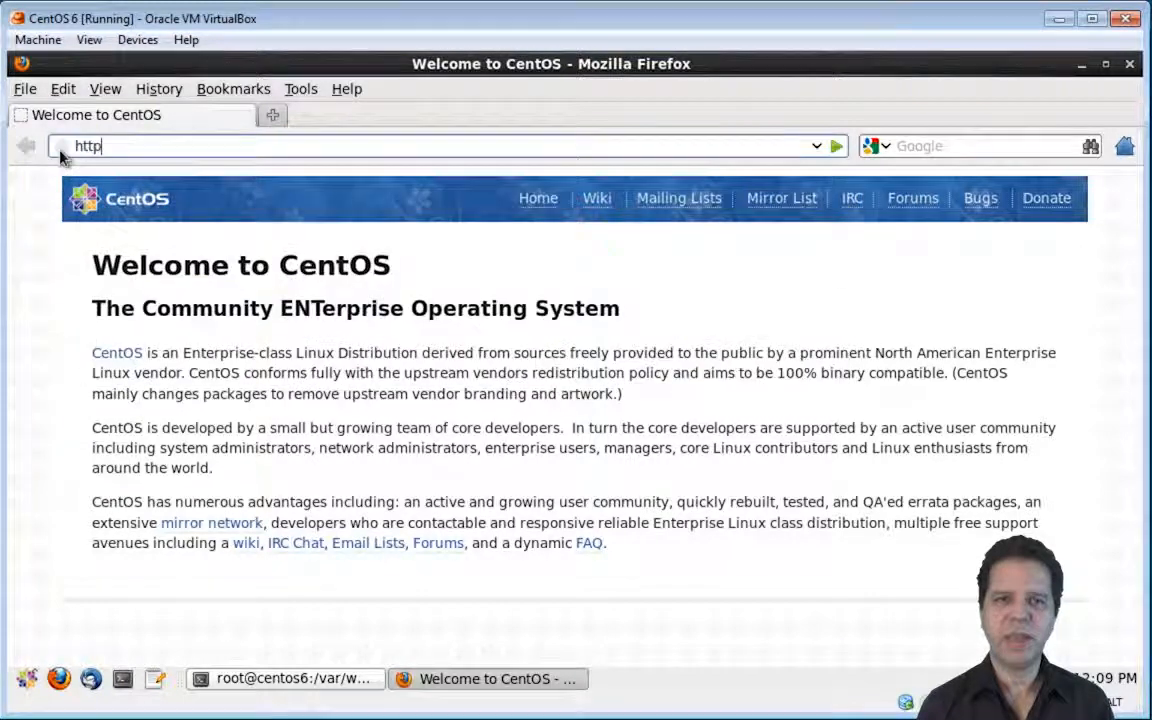
type("://dru")
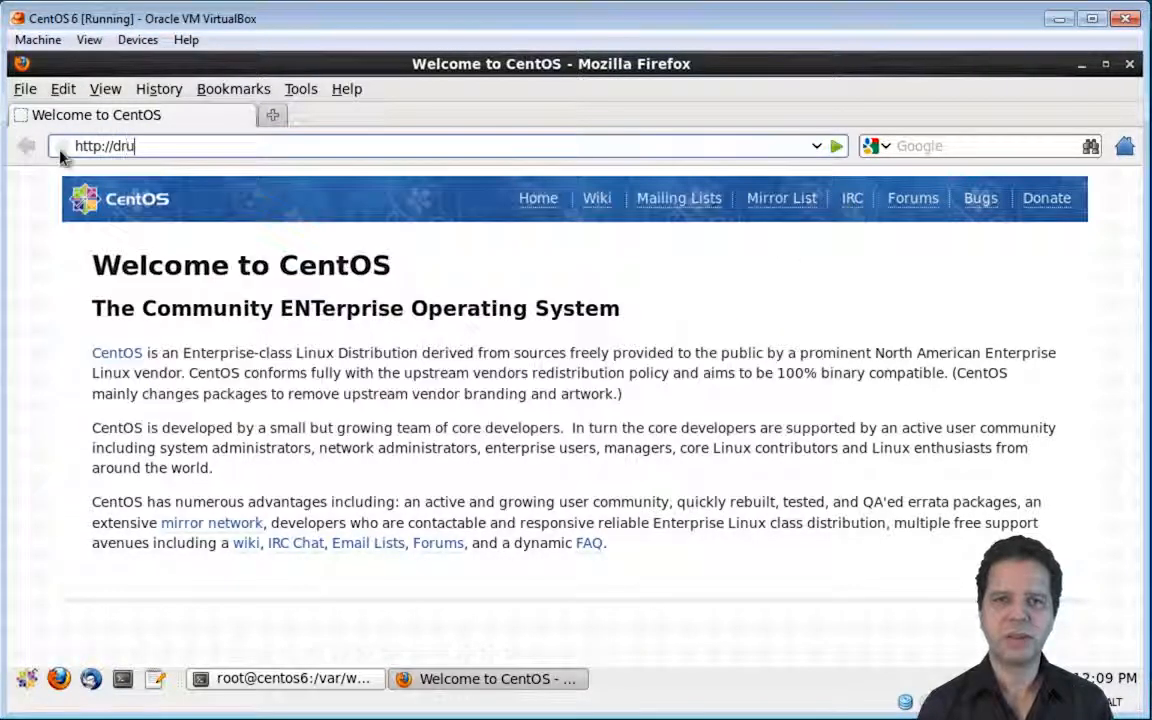
type("palfever")
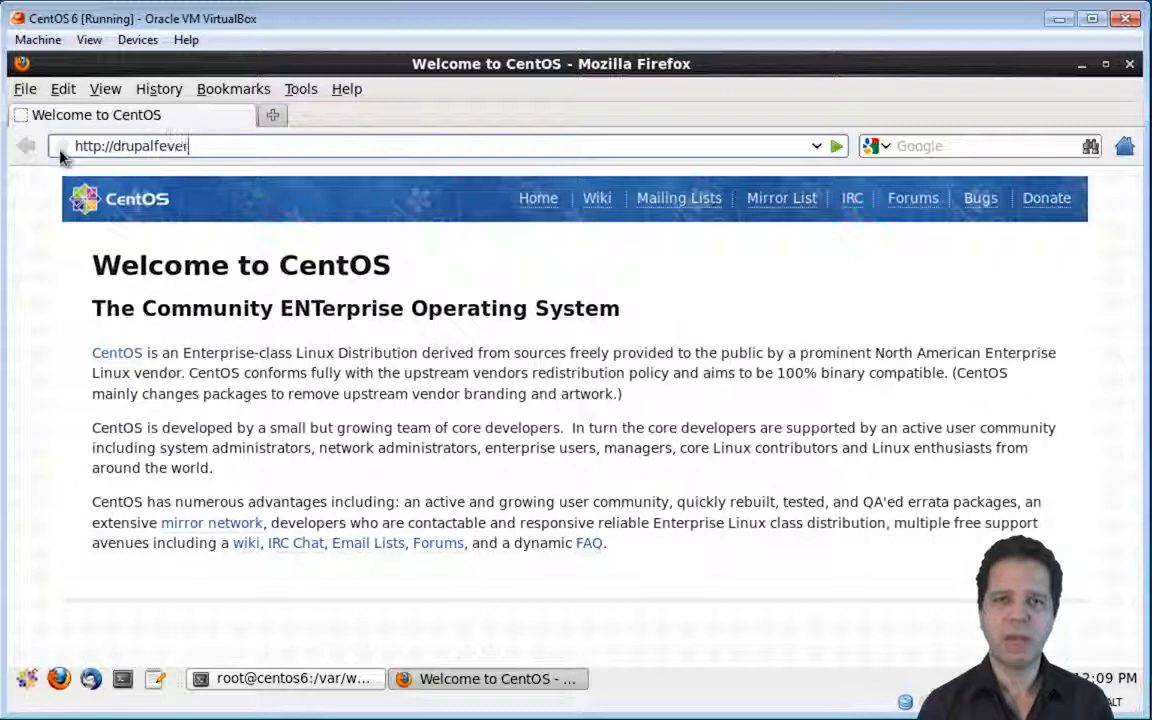
key("Return")
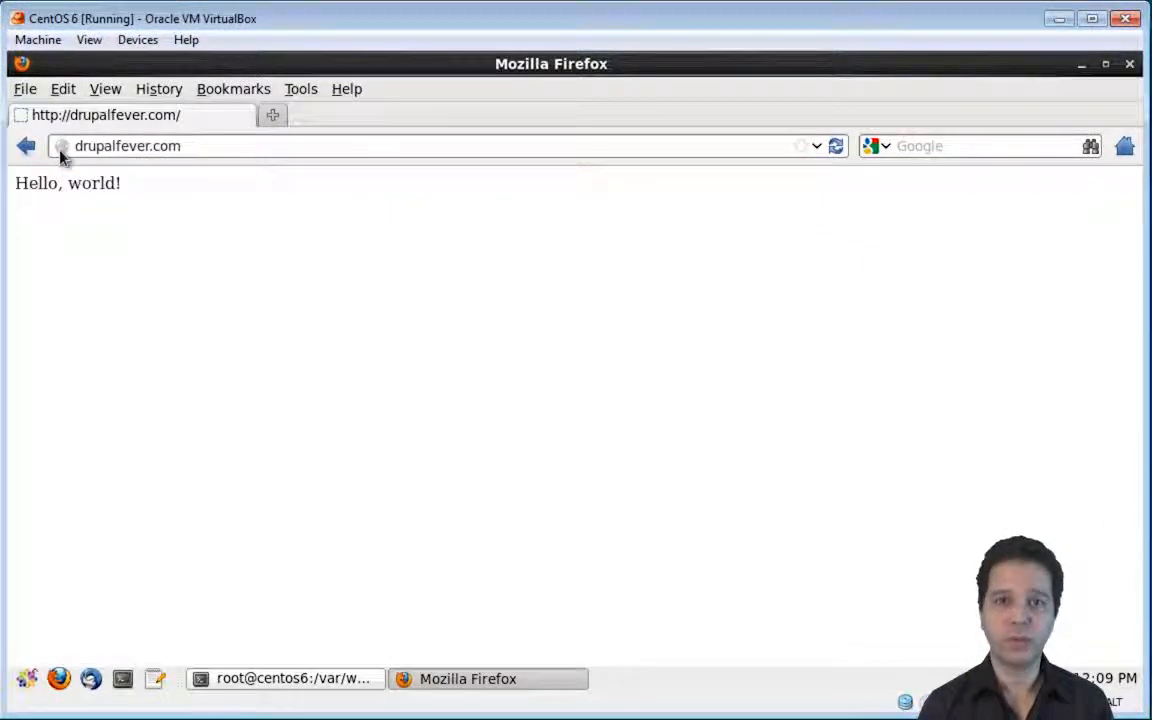
mouse_move(290, 278)
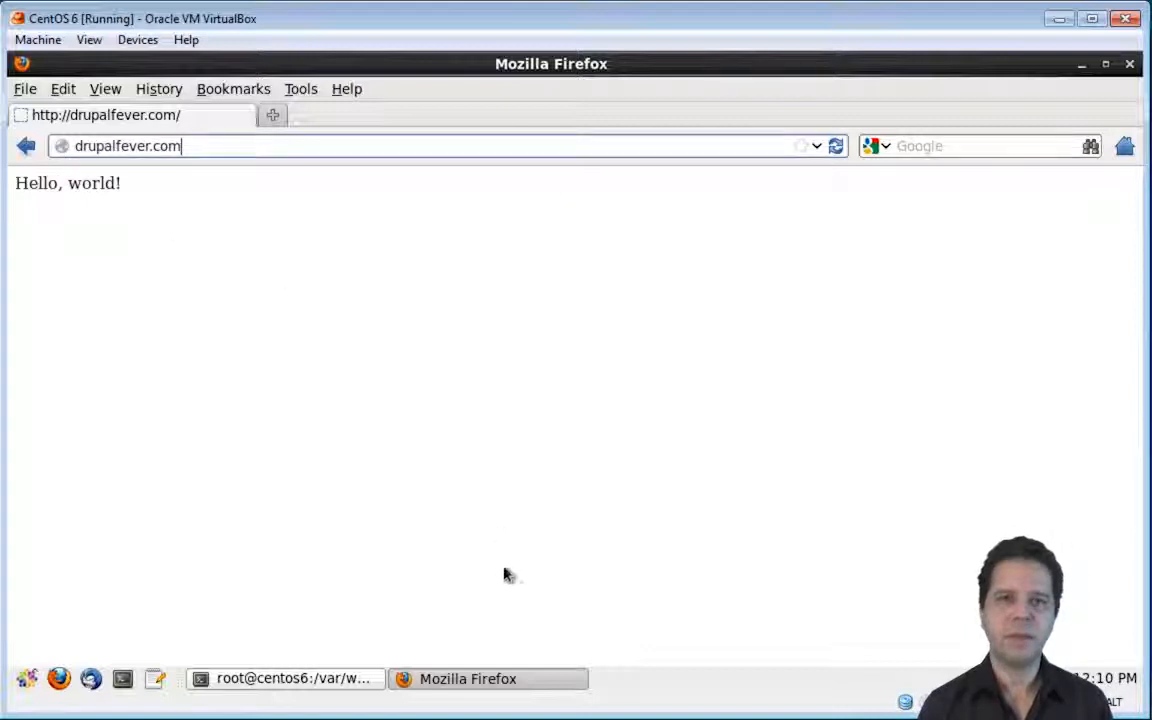
Run rpm -q php in the terminal, which reports php is not installed.
left_click(284, 678)
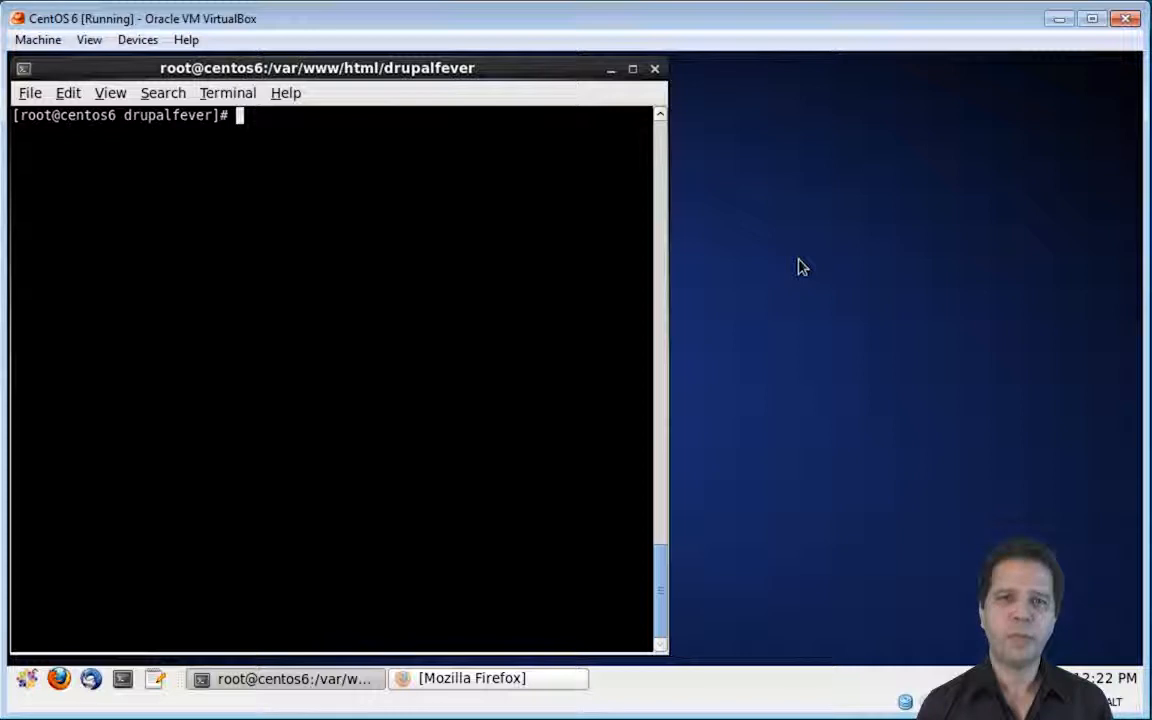
type("rpm")
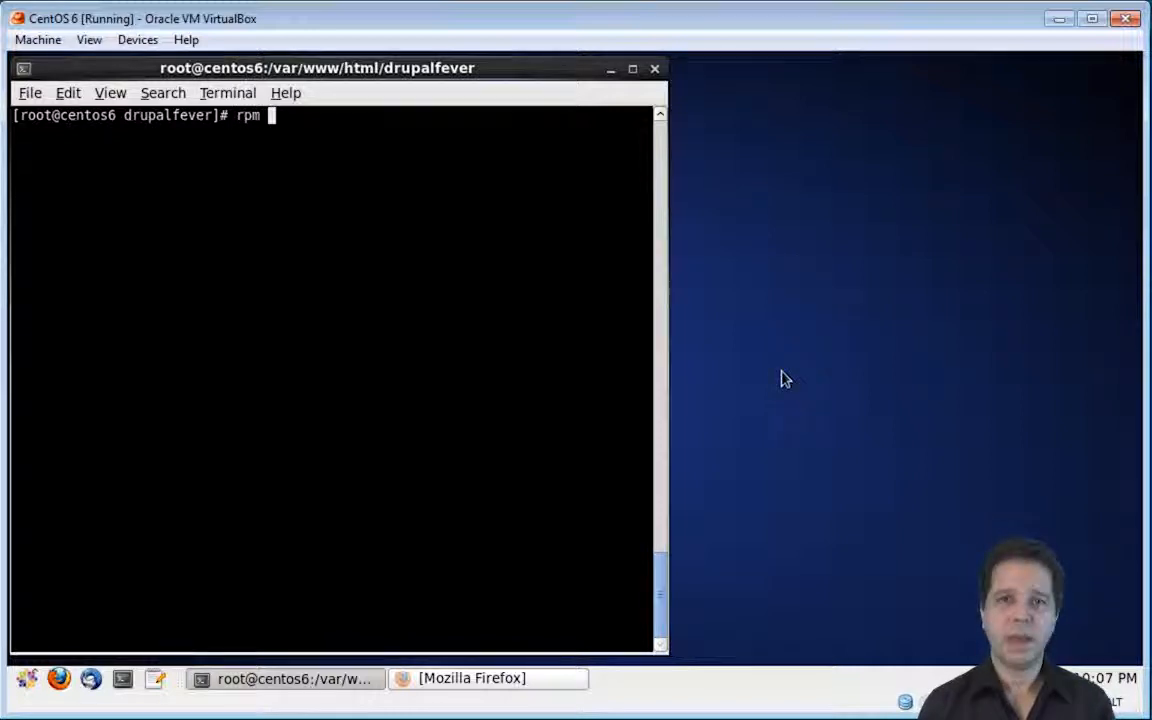
type("-")
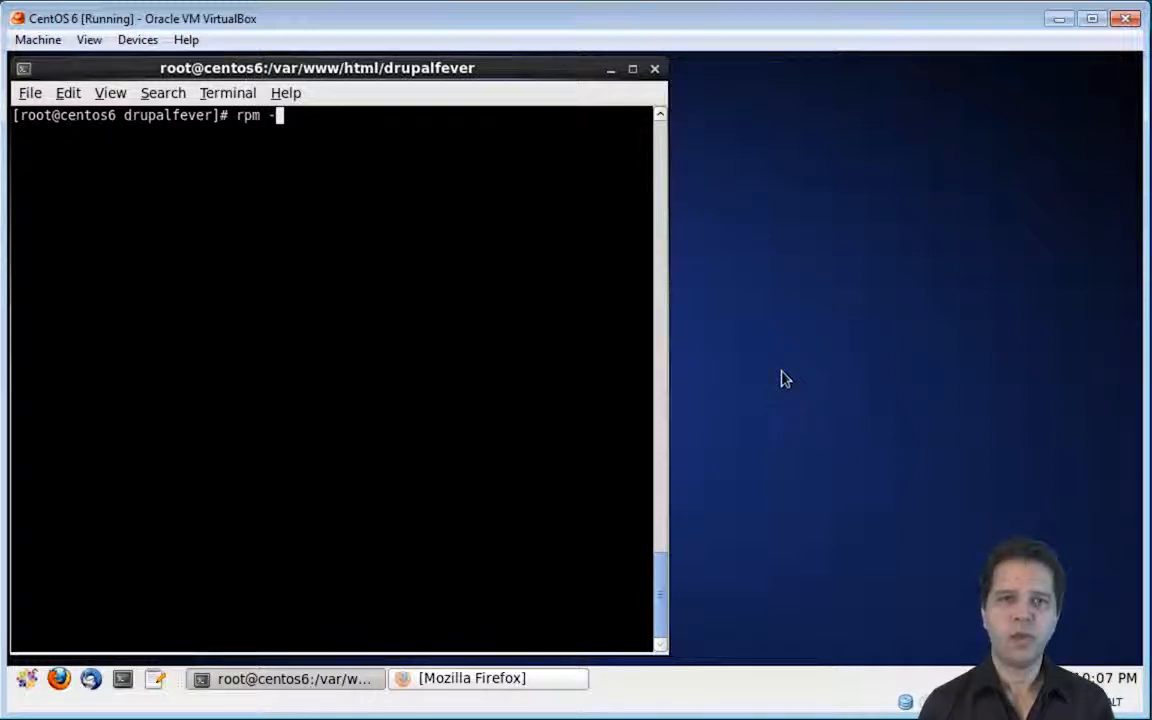
type("q p")
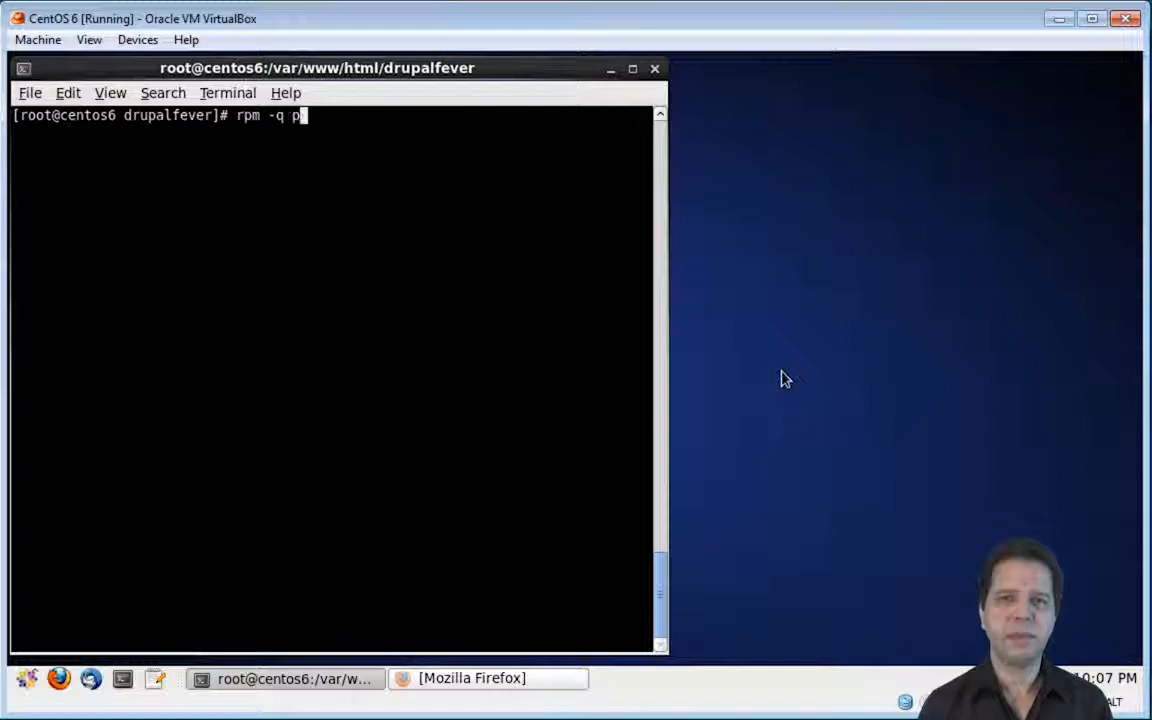
type("hp")
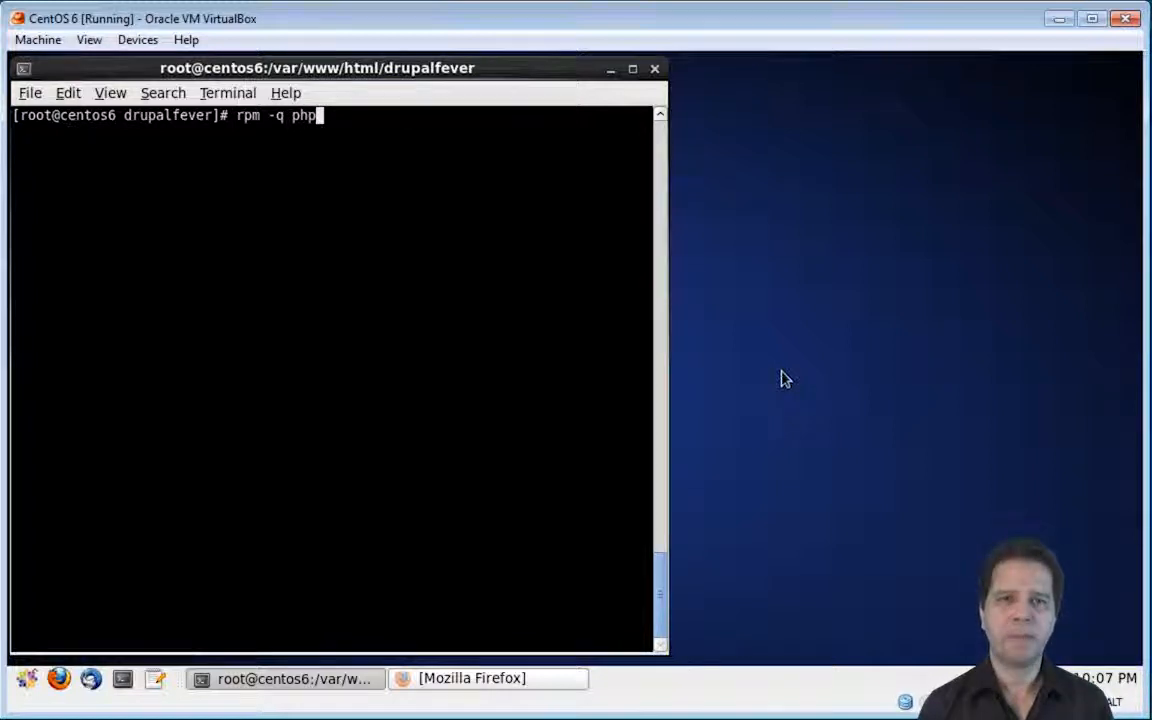
key("Return")
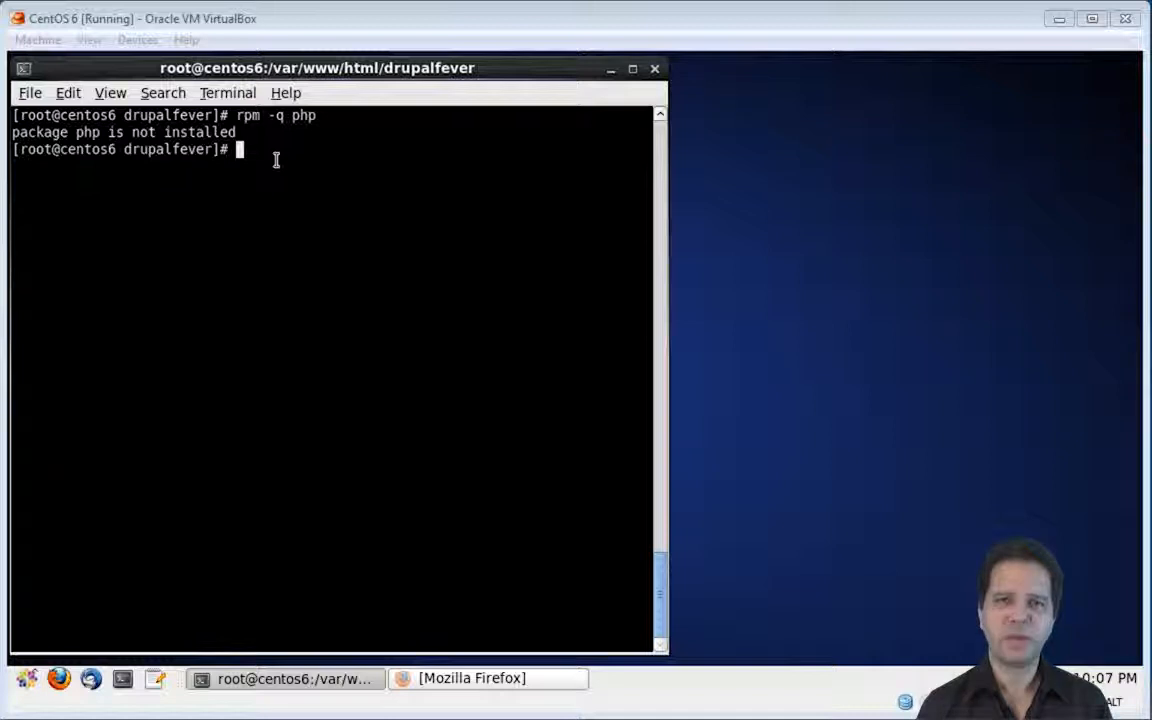
Run yum -y install for php, php-common, php-cli, php-gd, php-mcrypt, php-pear, php-mysql, php-xml, php-mbstring.
type("yum -y install php php-common php-cli php-gd php-mcrypt php-pear php-mysql php-xml php-mbstring")
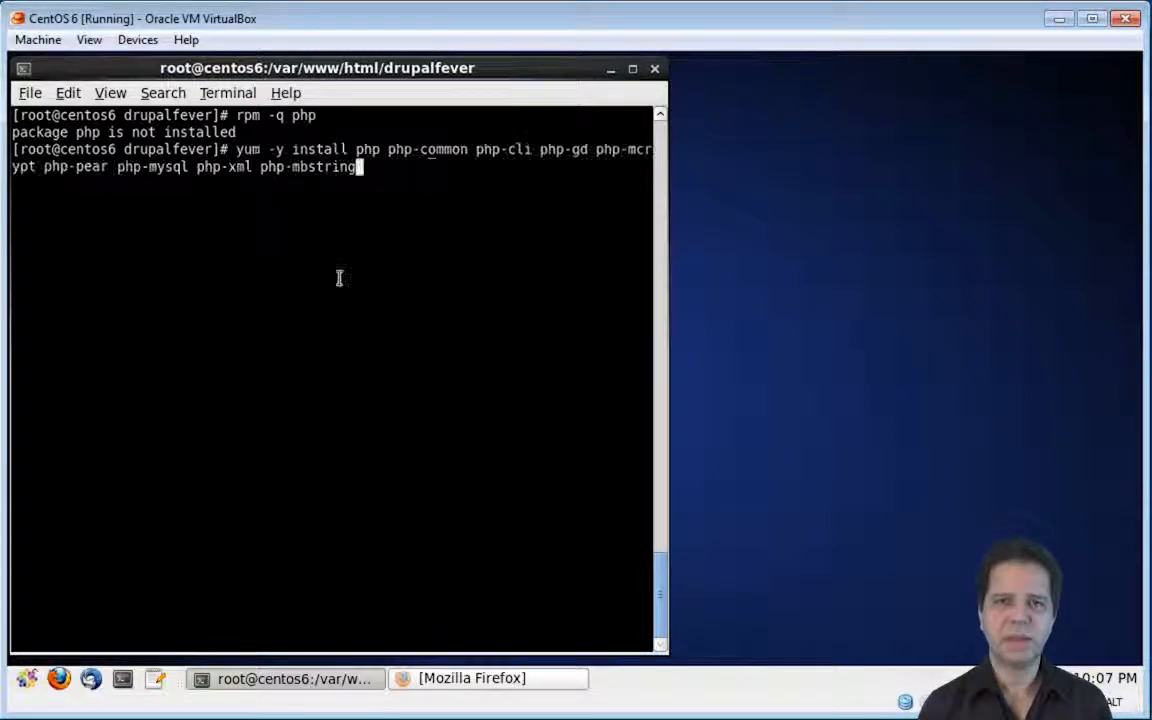
mouse_move(767, 298)
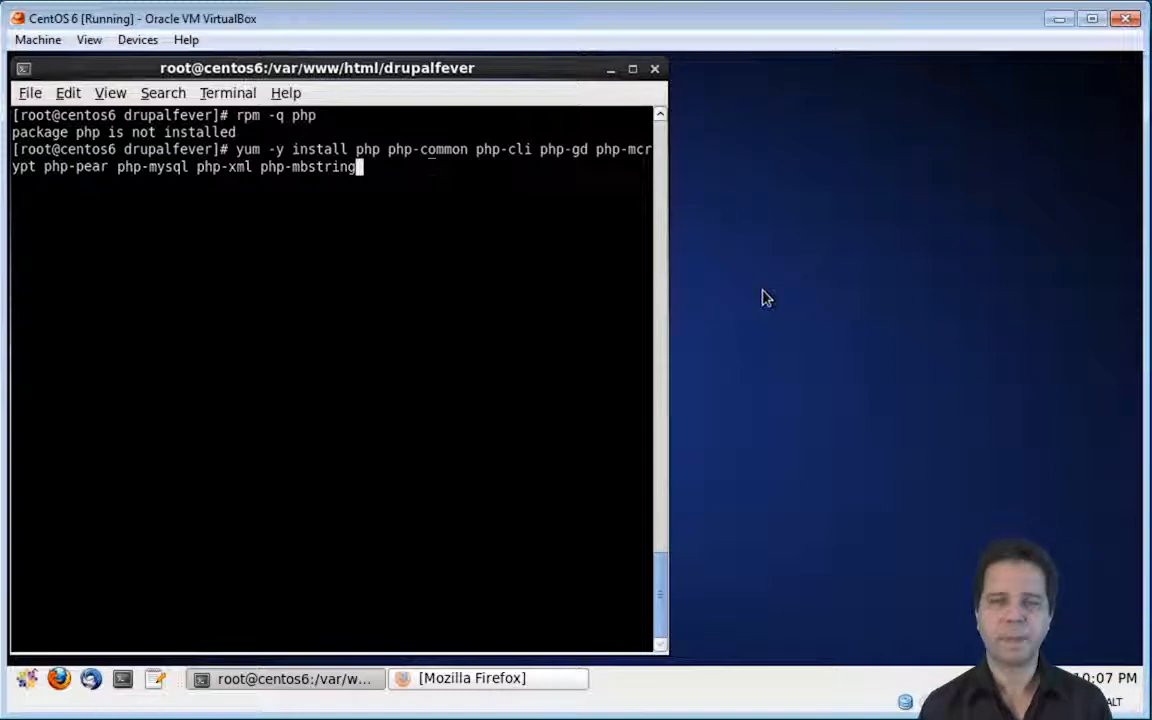
key("Return")
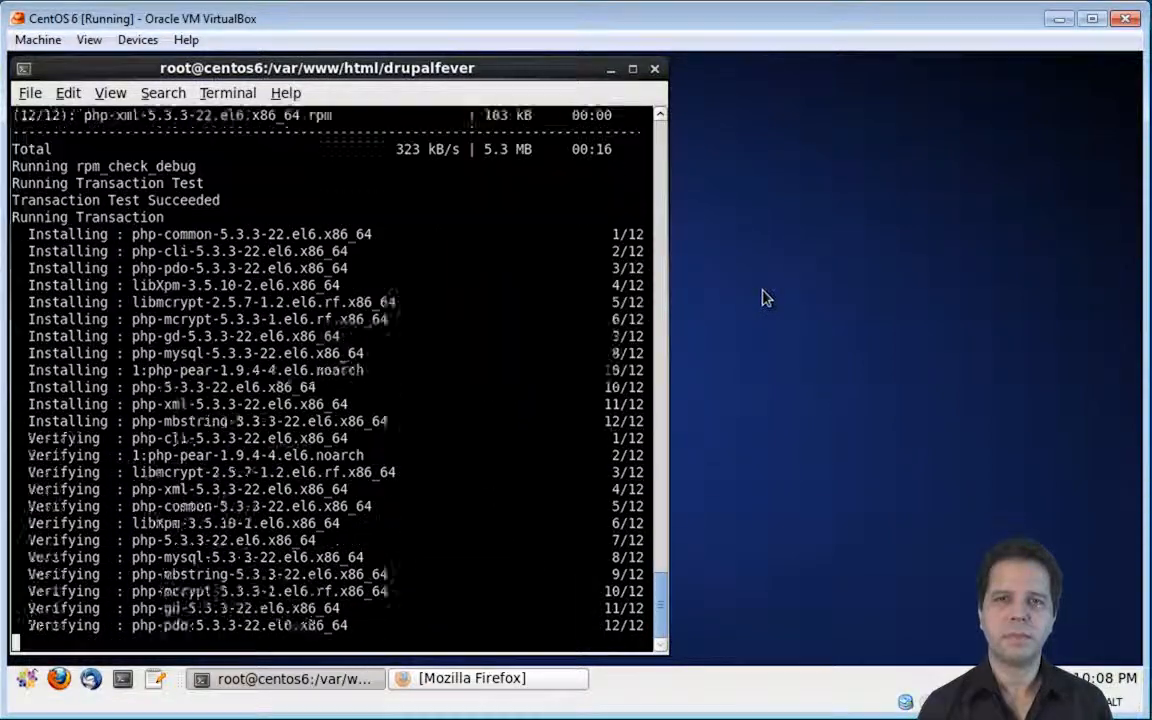
Restart the Apache httpd service.
type("service")
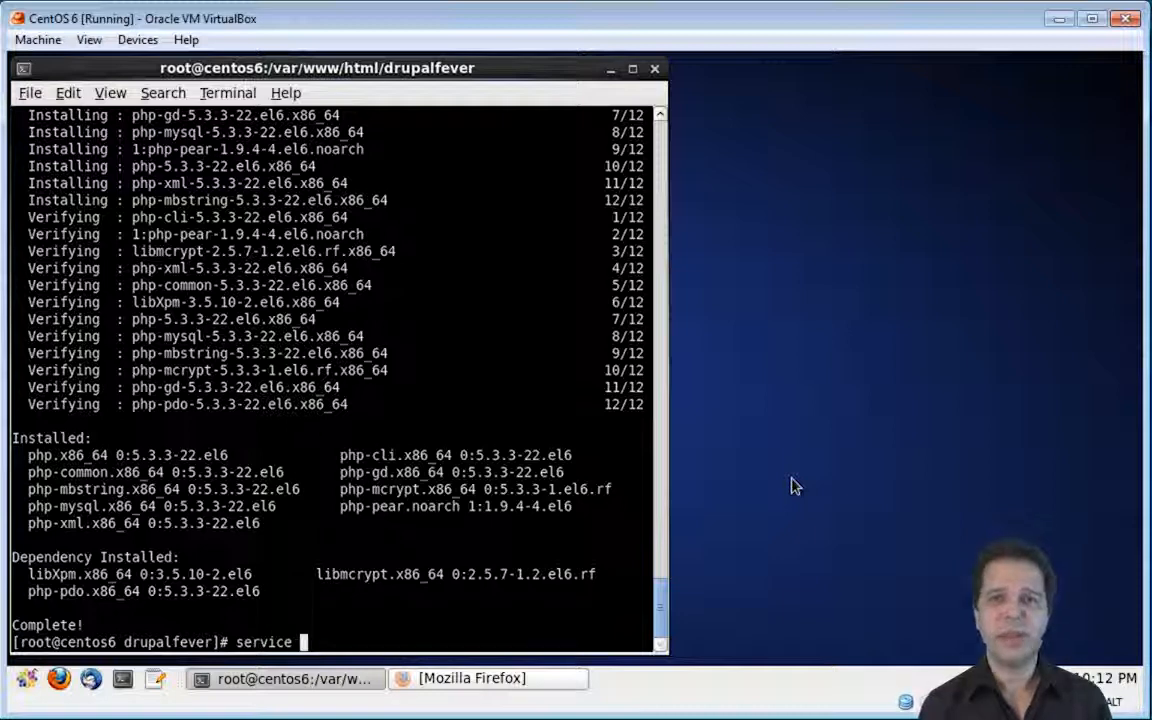
type("httpd")
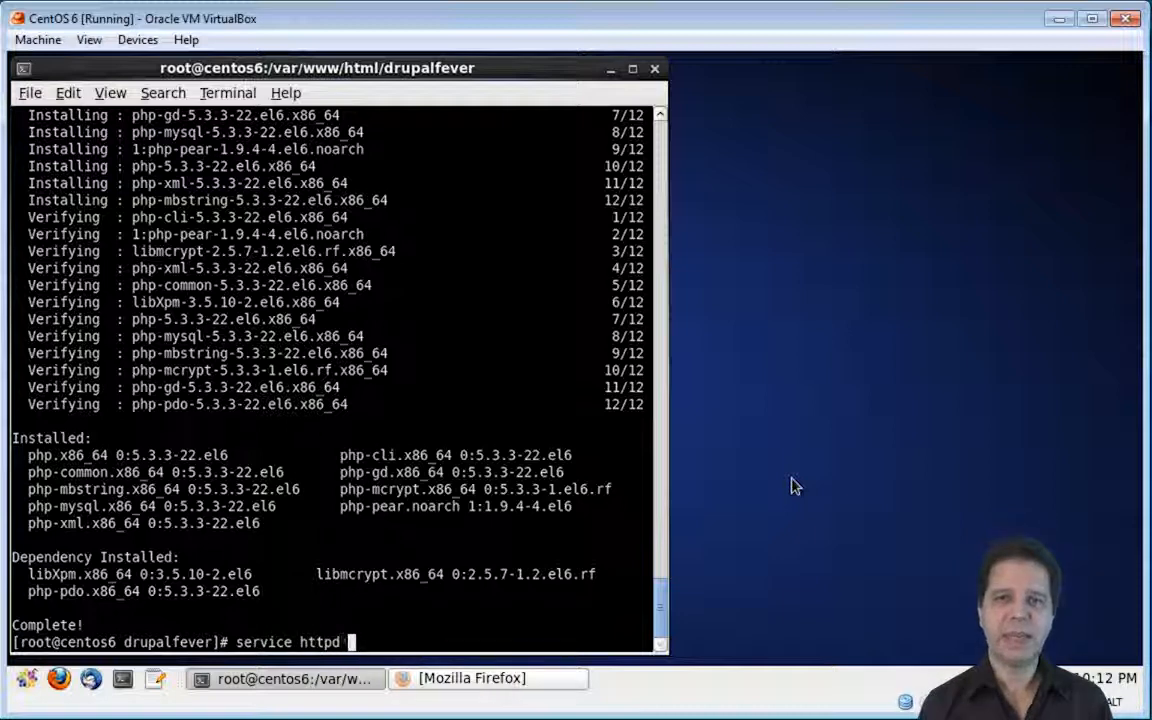
type("restar")
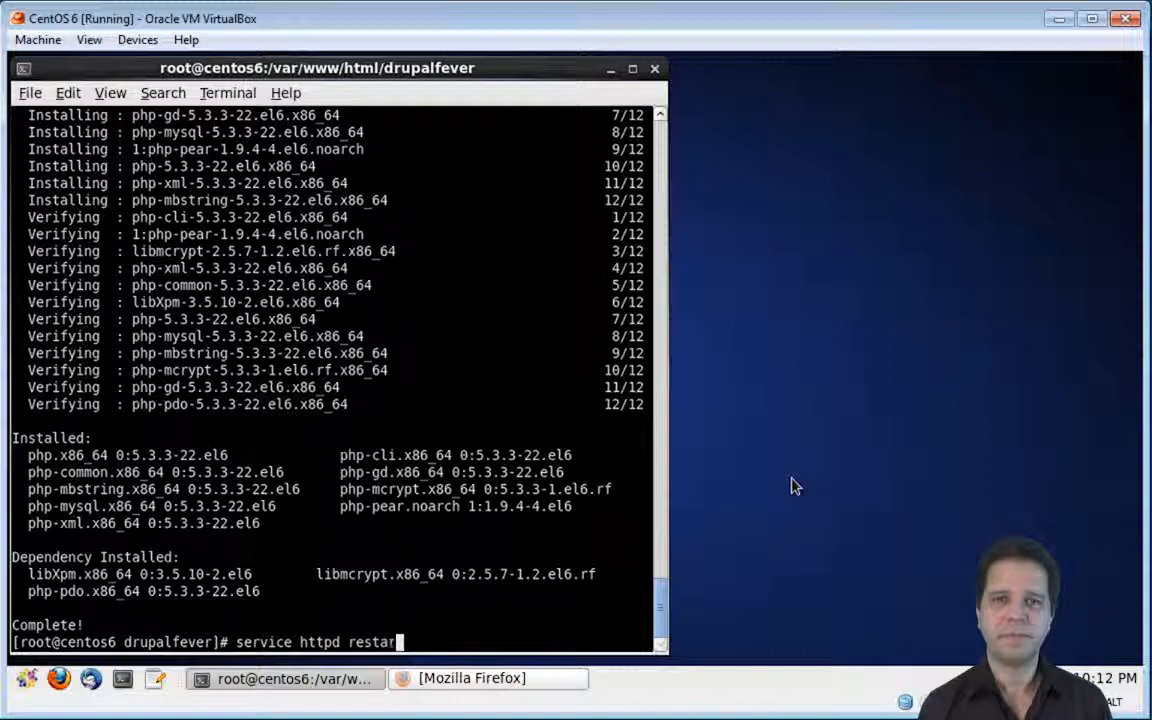
key("Return")
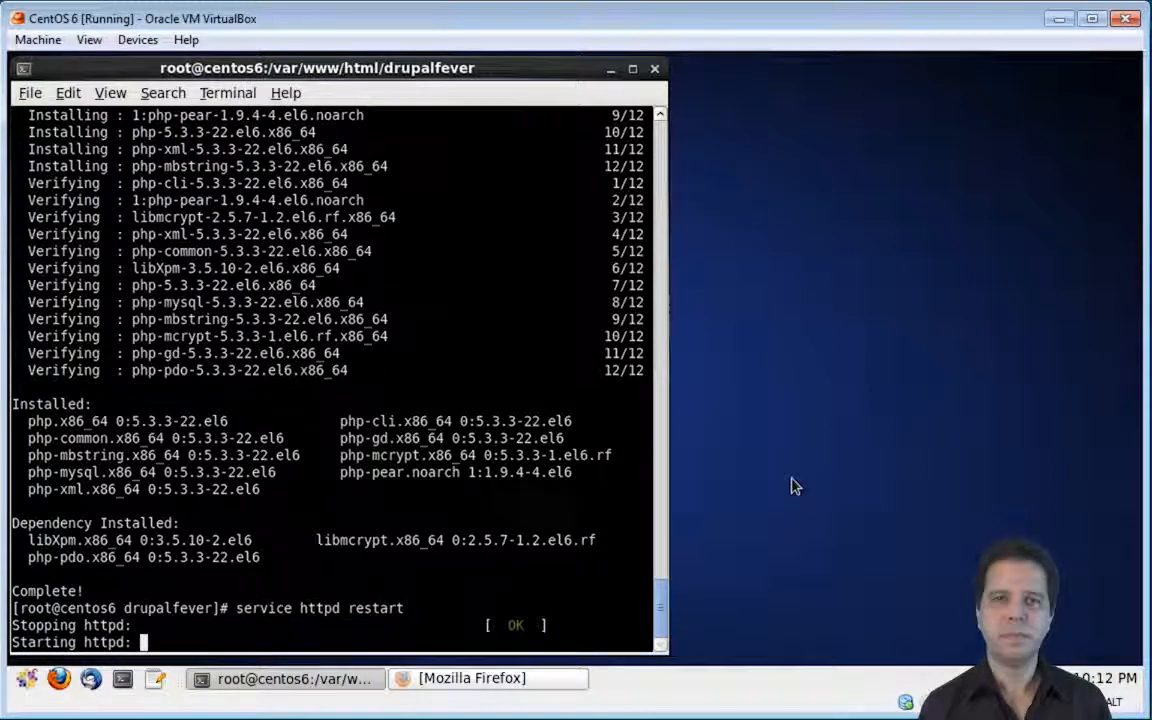
Confirm with rpm -q php that php-5.3.3 is installed.
type("ri")
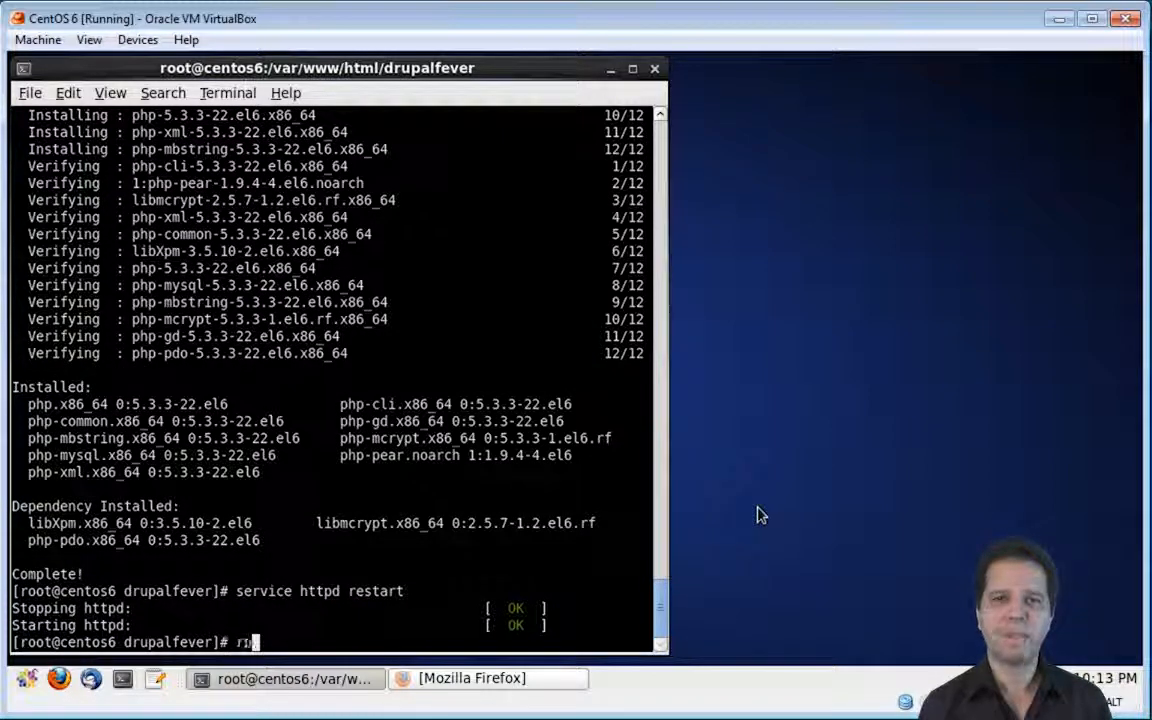
type("rpm")
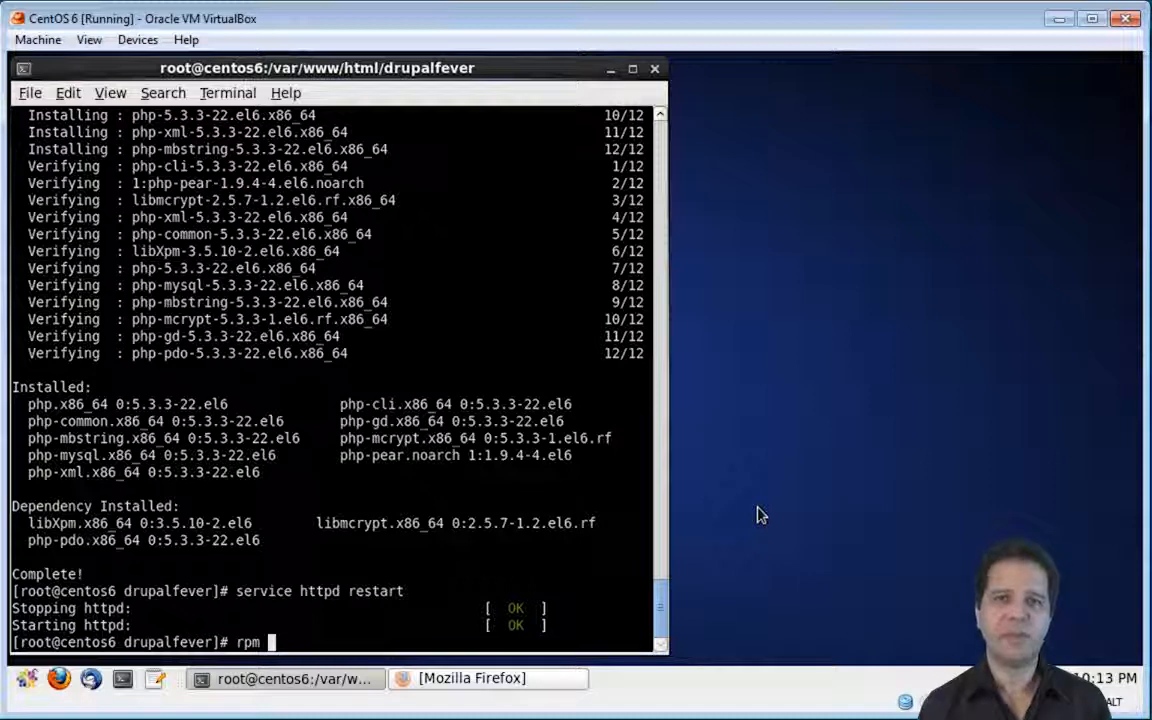
type("-")
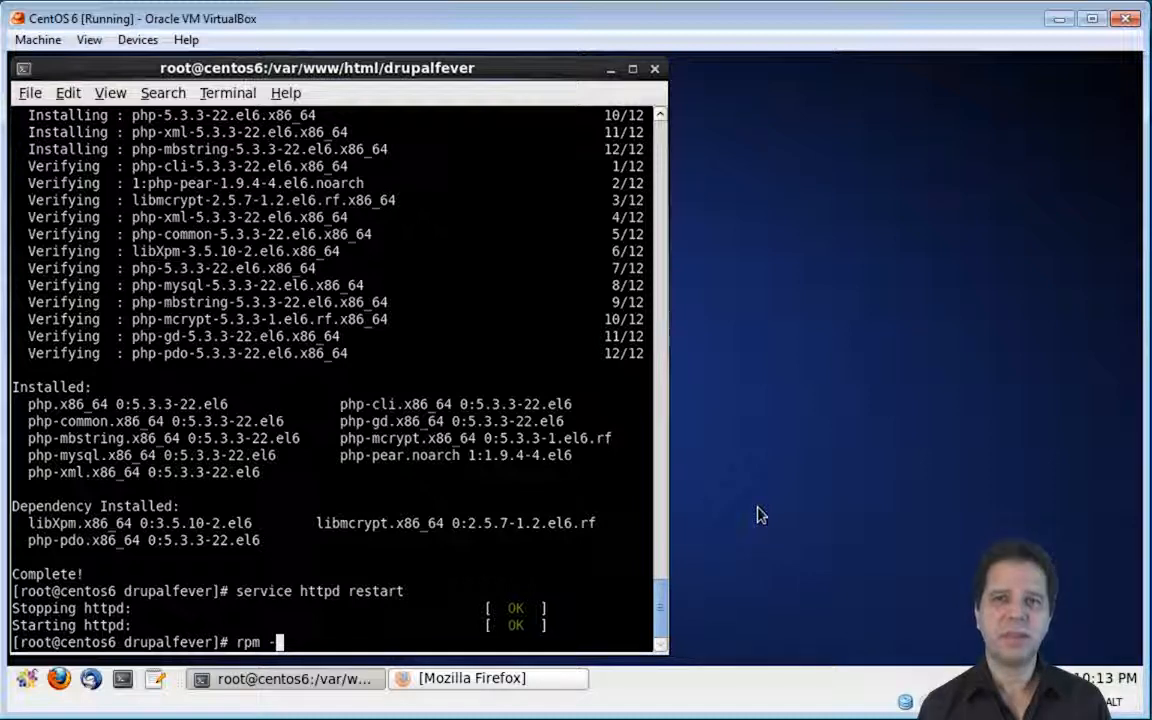
type("-q php")
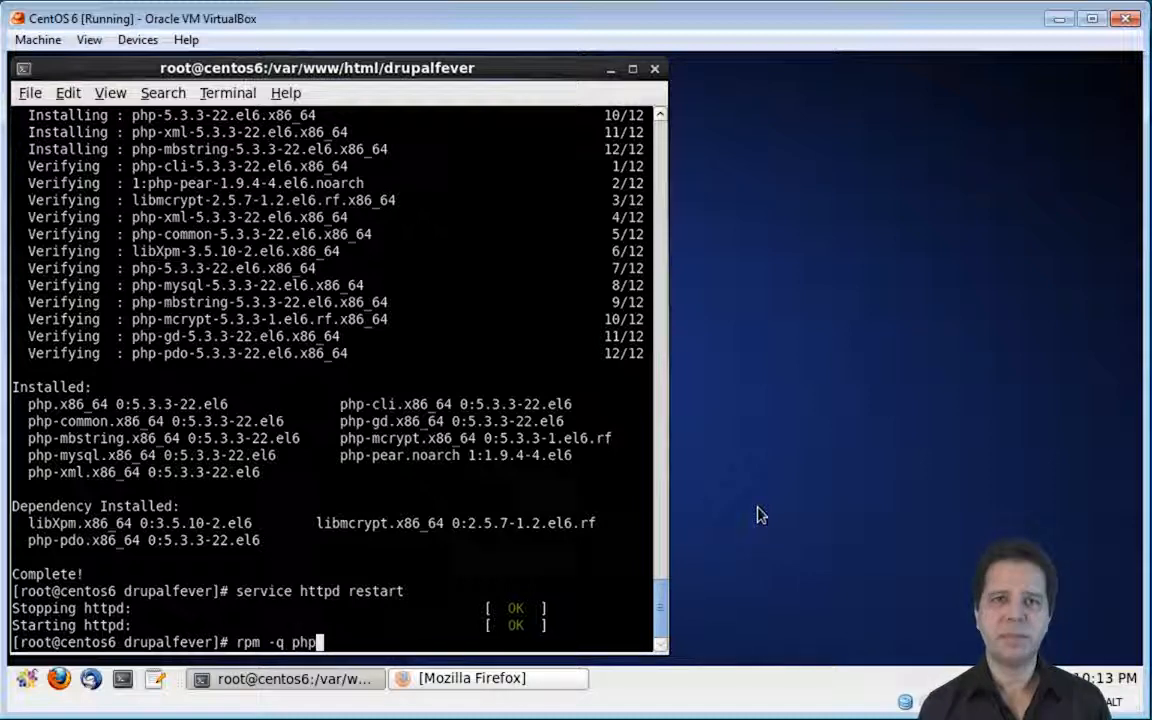
key("Return")
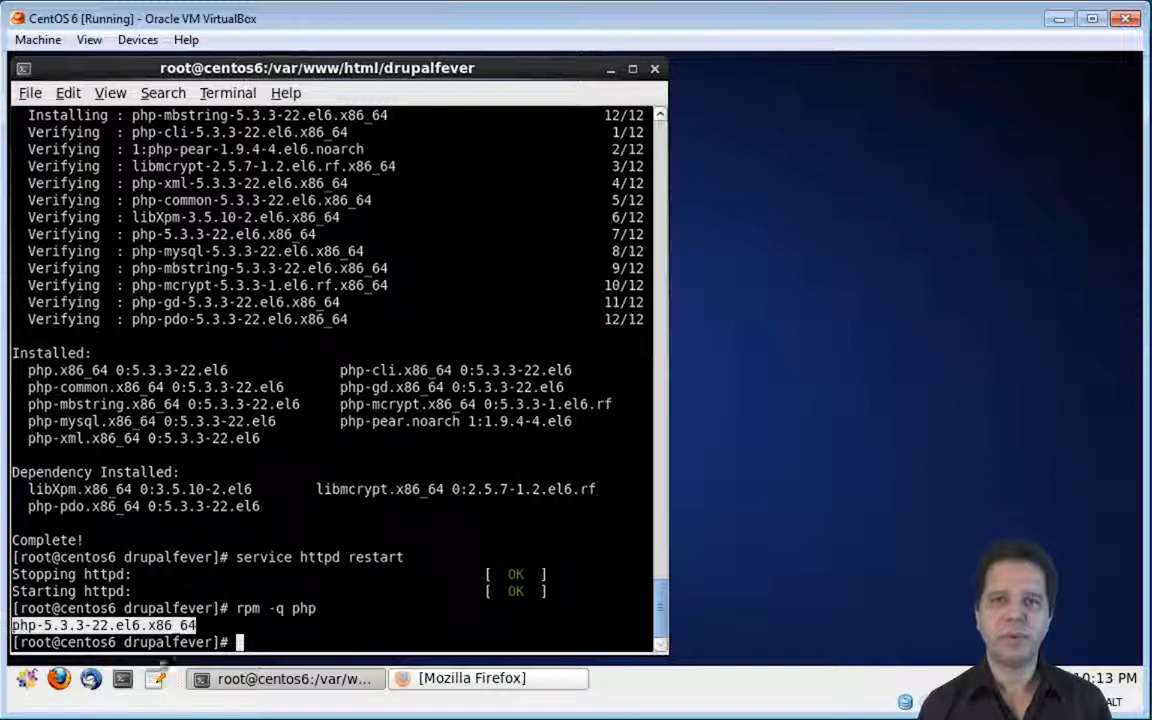
mouse_move(730, 575)
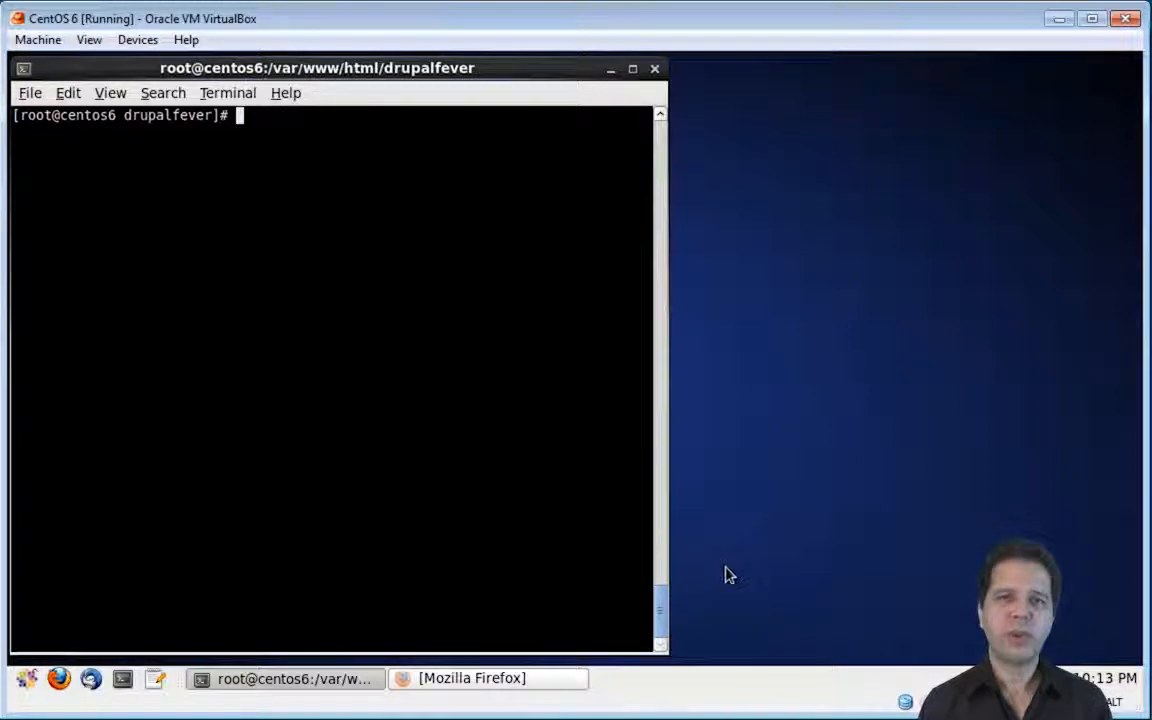
Write '<?php phpinfo();' into /var/www/html/drupalfever/phpinfo.php.
type("echo \"")
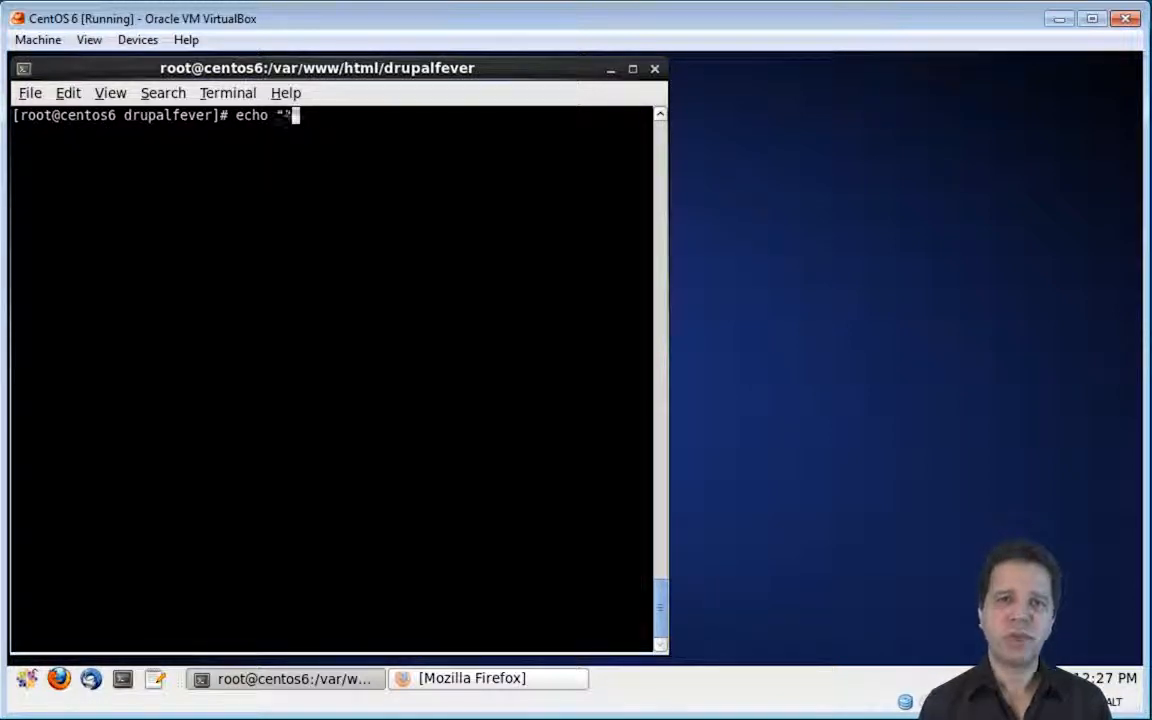
type("<?php")
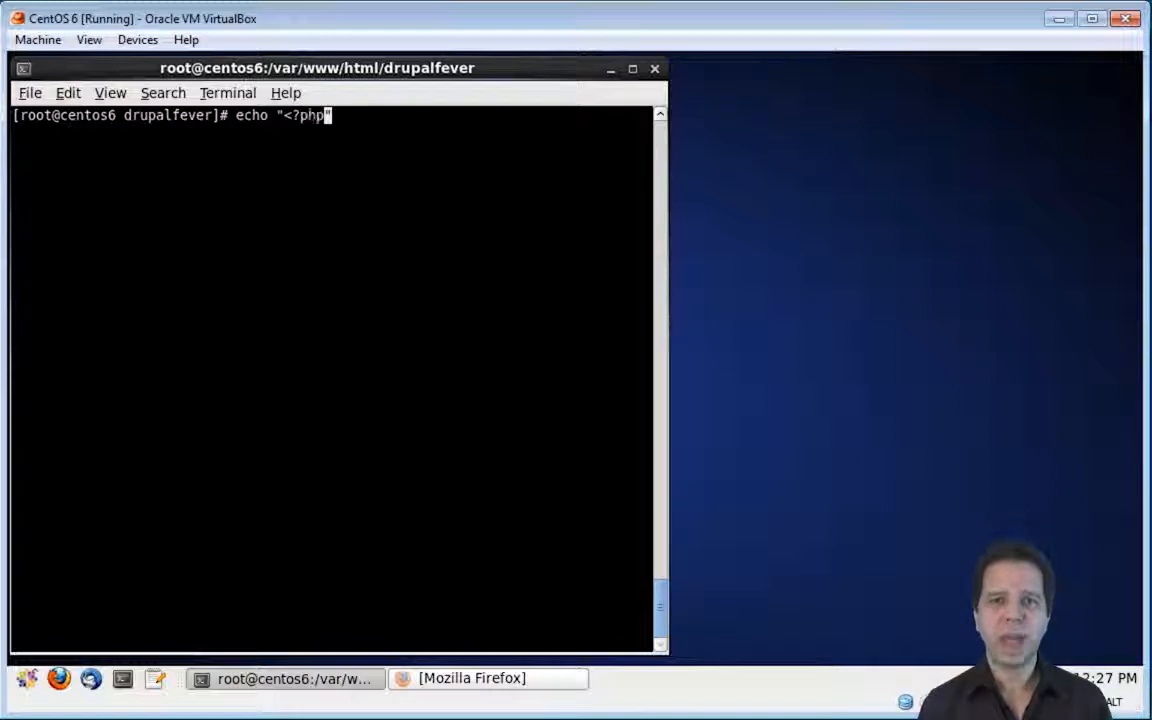
type("php")
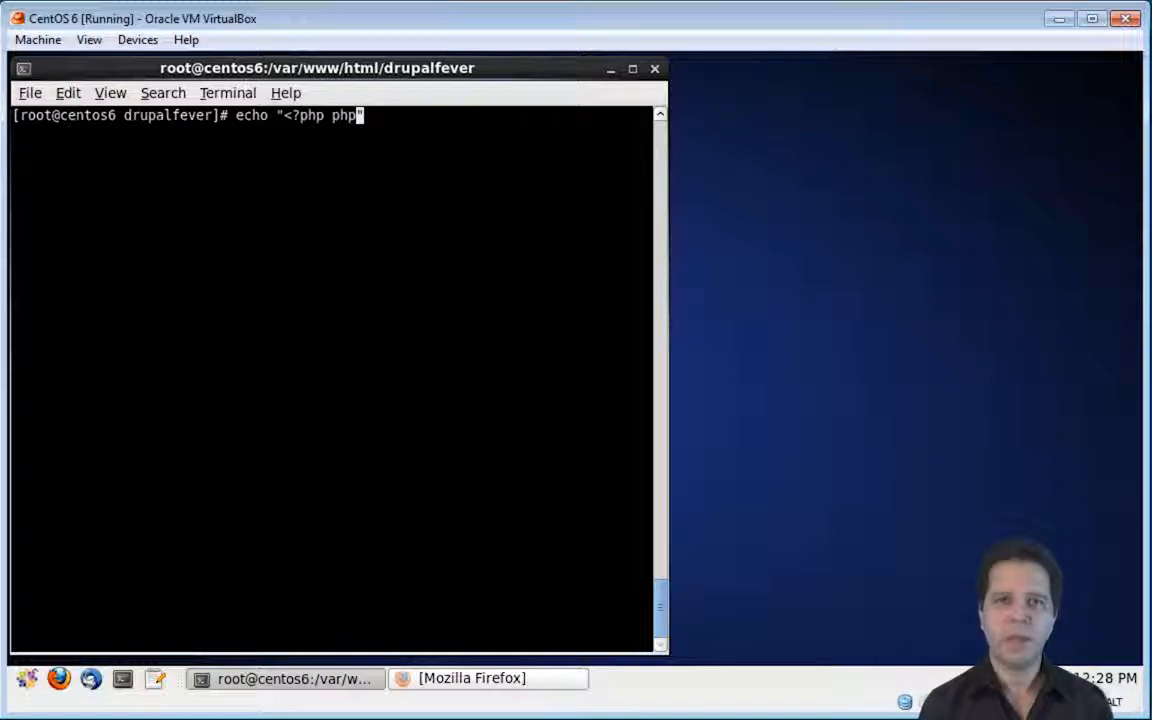
type("info();\"")
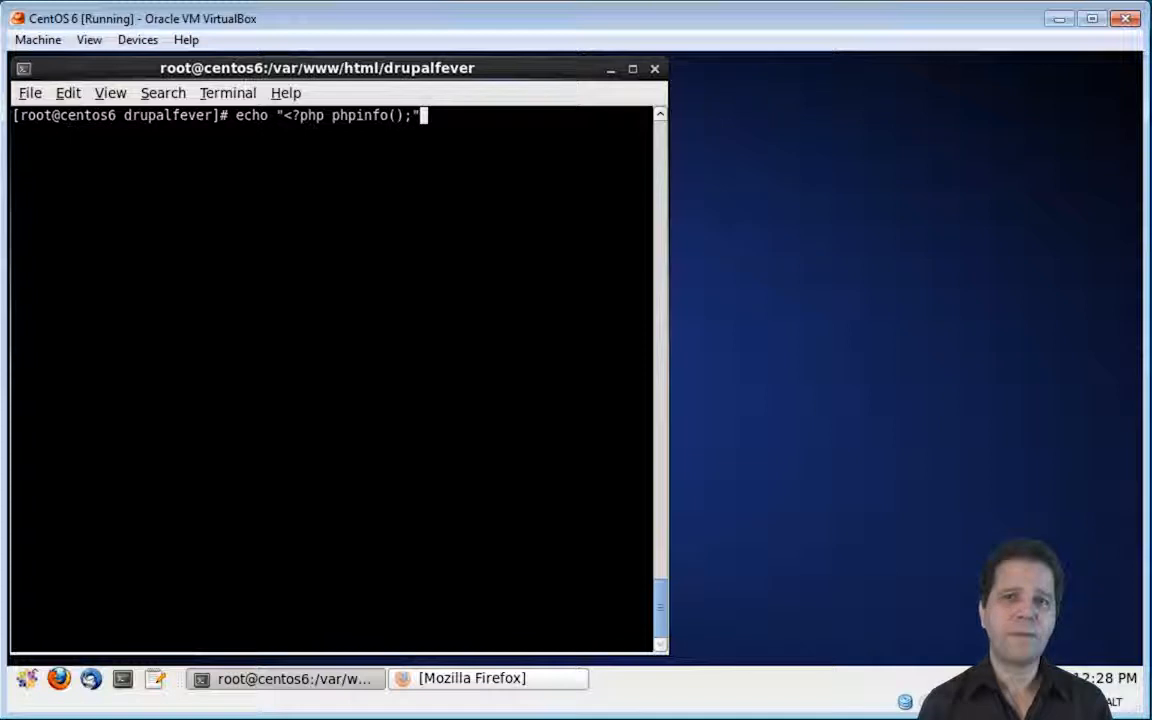
type("> /v")
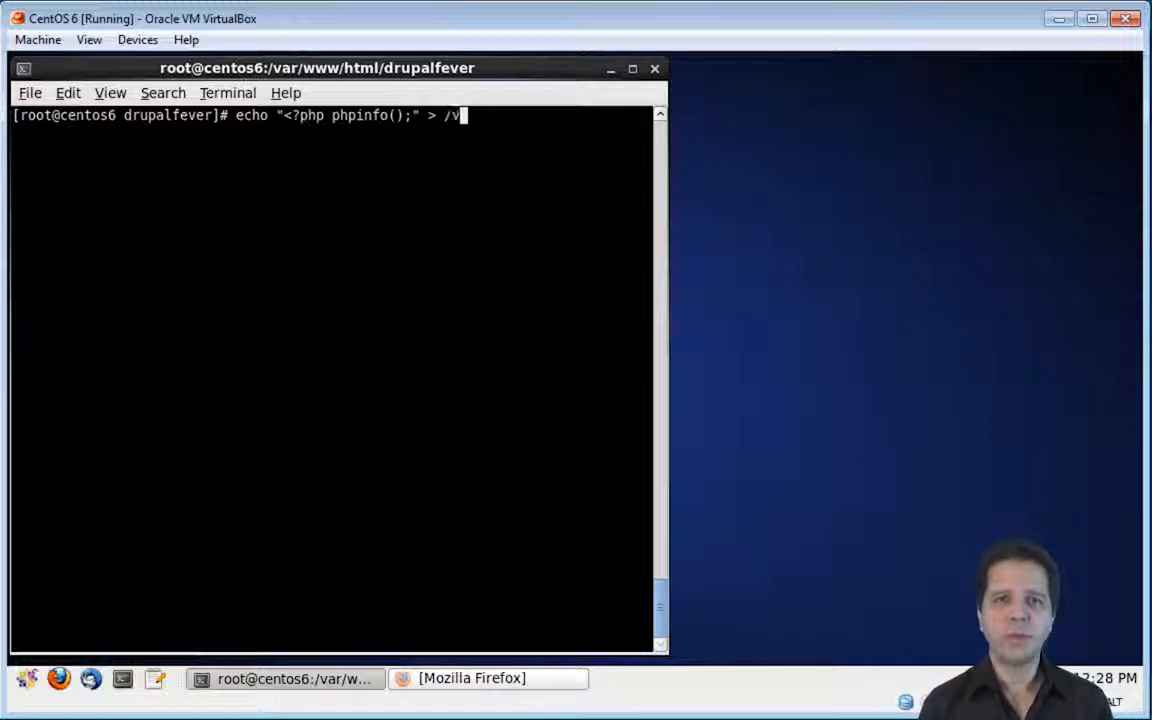
type("ar/www/html/h")
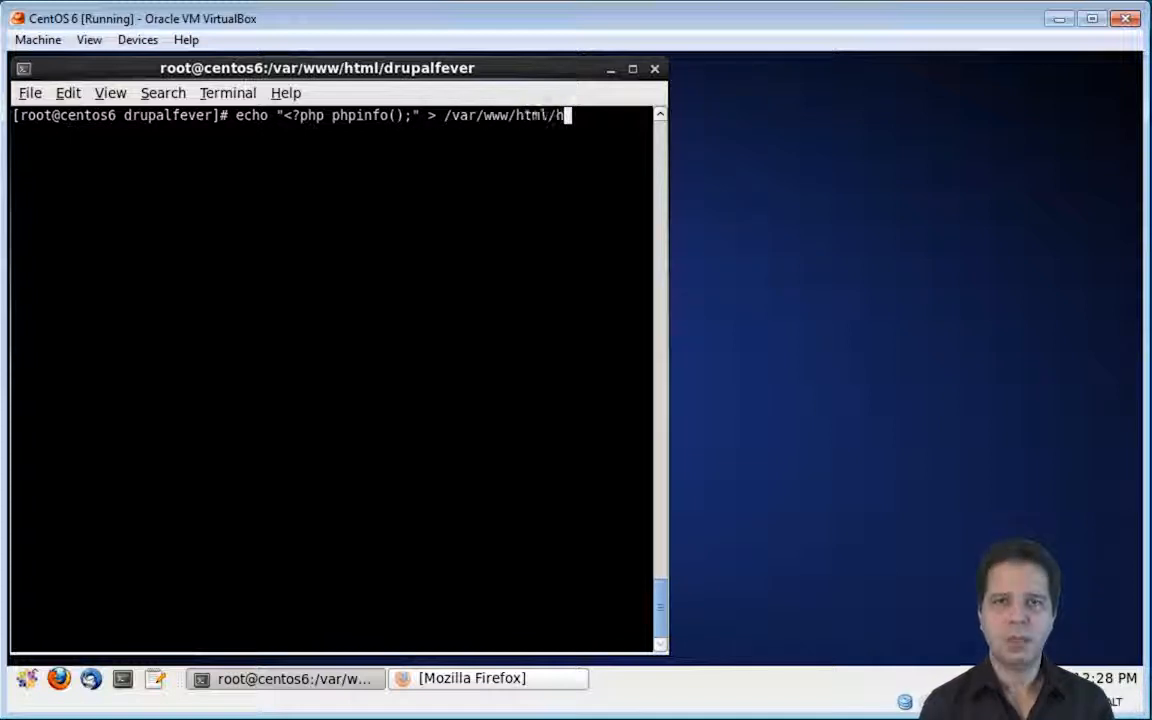
type("drupalfever/")
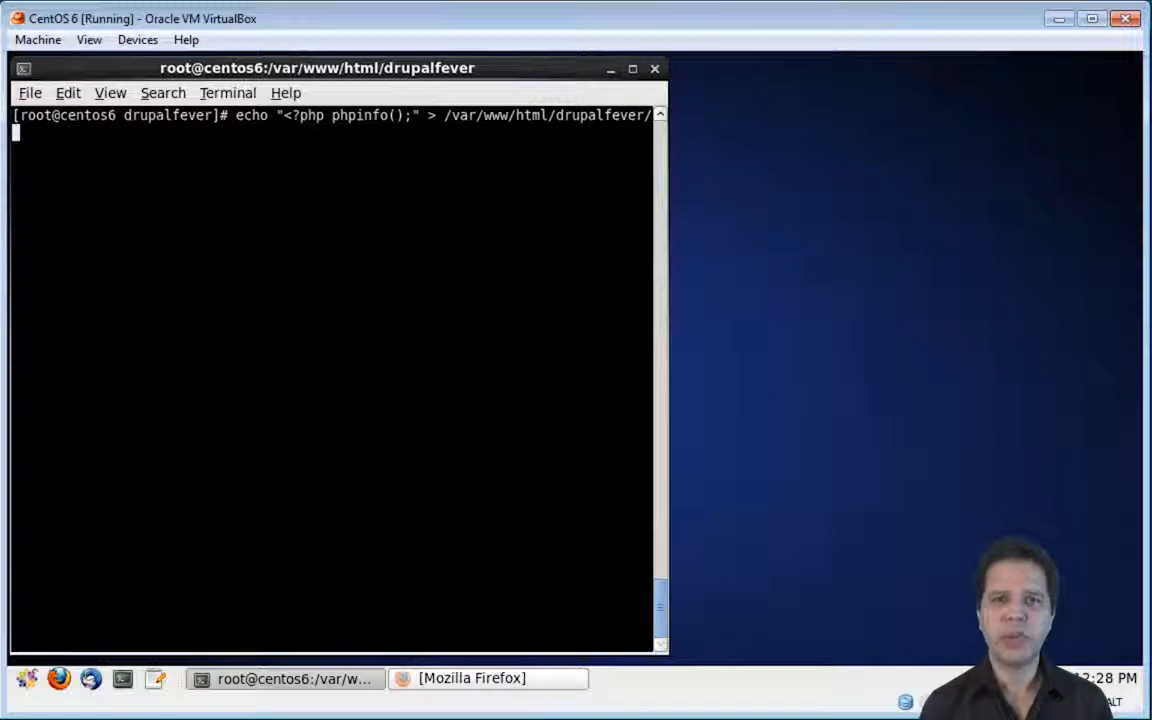
type("phpinfo.ph")
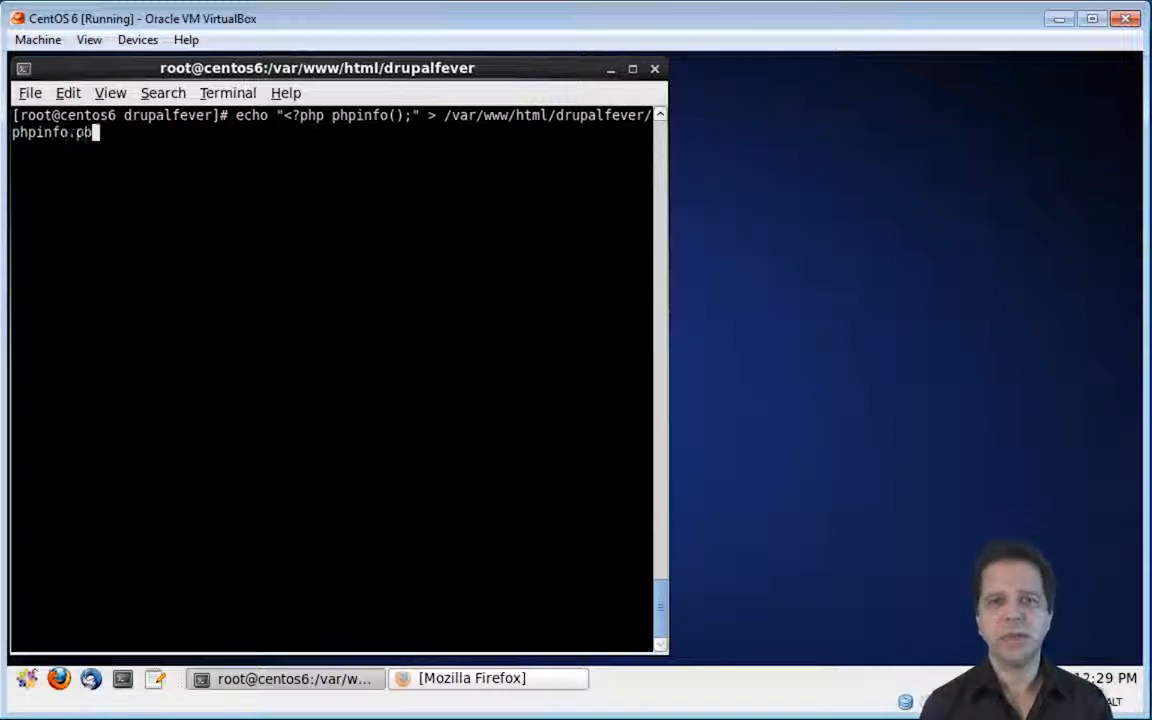
key("Return")
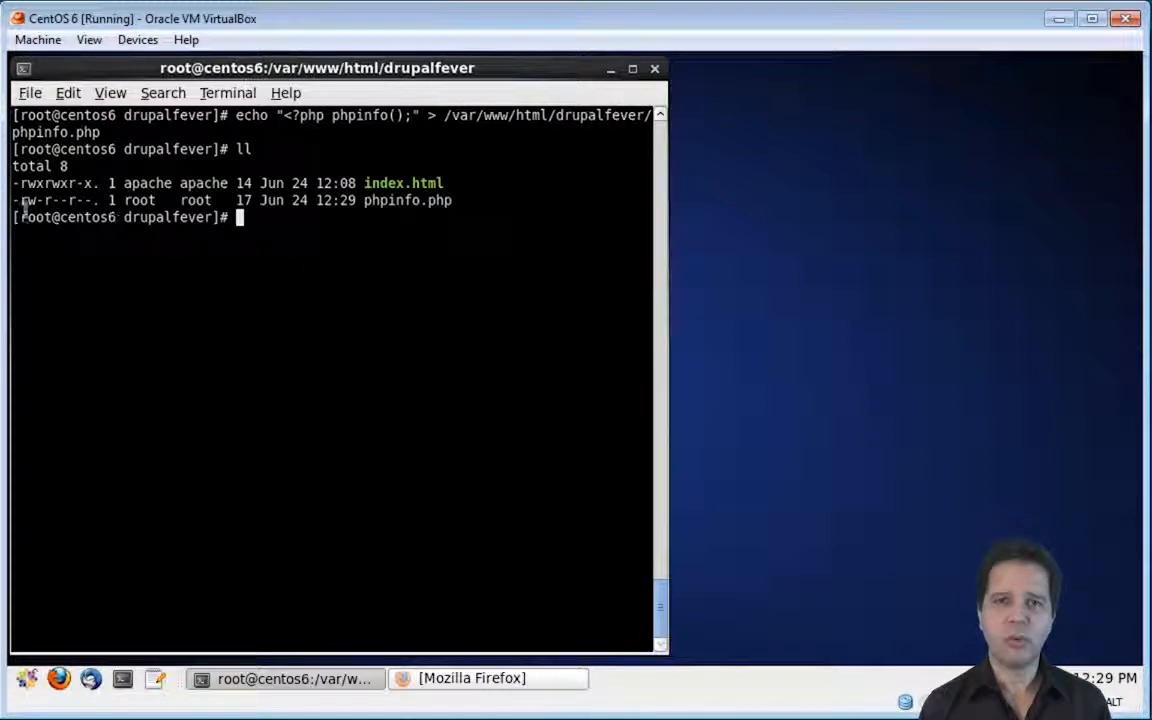
double_click(48, 200)
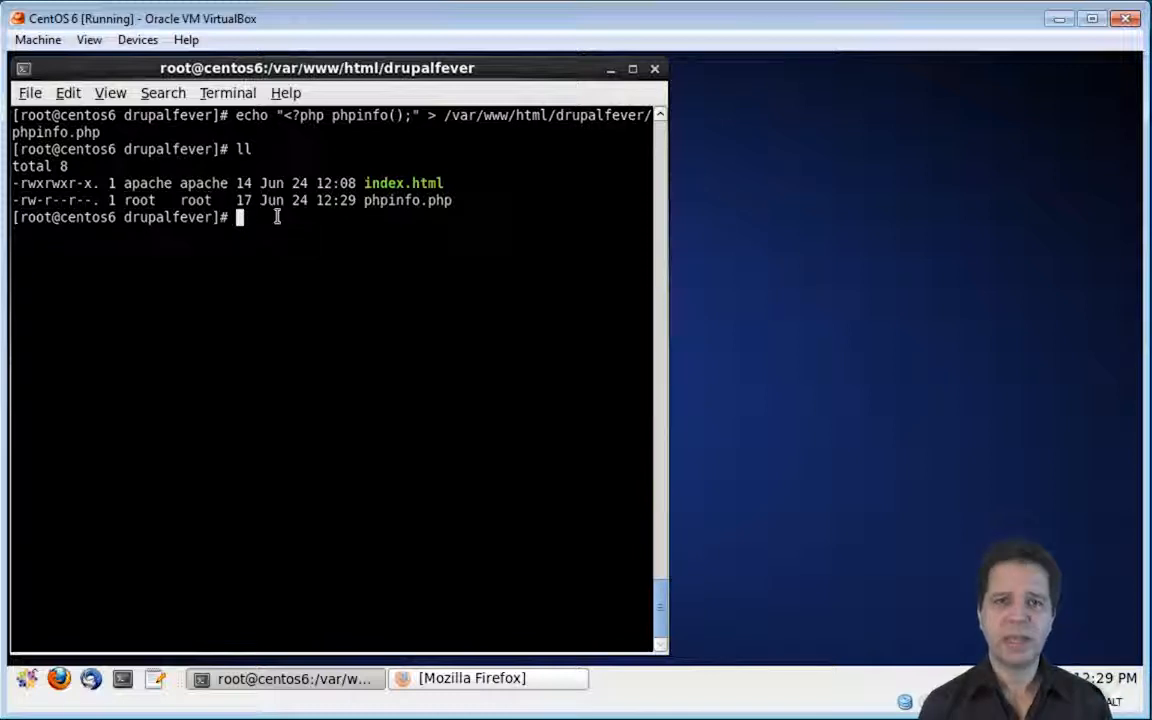
type("chow")
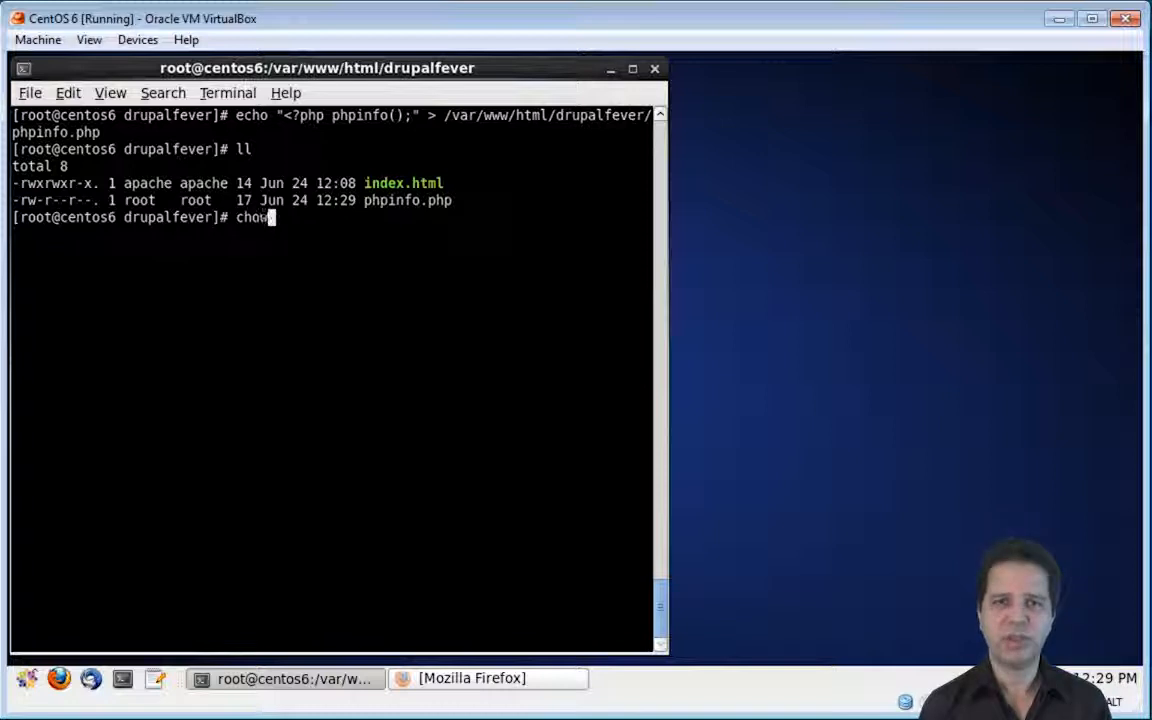
Give phpinfo.php apache:apache ownership and 775 permissions.
type("apach")
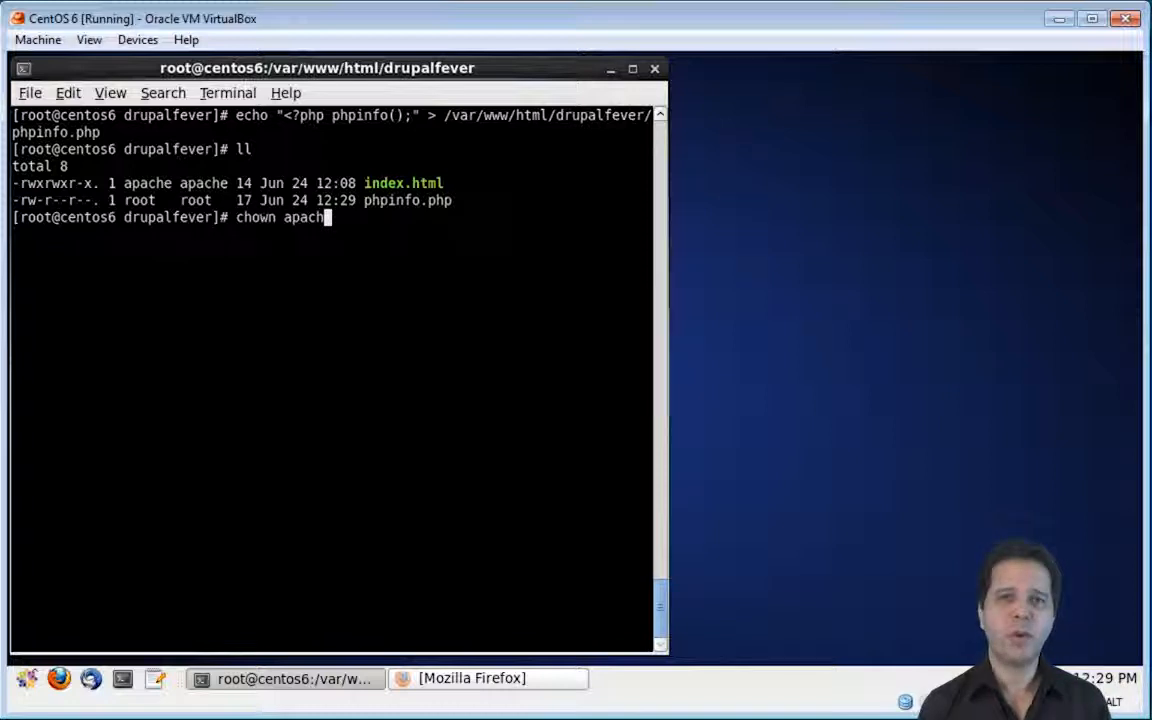
type(":apach")
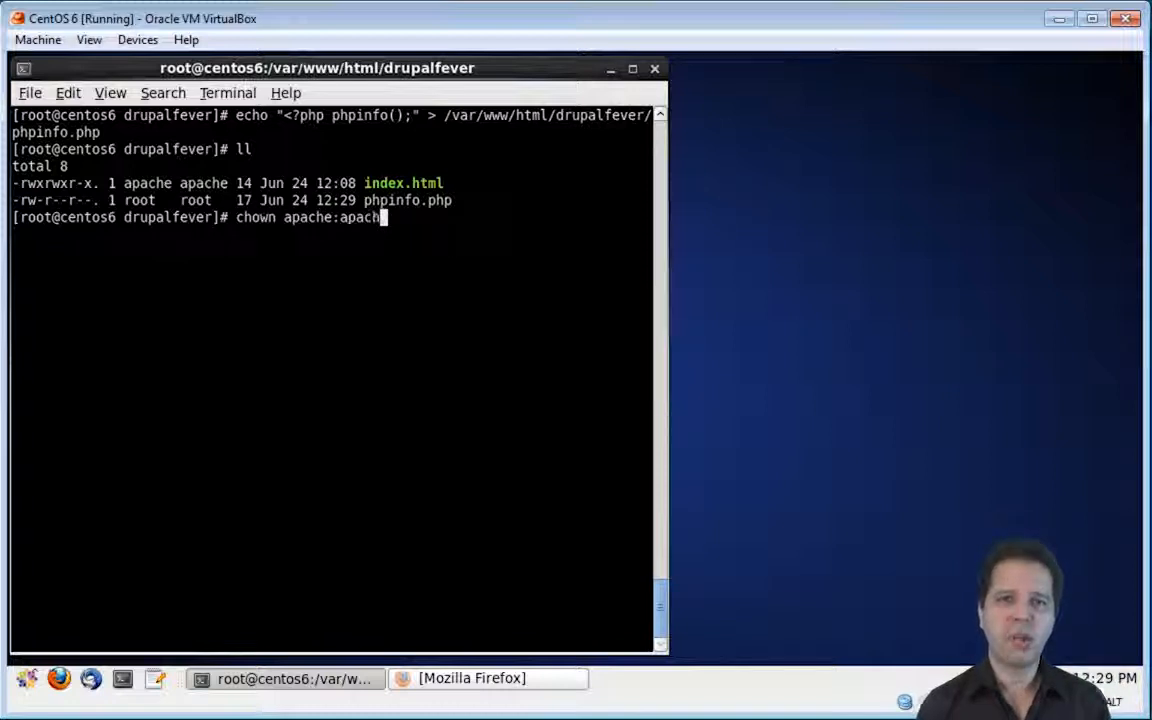
key("Return")
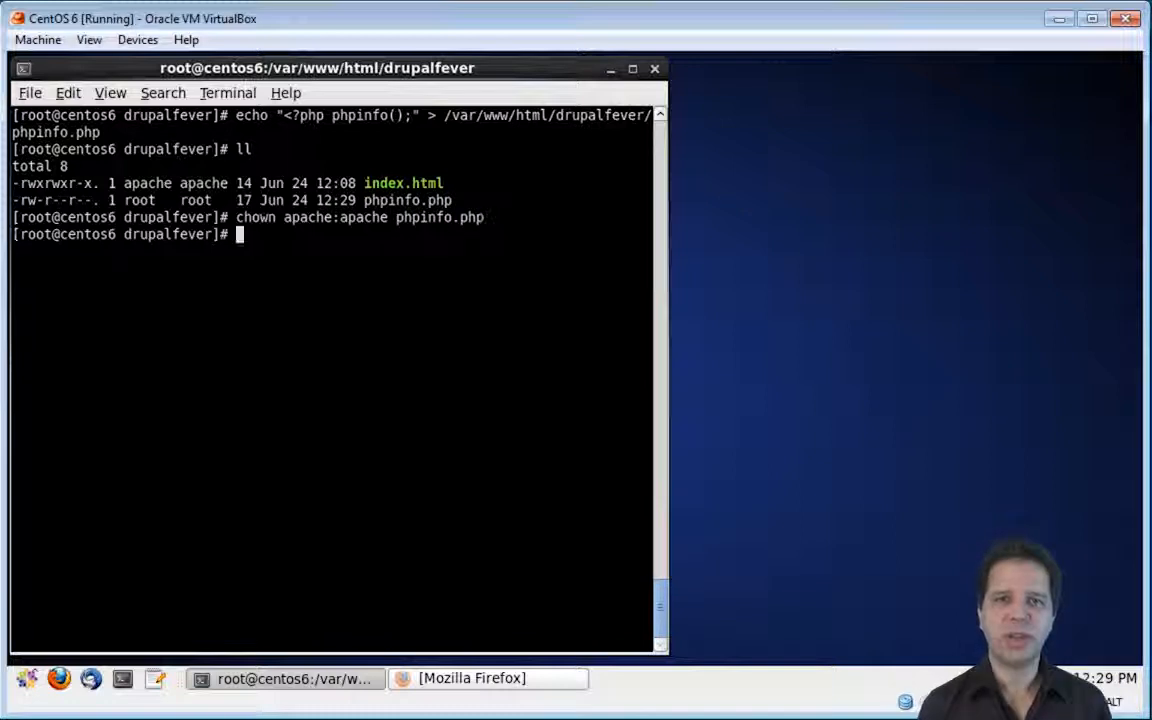
type("chmod")
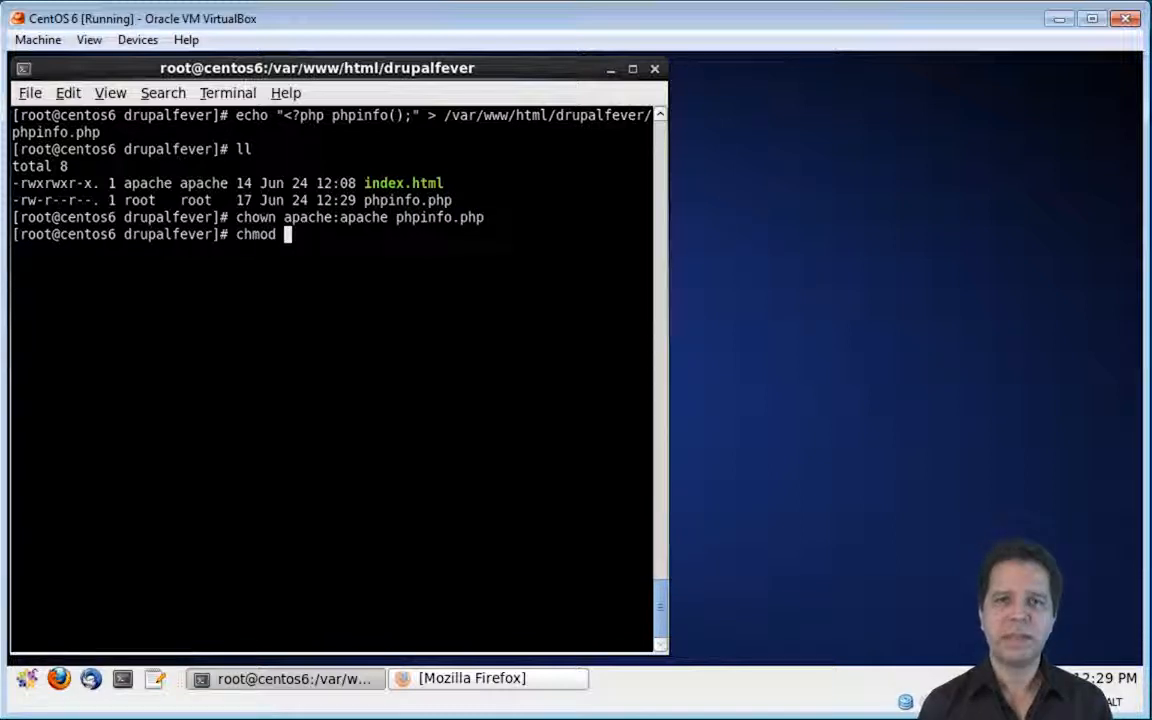
type("775 p")
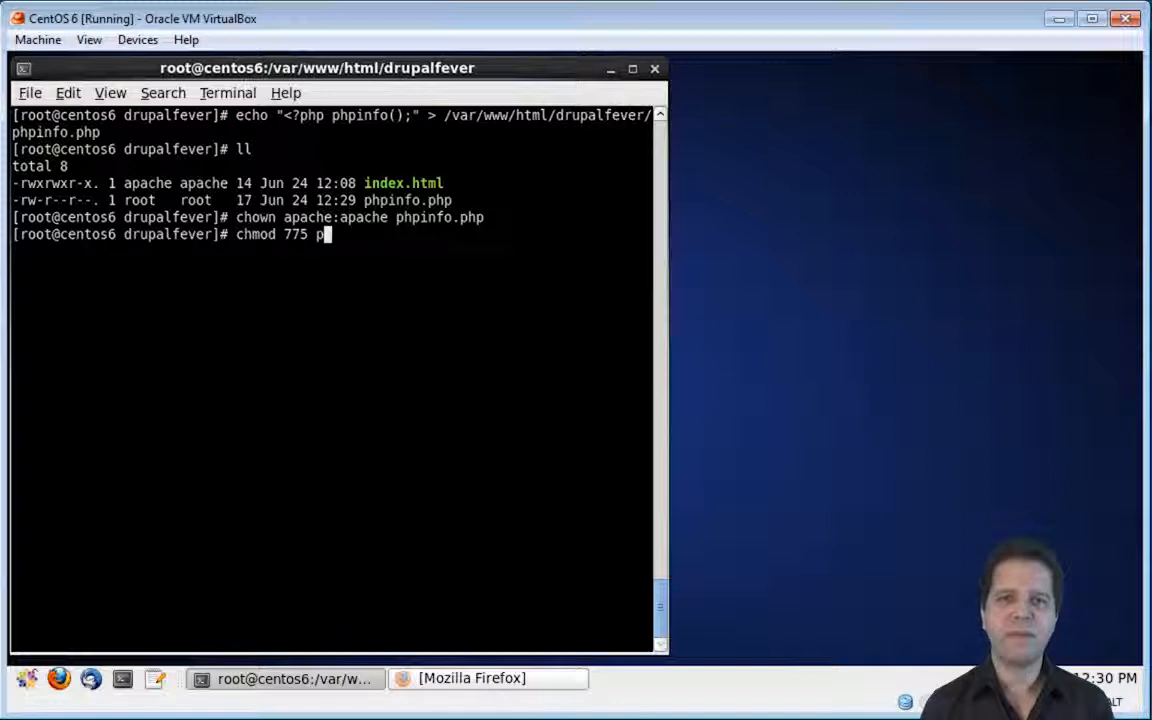
key("Return")
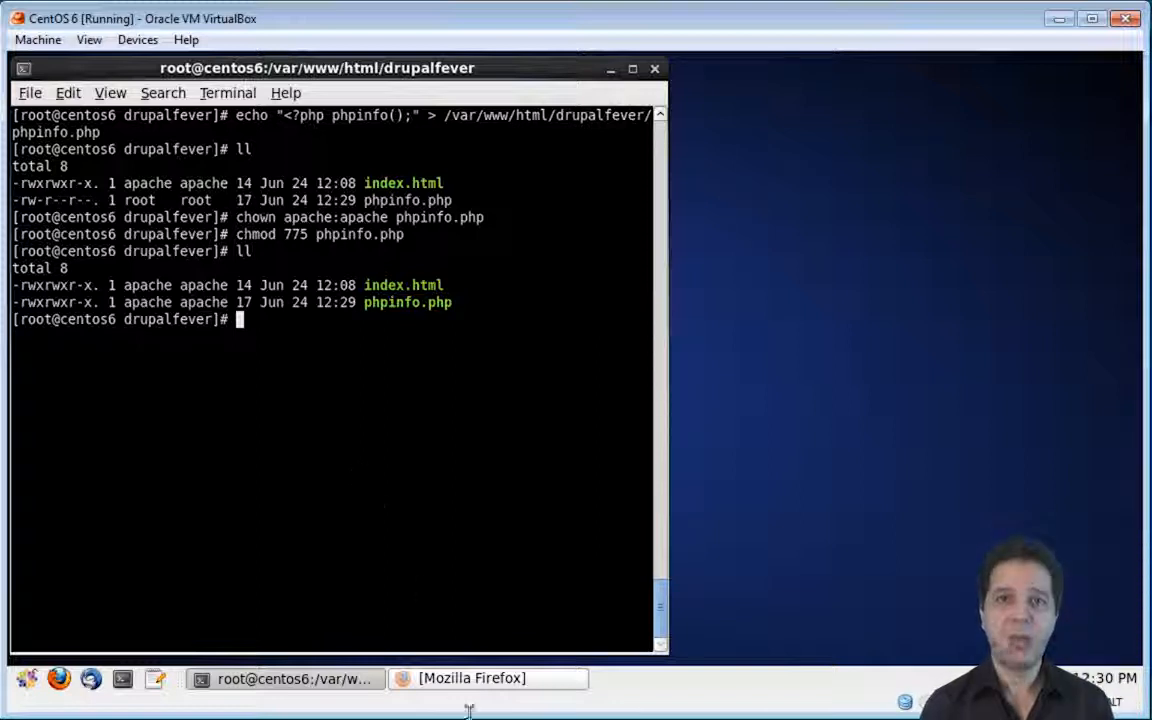
mouse_move(470, 678)
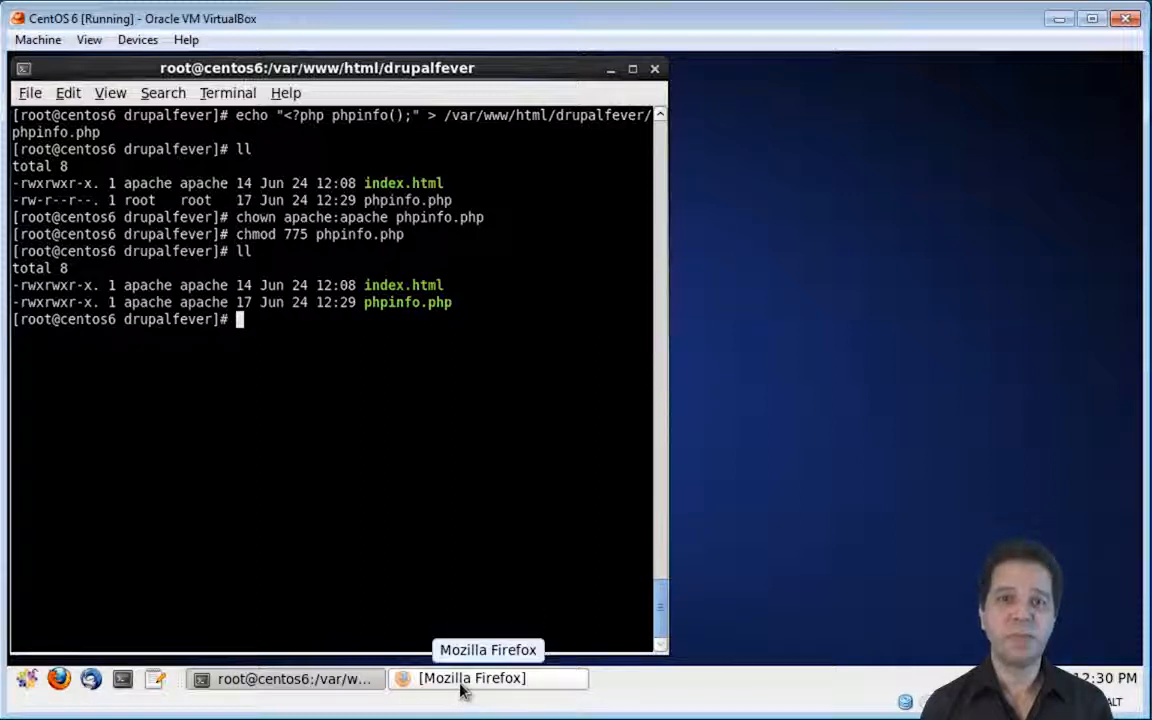
Load drupalfever.com/phpinfo.php in Firefox and scroll through the PHP 5.3.3 info page.
left_click(488, 678)
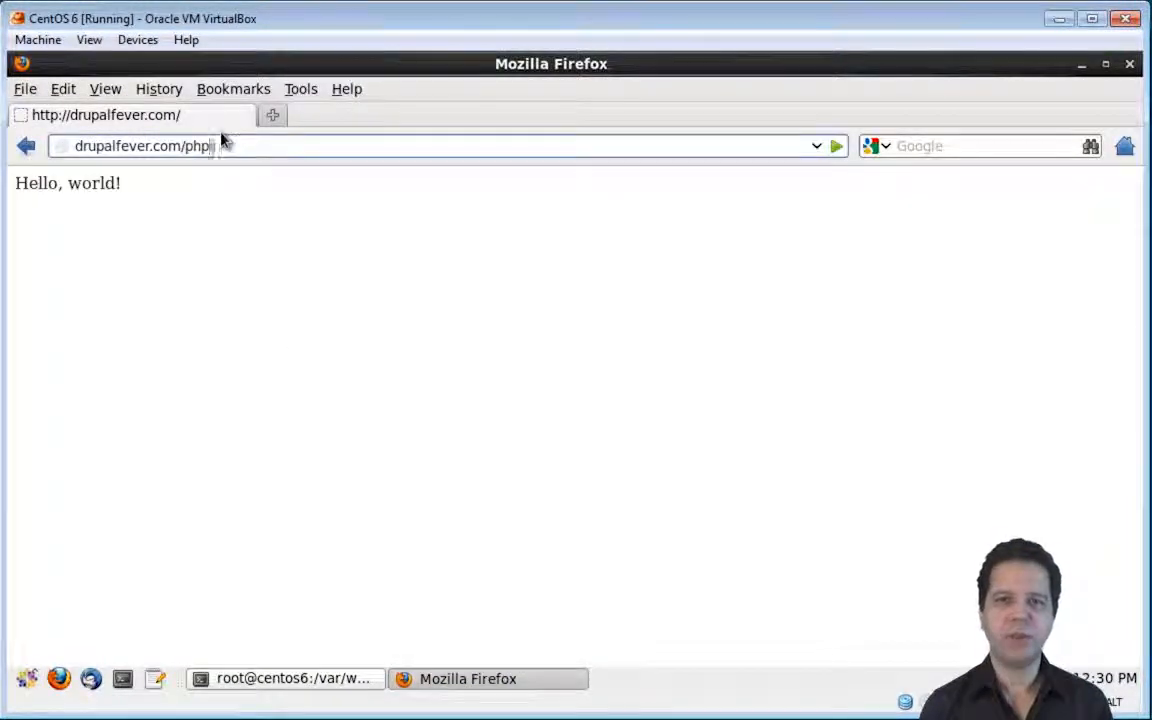
type("info.php")
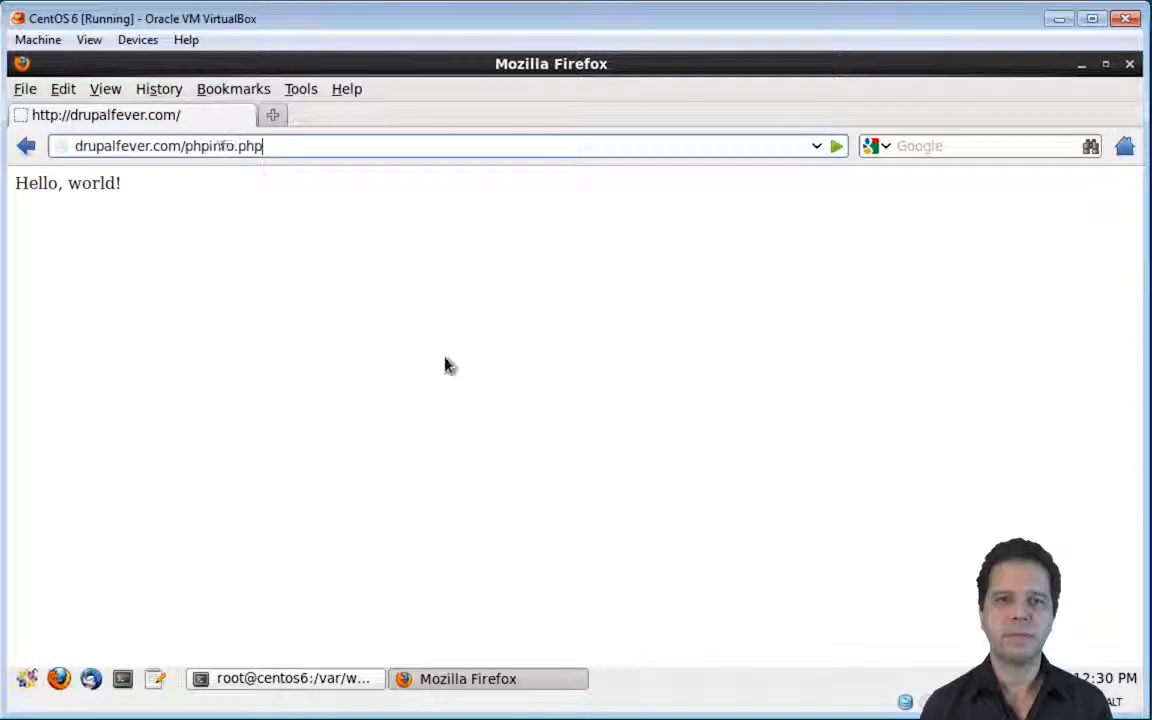
key("Return")
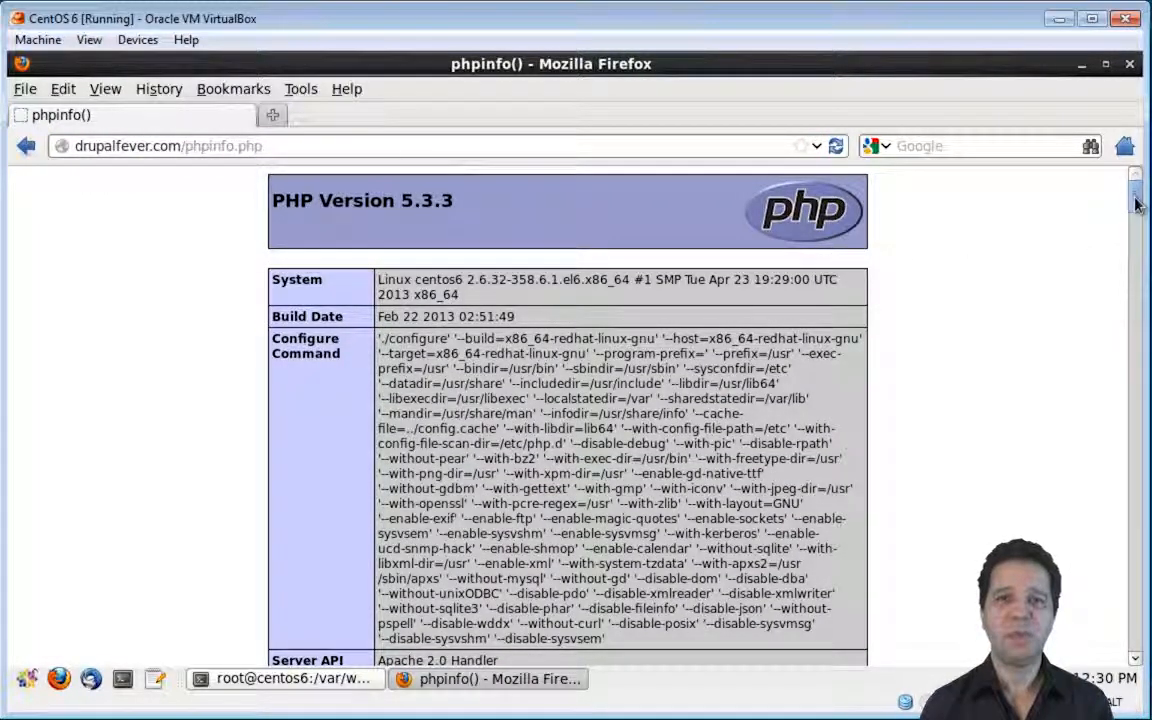
scroll("down", 3)
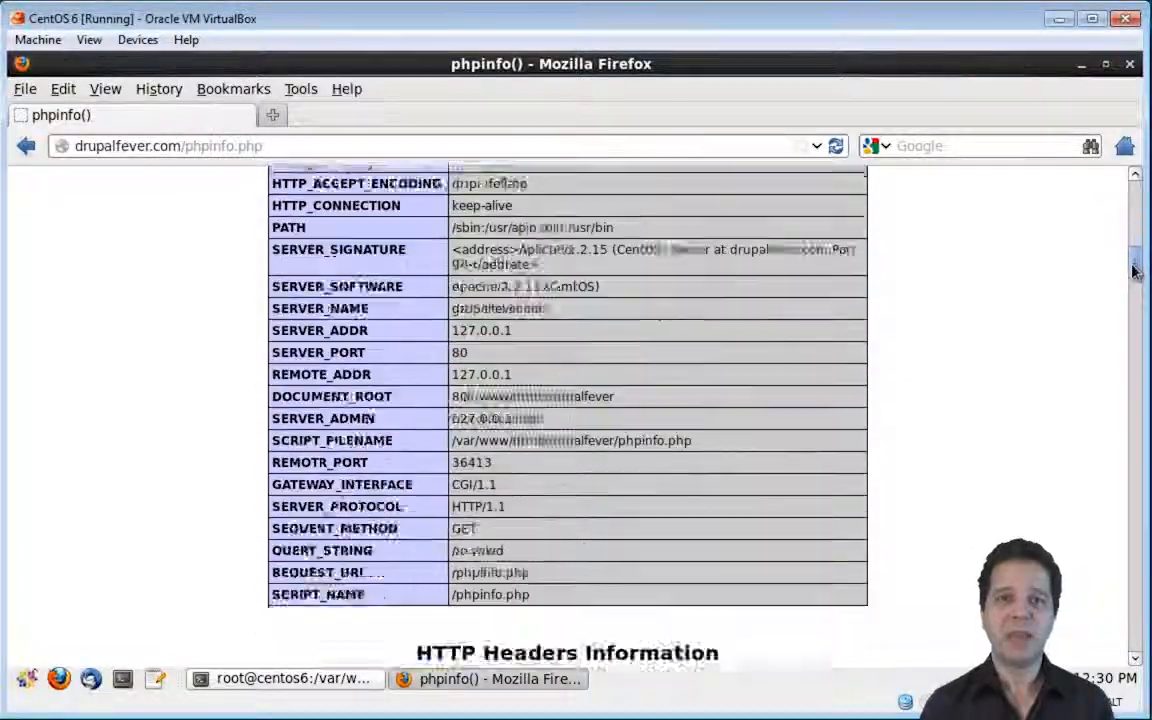
scroll("down", 3)
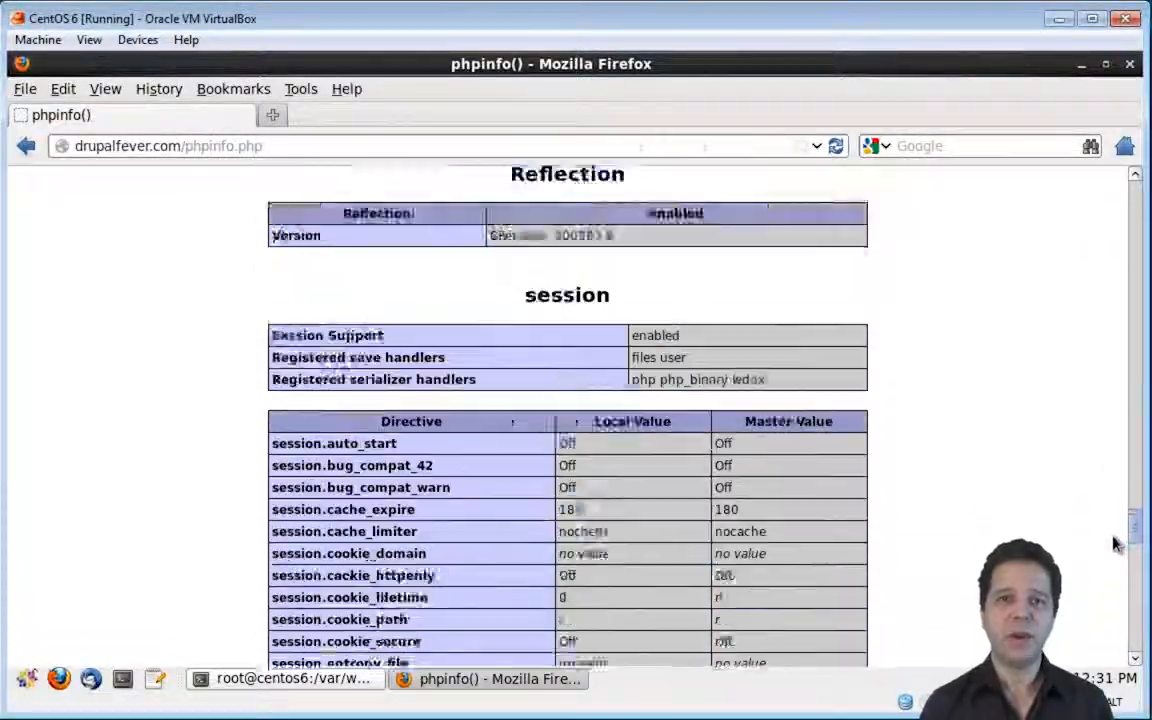
scroll("up", 3)
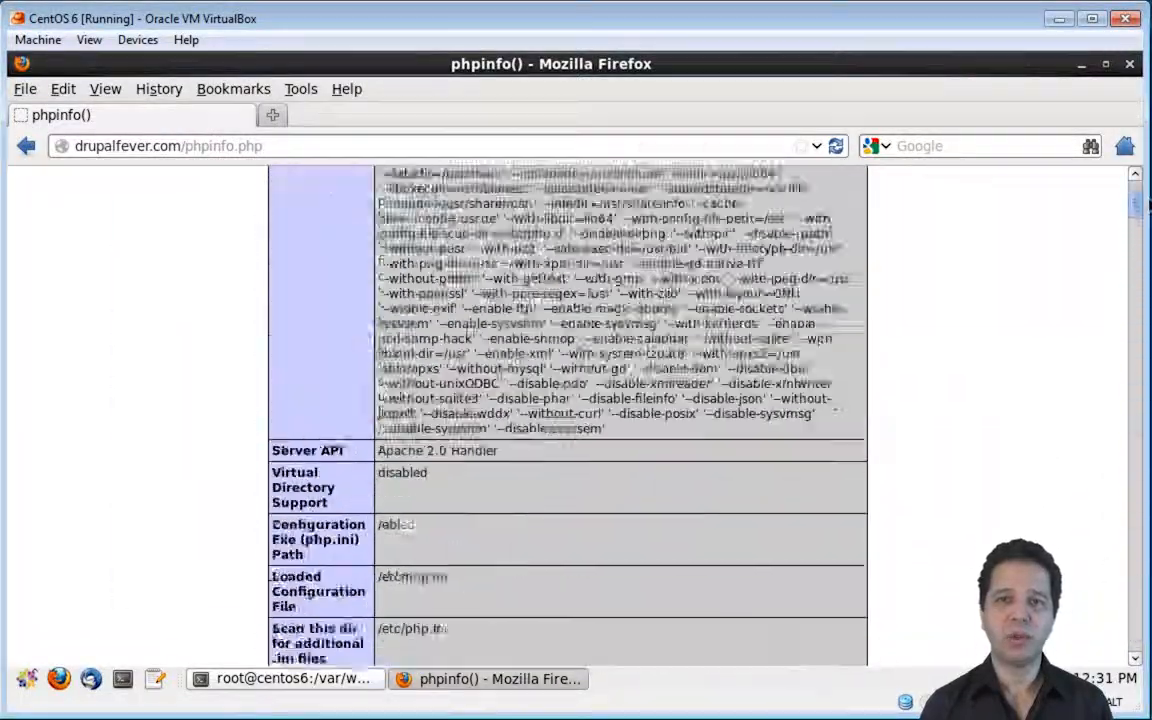
scroll("up", 3)
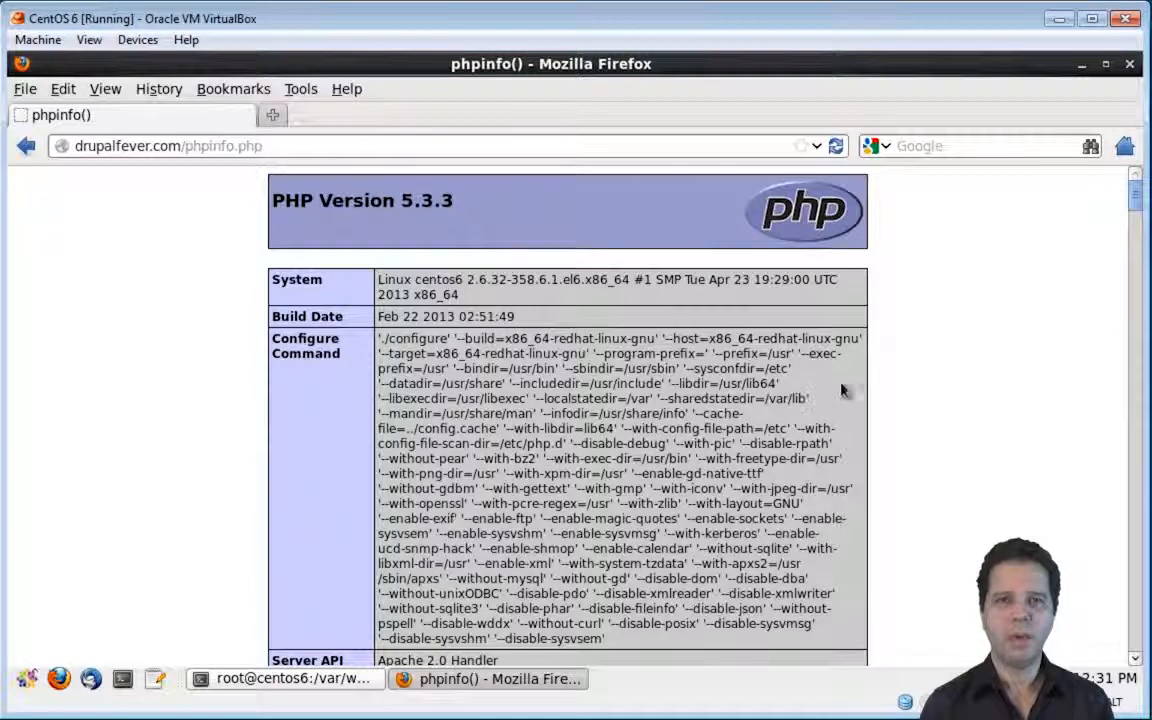
left_click(285, 678)
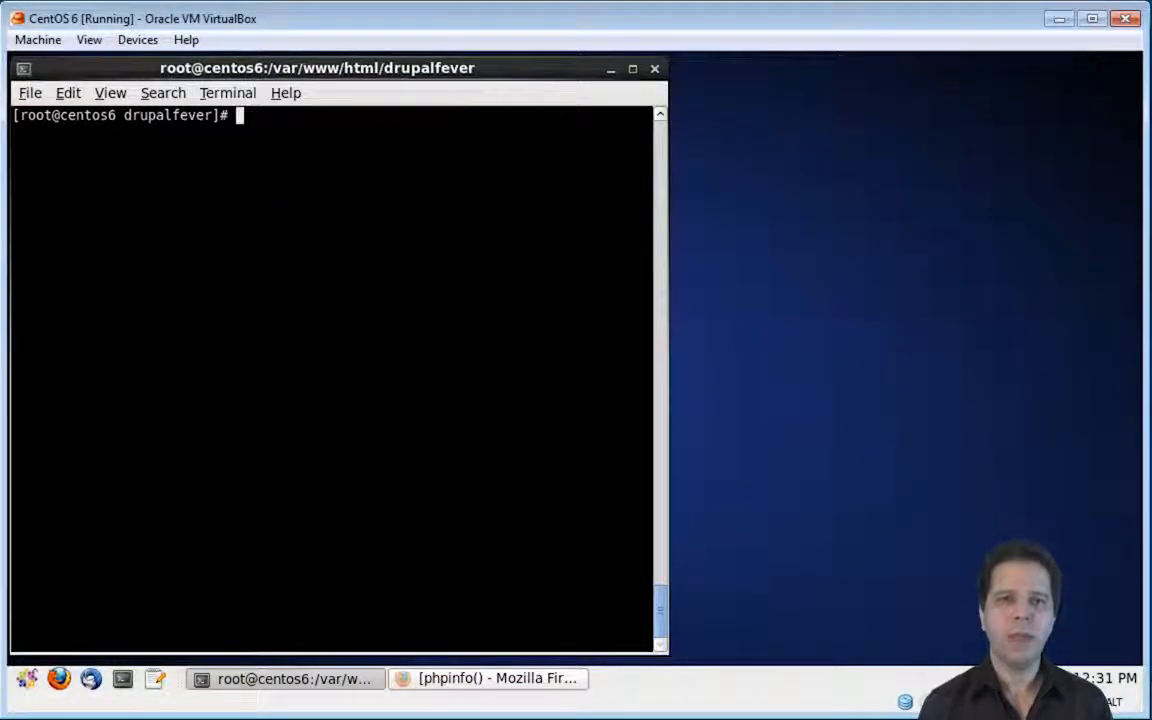
Open /etc/php.ini in nano.
type("nano")
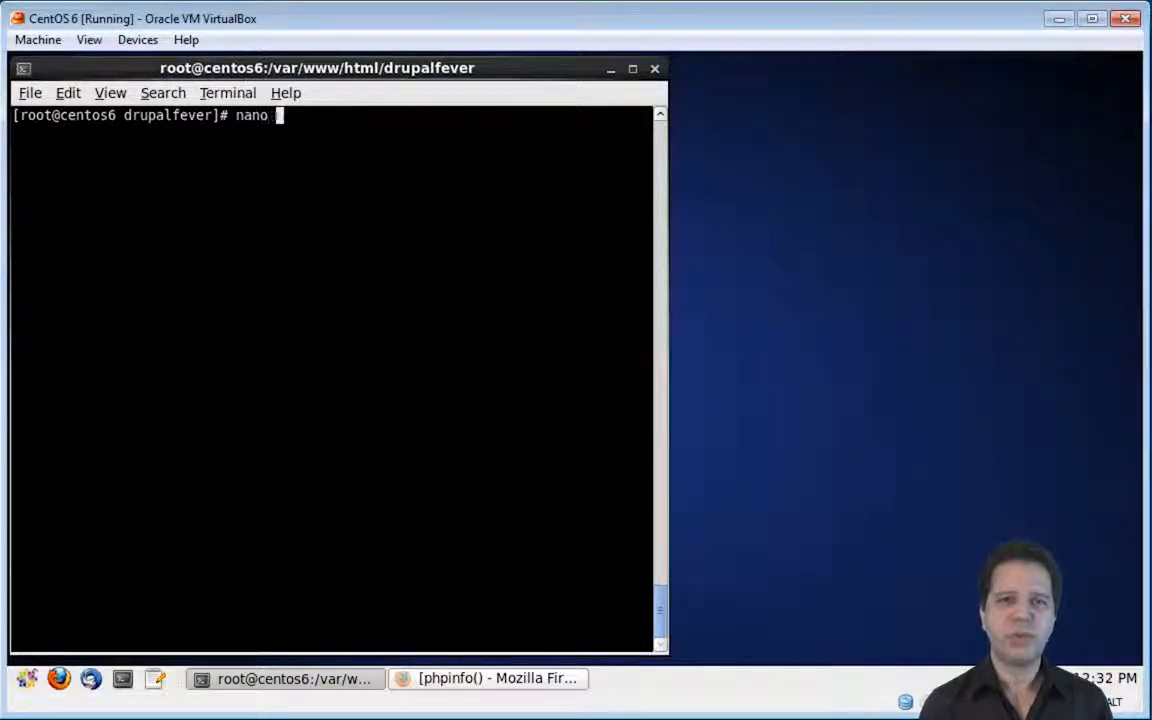
type("/etc/p")
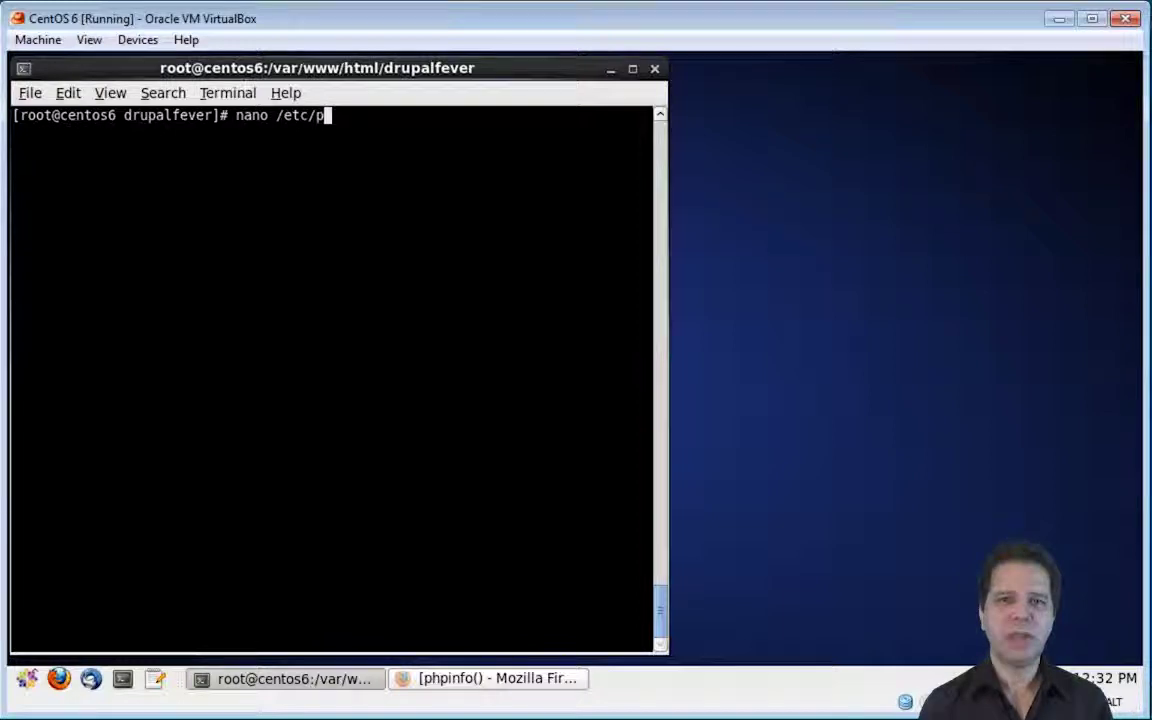
type("hp.ini")
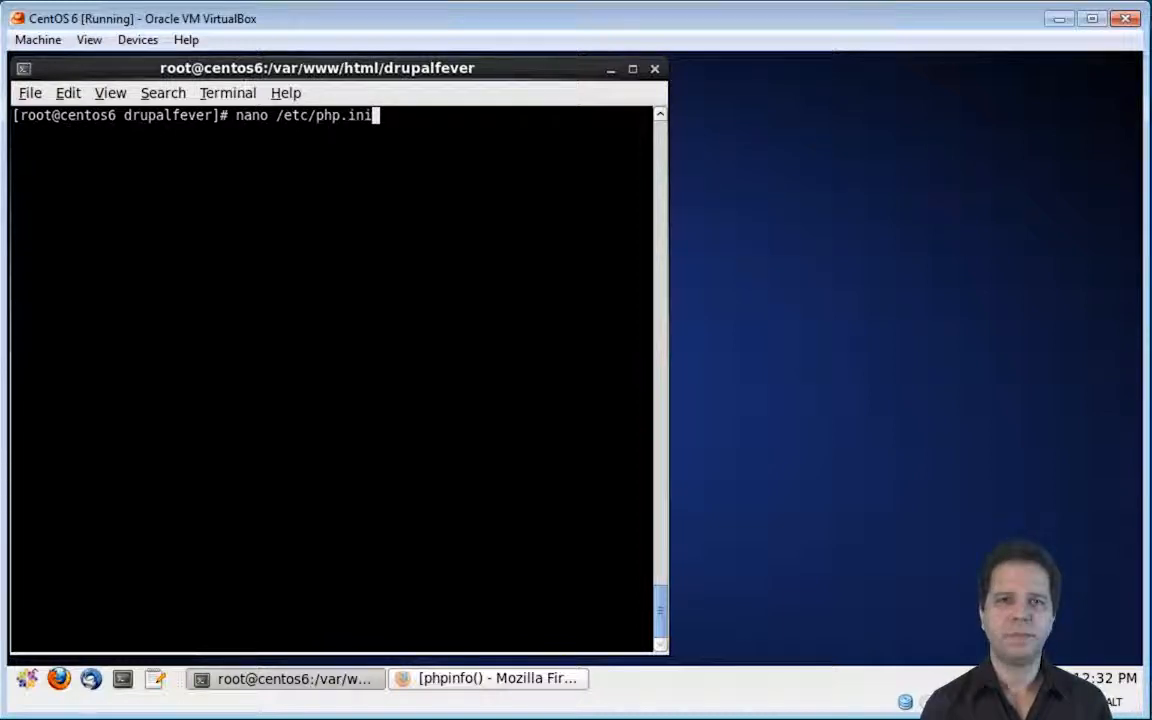
key("Return")
type("error_rep")
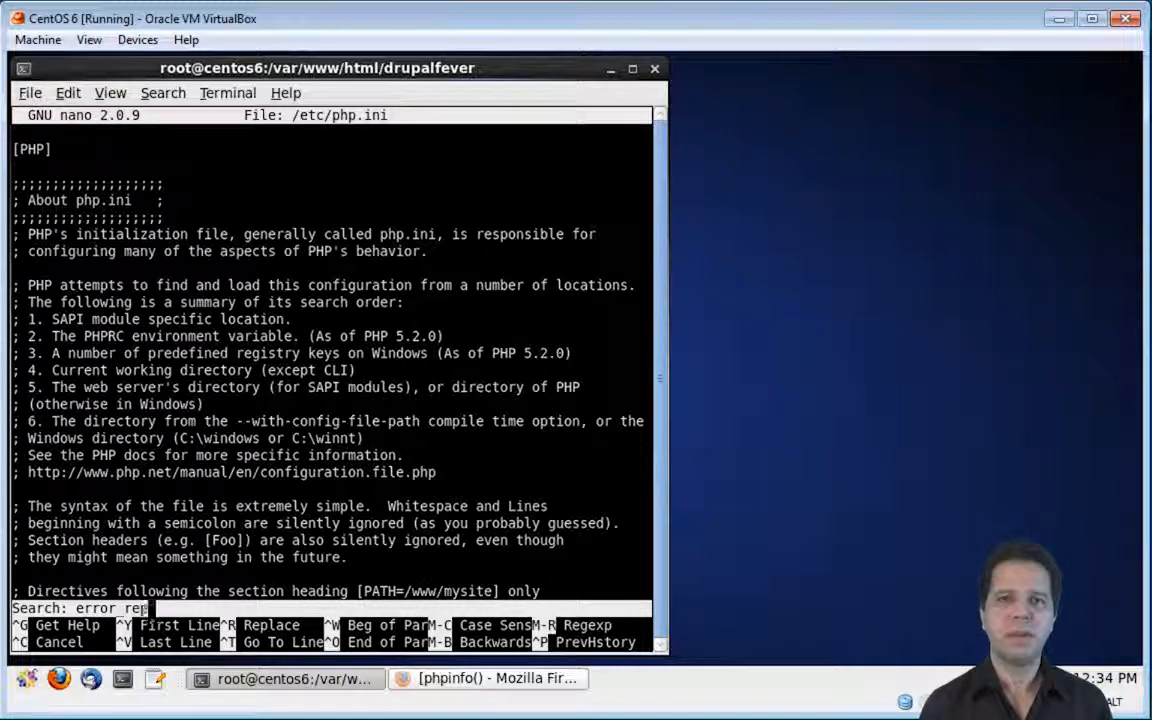
Find the error_reporting directive and change it to E_ALL & ~E_NOTICE.
type("orting")
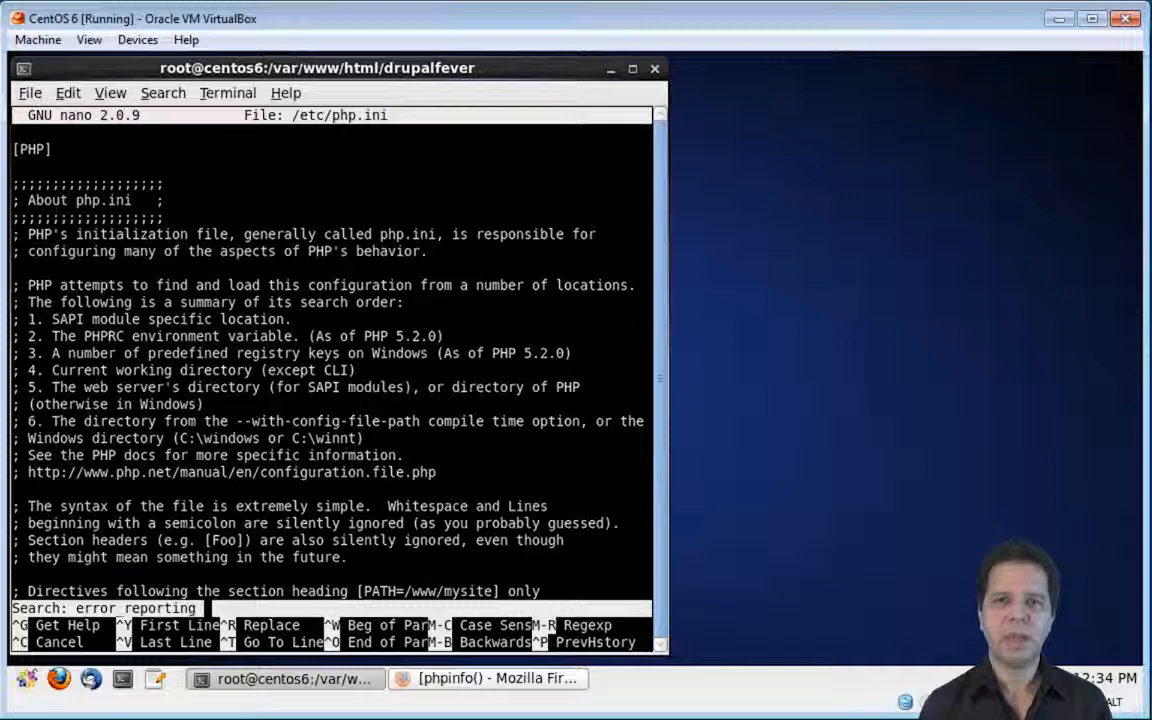
type("= E ALL")
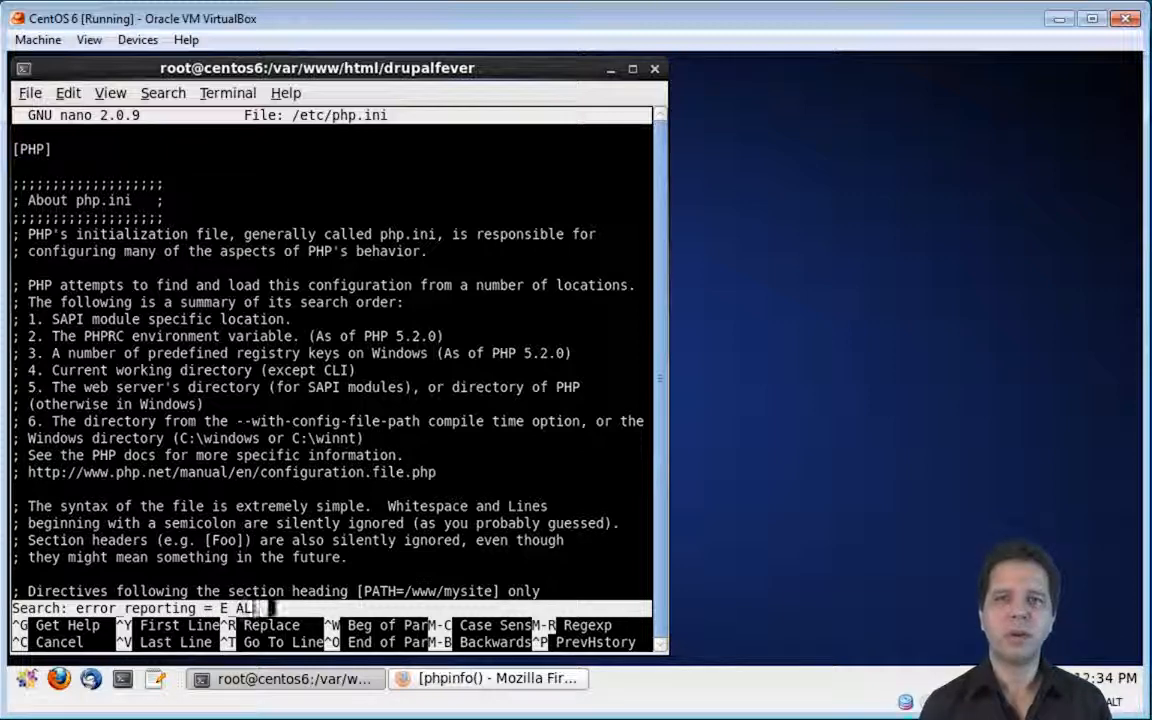
type("& ~E")
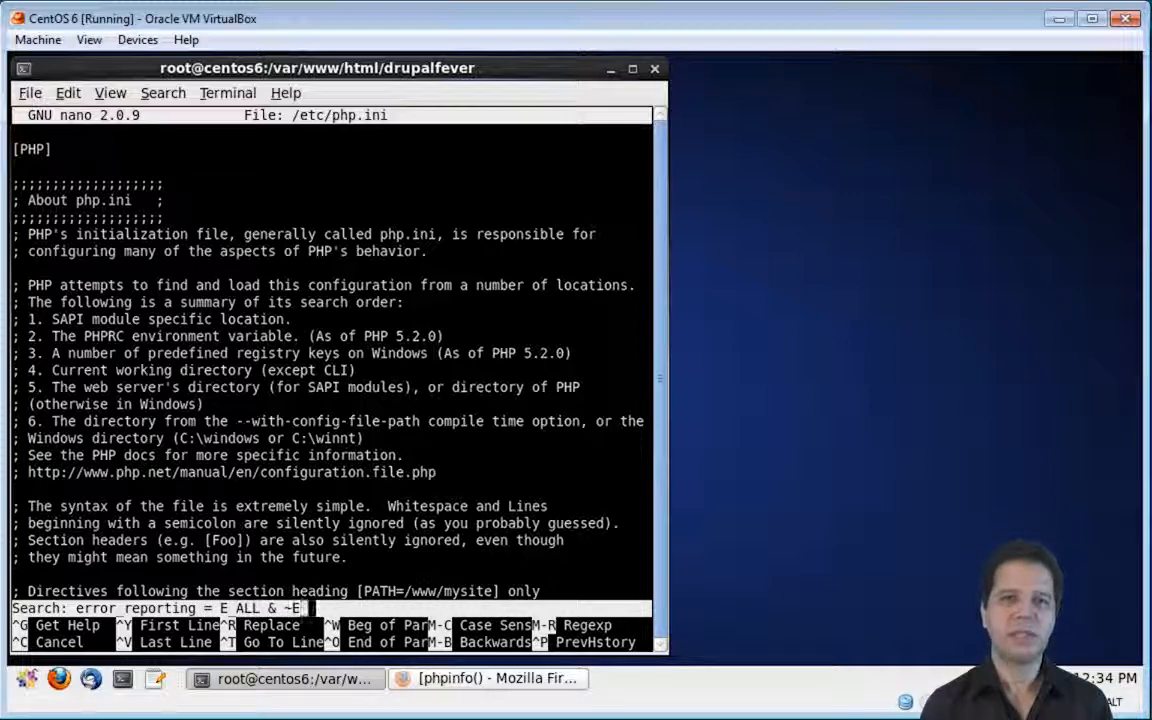
type("DEPREC")
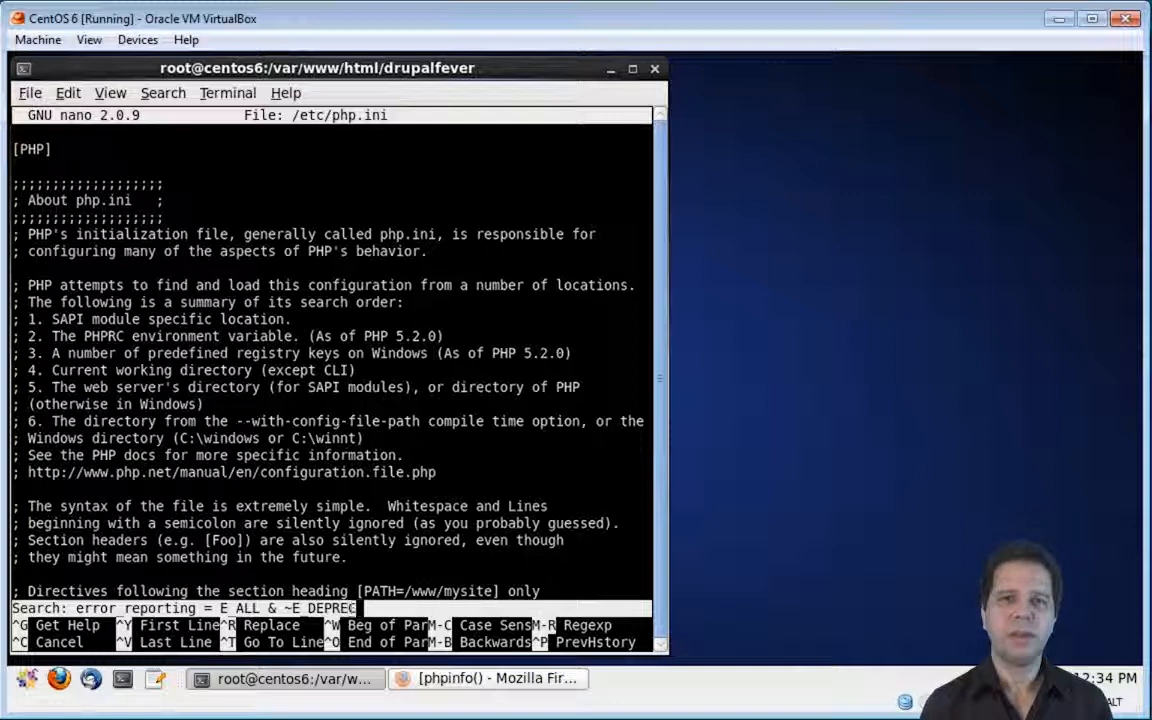
key("Return")
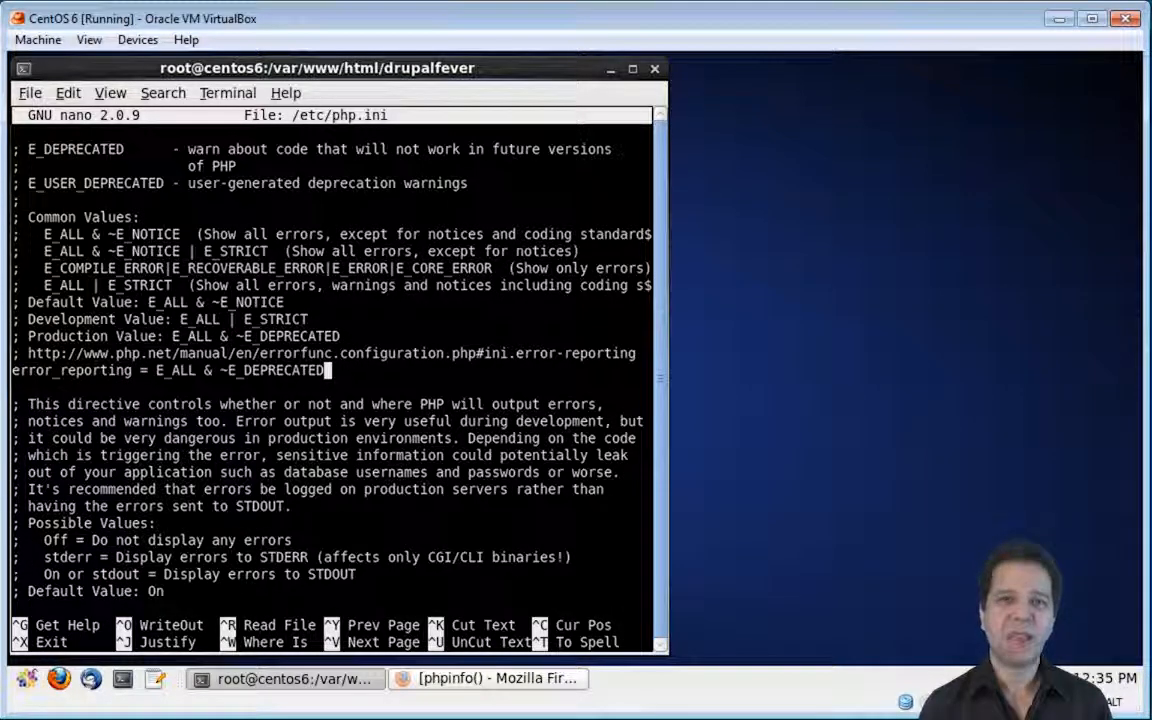
key("BackSpace")
type("N")
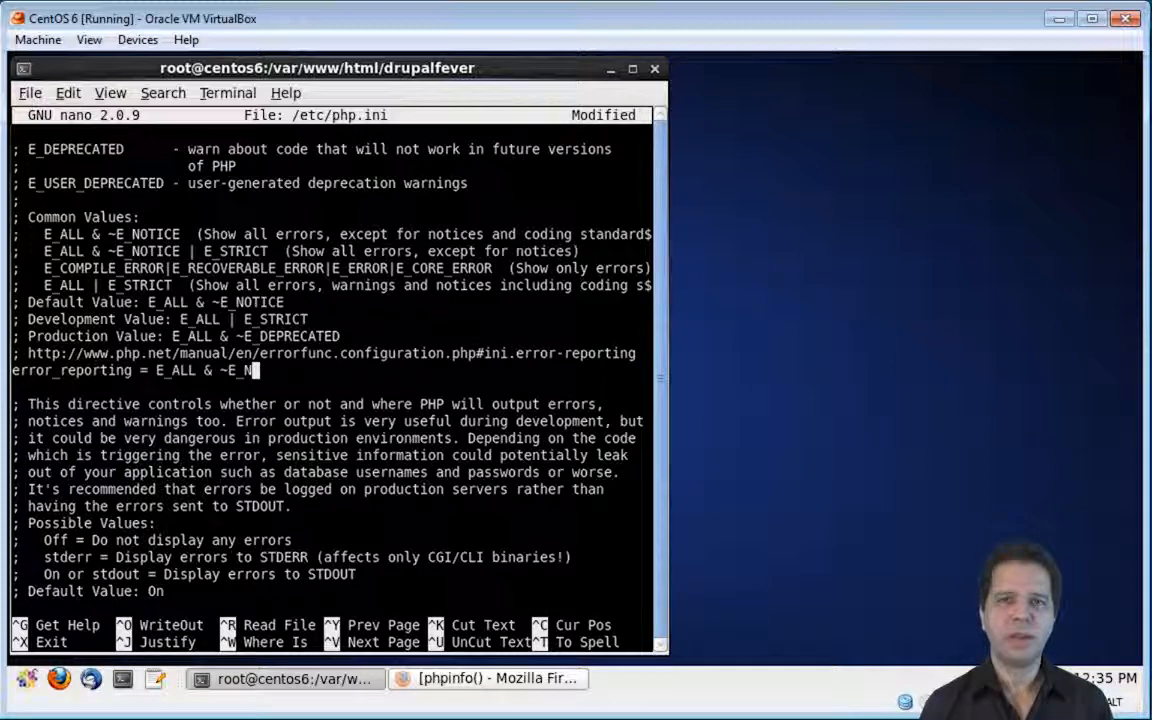
key("ctrl+w")
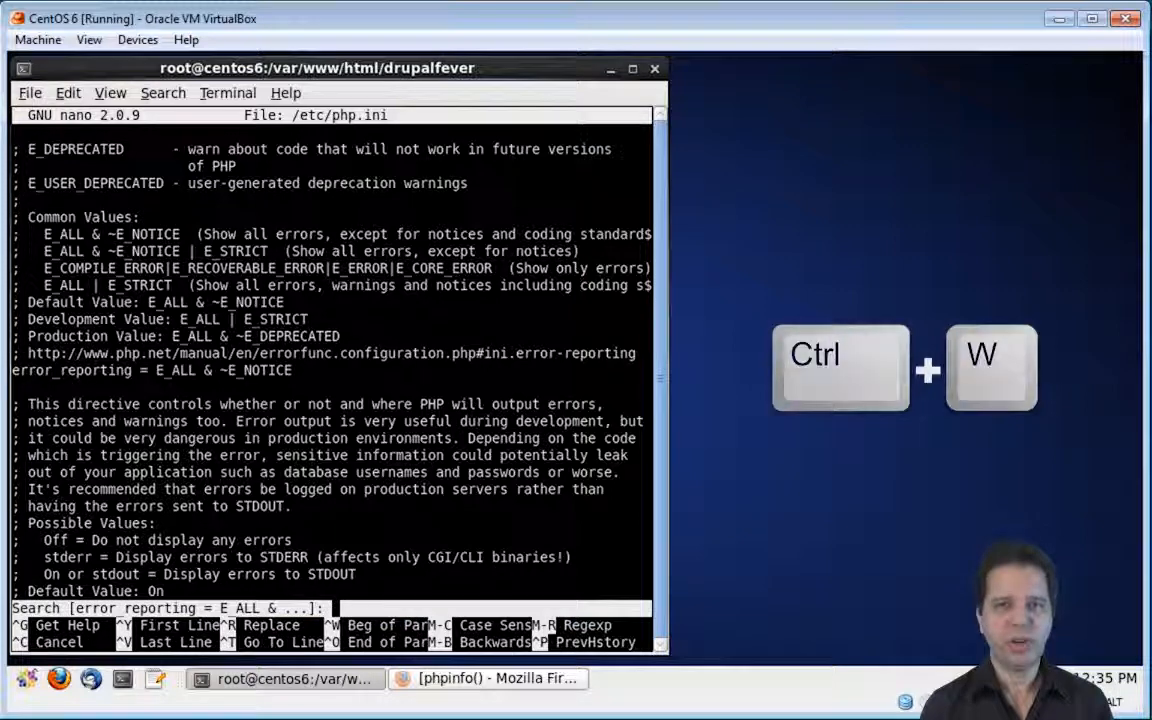
Set display_errors On and uncomment date.timezone as America/New_York in php.ini.
type("displ")
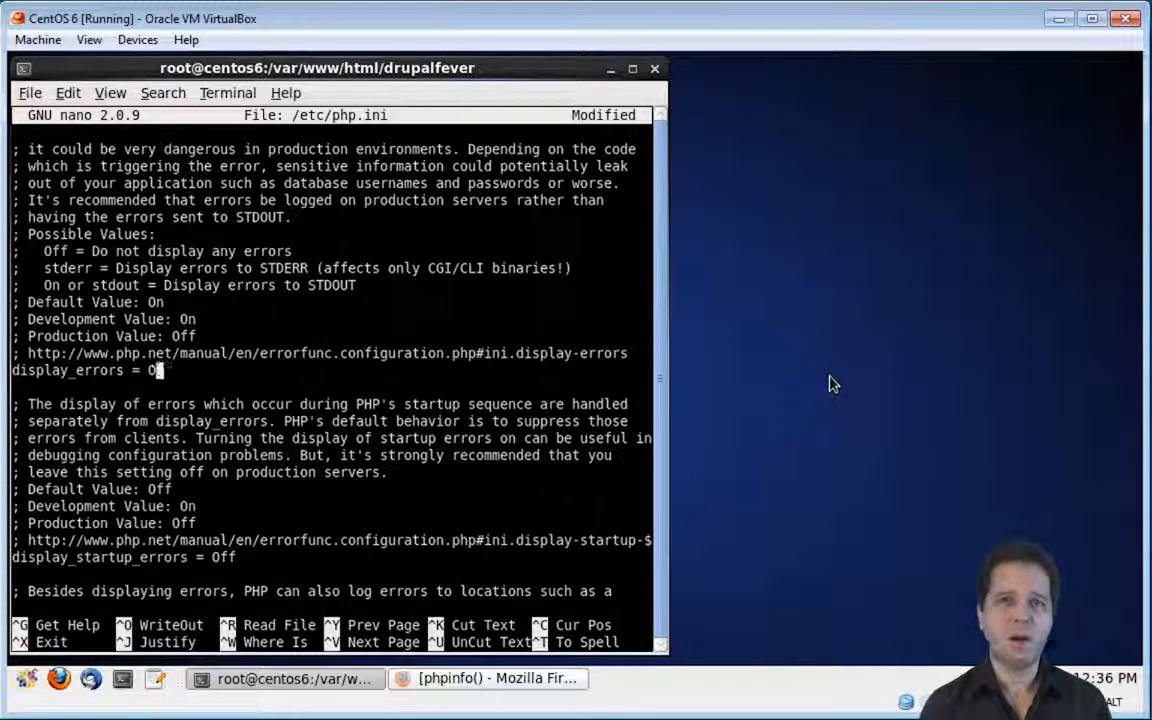
key("ctrl+w")
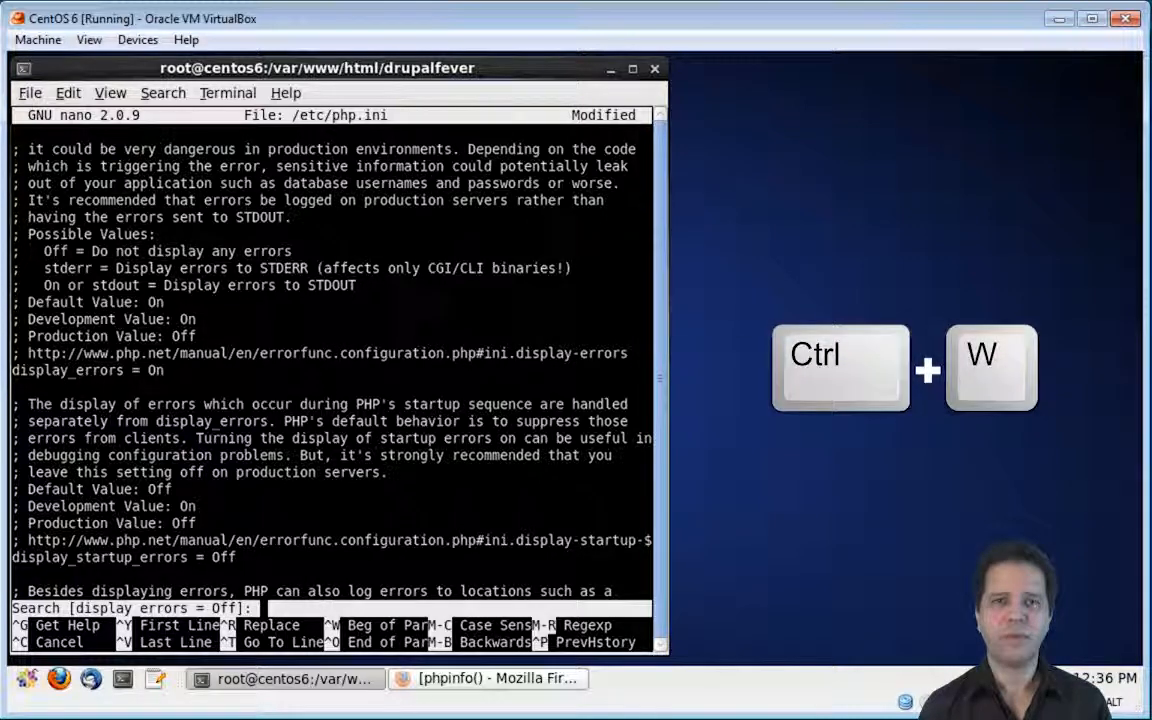
type("date.")
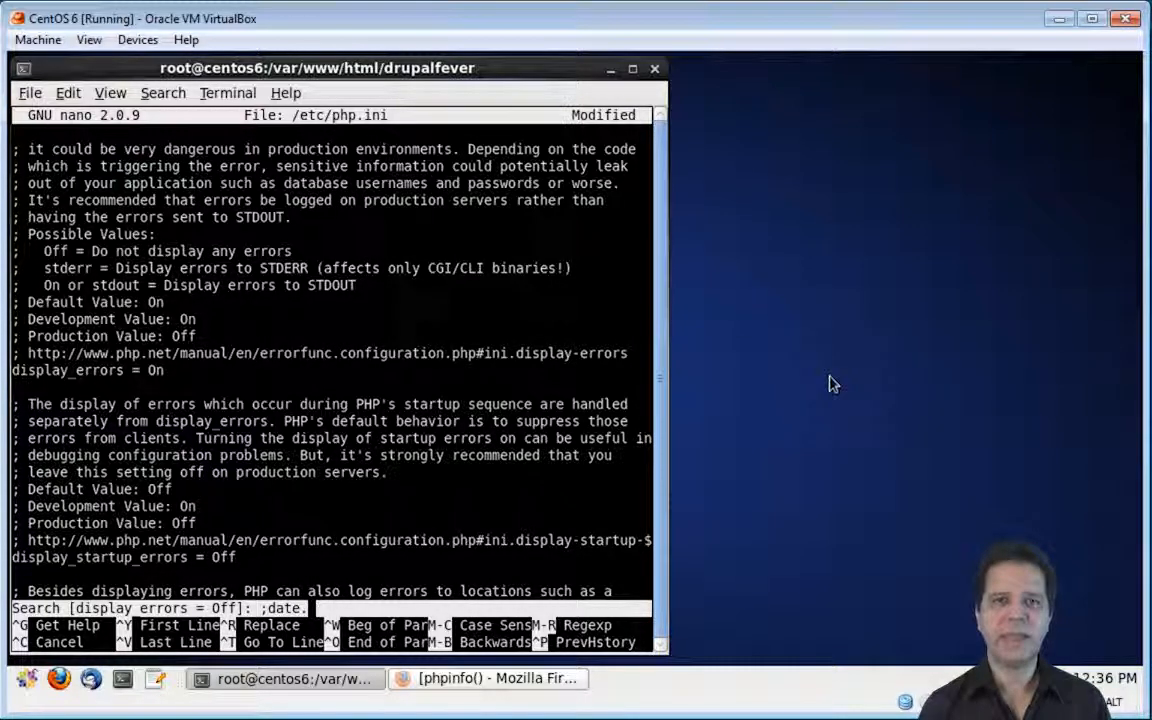
type("imez")
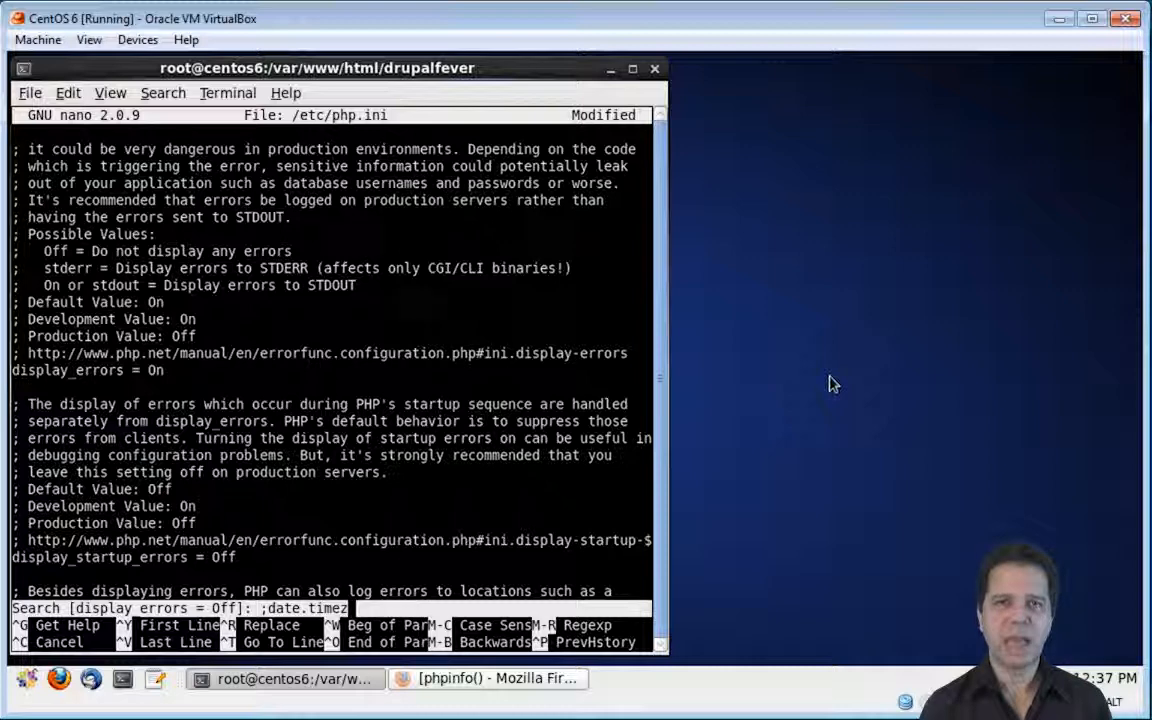
key("Return")
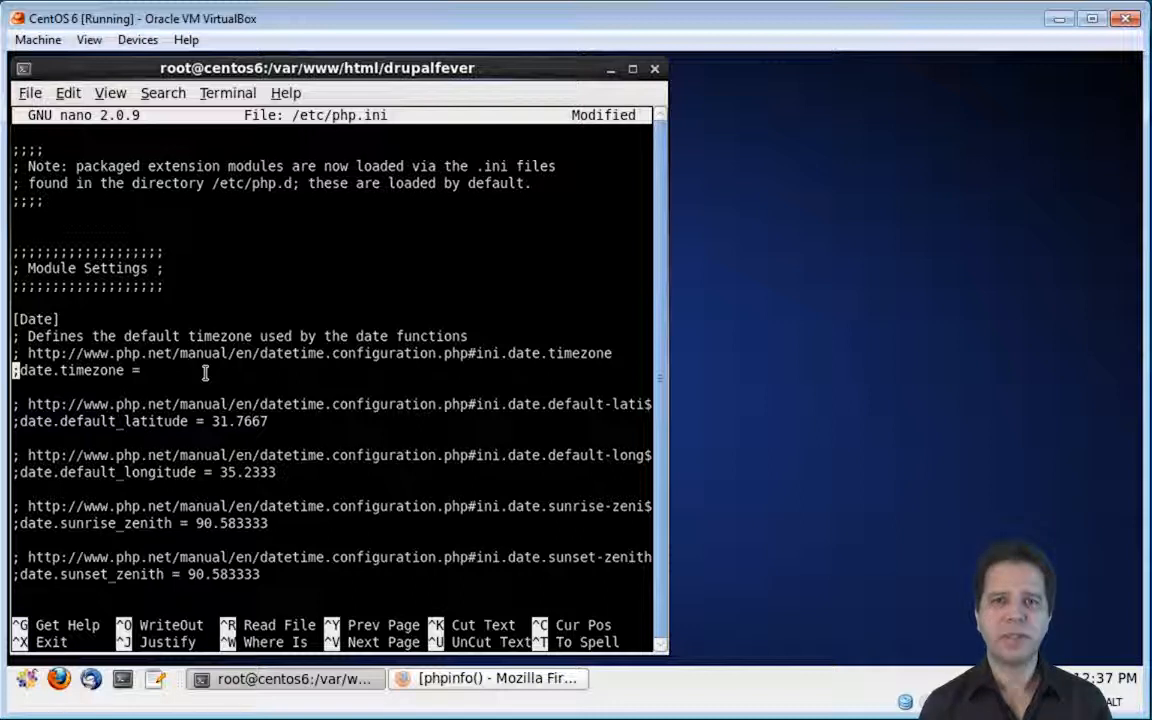
key("Delete")
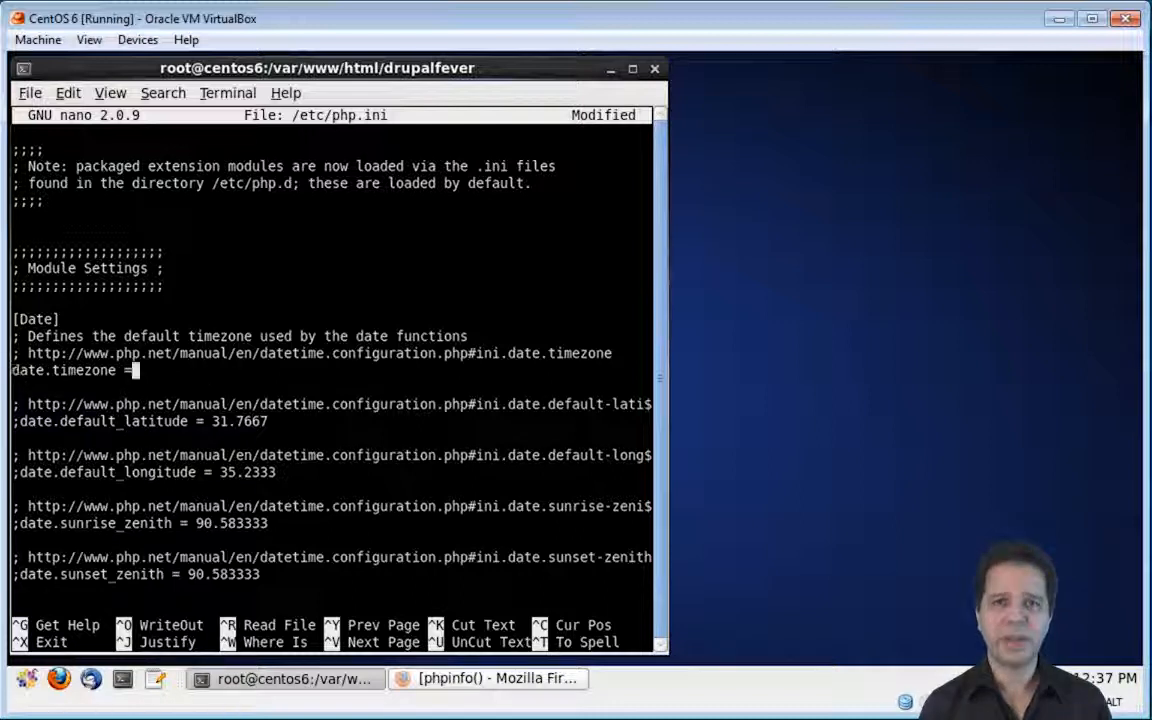
type("Ame")
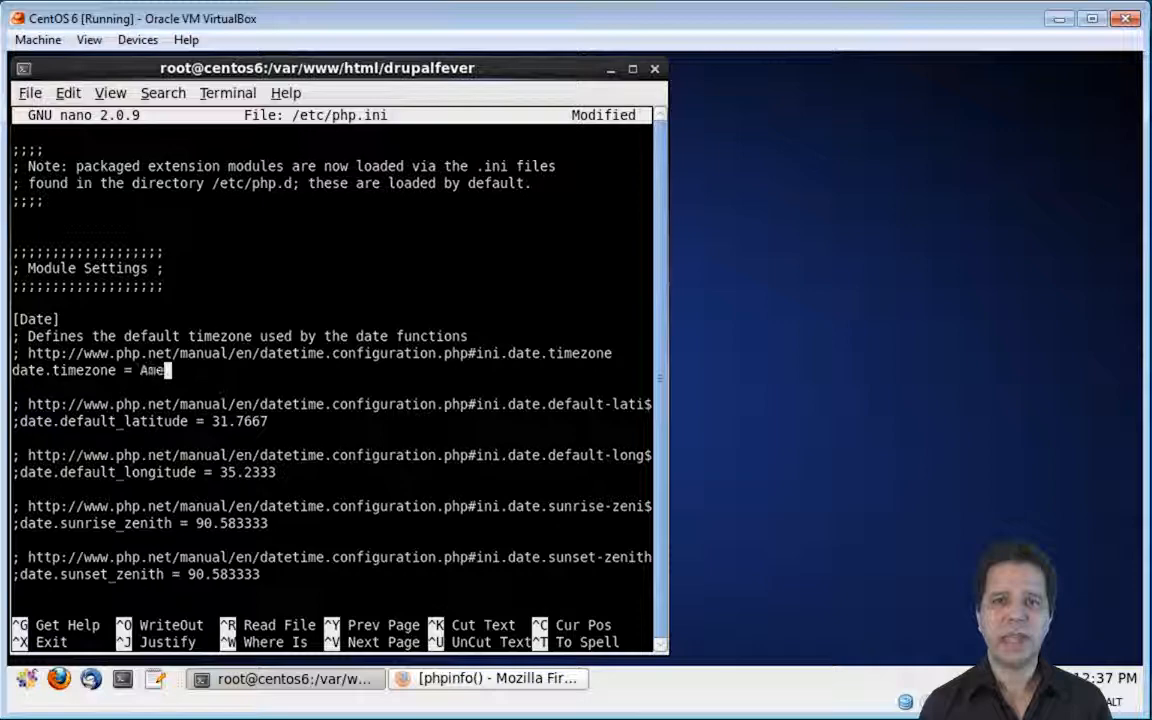
type("rica/New_")
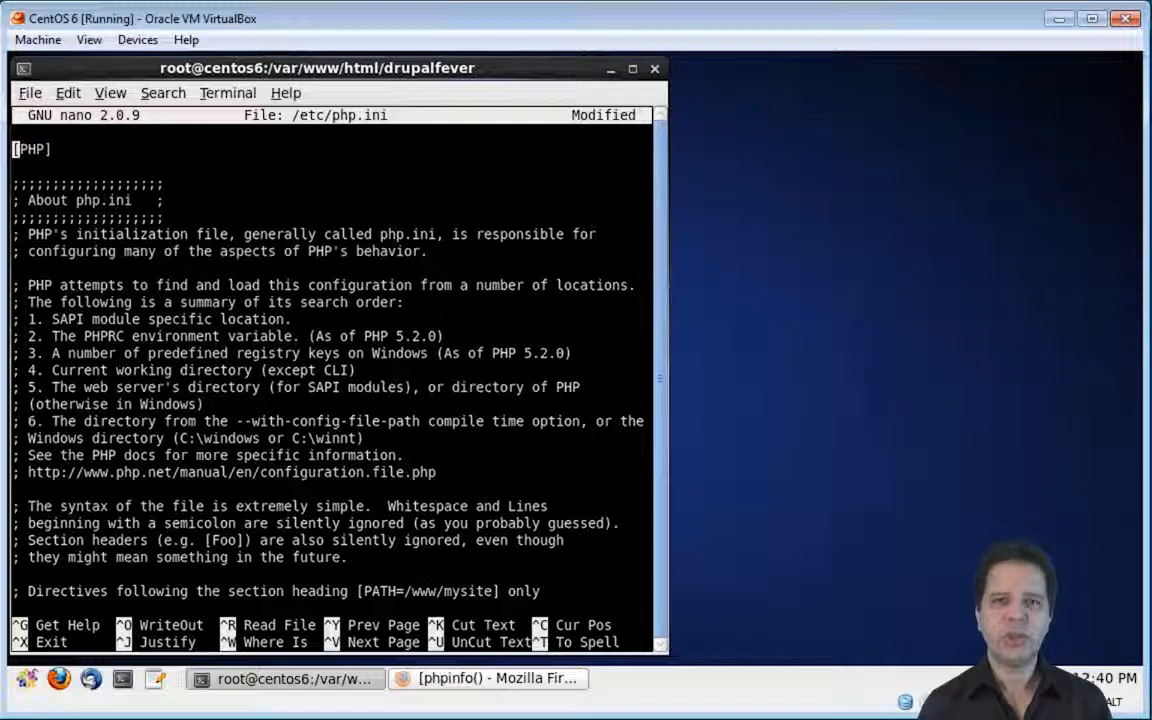
Change max_execution_time from 30 to 120.
key("ctrl+w")
type("max execution time =")
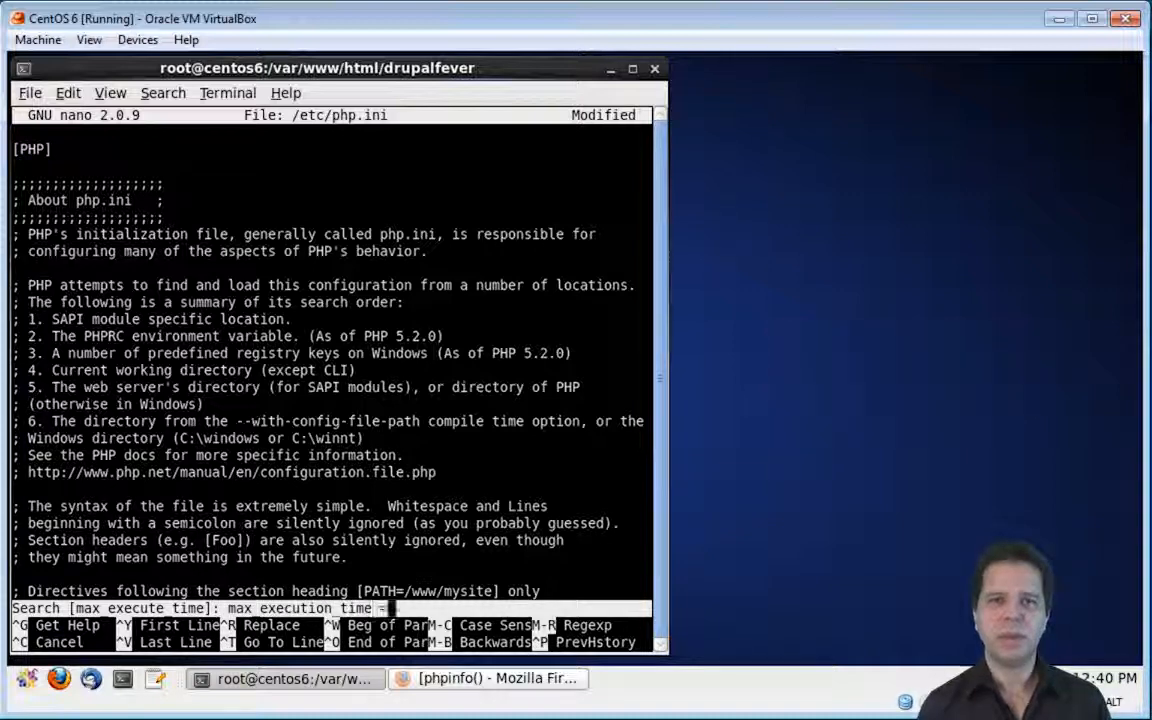
key("Return")
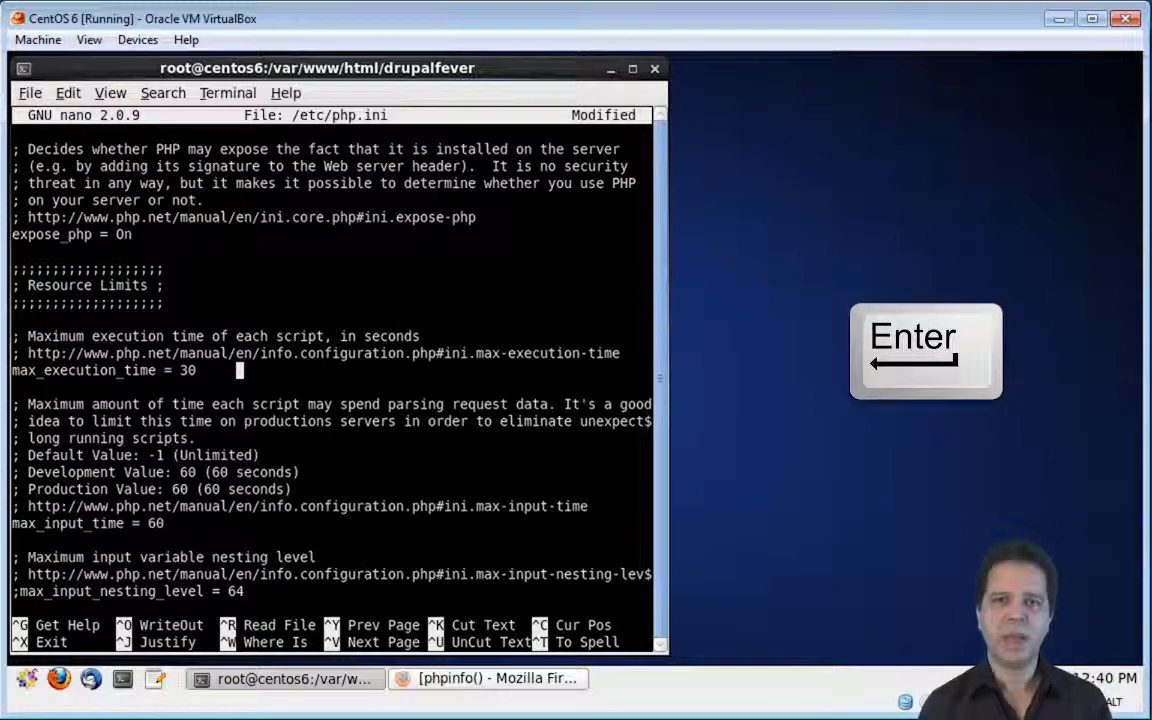
key("BackSpace")
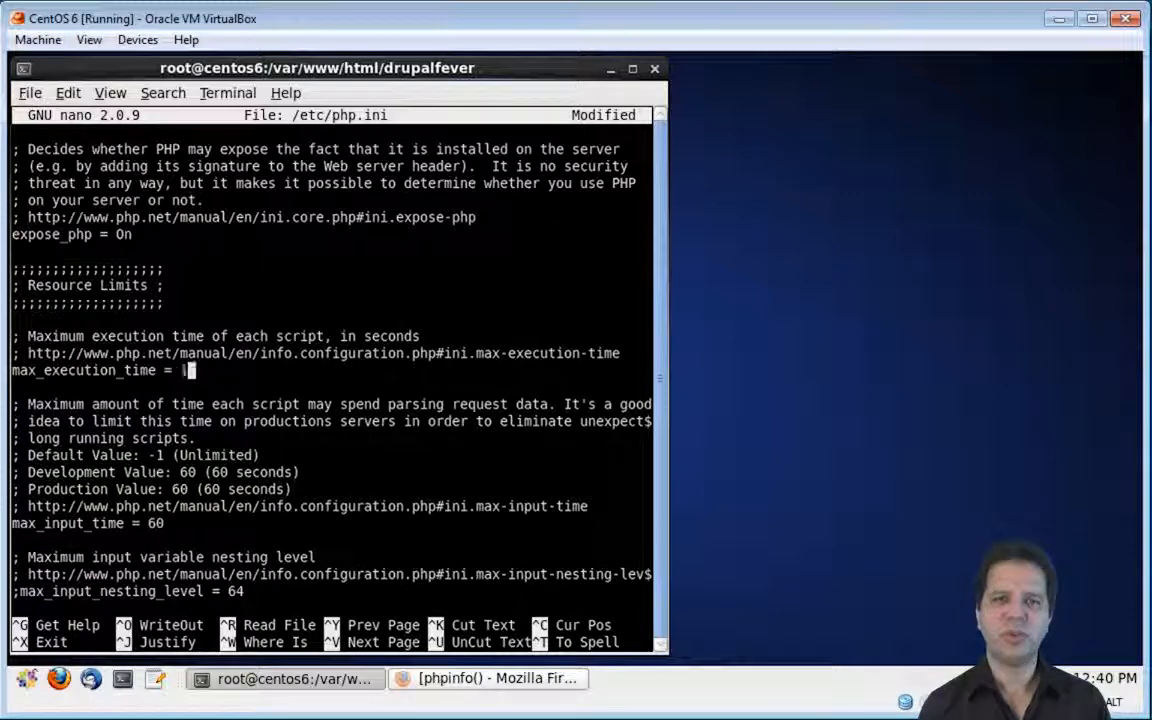
Change realpath_cache_size from 16k to 2M.
key("ctrl+w")
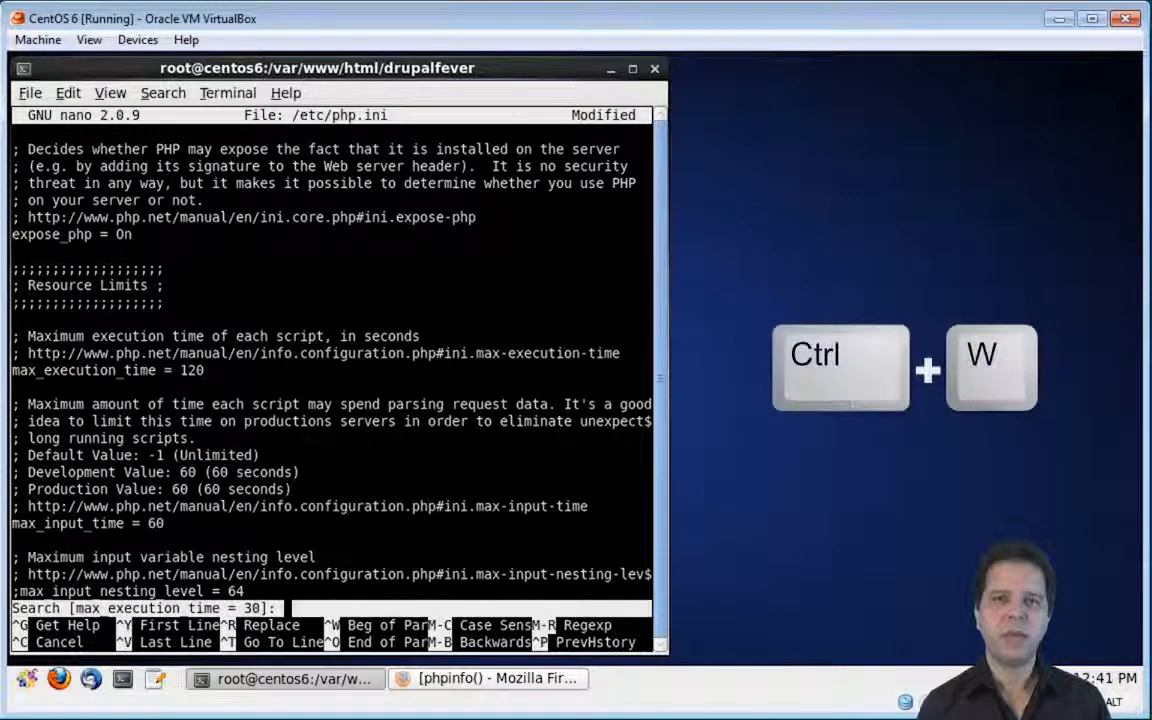
type("realpath ca")
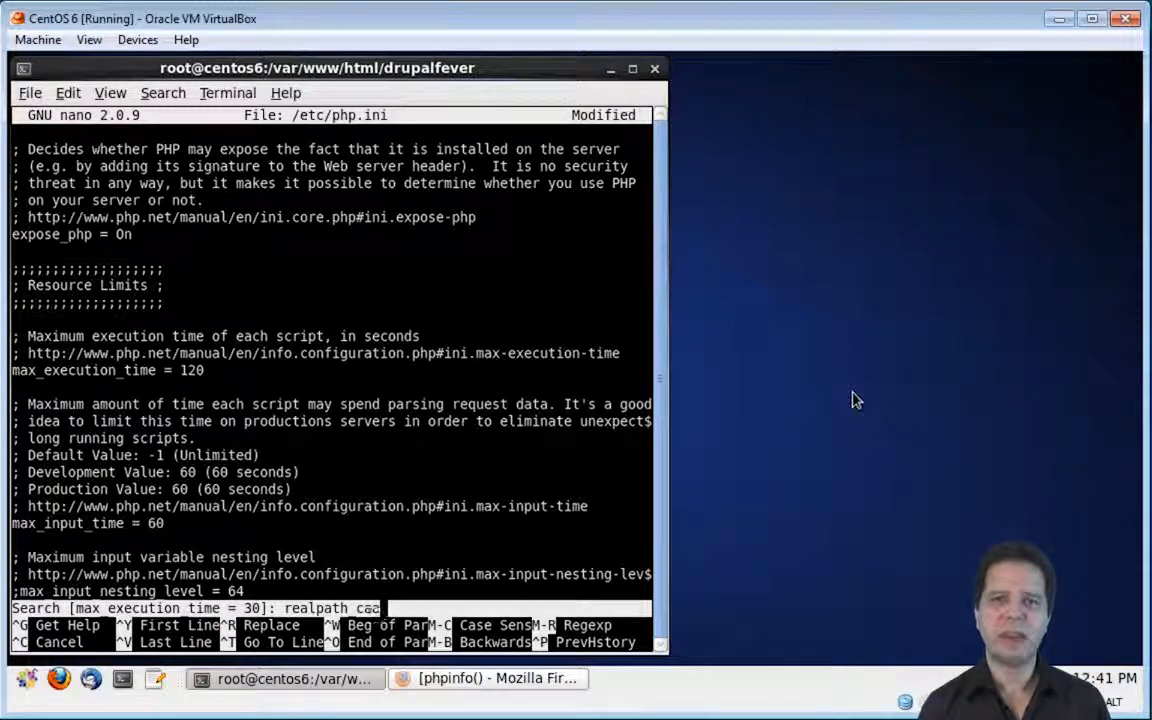
type("che size = 1")
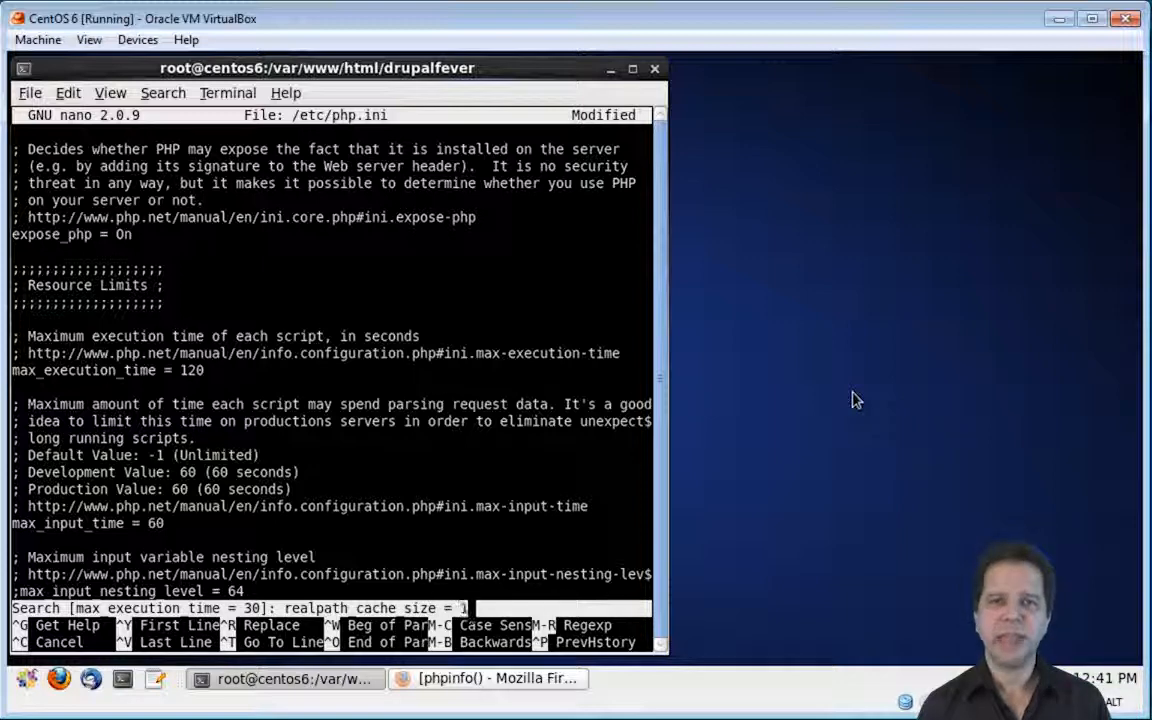
key("Return")
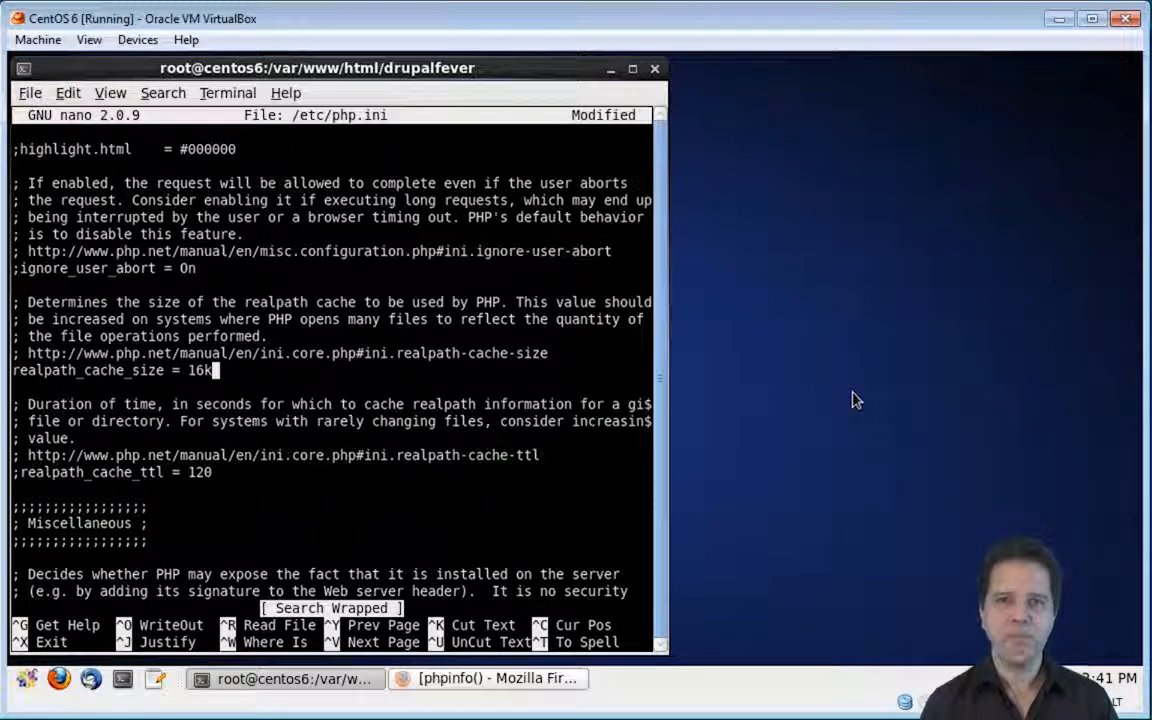
key("BackSpace")
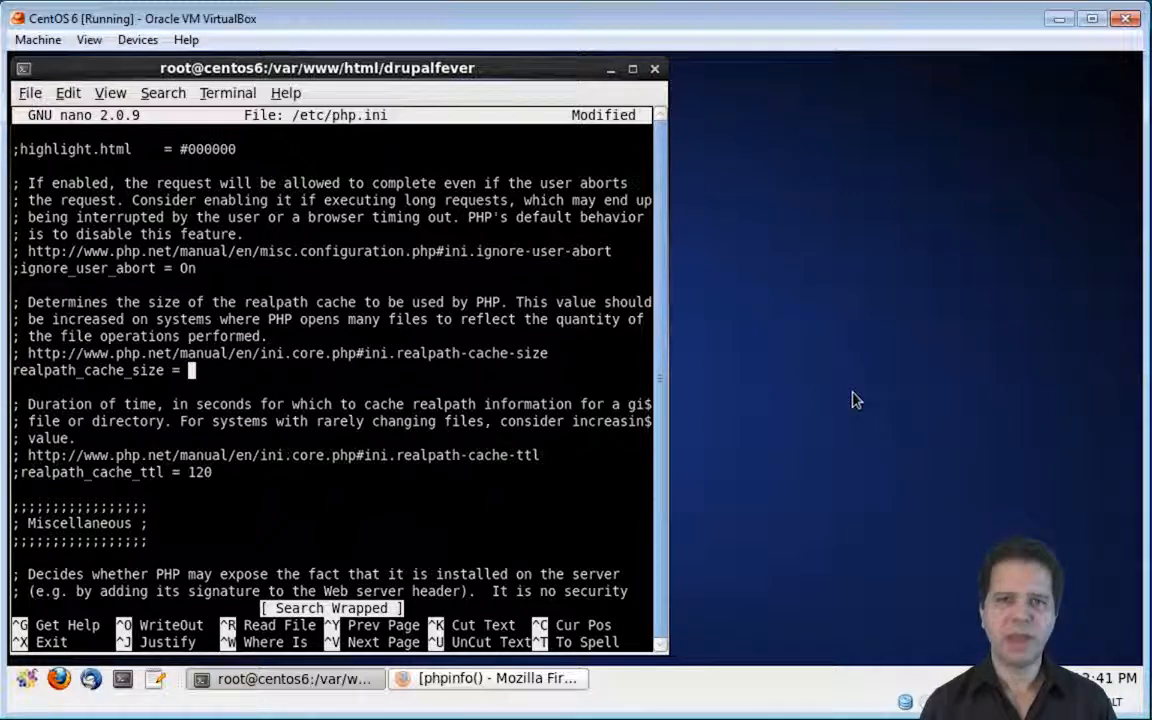
key("ctrl+w")
type("max_input_time = 6")
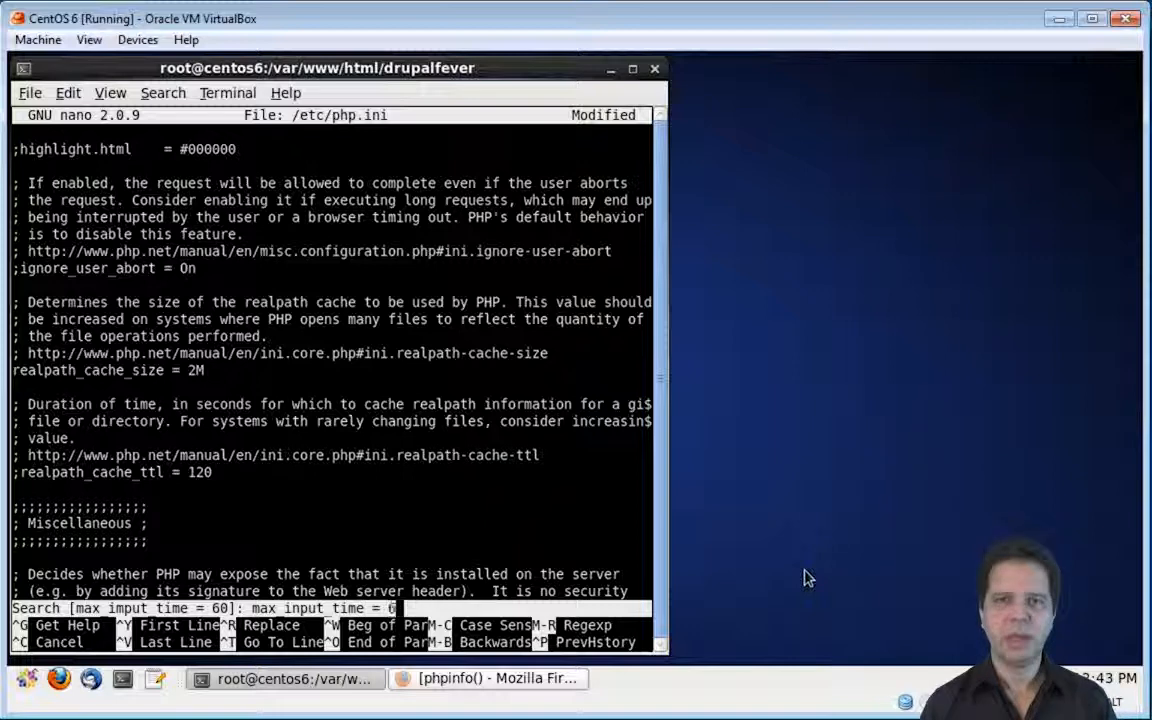
Set max_input_time to 120.
key("Return")
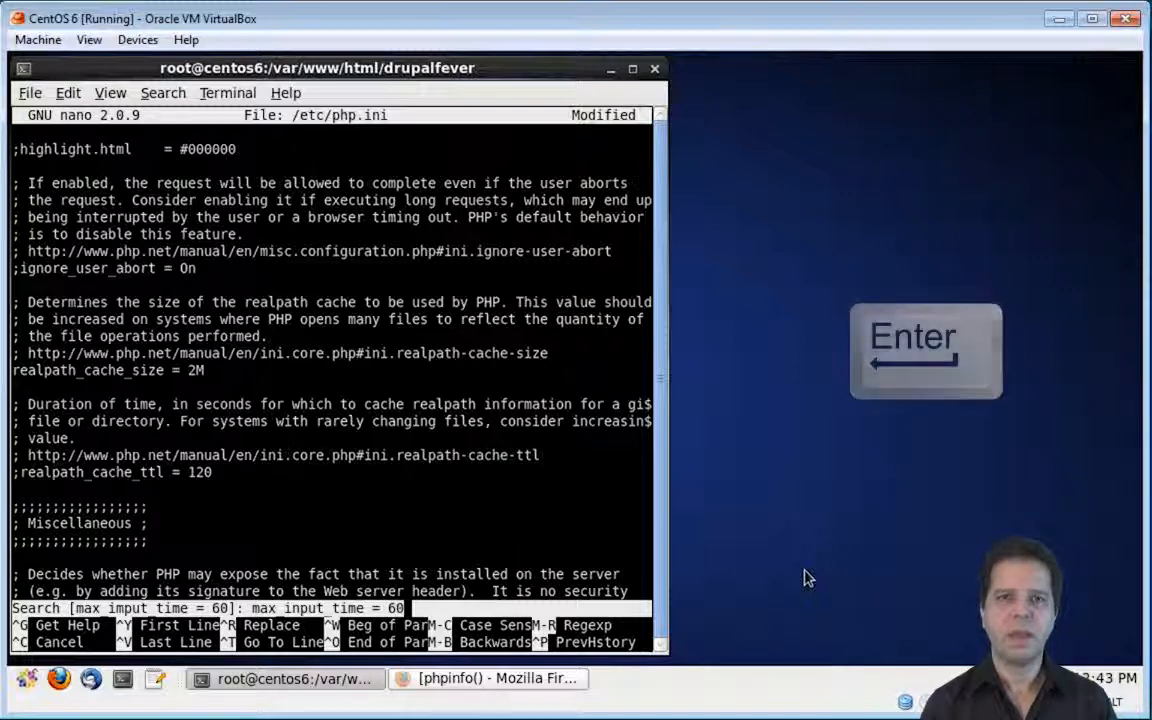
key("Return")
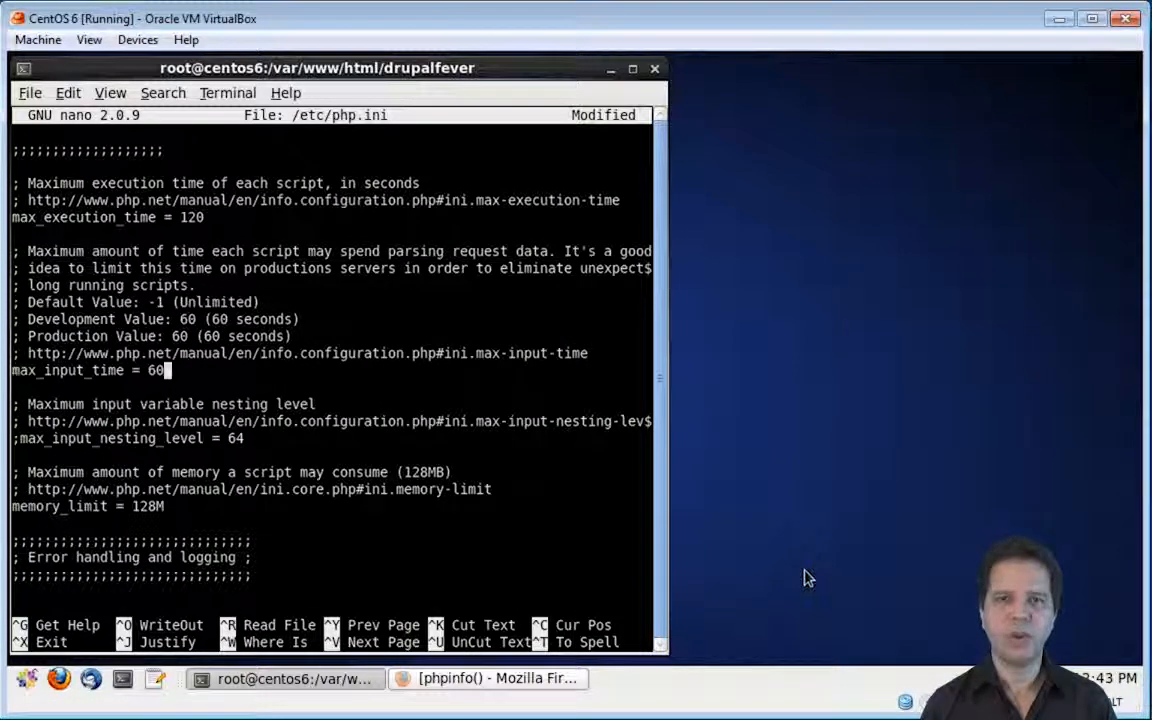
type("120")
type("se")
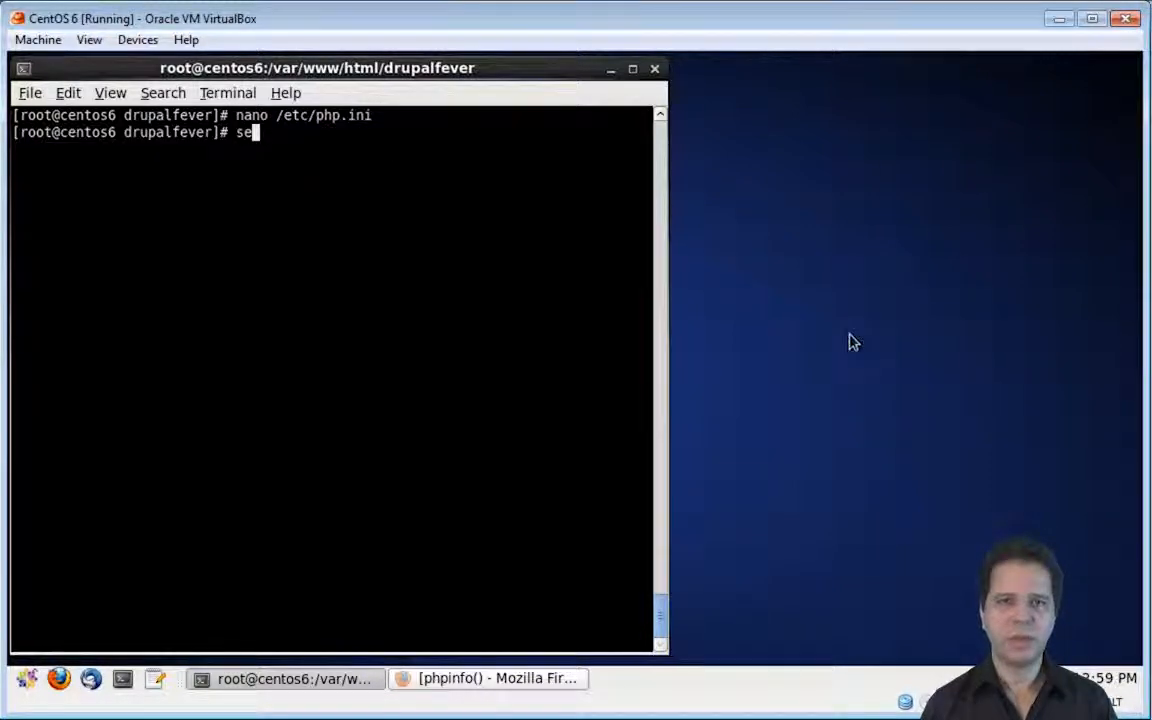
Restart Apache with 'service httpd restart'.
type("rvice httpd re")
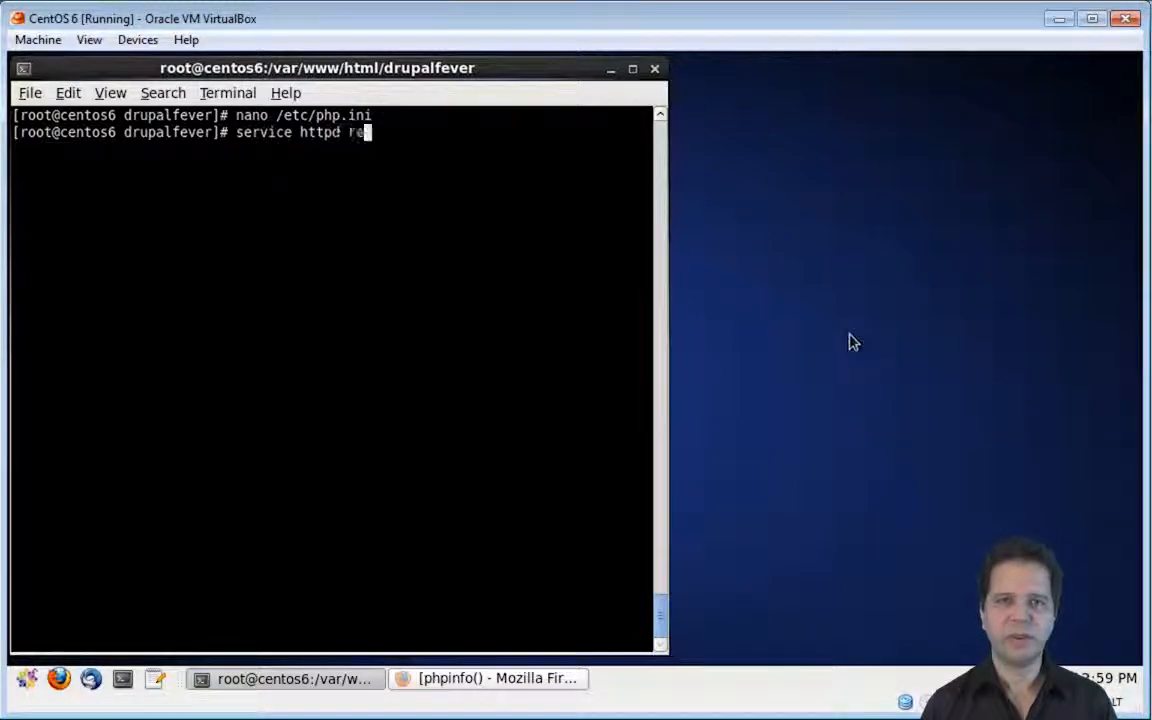
key("Return")
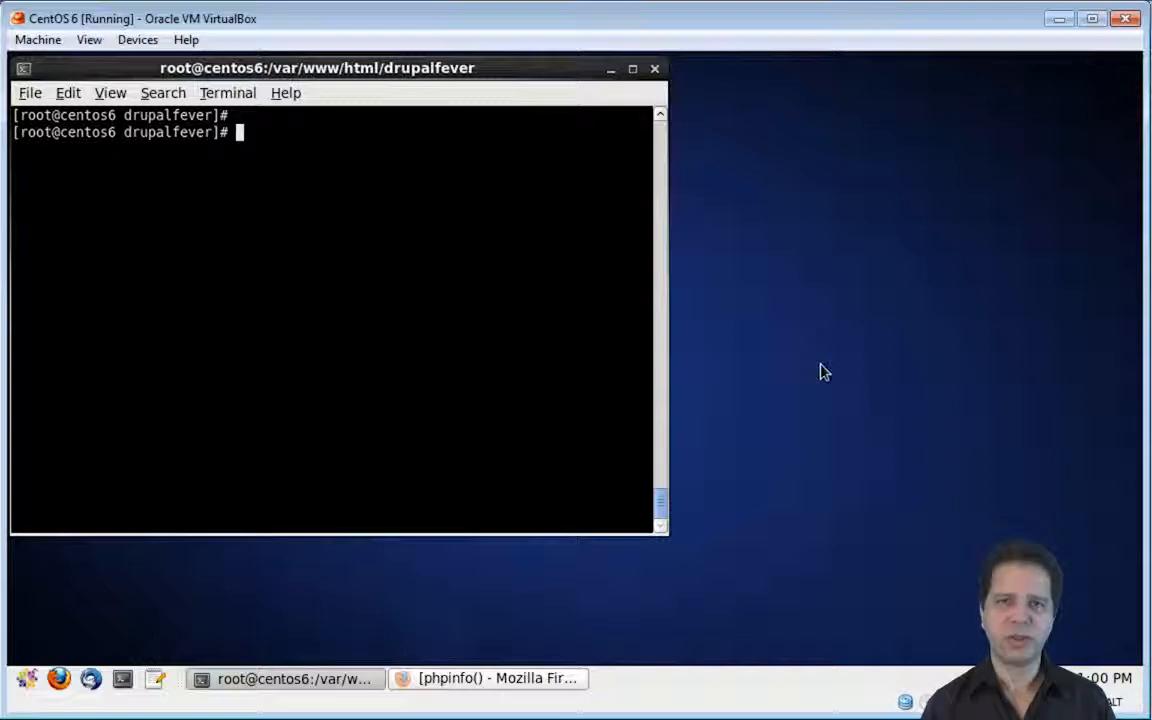
Install php-pecl-apc with yum, answering y at the confirmation prompt.
type("yum")
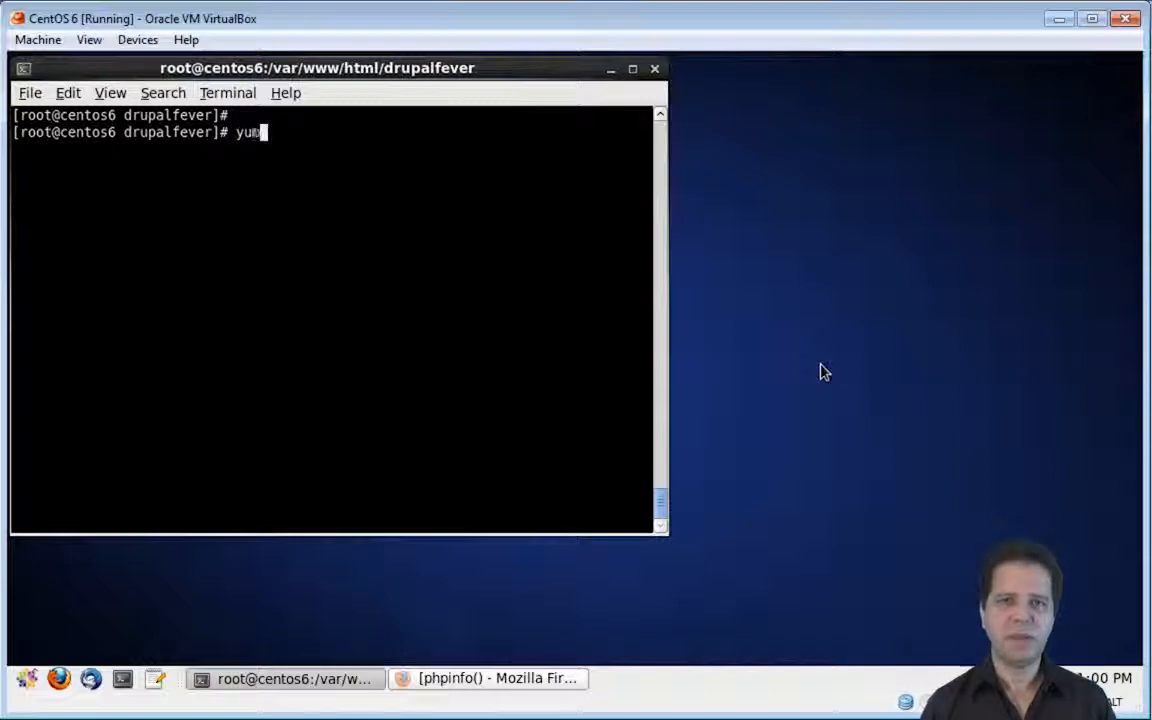
type("inst")
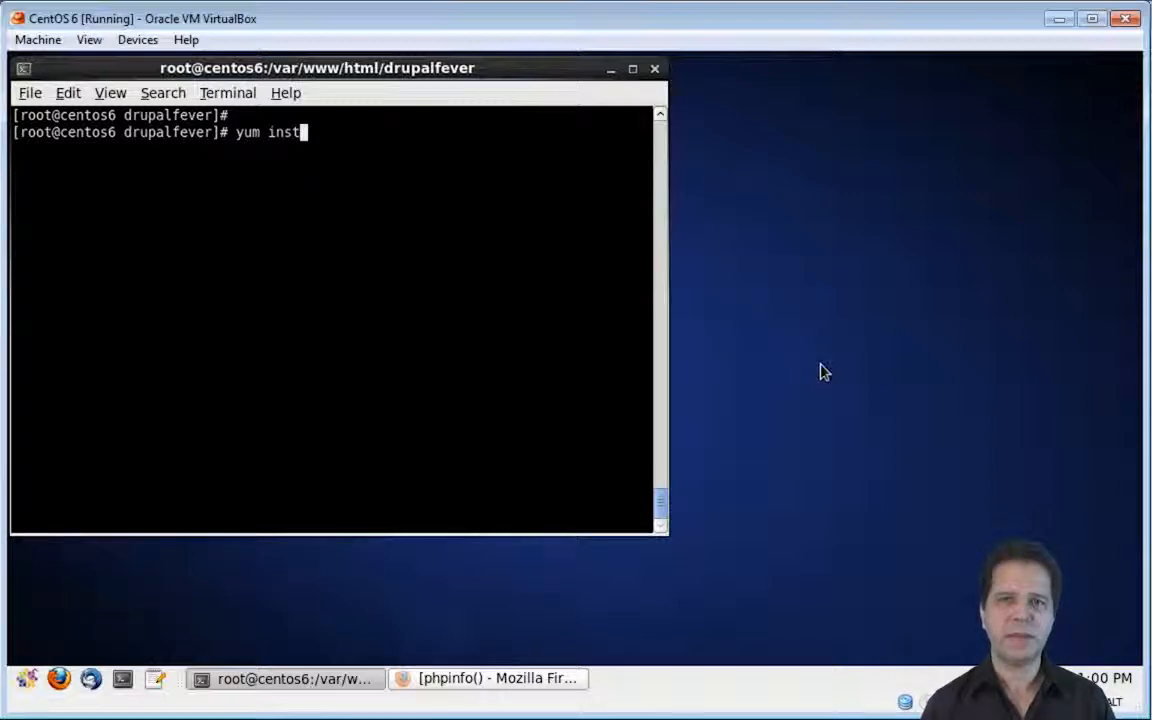
type("all p")
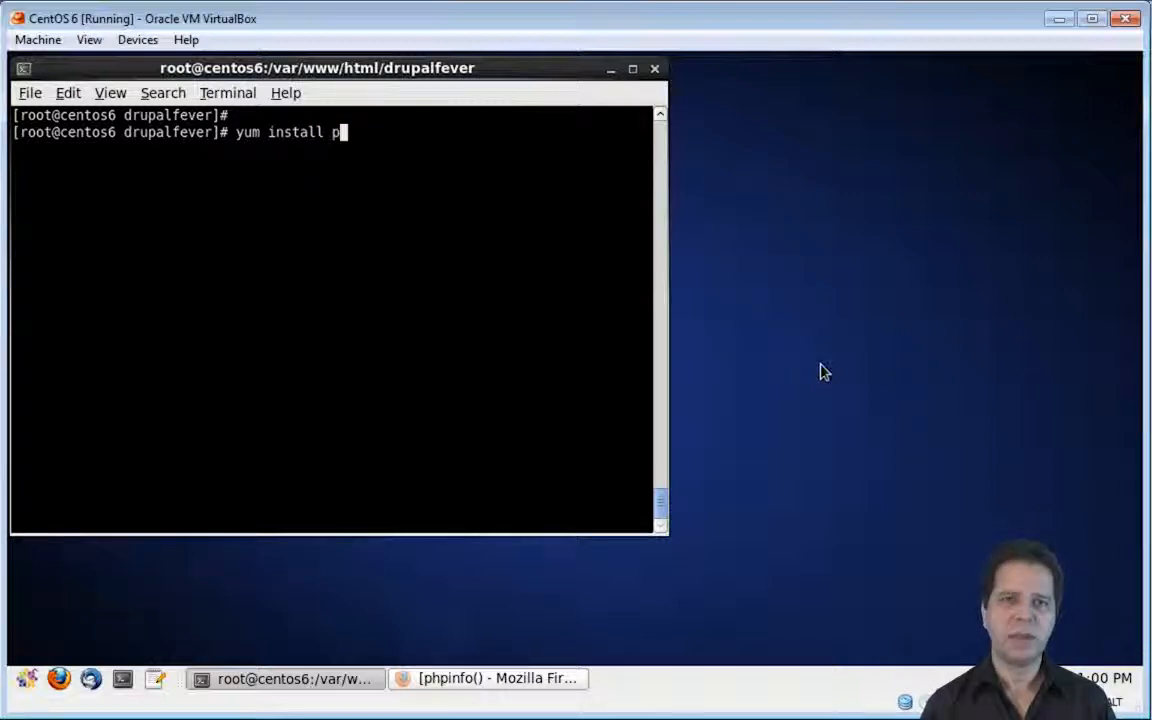
type("hp-pec")
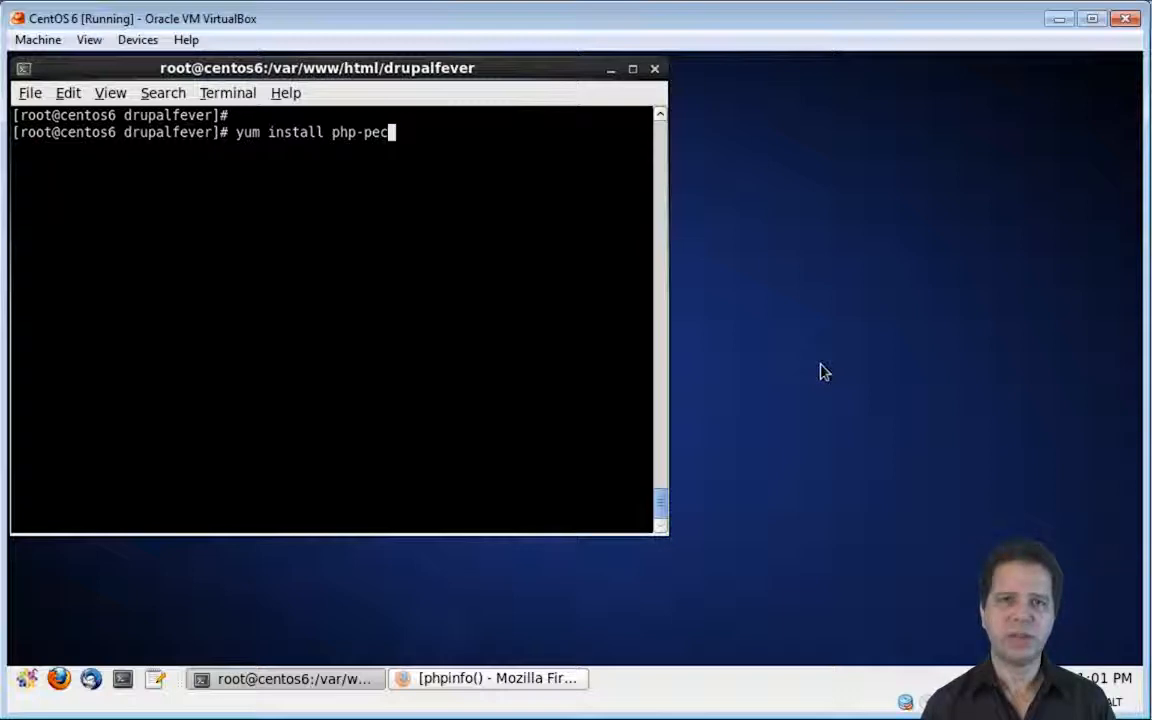
type("l-apc")
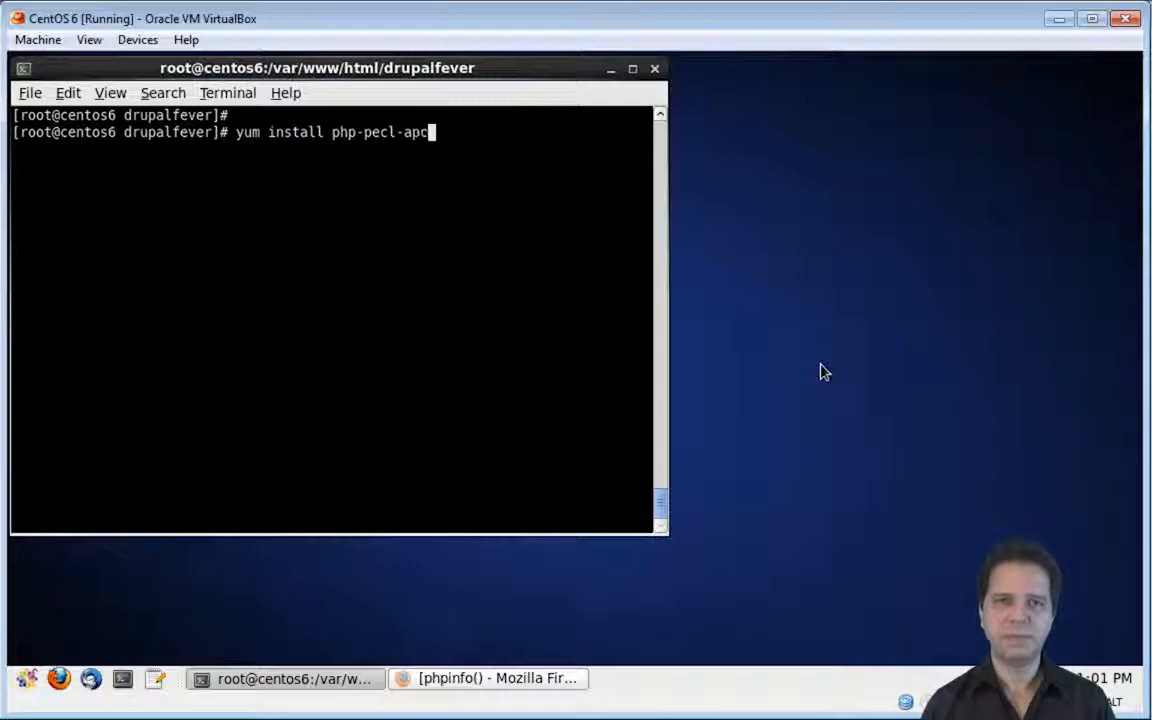
key("Return")
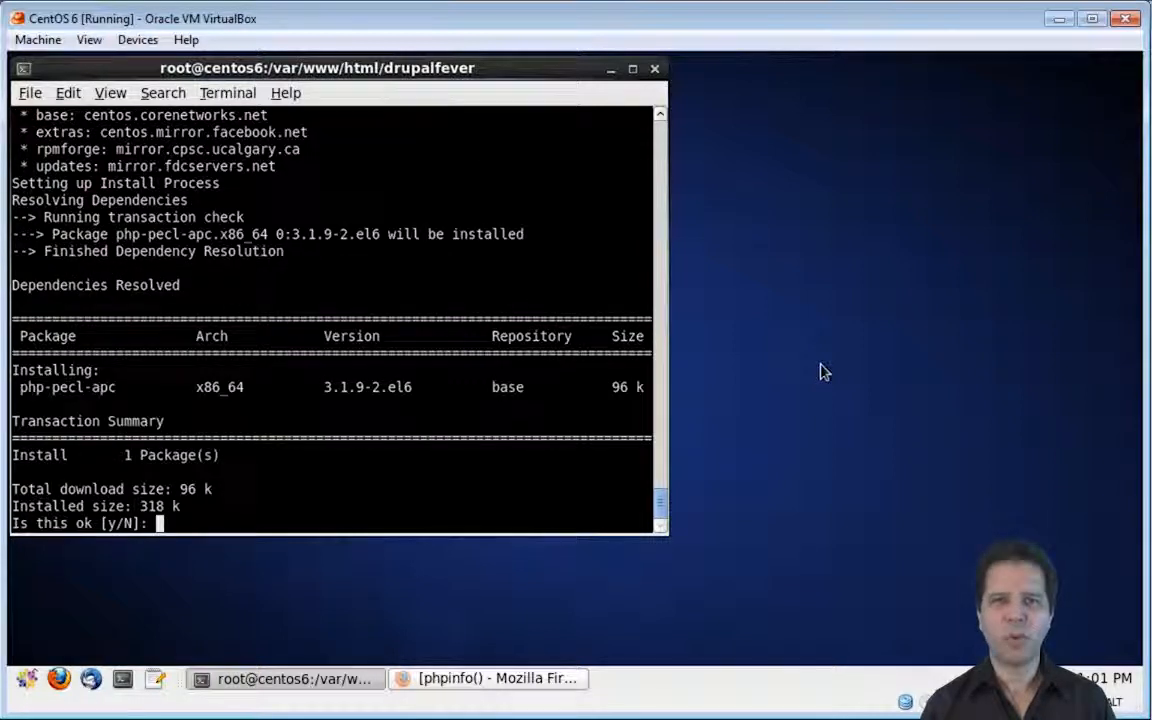
type("y")
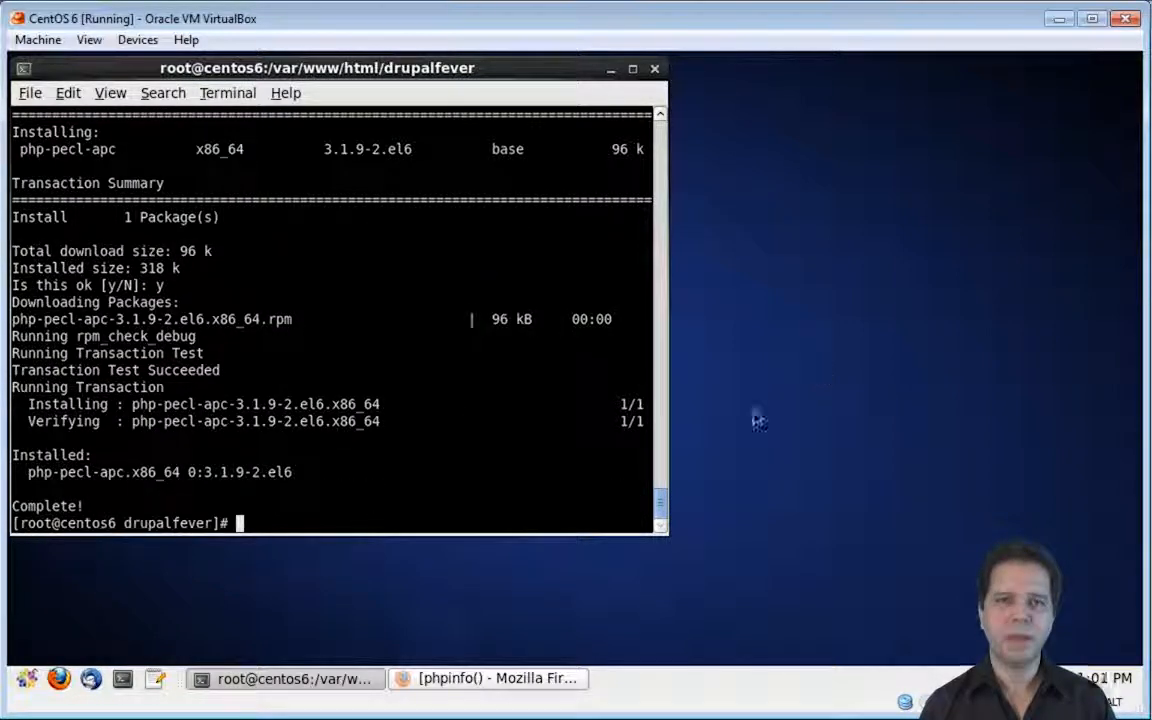
type("nano /etc/php")
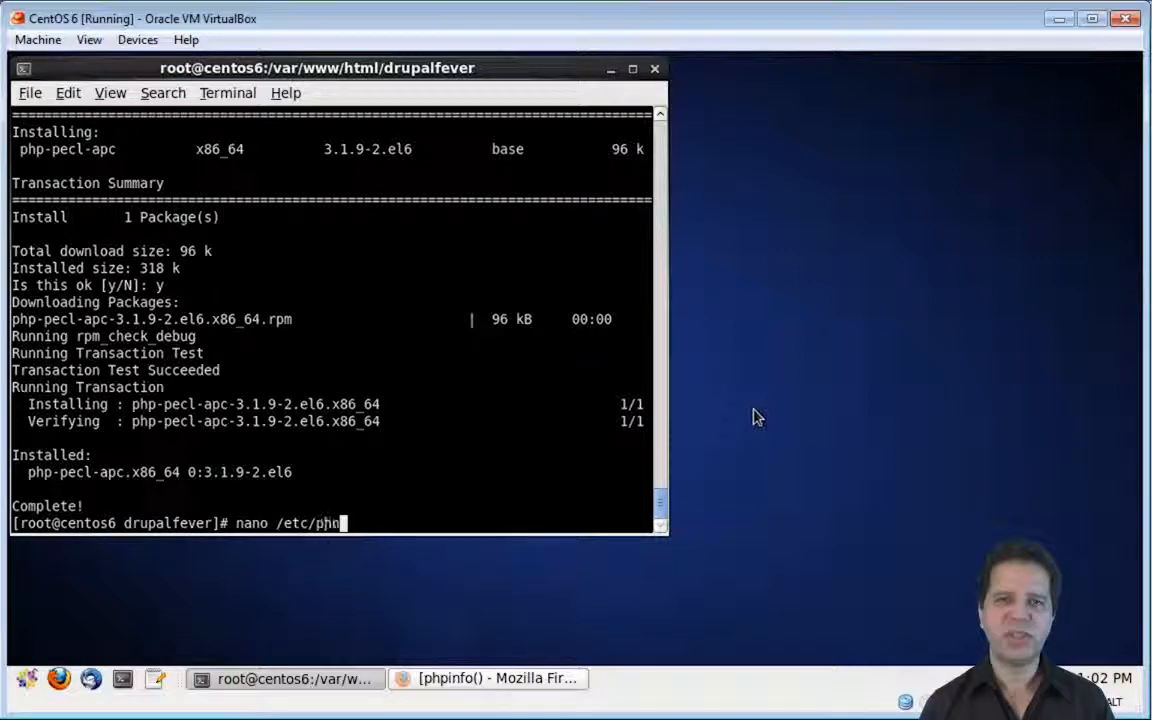
Set apc.shm_size=1G in /etc/php.d/apc.ini, save, and exit nano.
type("p.d/apc.ini")
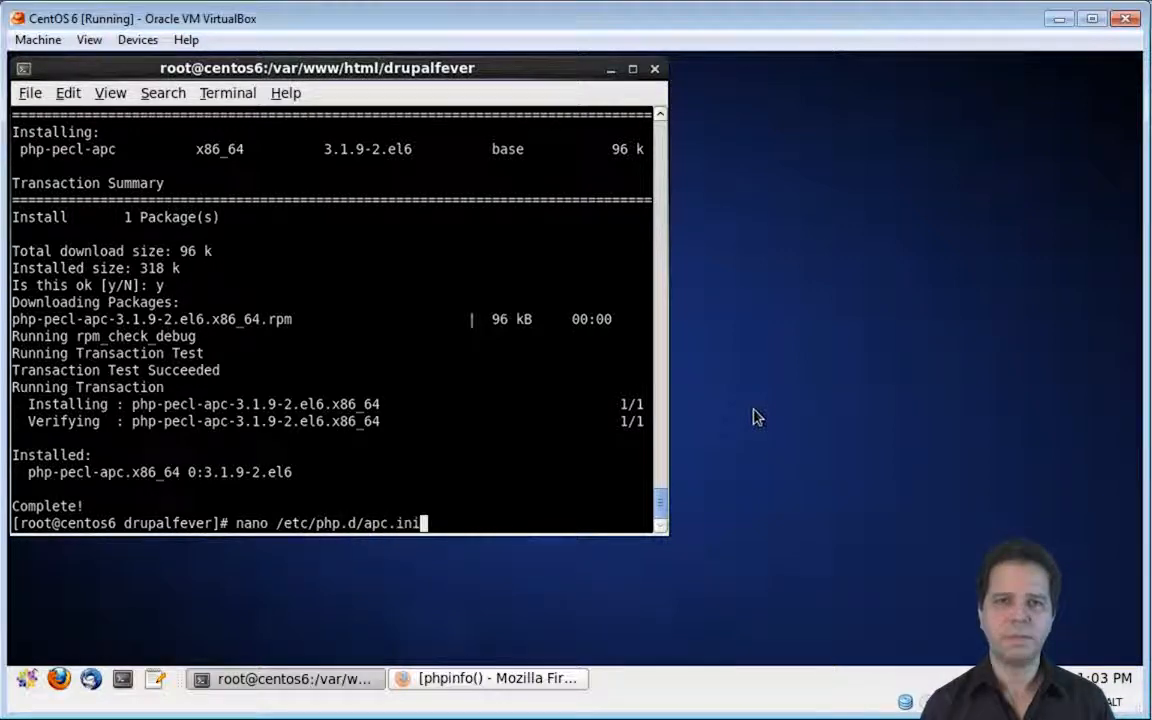
key("Return")
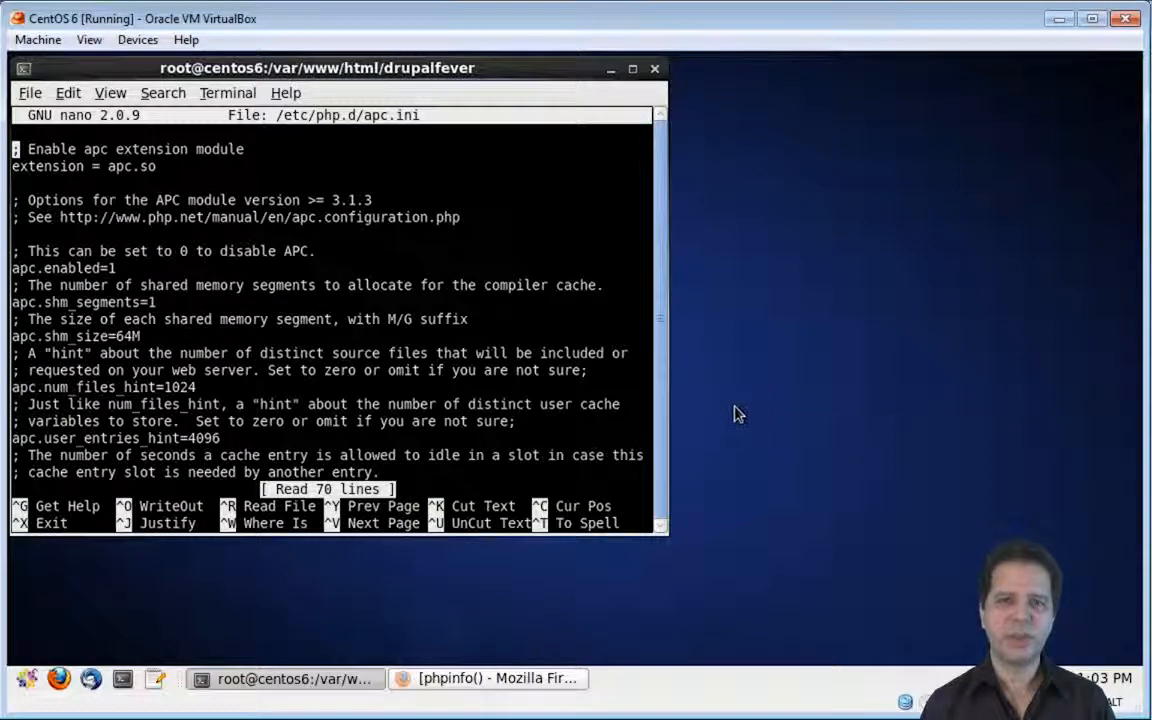
key("ctrl+w")
type("apc.shm ss")
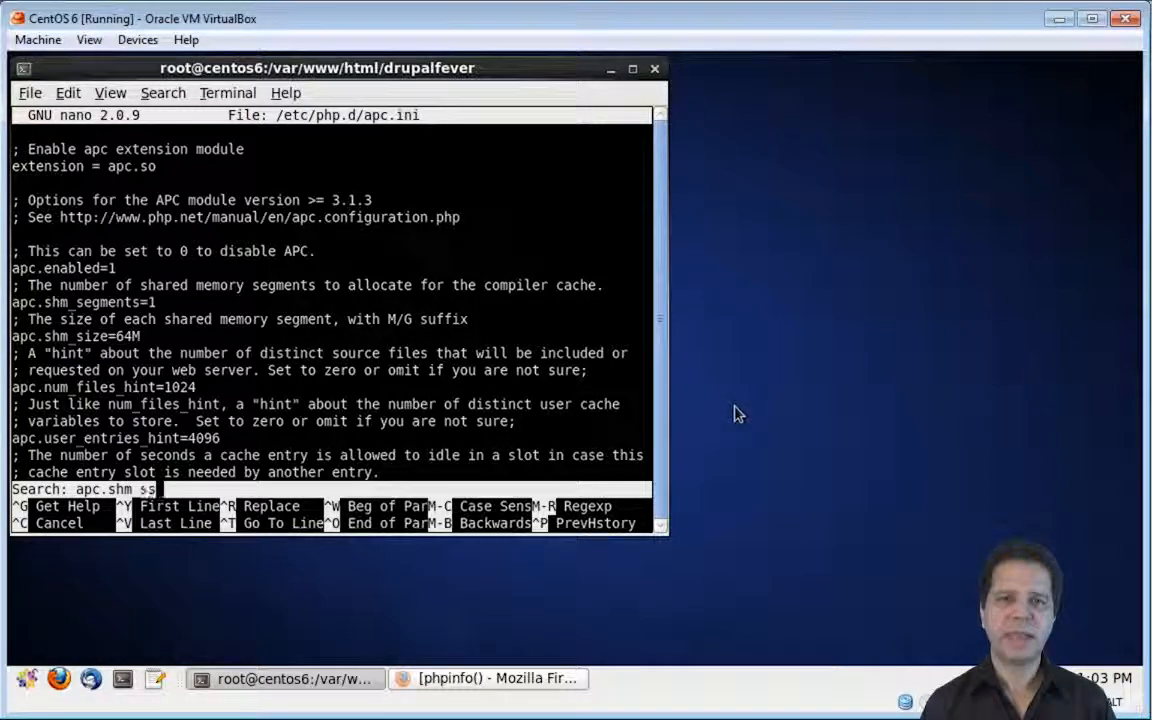
type("ize=64")
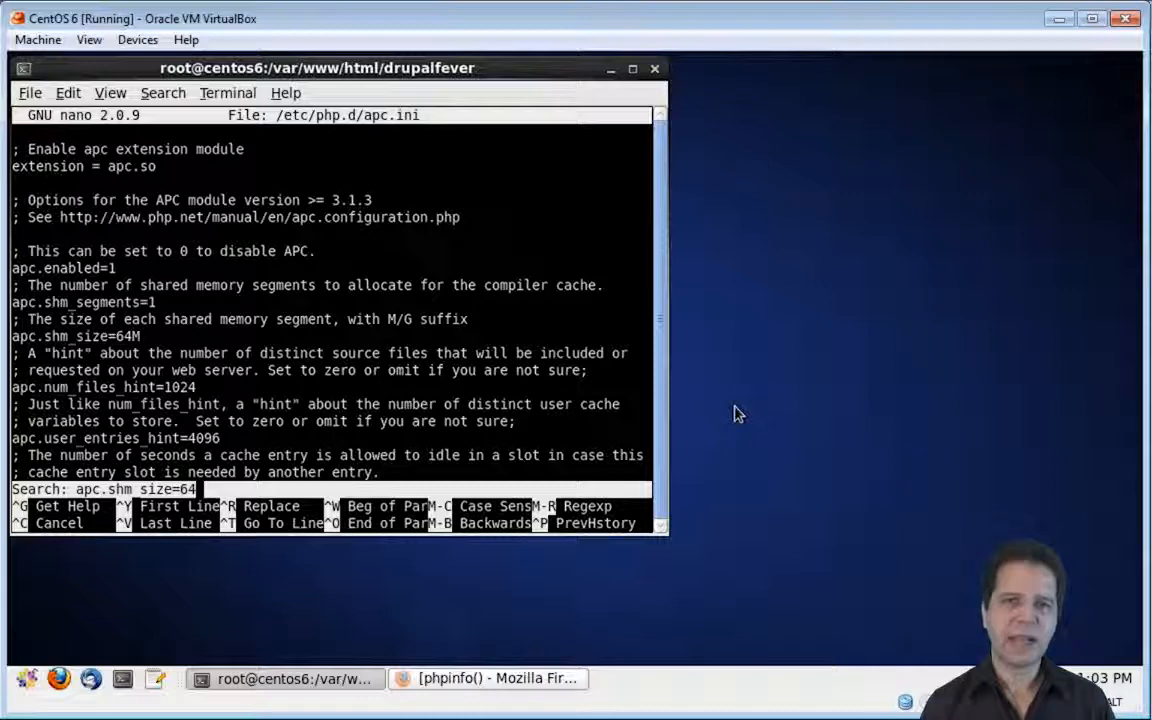
key("Return")
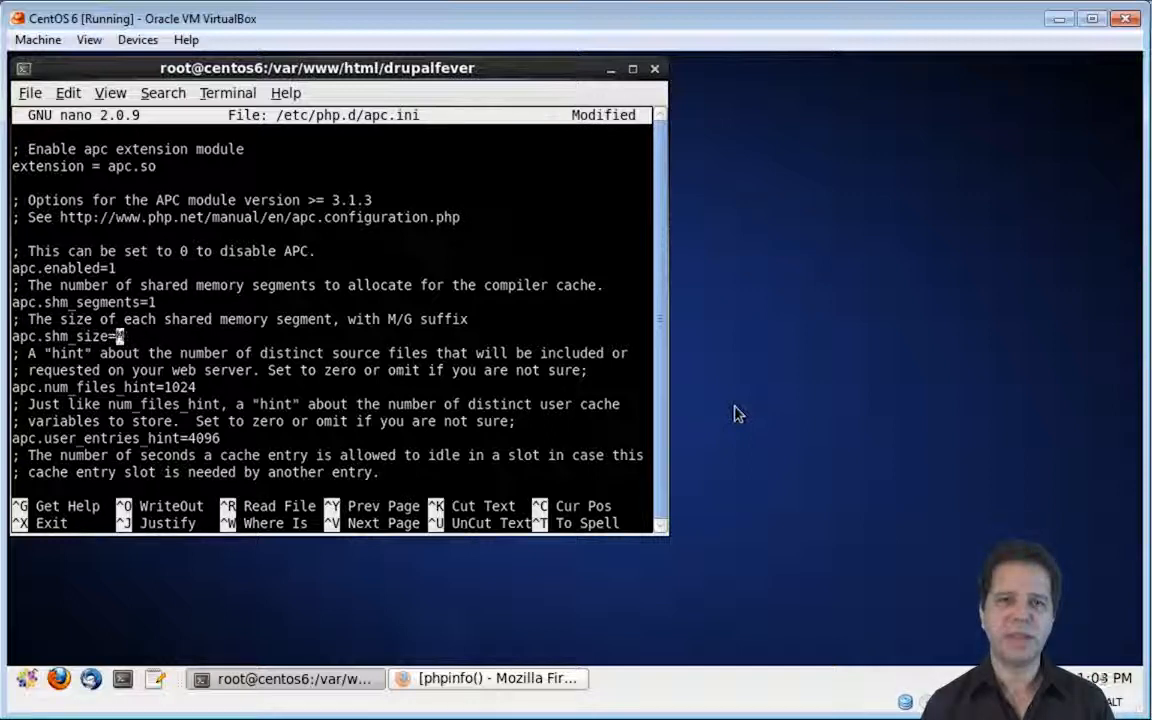
type("1G")
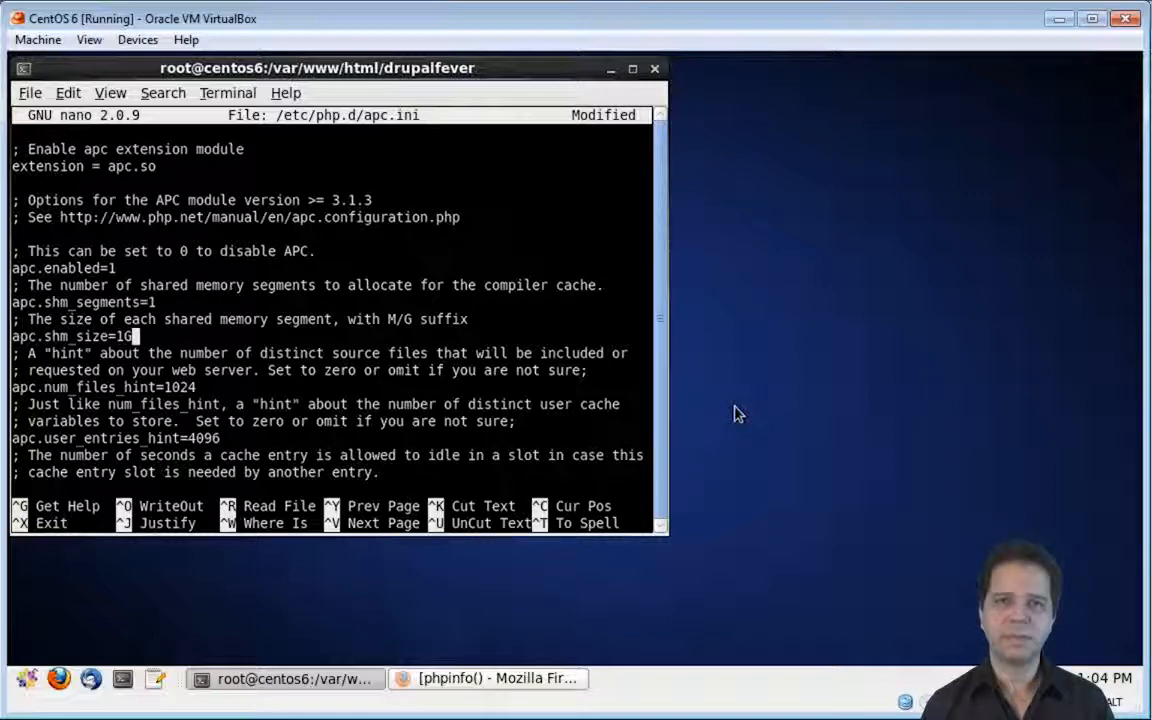
key("Return")
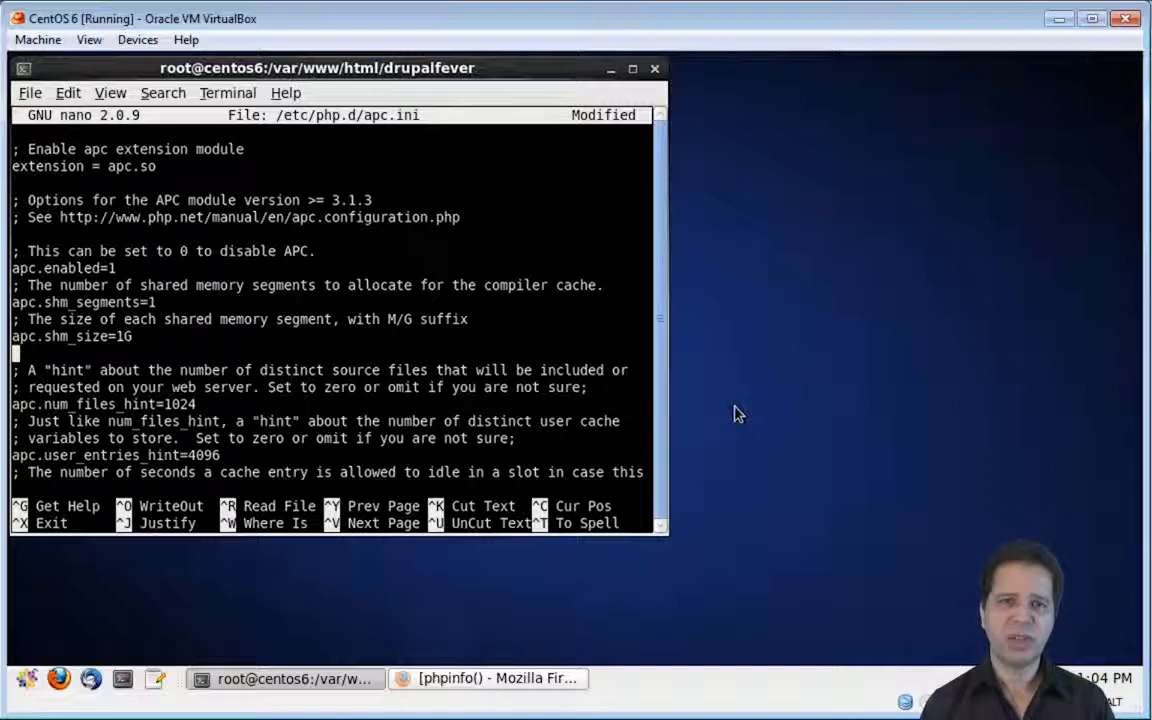
key("ctrl+o")
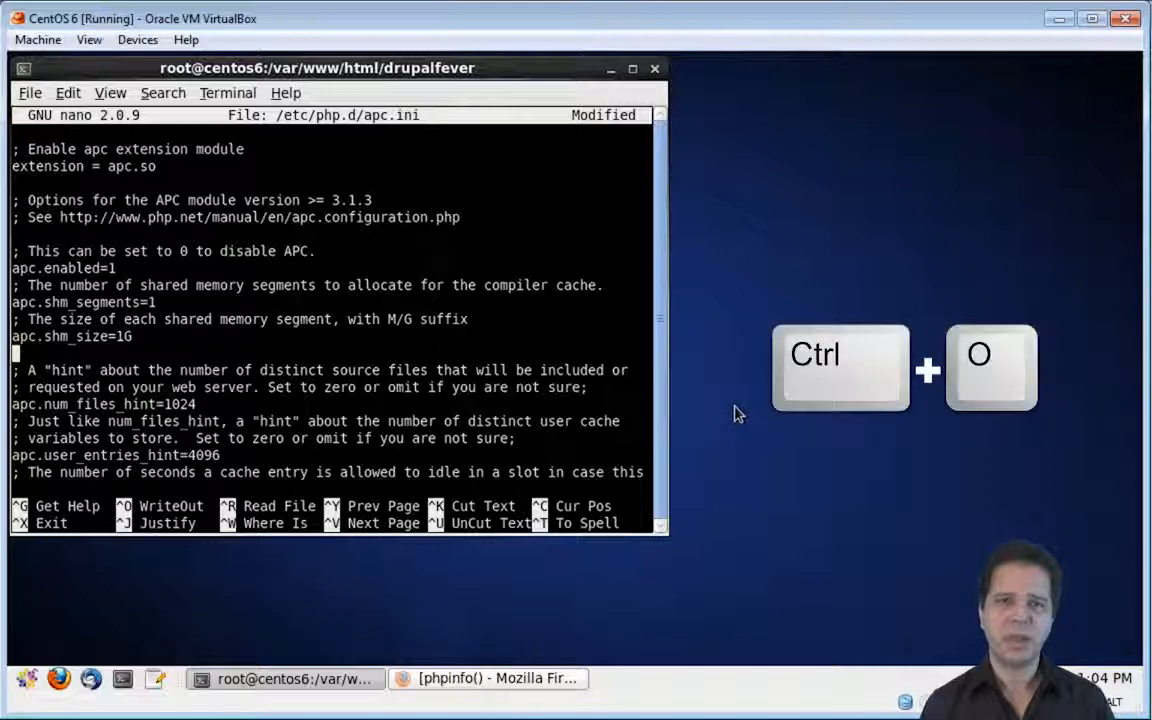
key("ctrl+o")
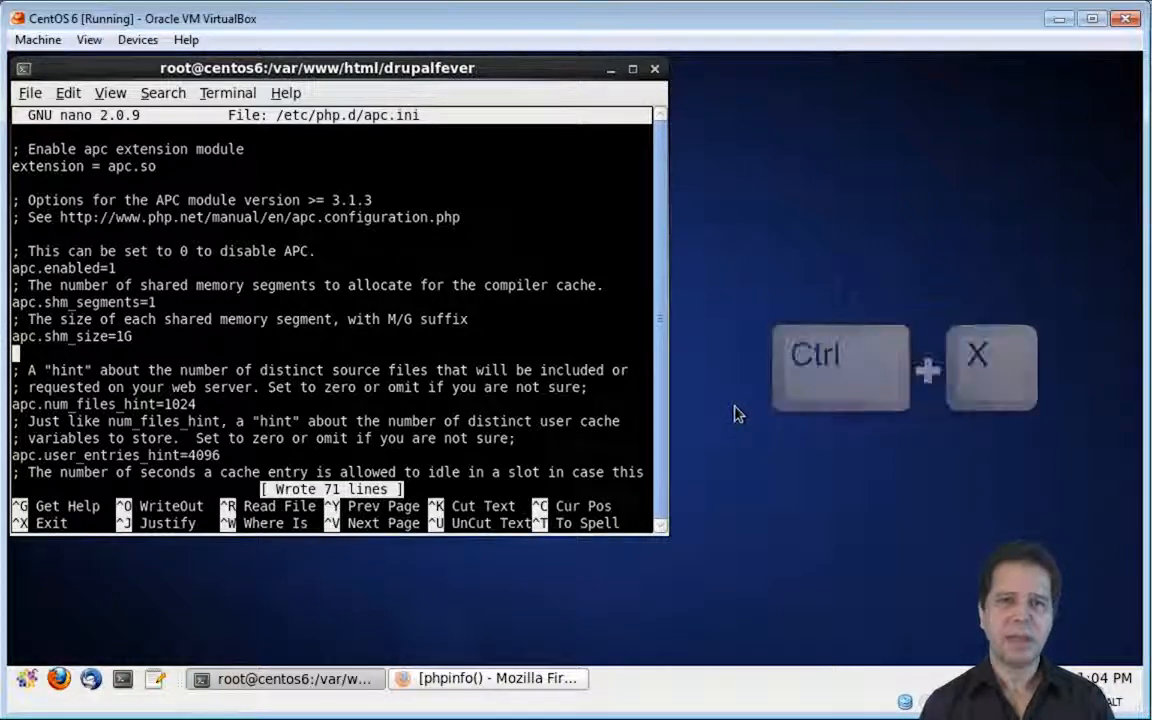
key("ctrl+x")
type("php -m")
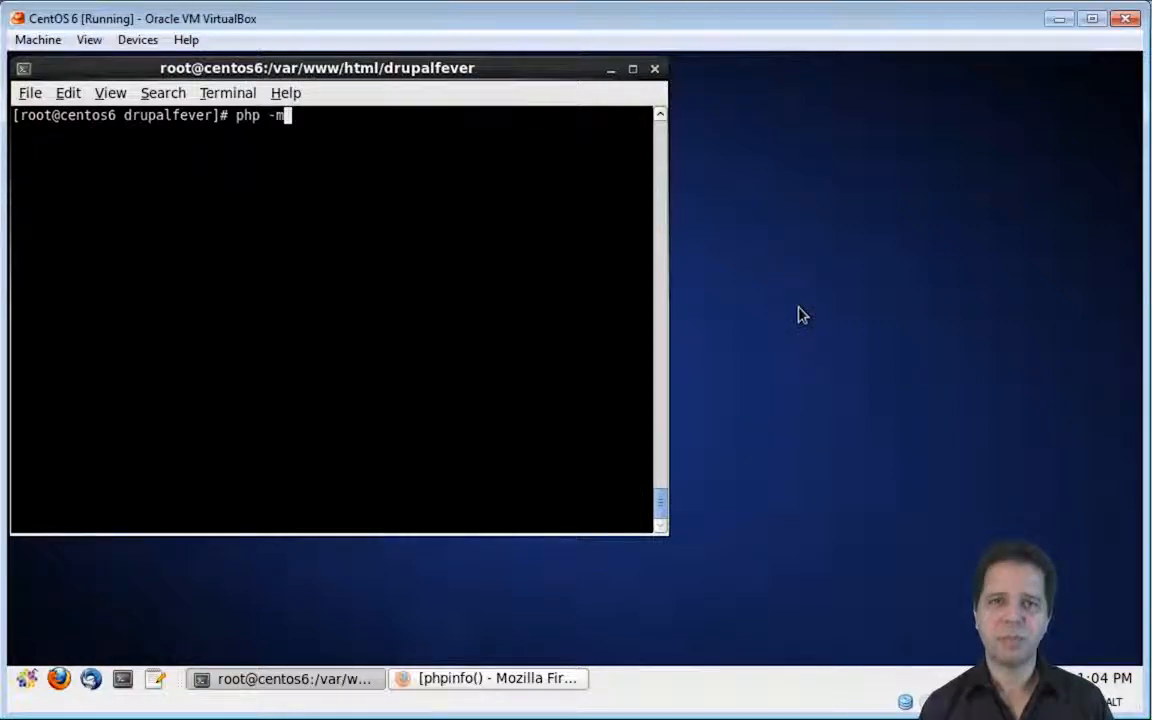
List PHP modules with php -m and scroll the output looking for apc.
key("Return")
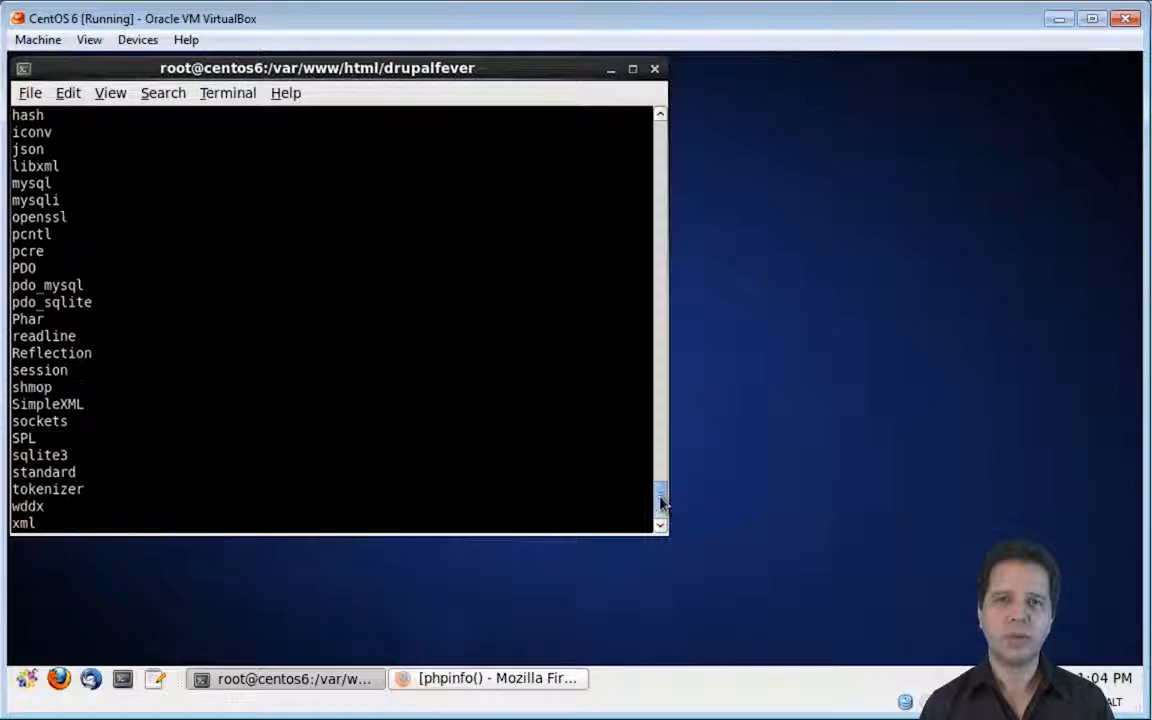
scroll("up", 3)
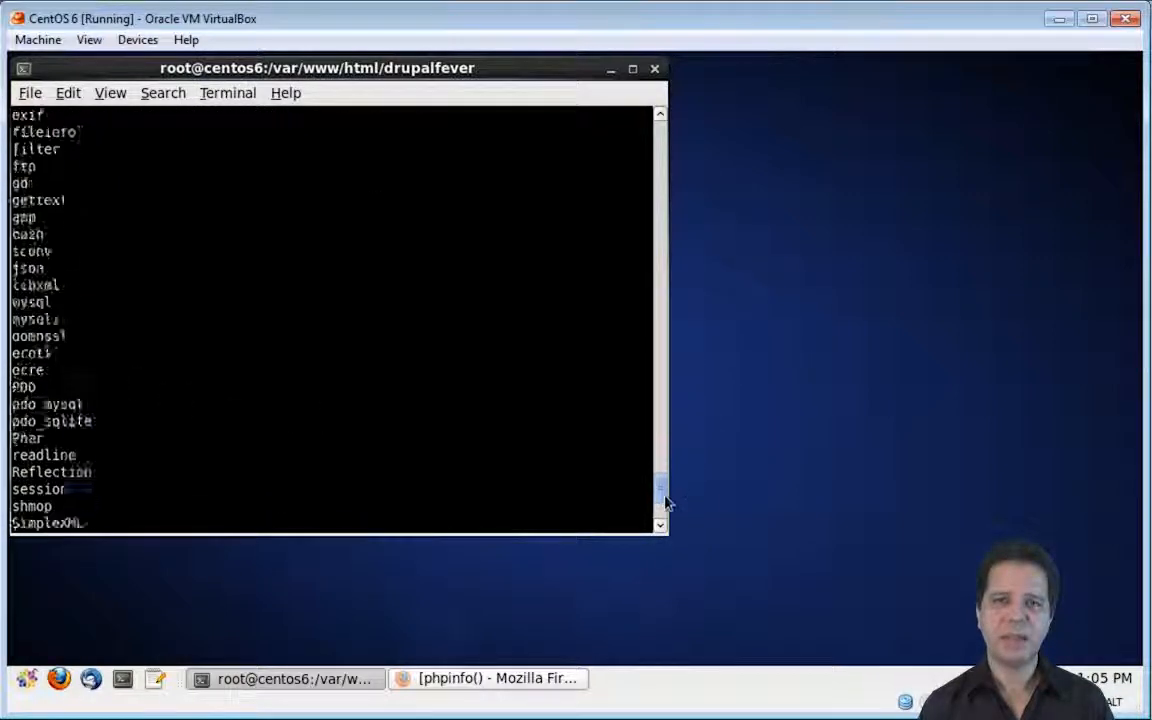
scroll("down", 3)
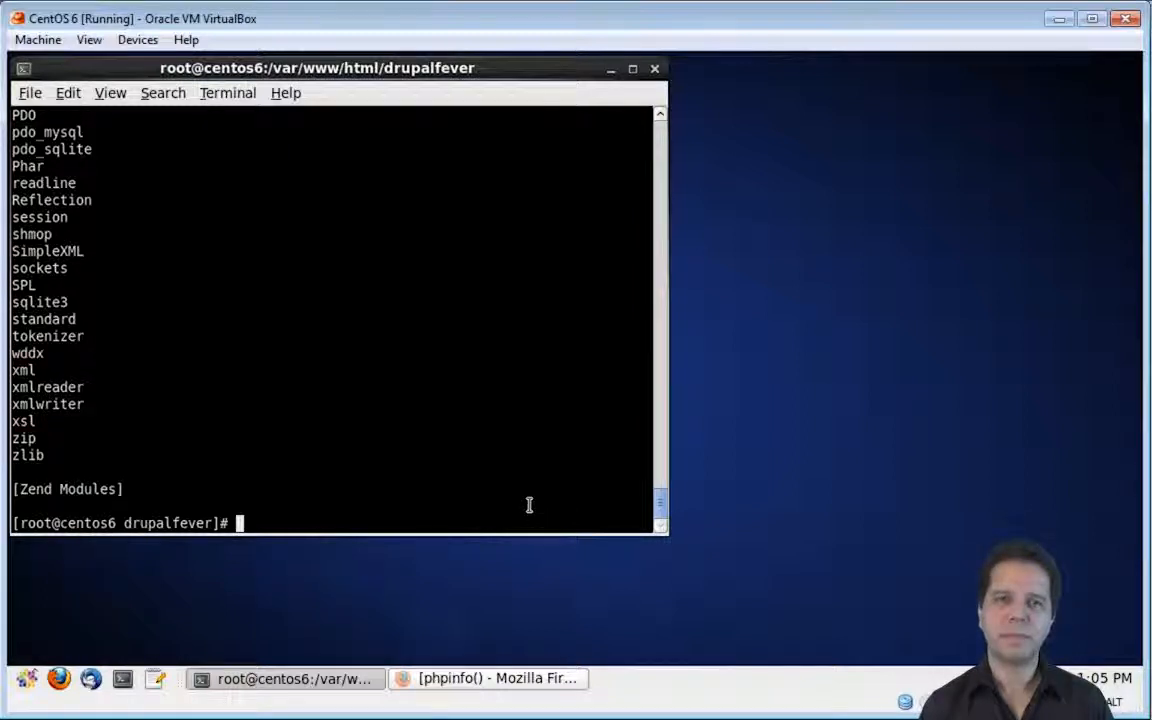
type("php -m | grep apc")
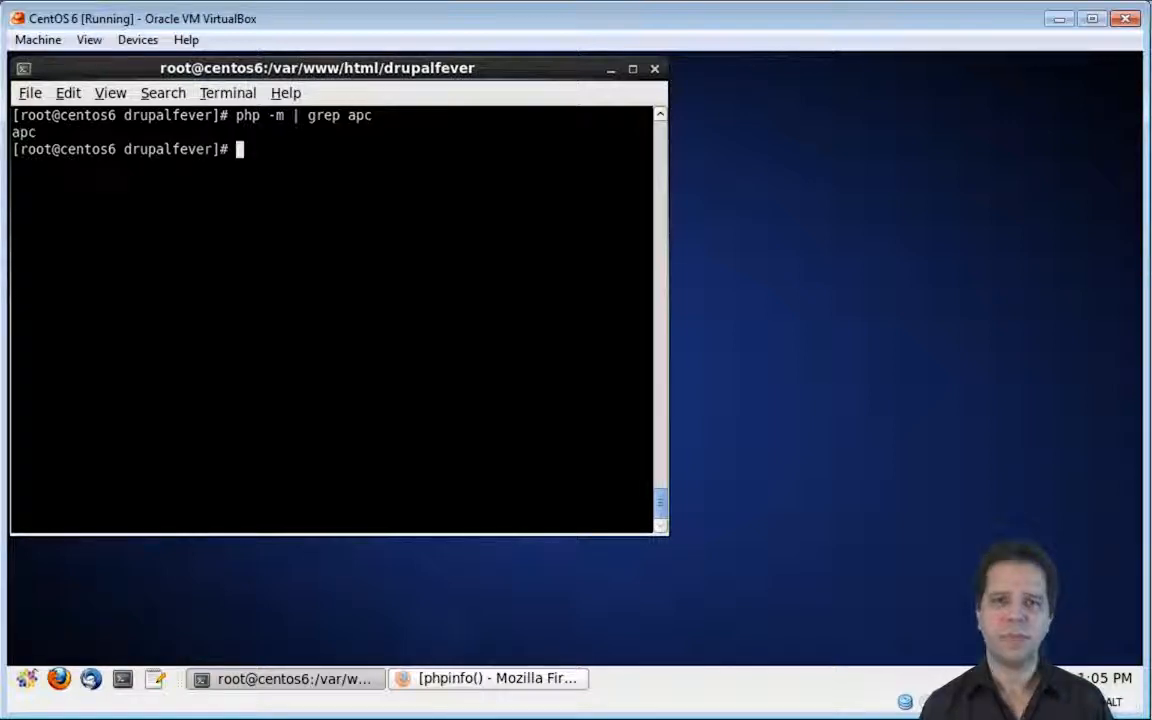
mouse_move(758, 365)
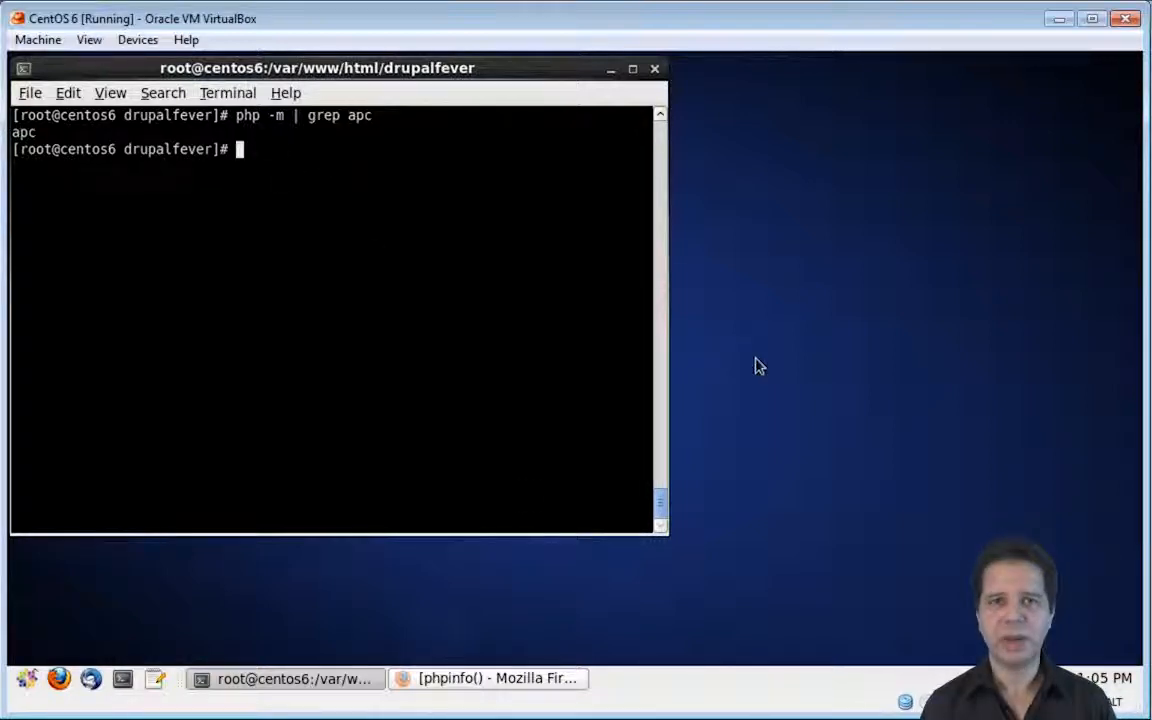
Restart the httpd service and exit the root shell.
type("service httpd")
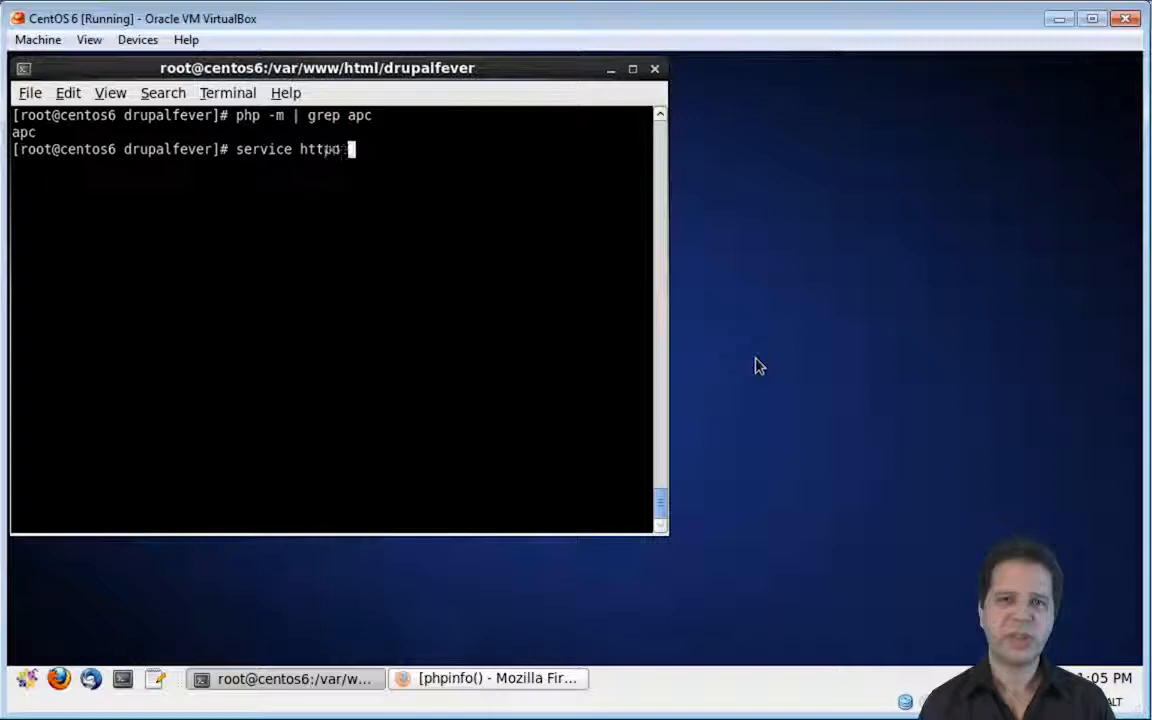
key("Return")
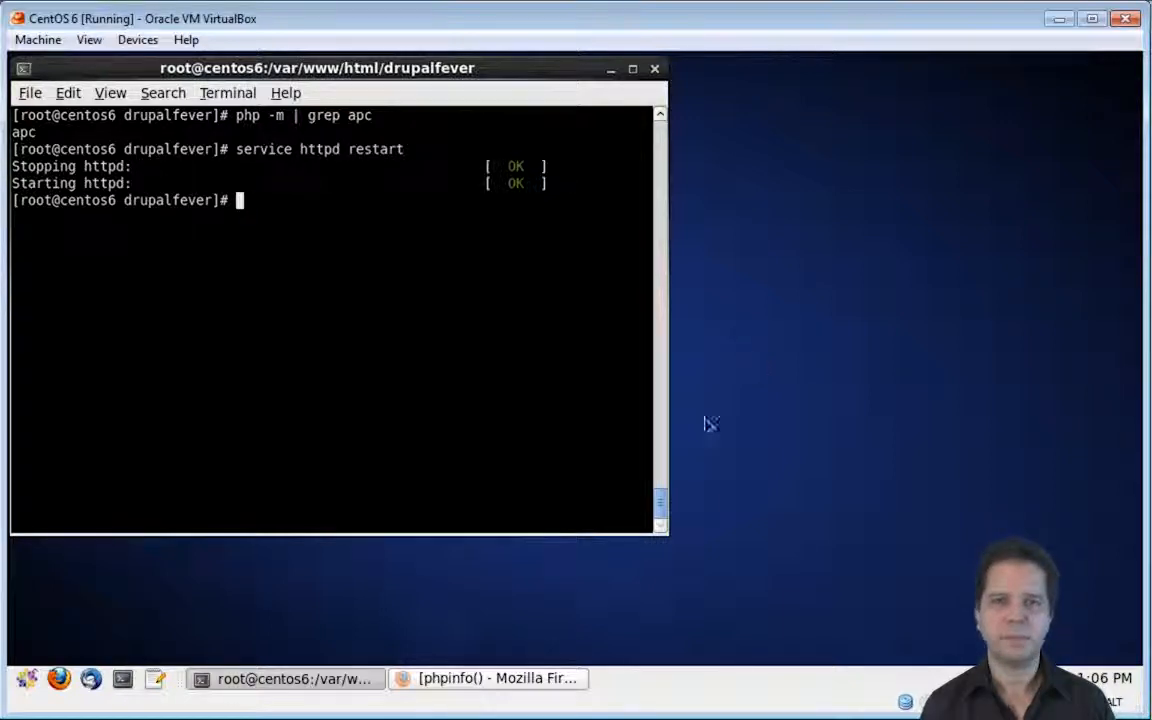
left_click(488, 678)
type("exit")
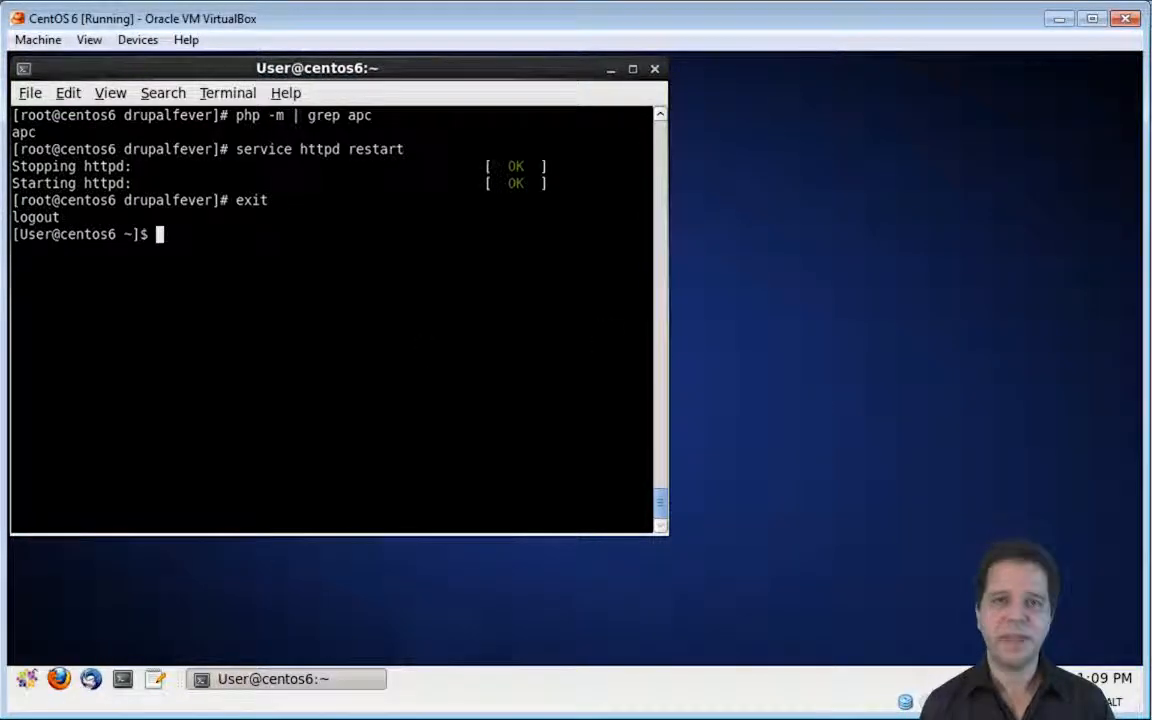
Close the terminal window.
left_click(655, 68)
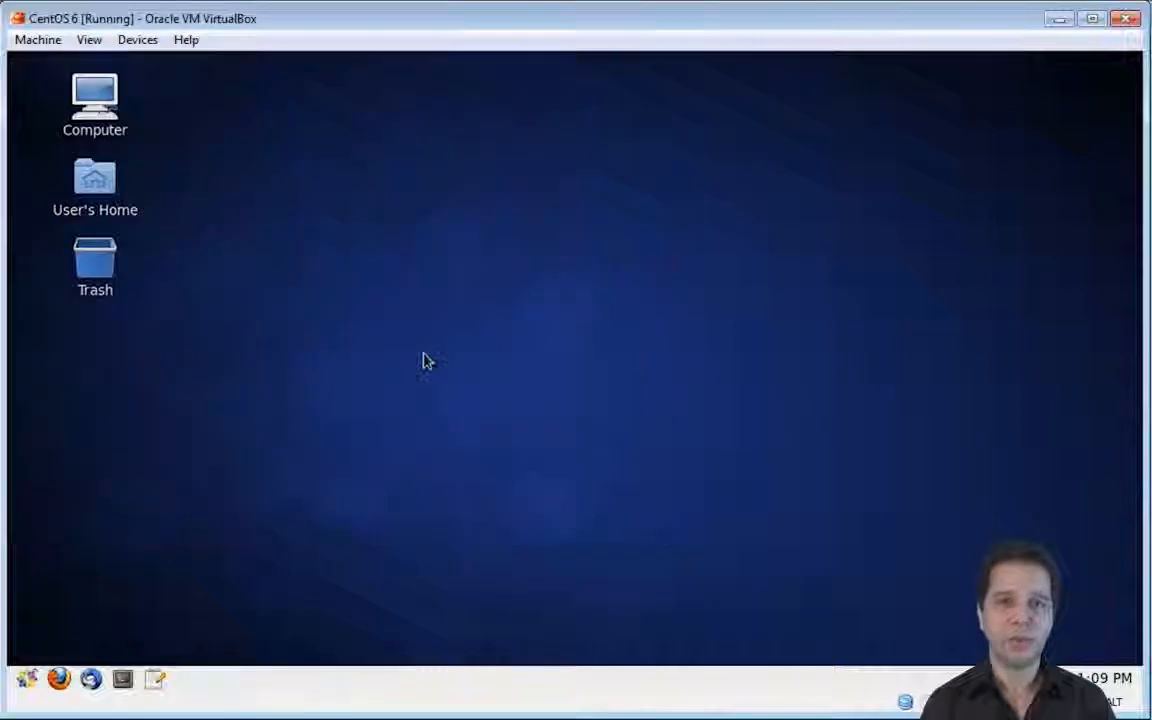
mouse_move(405, 335)
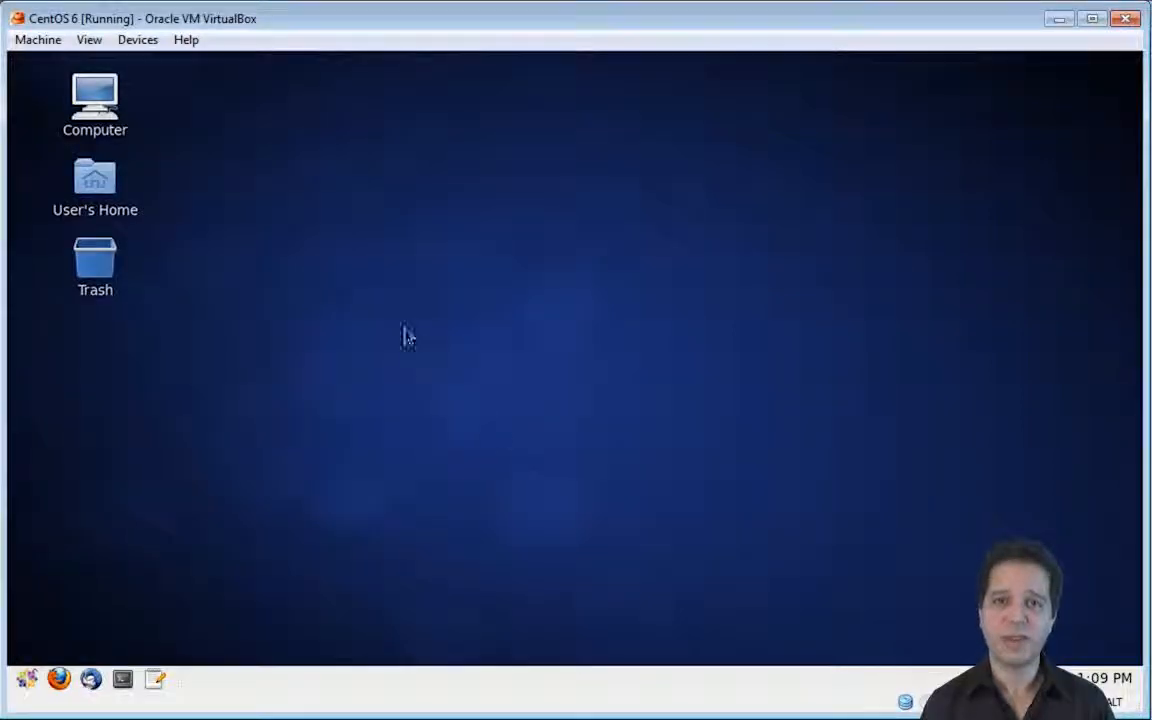
mouse_move(735, 365)
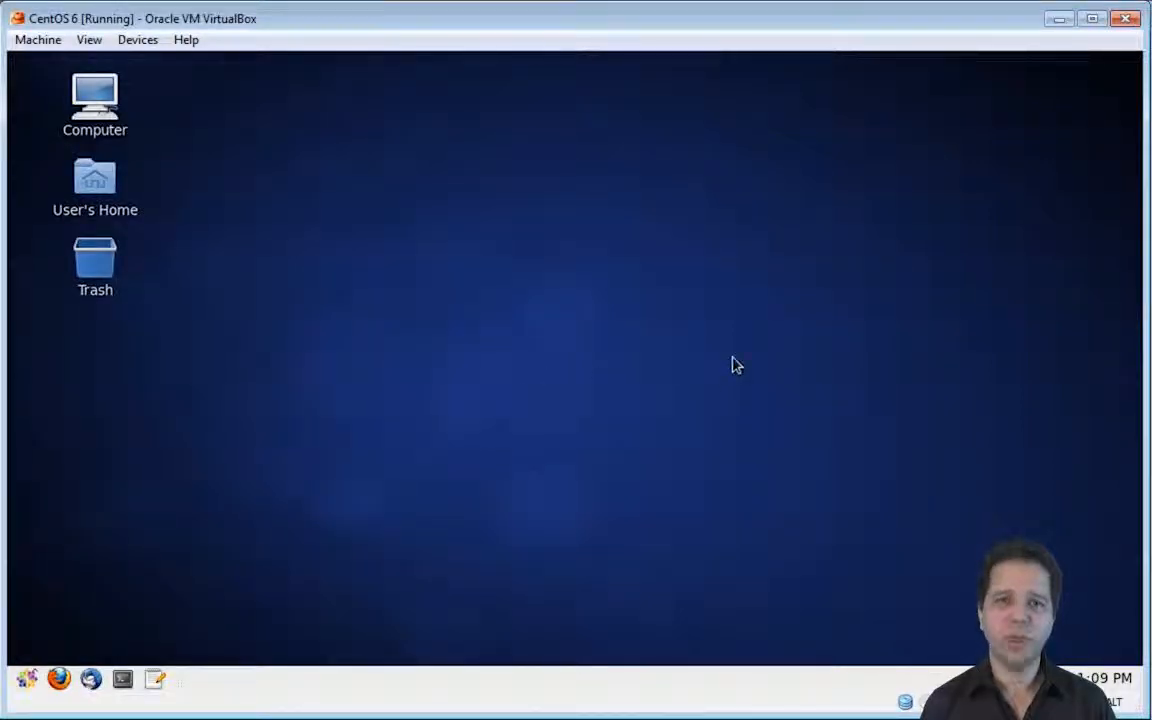
mouse_move(545, 355)
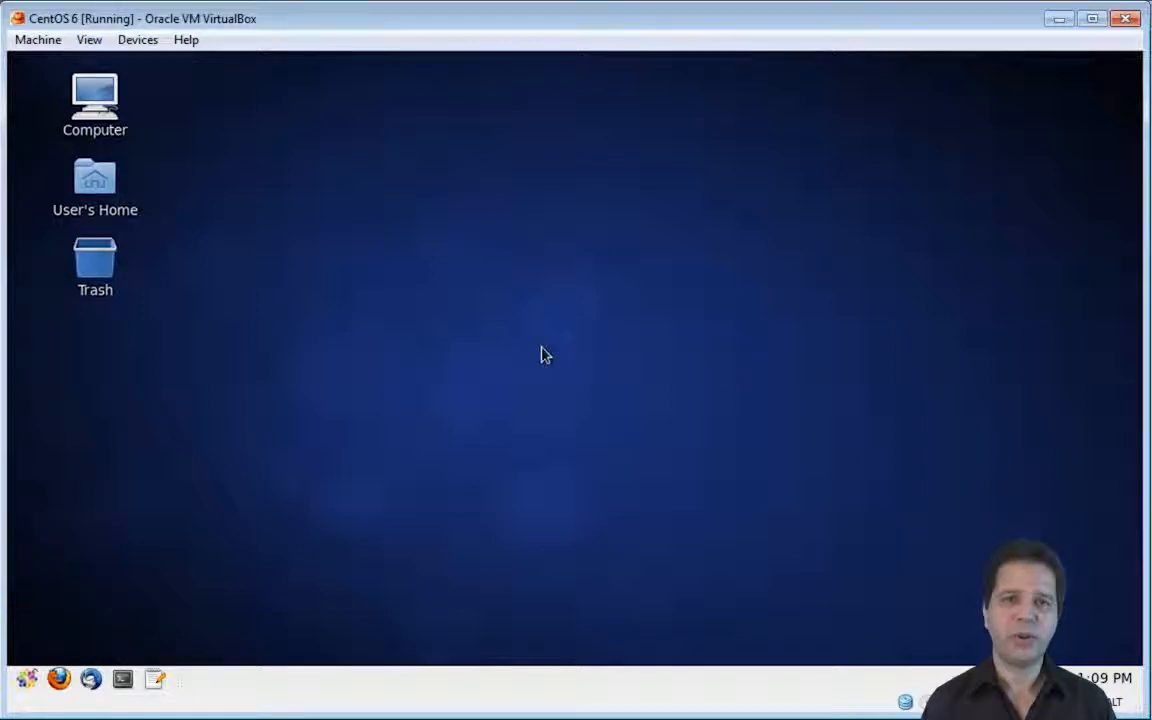